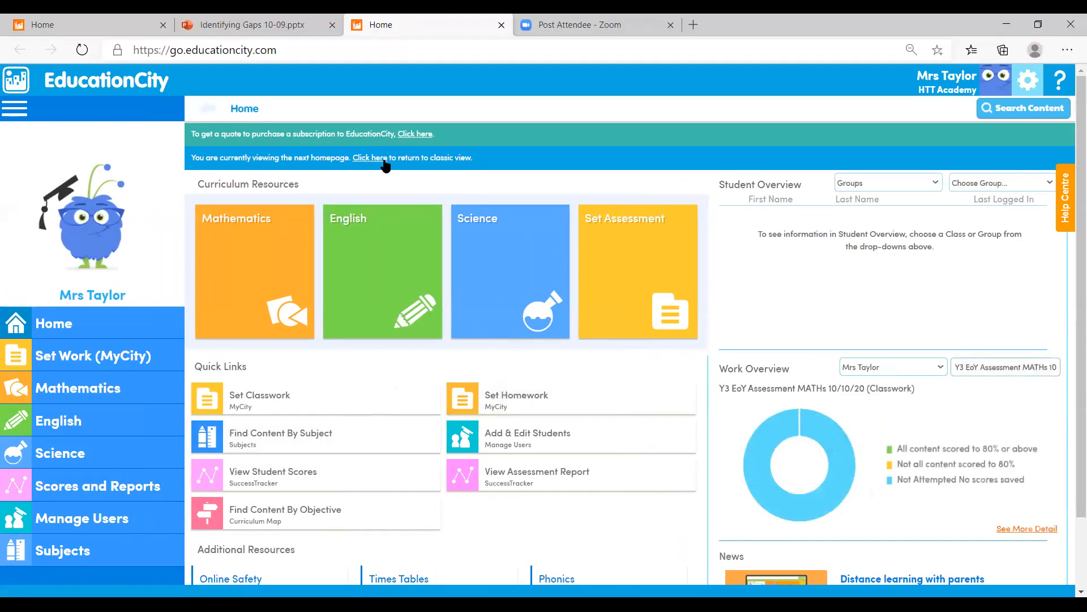
Step: Switch the homepage to the classic view and back to the new view
click(369, 157)
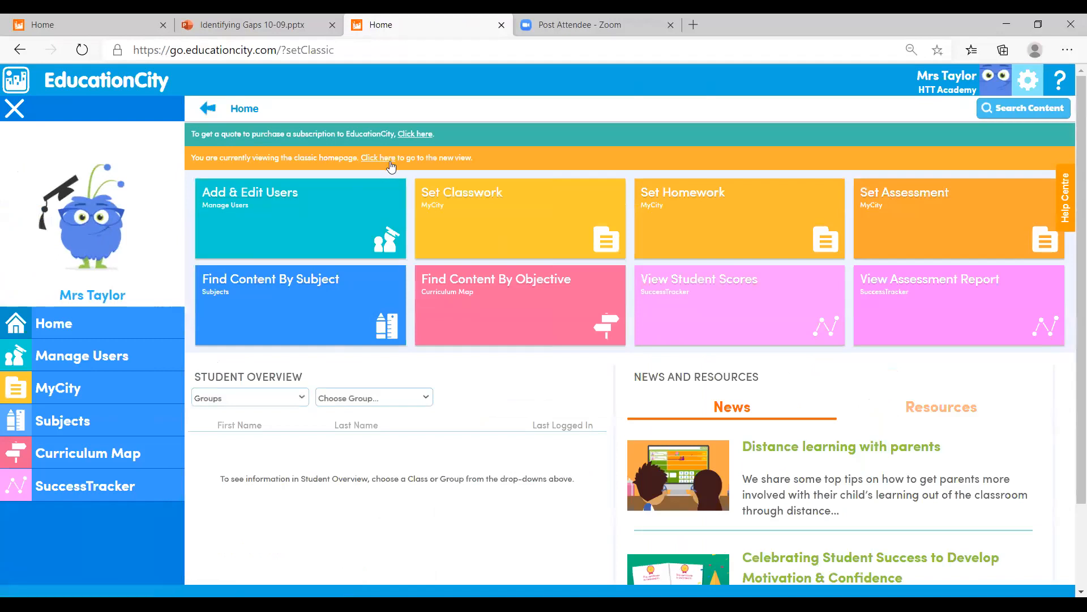
click(379, 157)
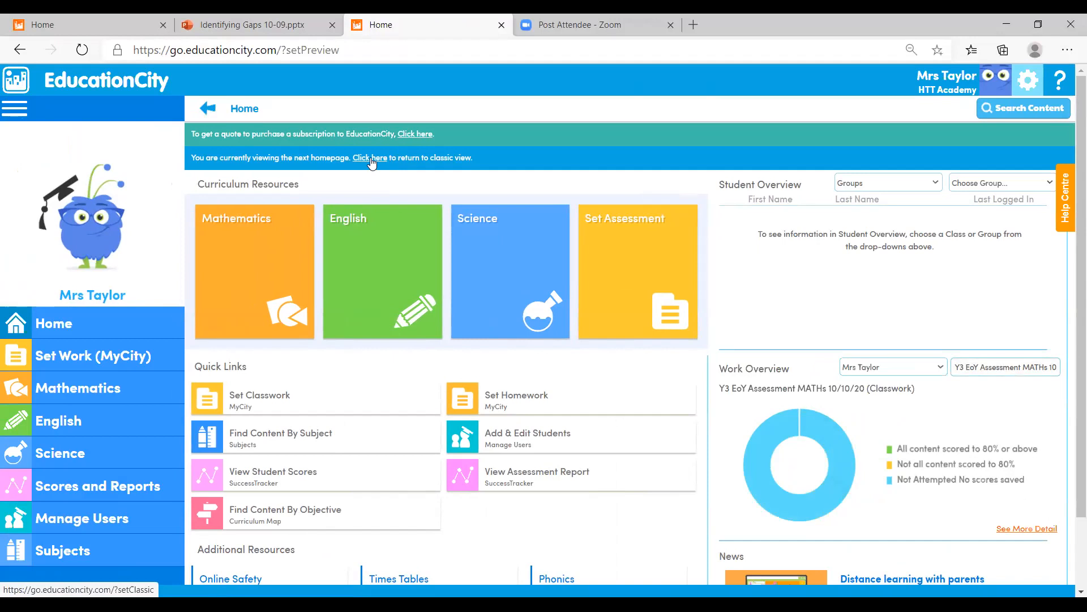
mouse_move(397, 188)
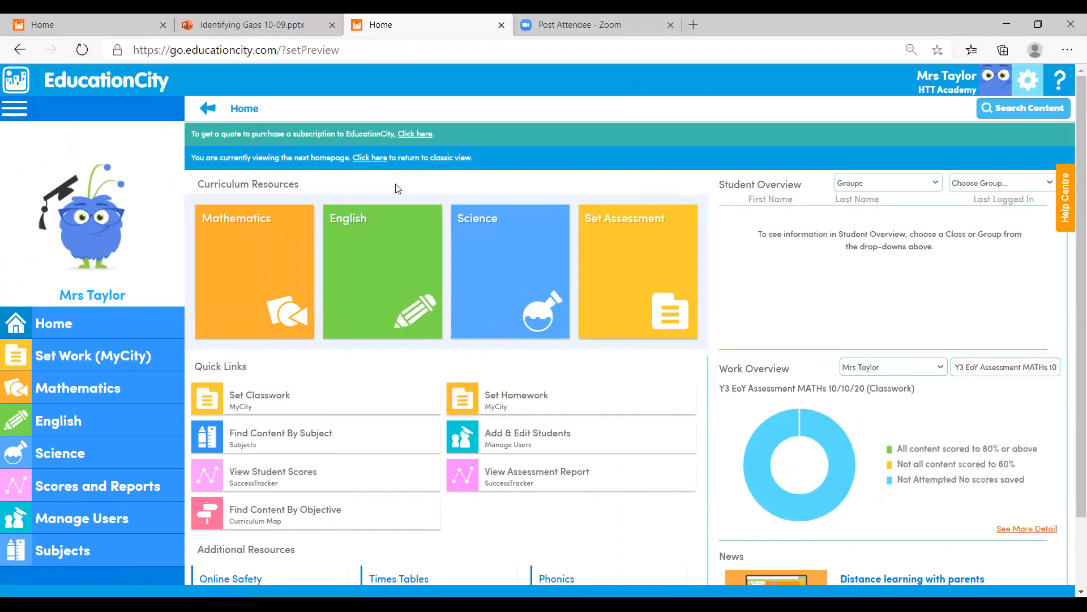
mouse_move(653, 262)
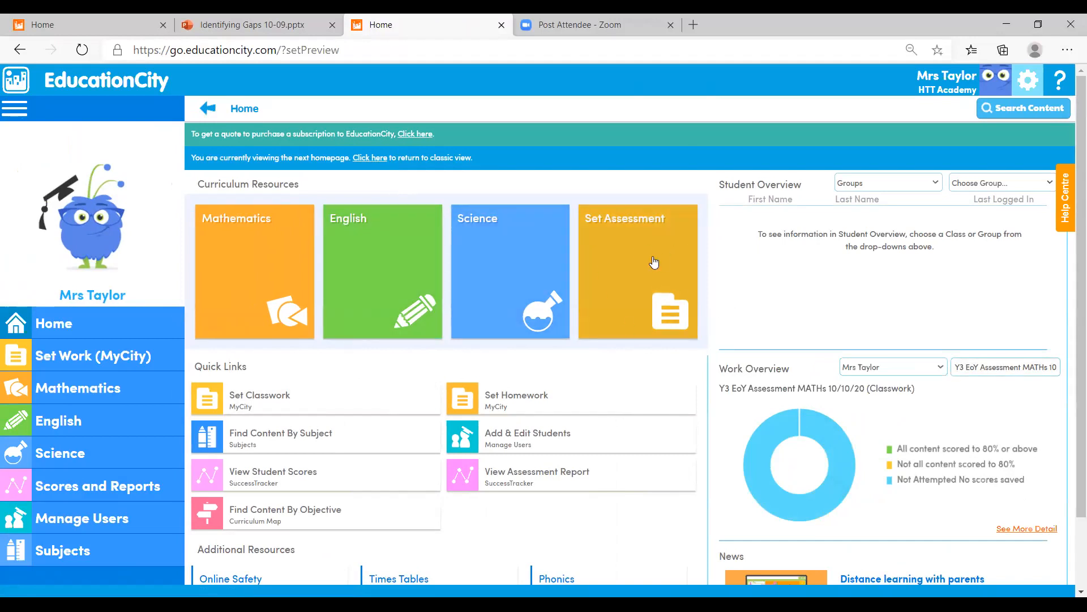
mouse_move(626, 290)
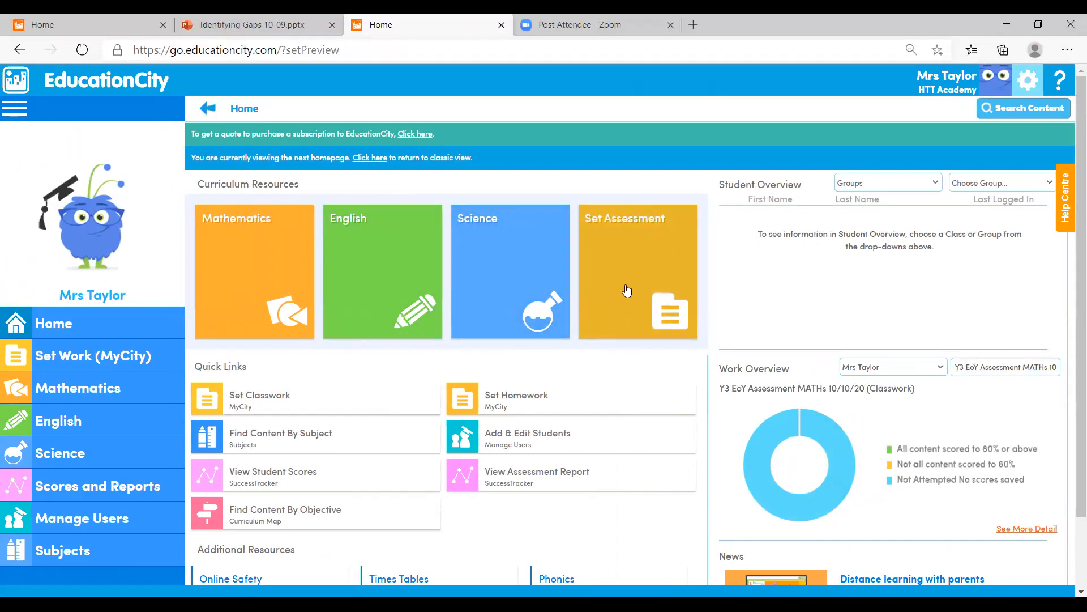
mouse_move(481, 415)
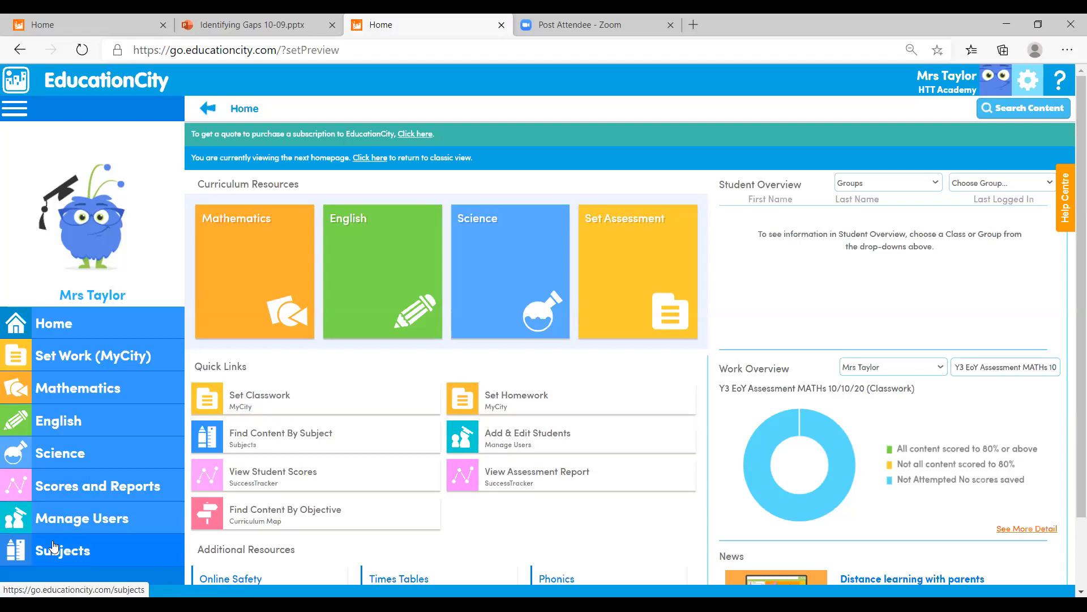
mouse_move(636, 268)
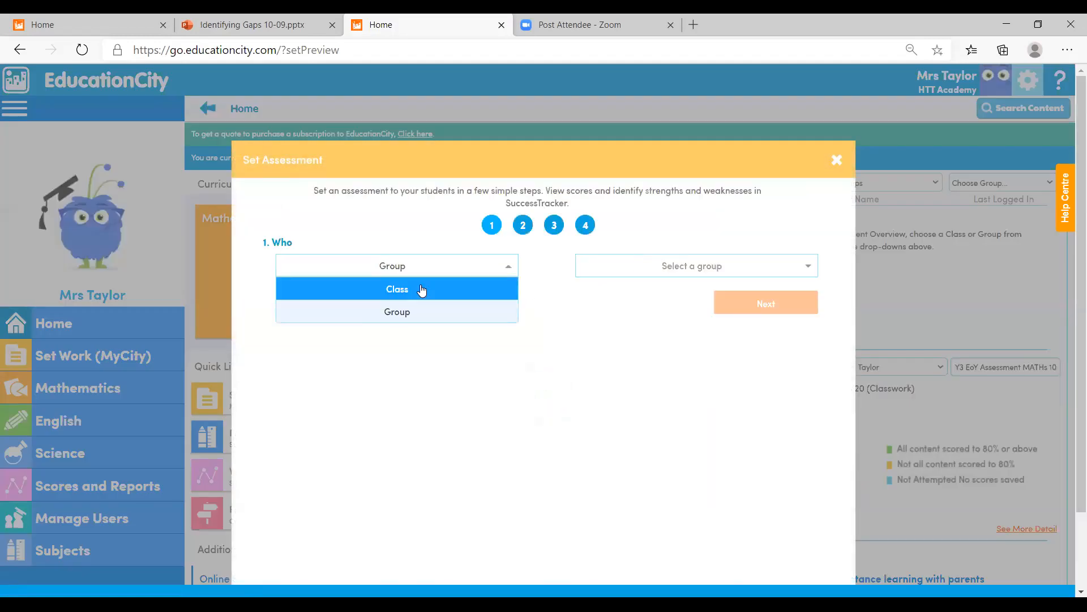
Step: Choose Class as the recipient, pick class 4EMJ, and continue to the assessment list
click(398, 288)
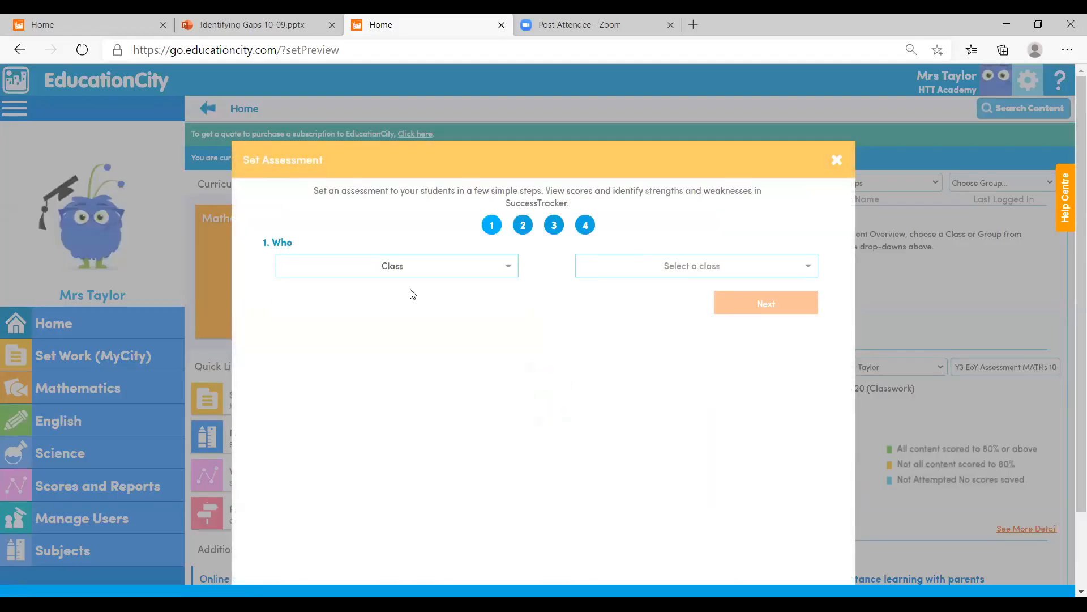
mouse_move(721, 265)
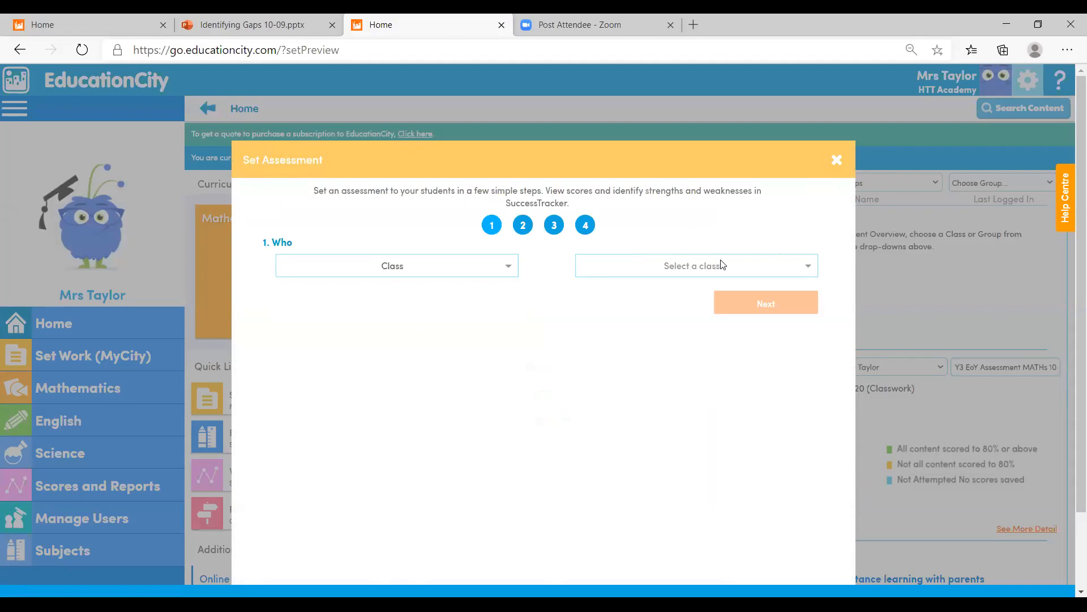
click(693, 265)
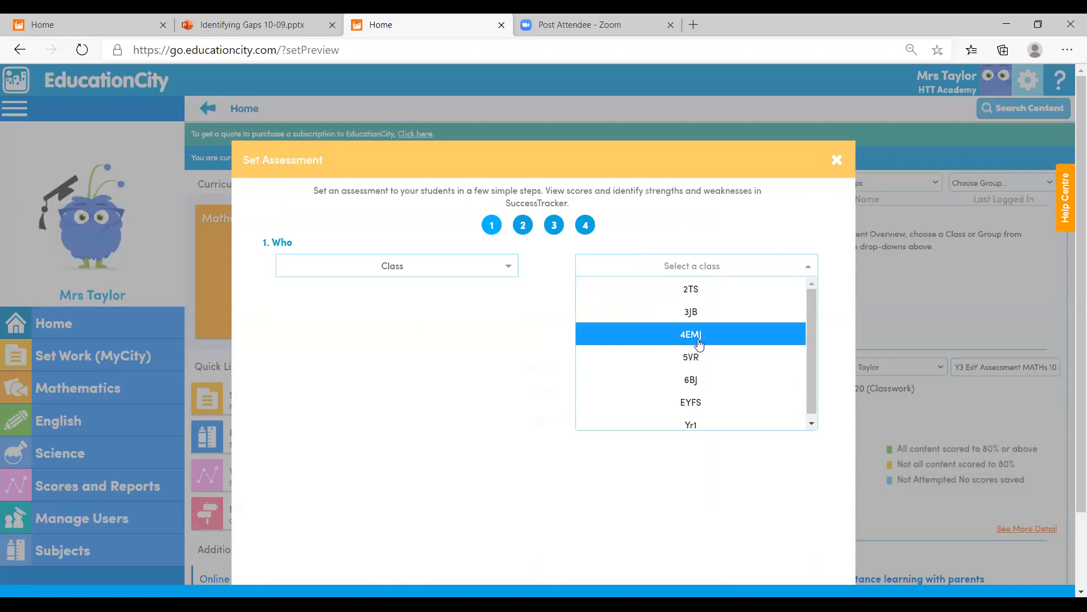
mouse_move(700, 347)
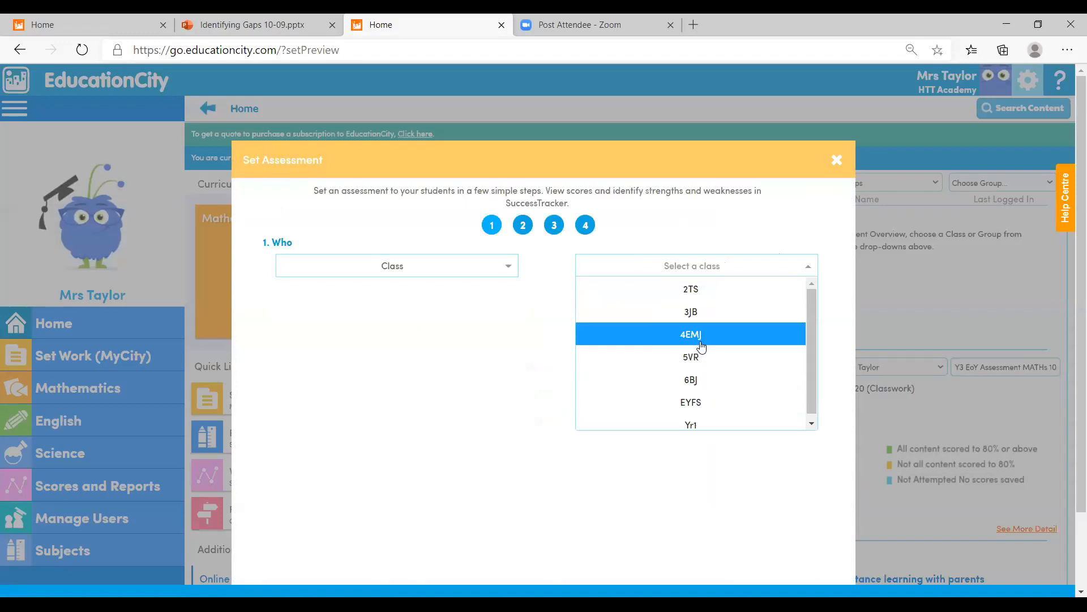
click(691, 333)
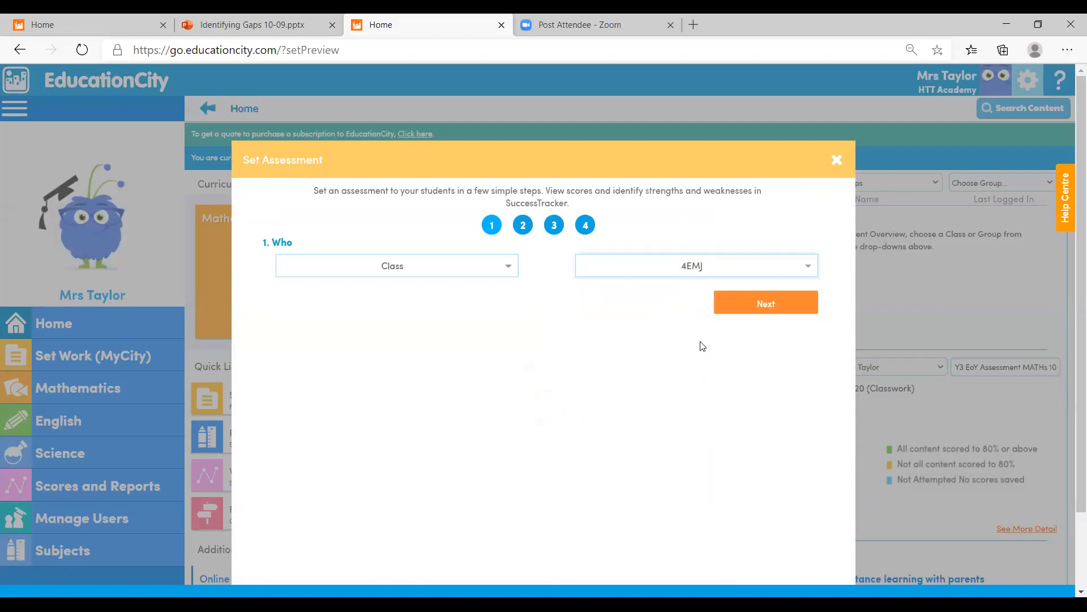
click(765, 303)
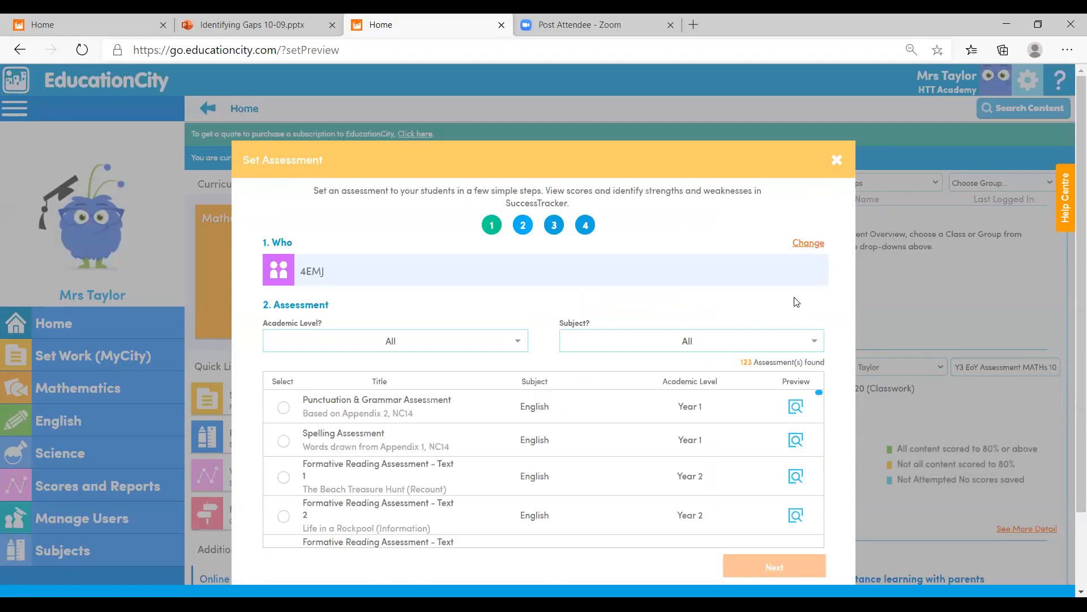
mouse_move(437, 343)
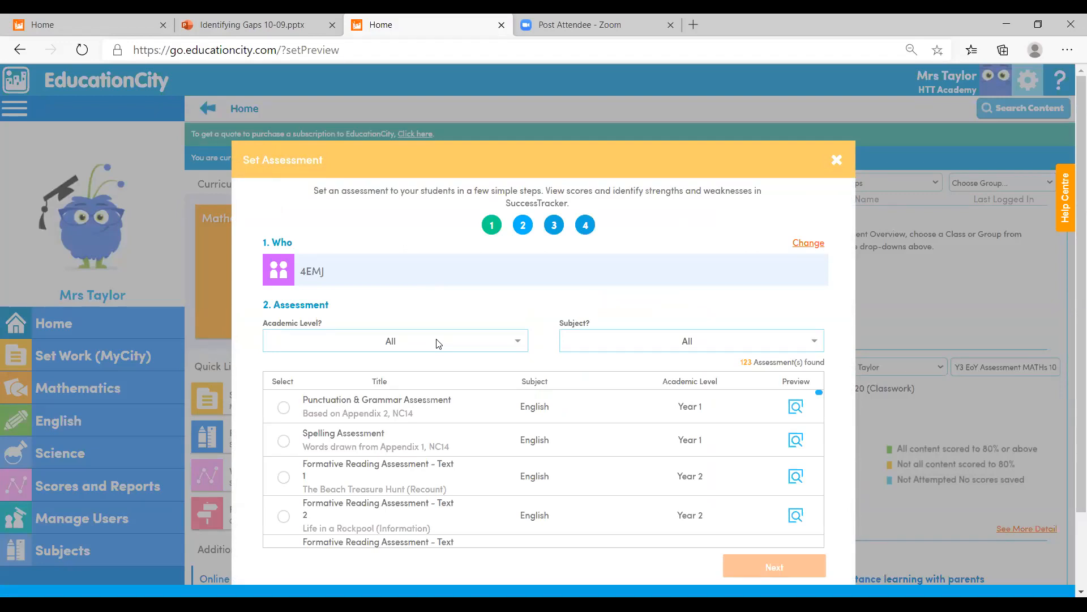
mouse_move(435, 349)
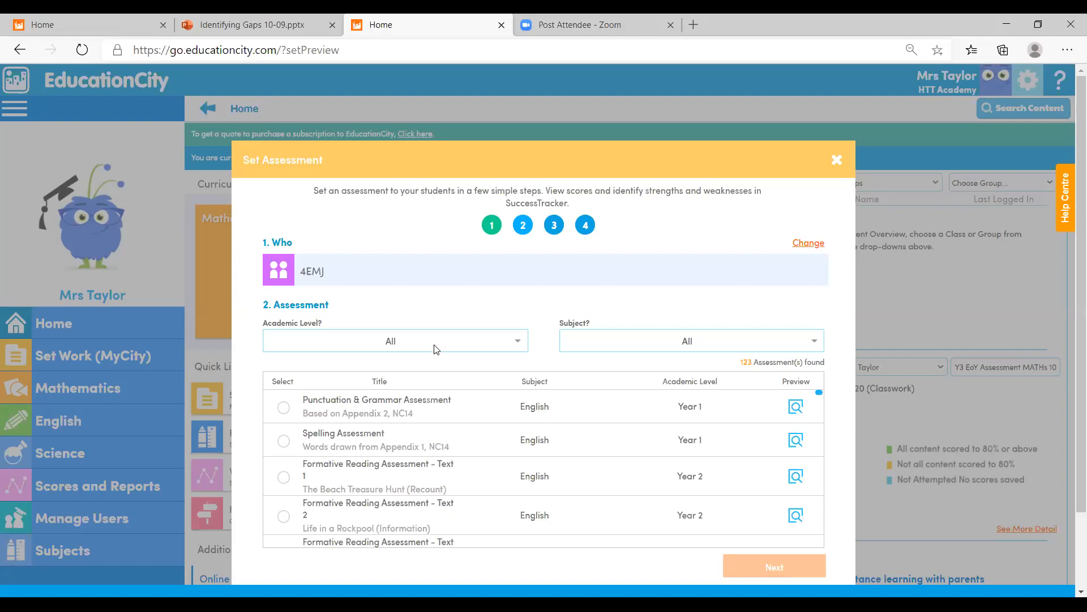
Step: Filter the assessment list to Academic Level Year 3 and Subject English, then browse the matches
click(394, 340)
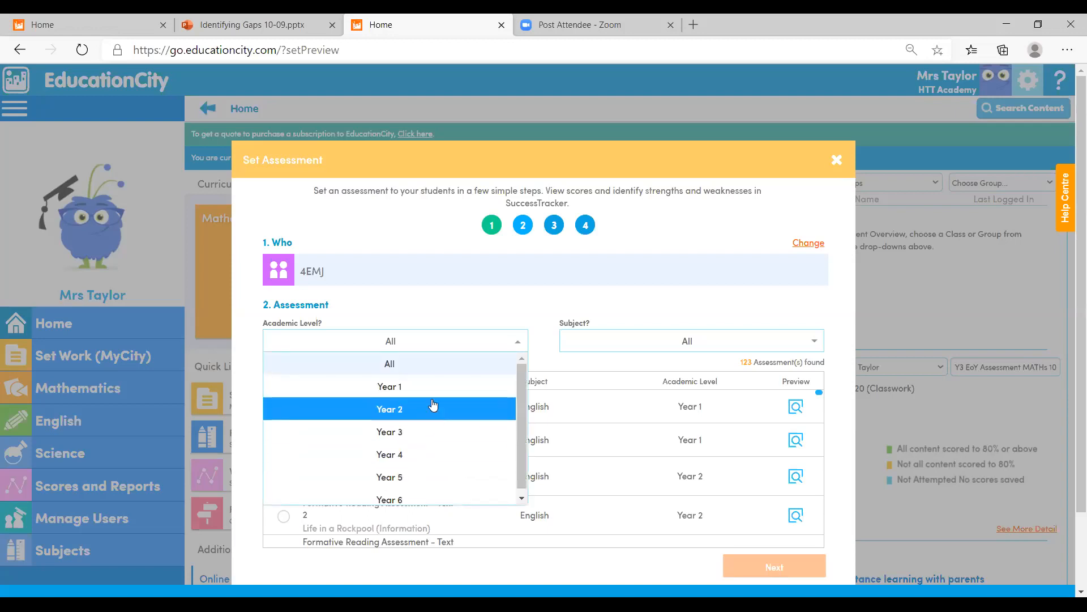
mouse_move(389, 386)
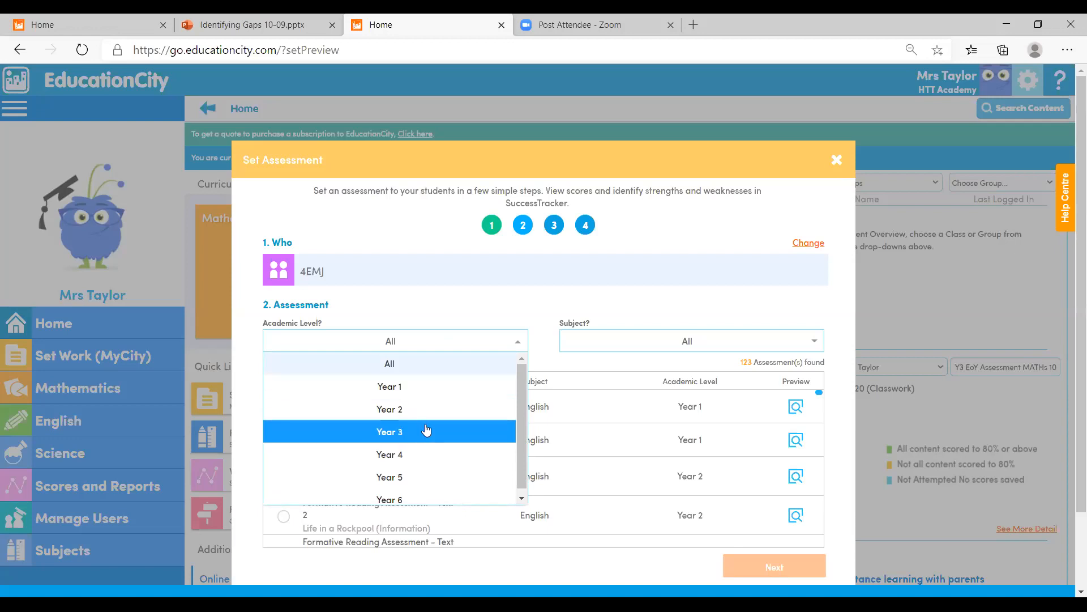
click(389, 431)
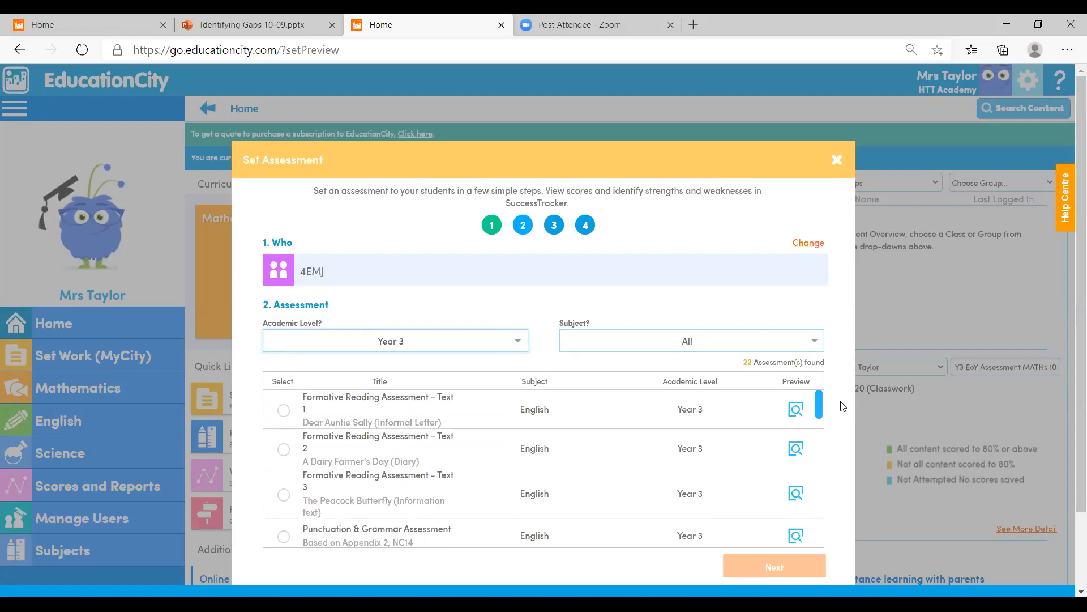
click(686, 341)
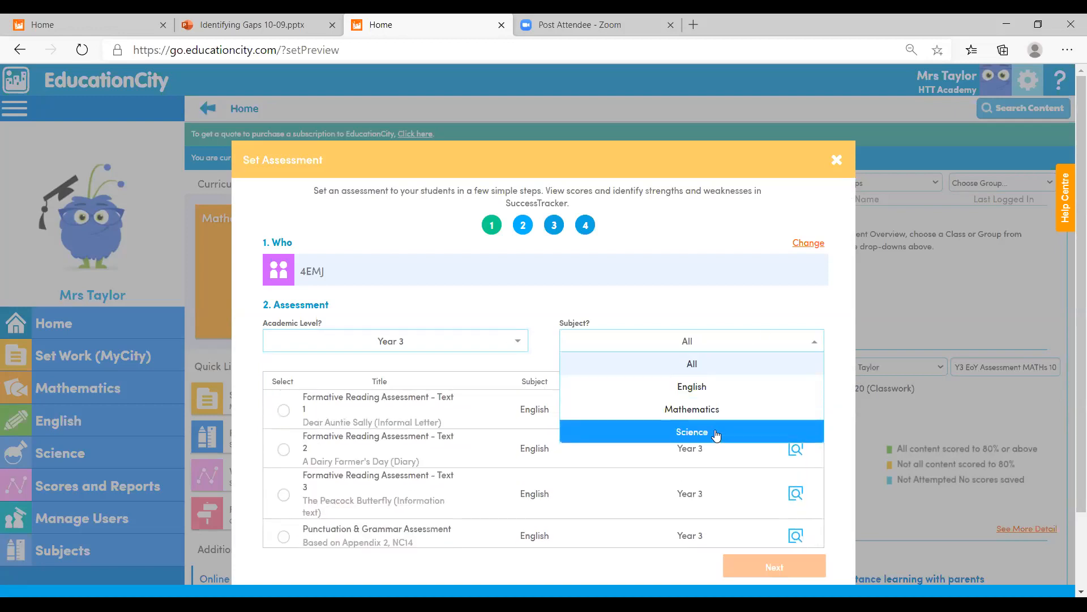
mouse_move(691, 386)
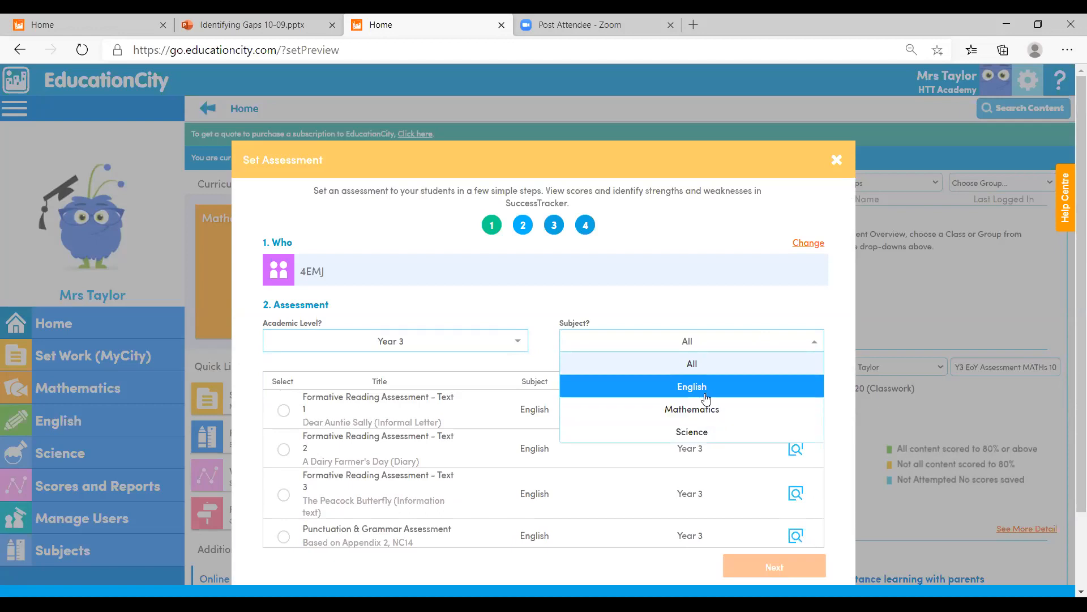
click(691, 386)
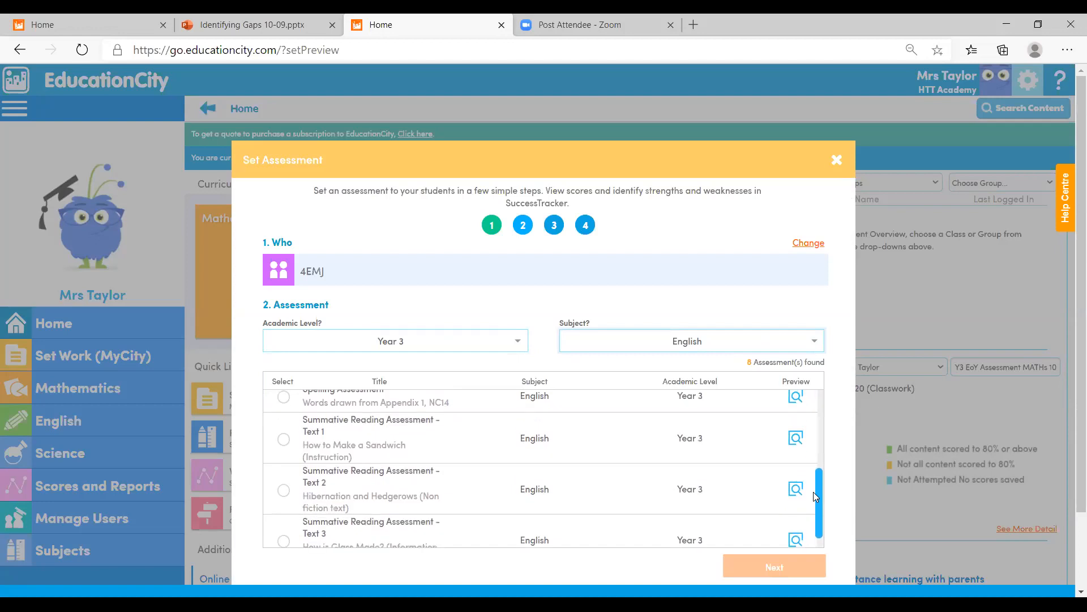
scroll(down, 3)
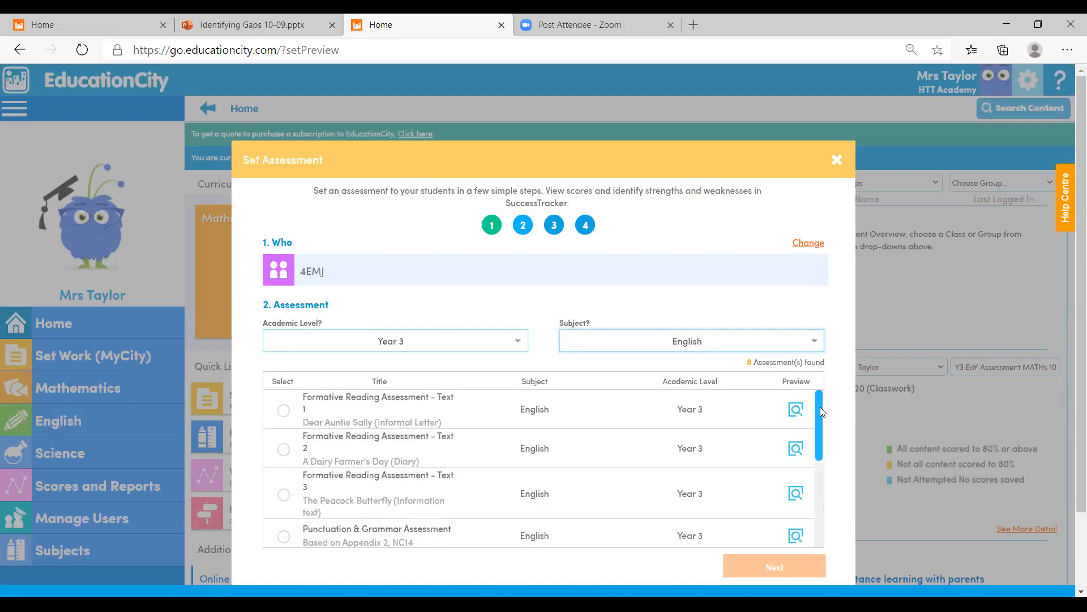
scroll(down, 3)
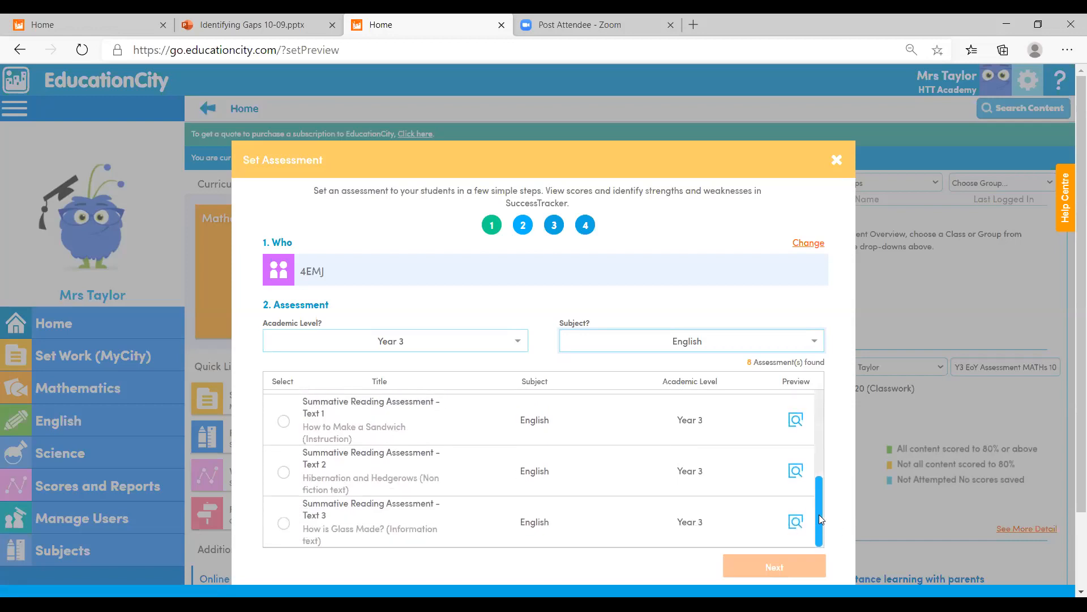
scroll(down, 3)
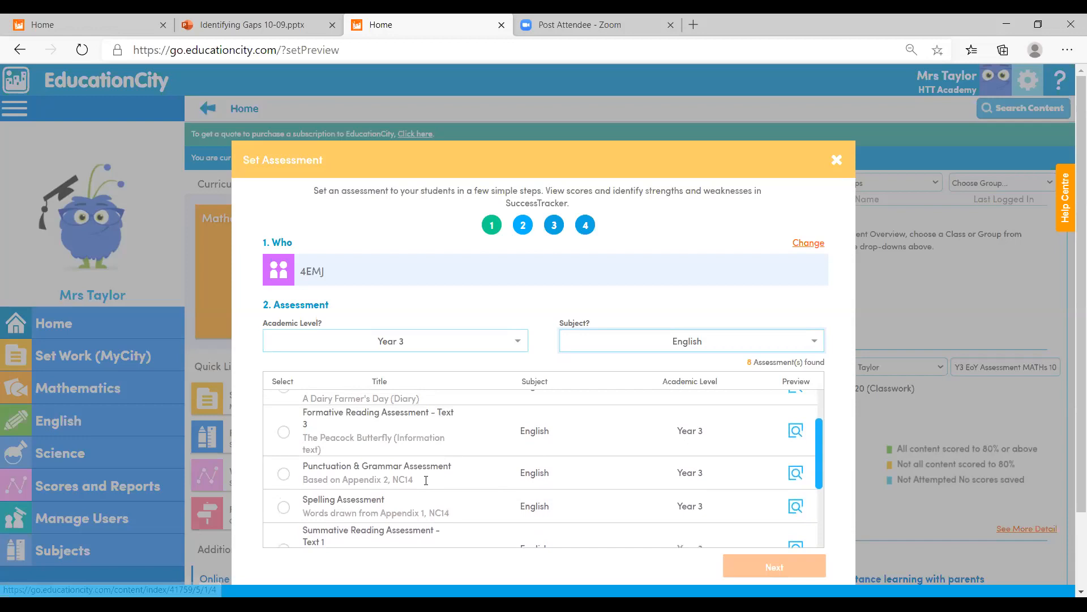
mouse_move(506, 506)
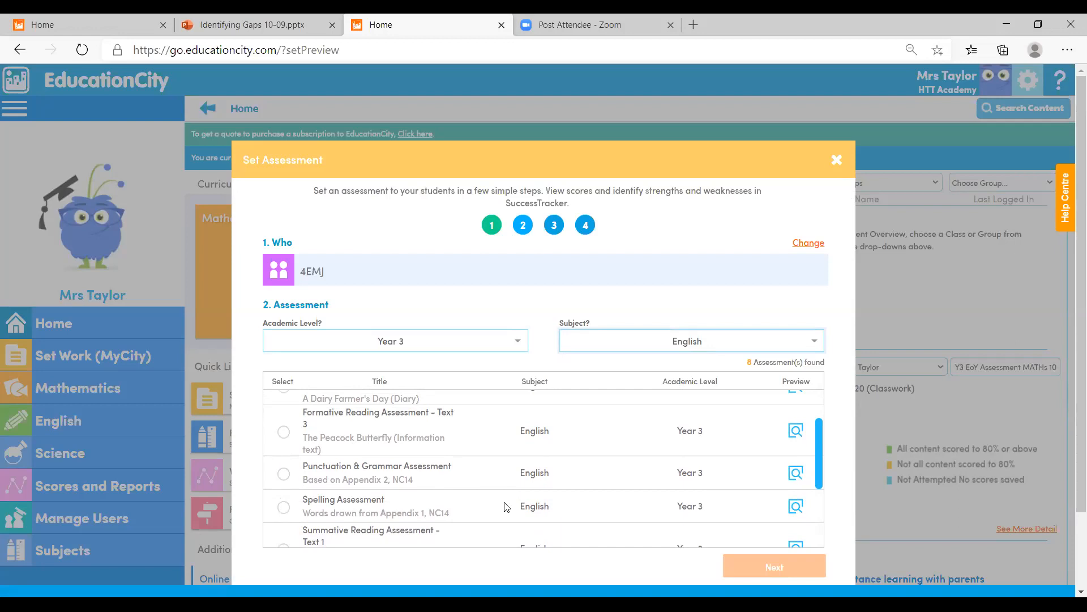
Step: Change the Subject filter away from English to show other Year 3 assessments
click(689, 341)
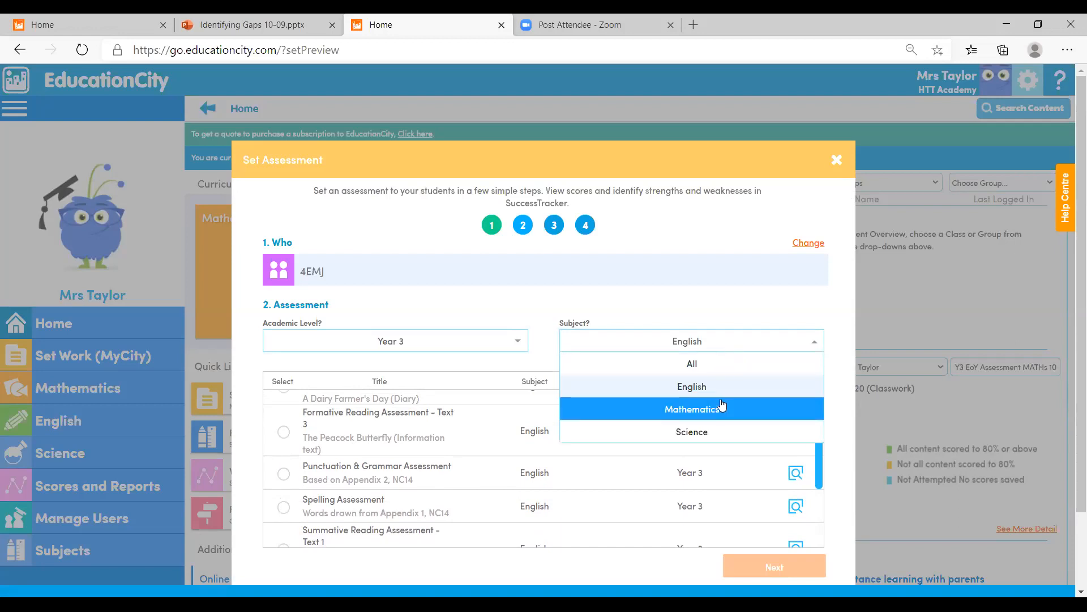
click(691, 409)
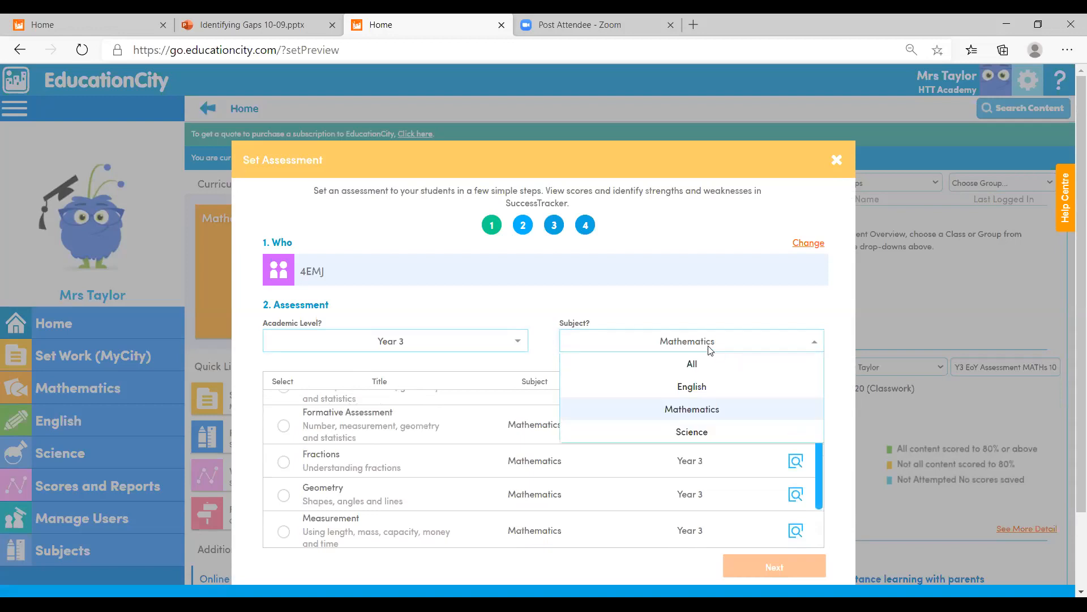
click(691, 431)
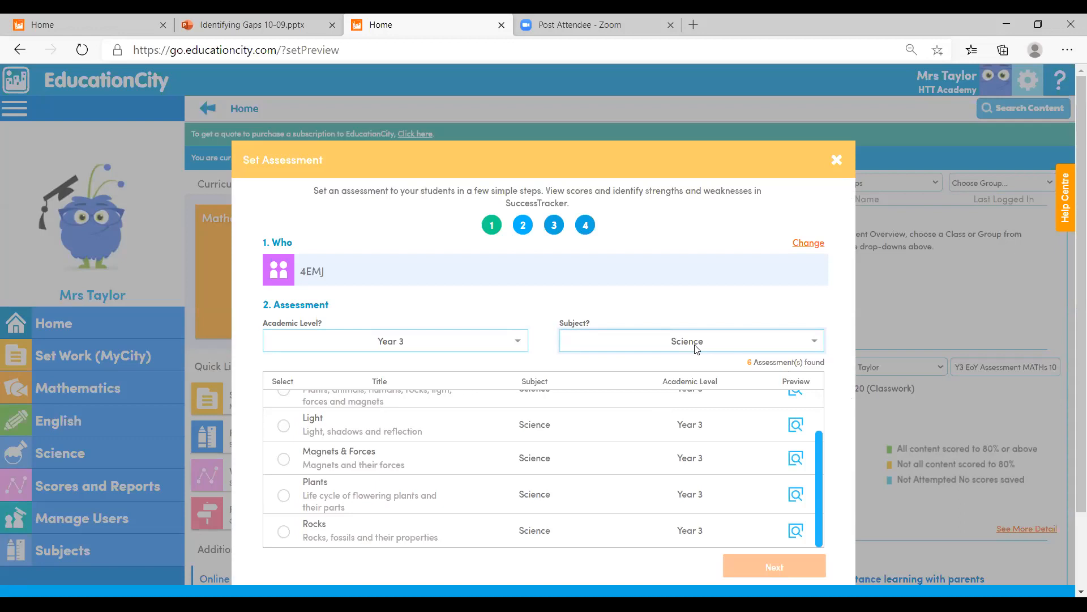
mouse_move(605, 569)
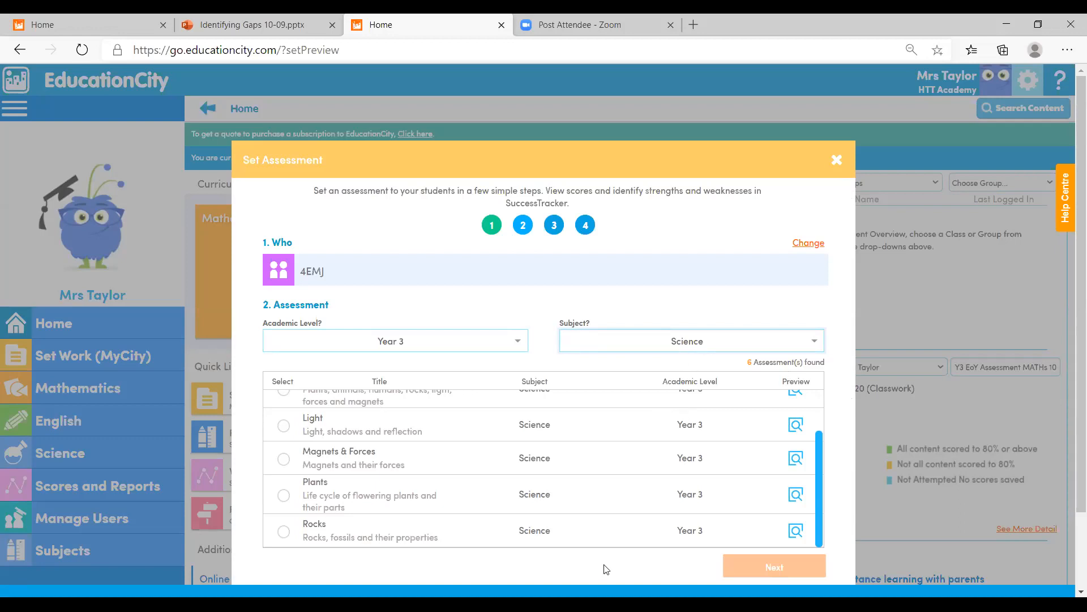
mouse_move(283, 503)
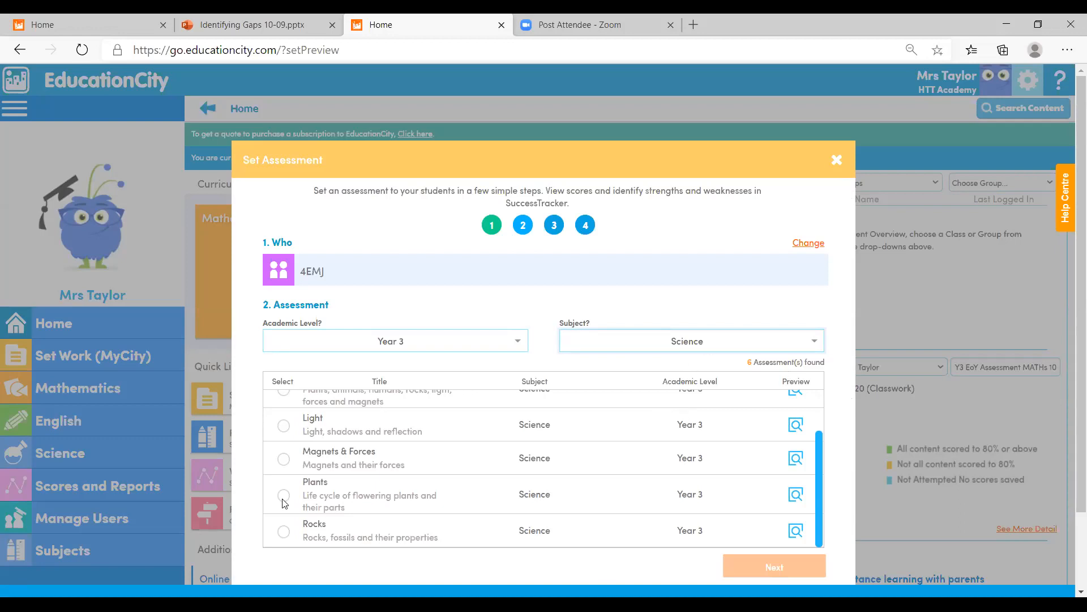
Step: Select the Plants assessment and continue to the publish dates step
click(283, 496)
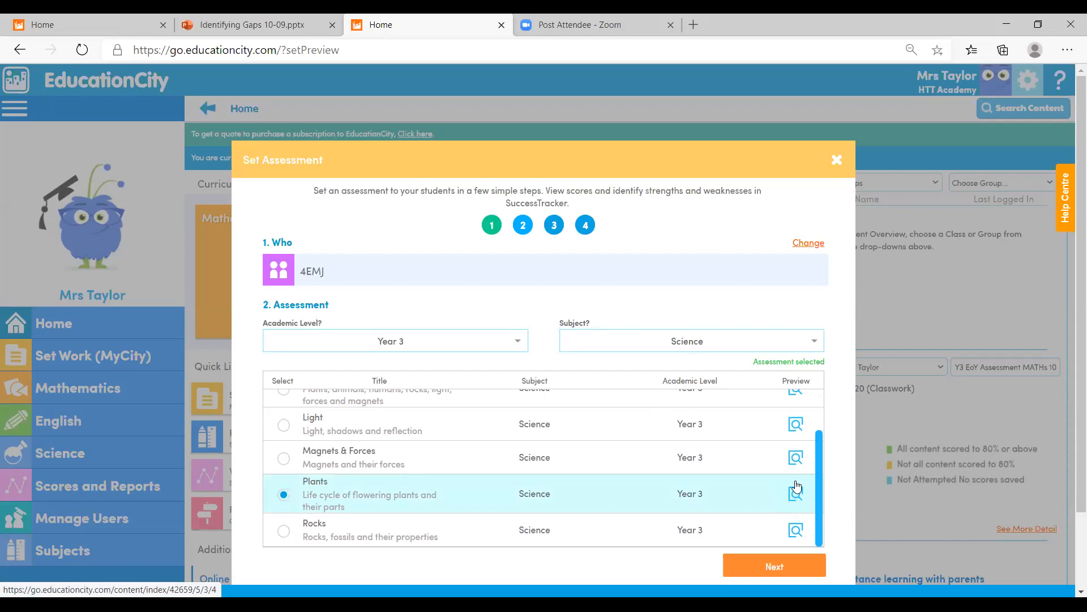
scroll(down, 3)
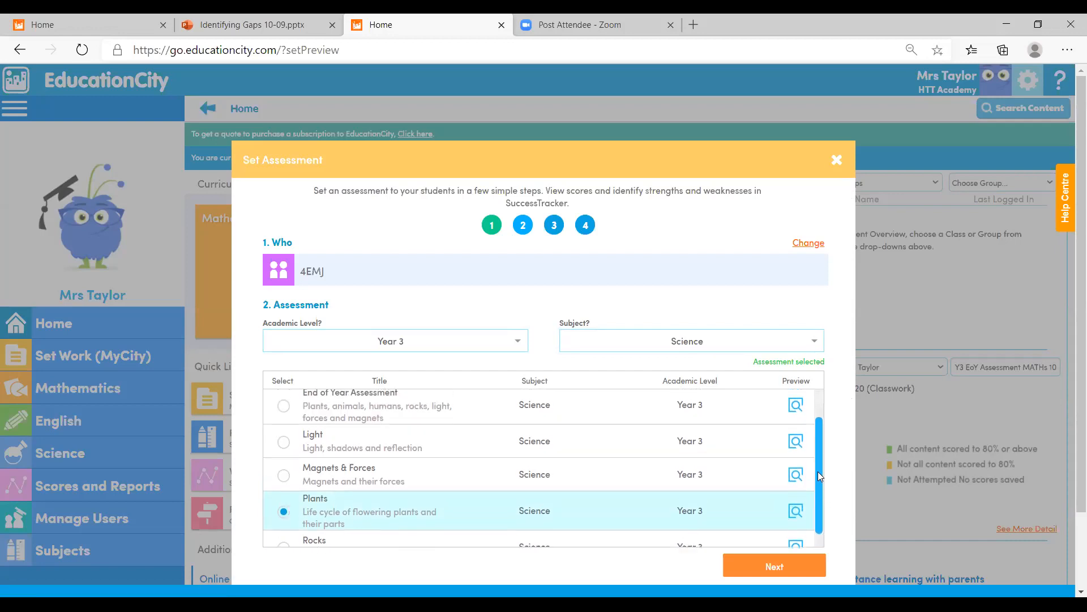
scroll(down, 3)
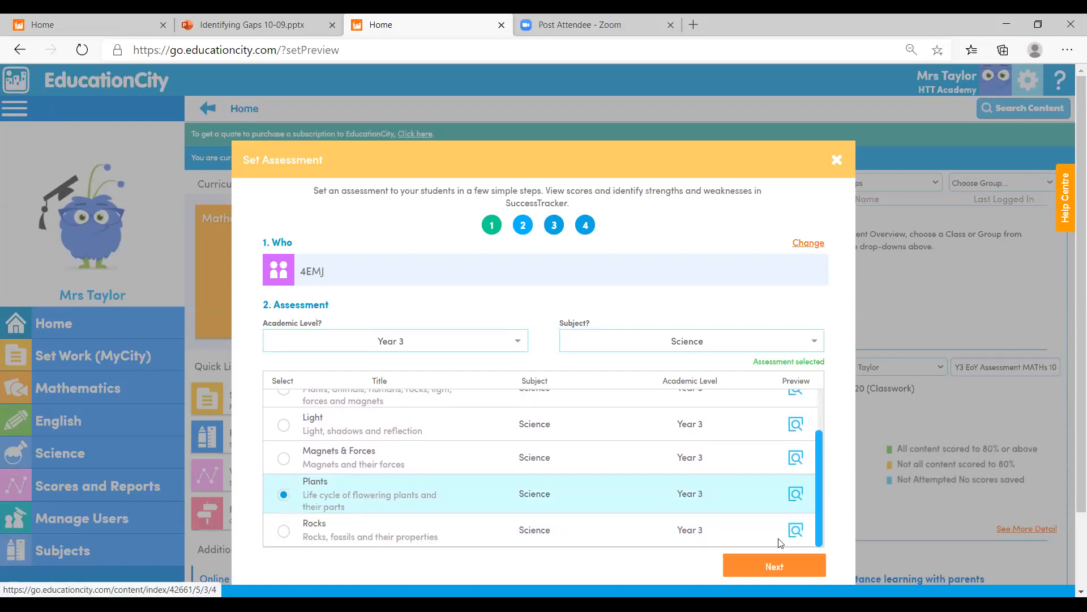
click(774, 564)
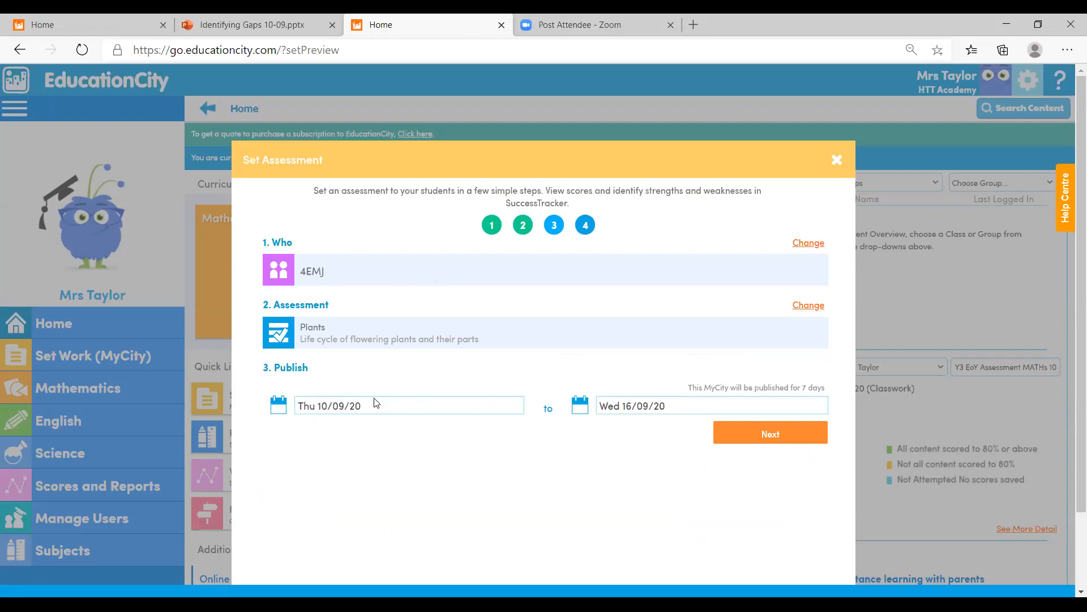
Step: Keep the start date at 10/09/20, set the end date to Friday 11 September, and continue
click(407, 405)
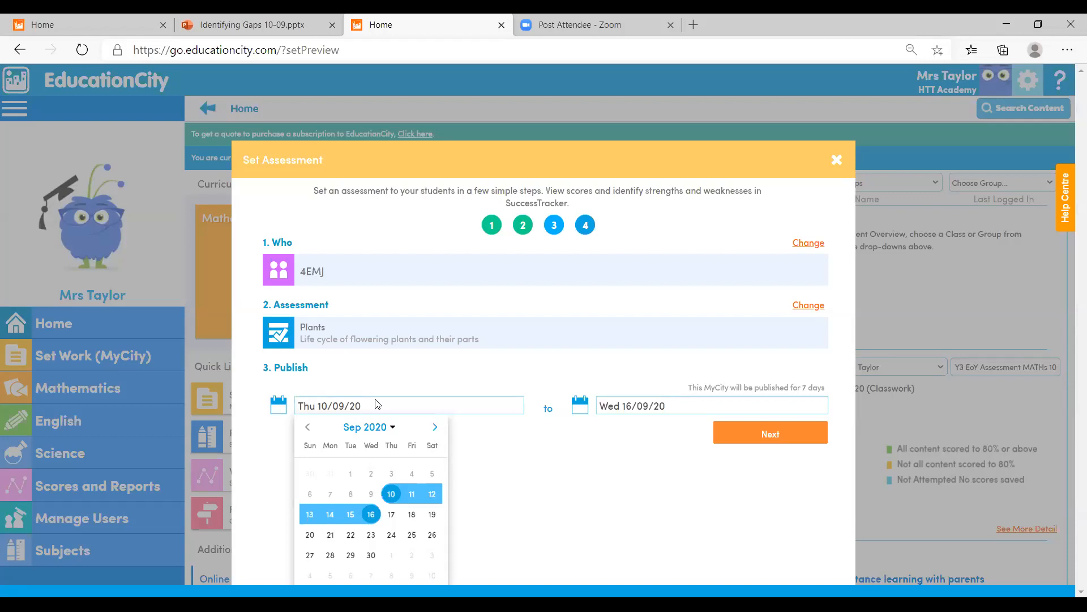
mouse_move(435, 431)
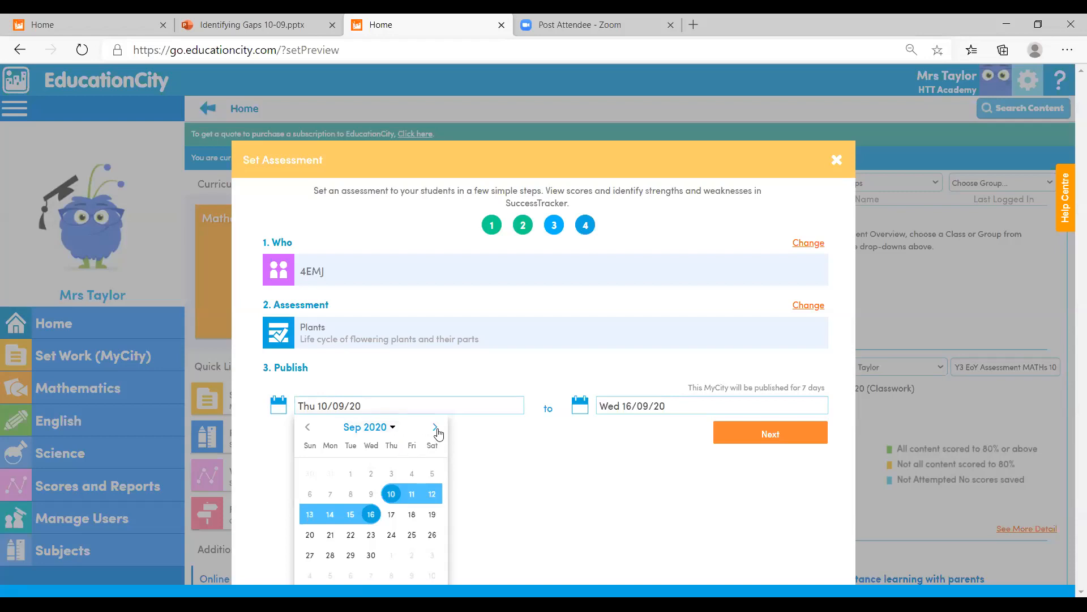
click(435, 428)
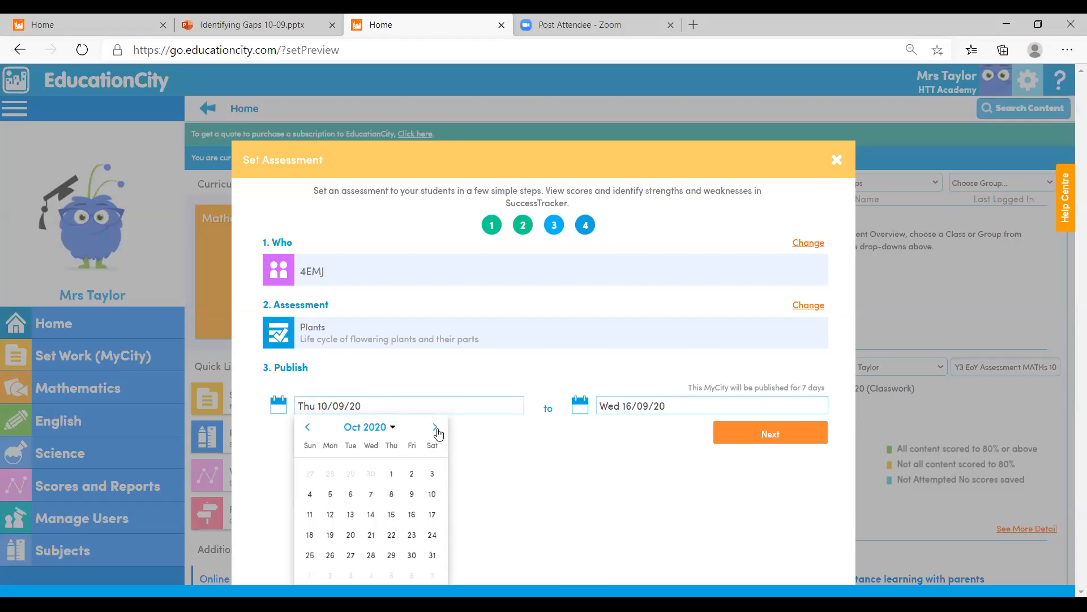
mouse_move(363, 539)
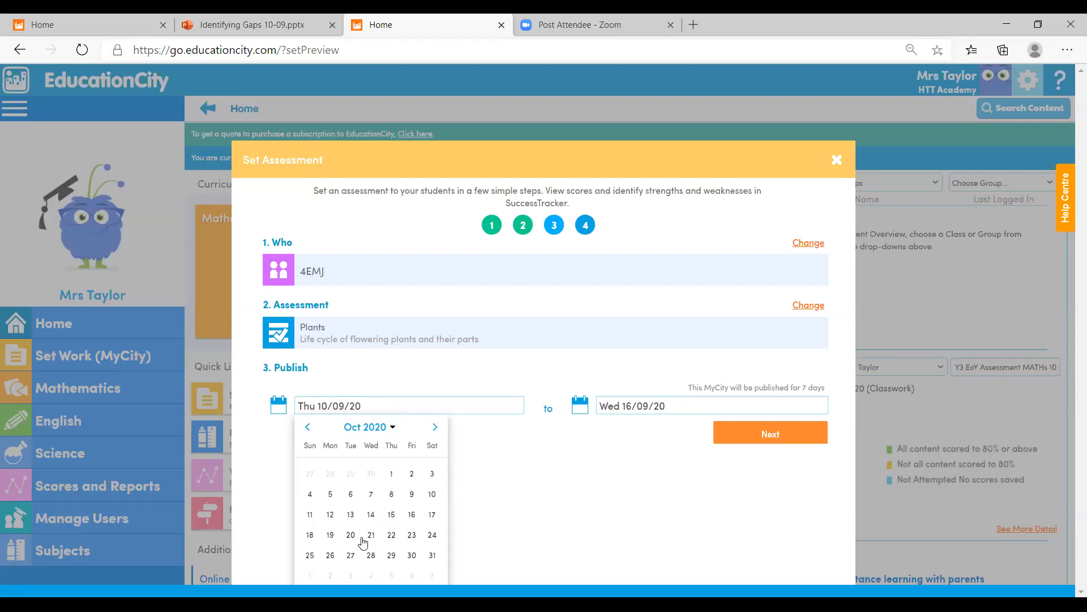
mouse_move(375, 464)
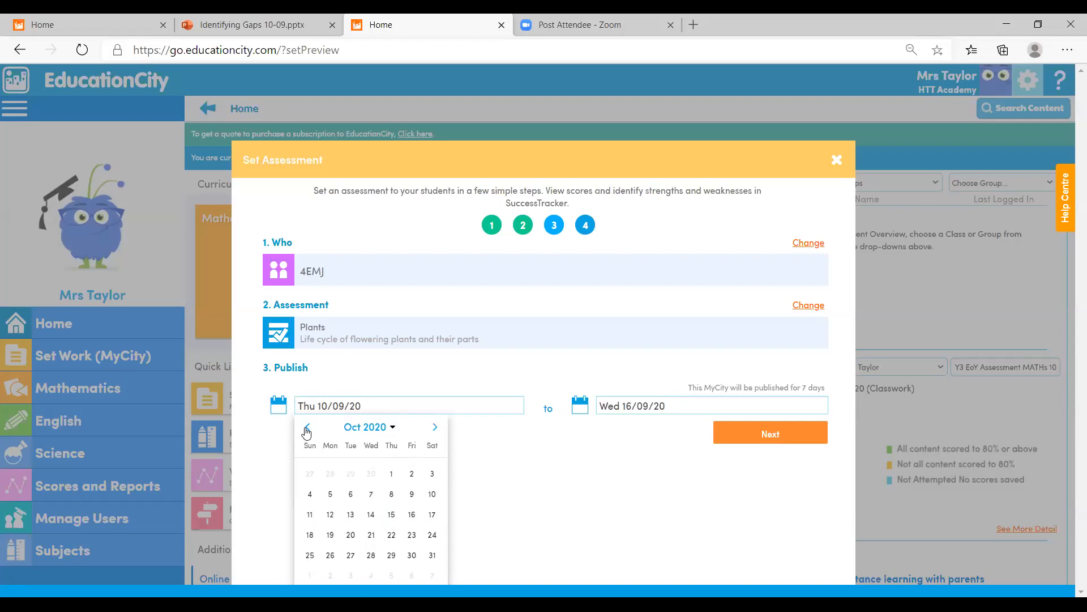
click(307, 427)
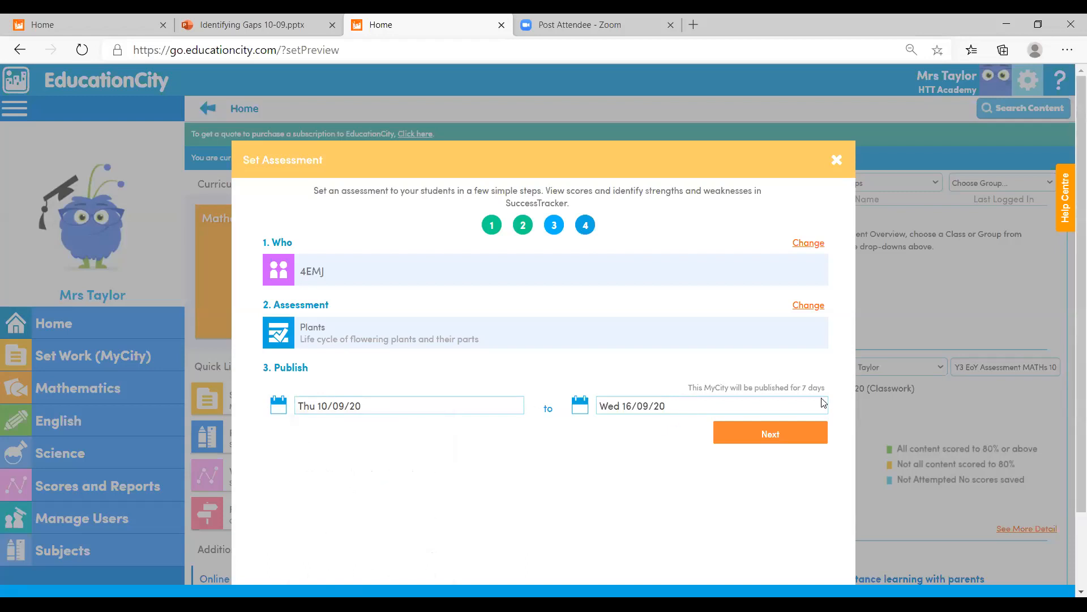
double_click(811, 387)
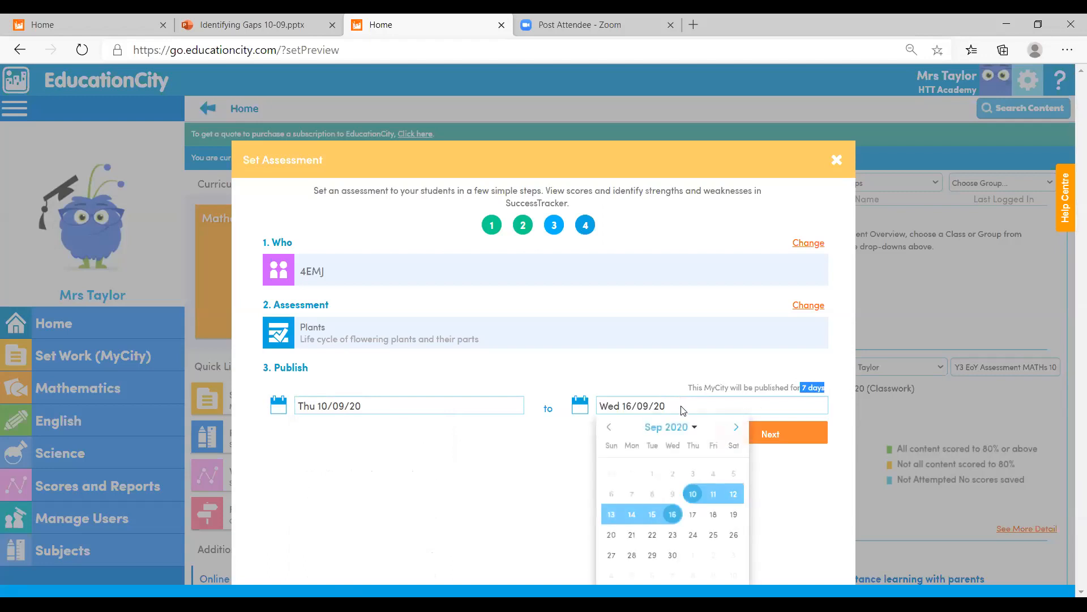
click(713, 492)
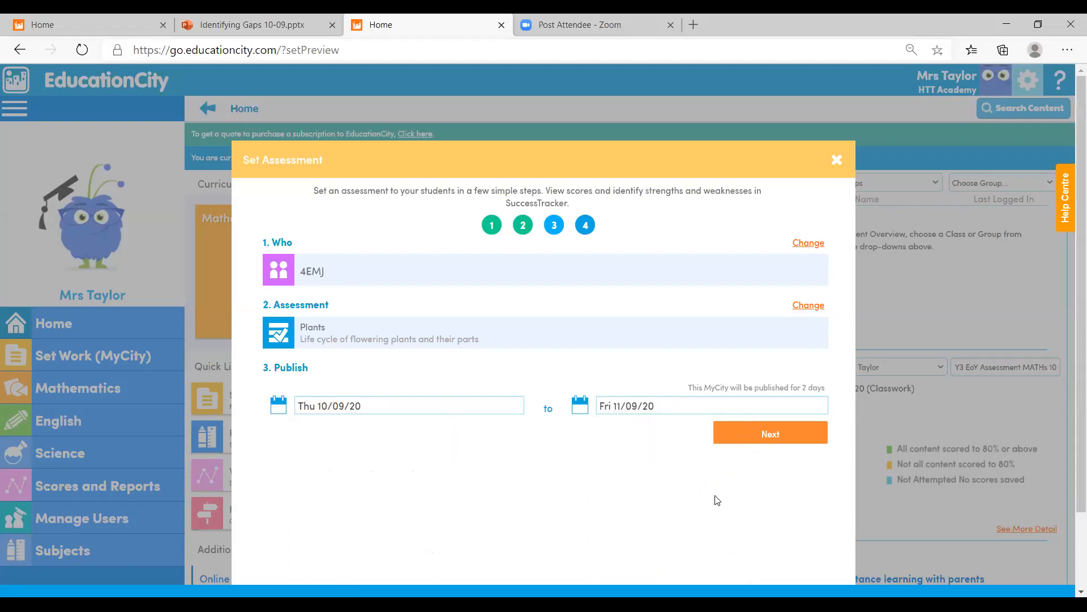
mouse_move(826, 386)
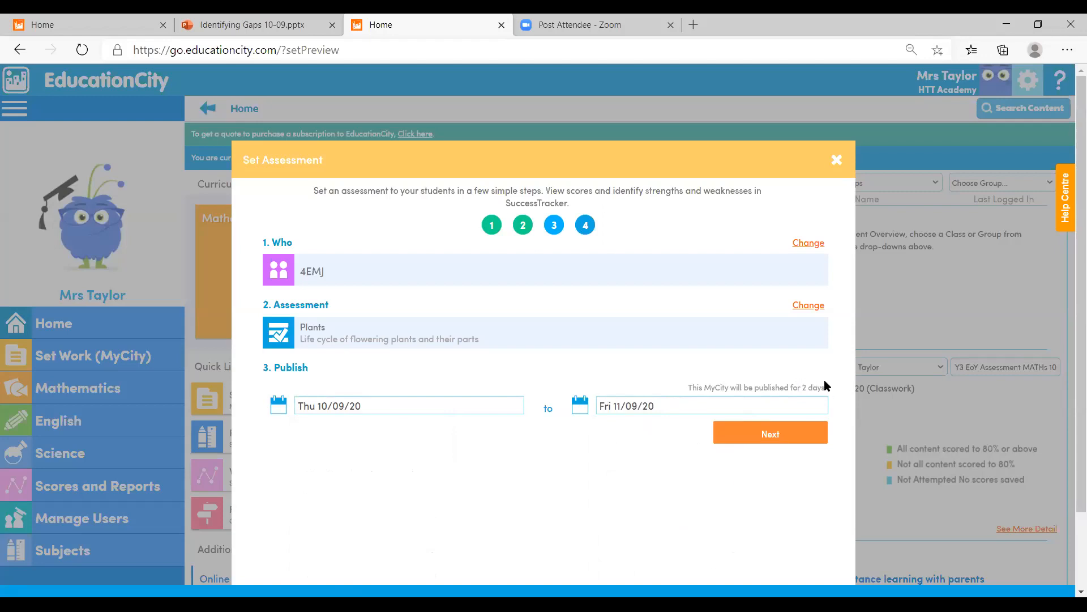
mouse_move(734, 441)
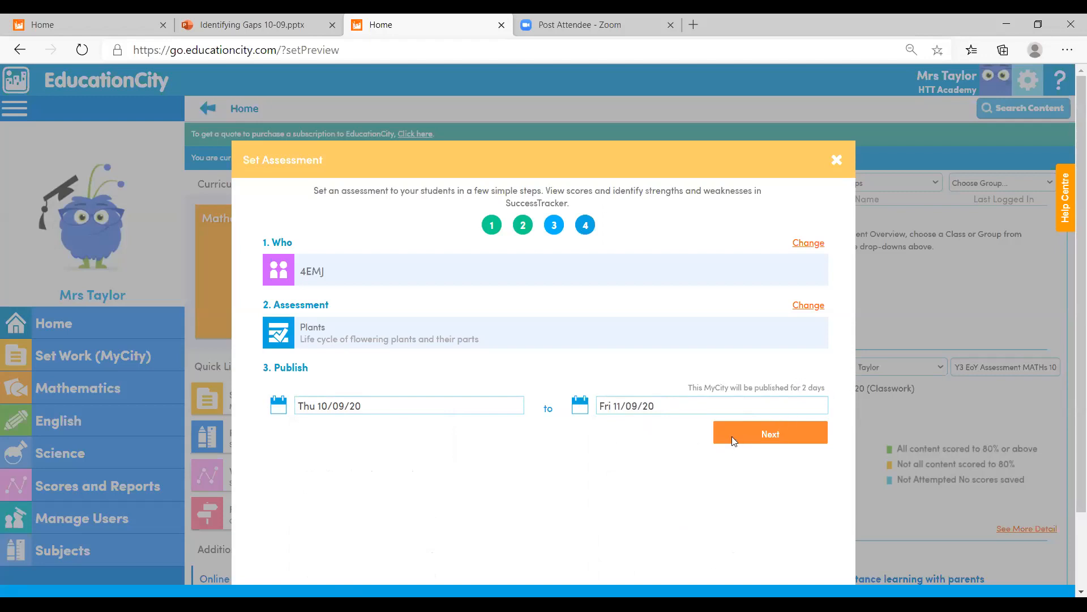
click(769, 433)
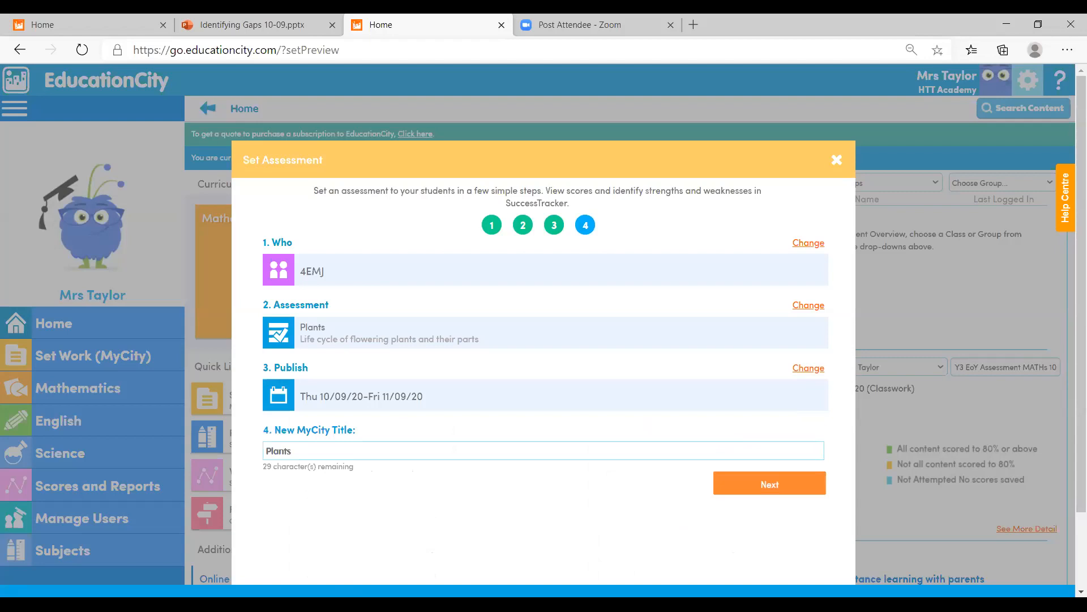
mouse_move(311, 388)
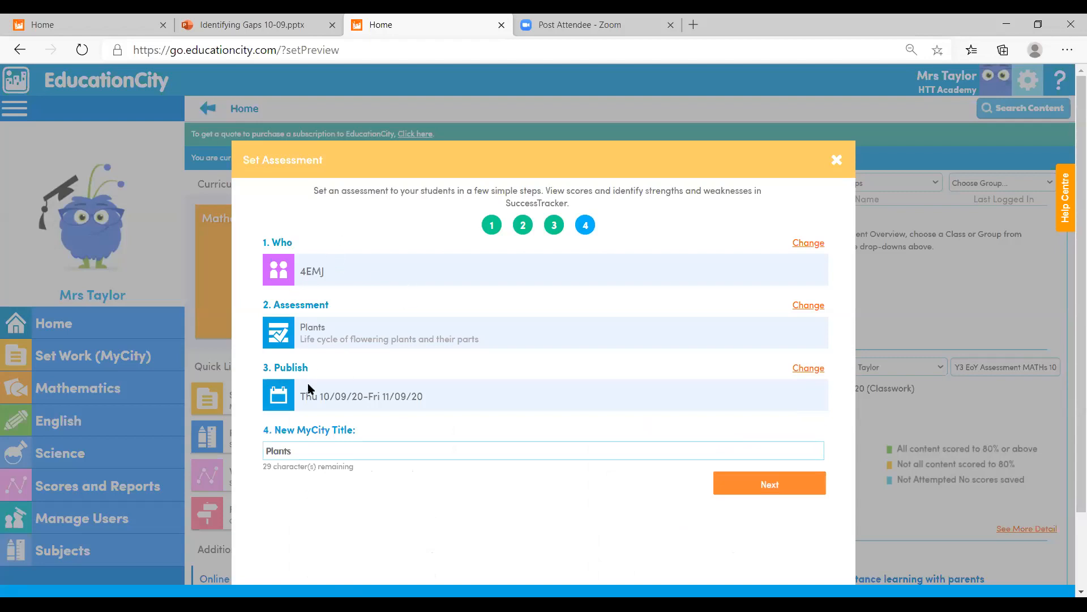
mouse_move(252, 453)
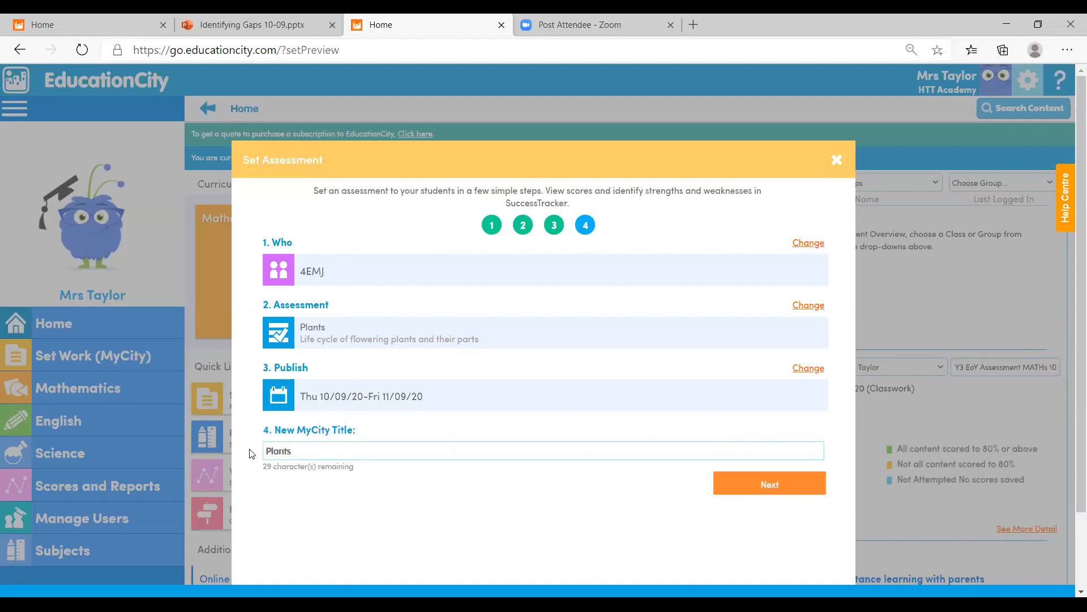
mouse_move(314, 444)
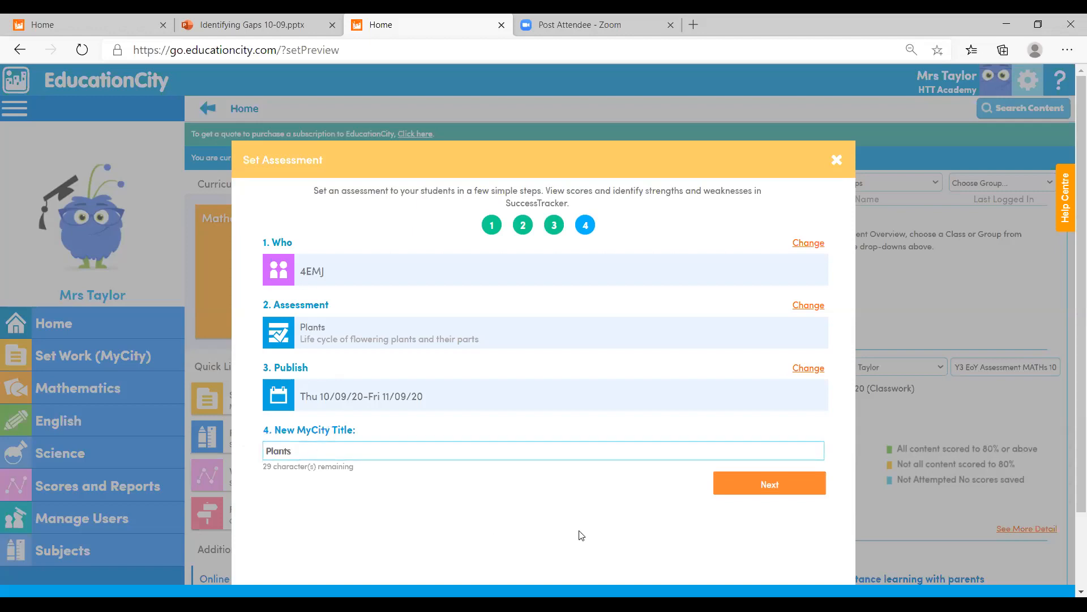
Step: Extend the MyCity title to 'Plants 4EMJ 10/09/20' and continue to the review summary
click(305, 449)
text( 4)
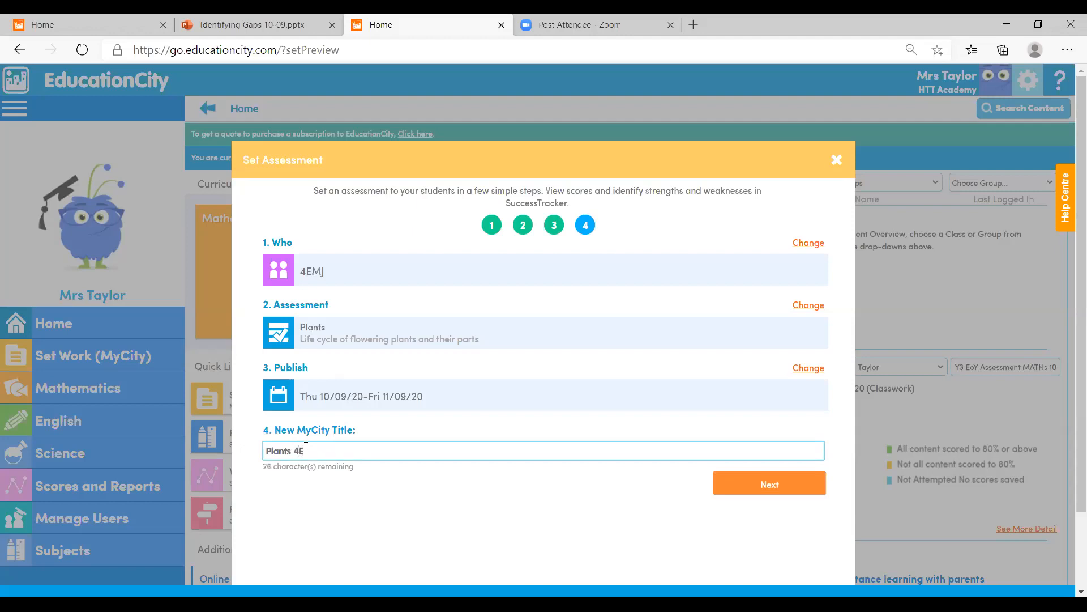
text(EMJ)
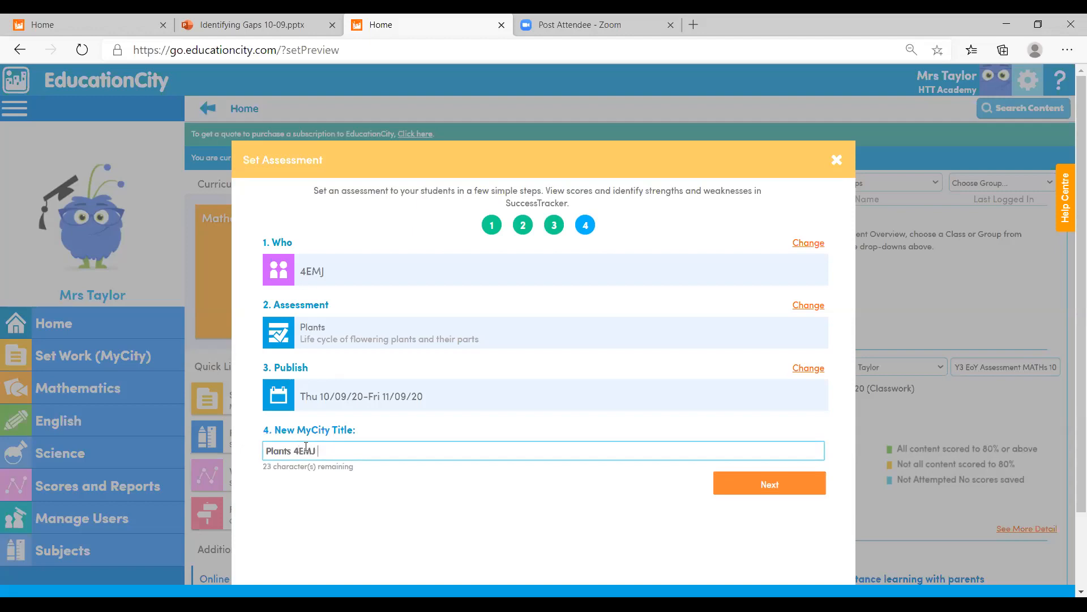
text(10/)
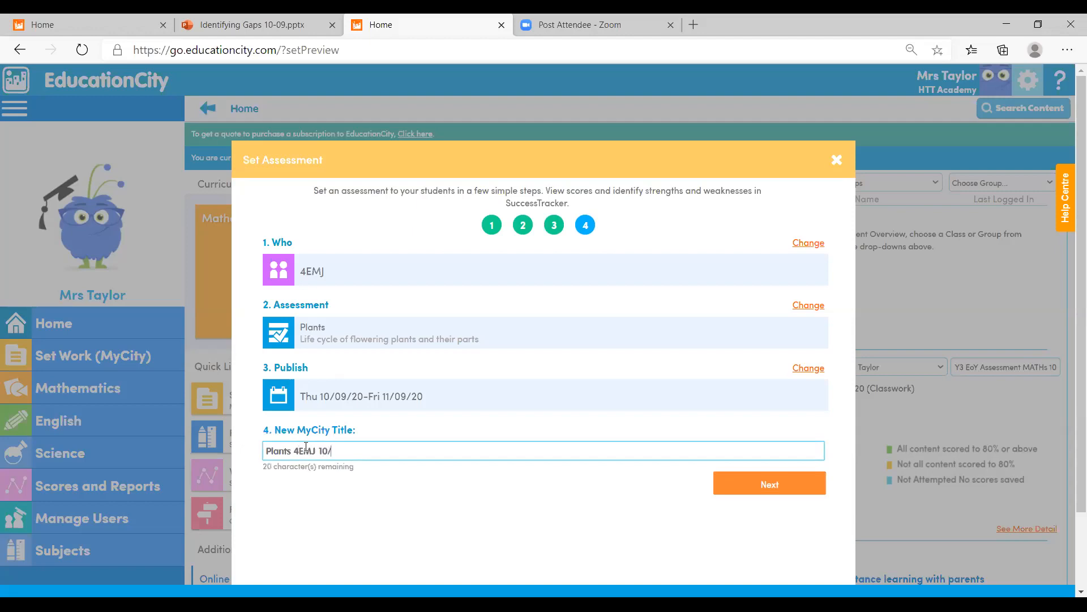
text(09)
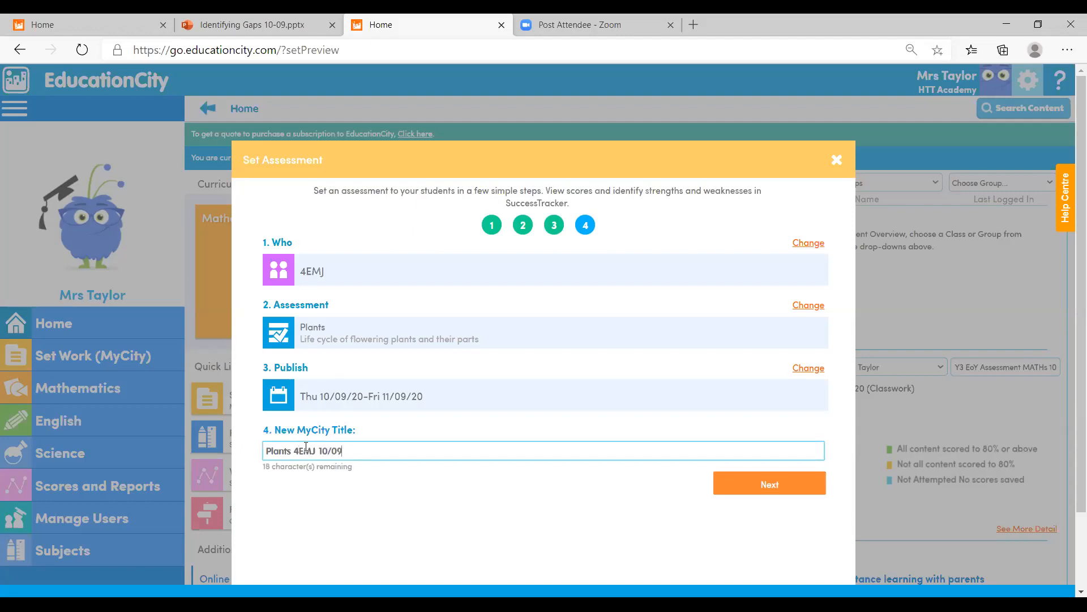
text(/20)
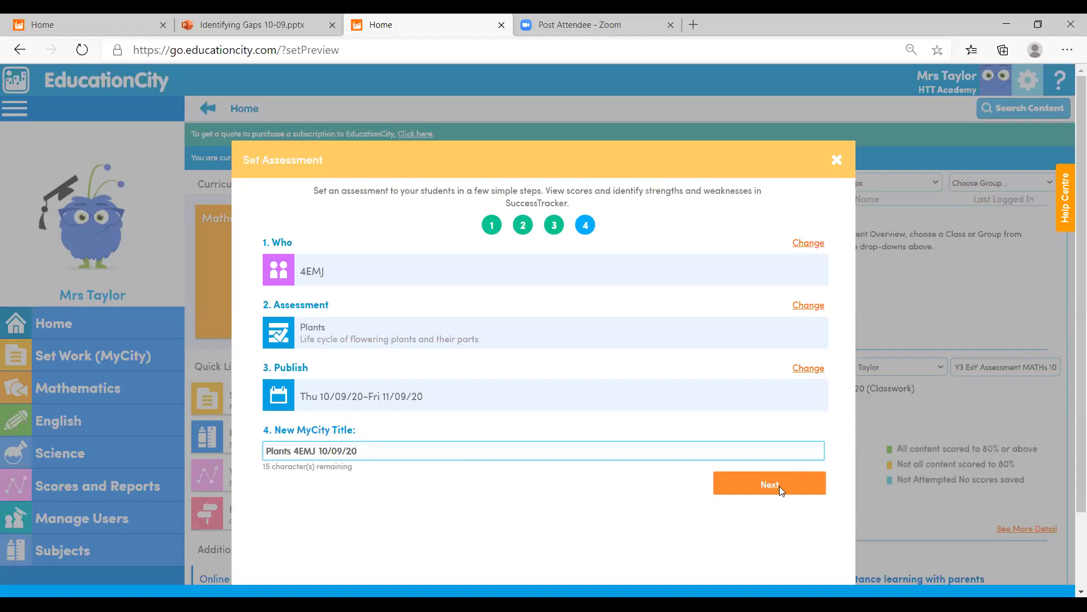
click(768, 483)
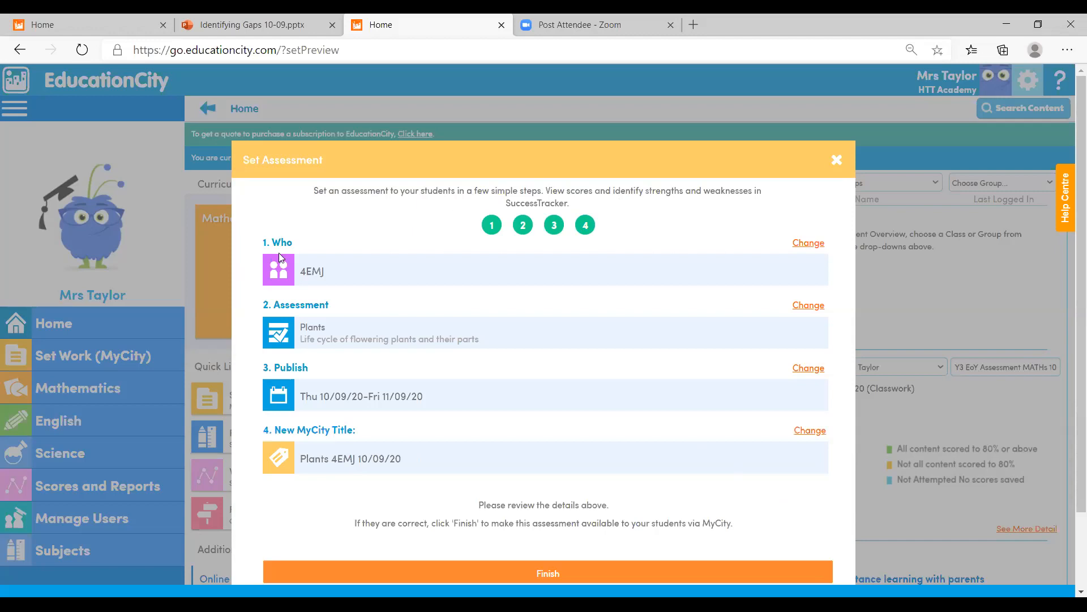
mouse_move(564, 565)
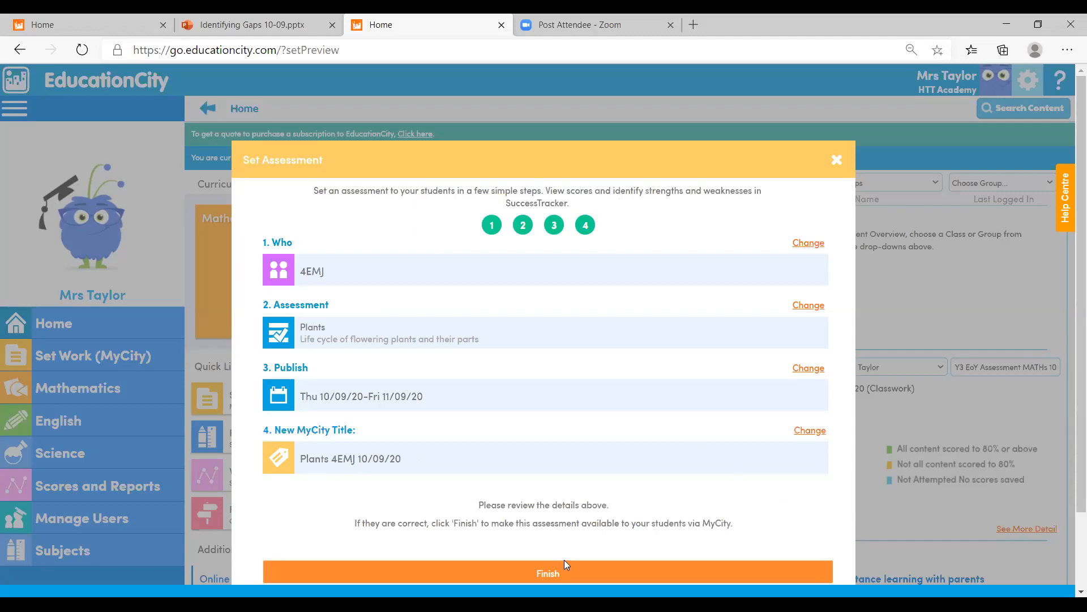
mouse_move(565, 570)
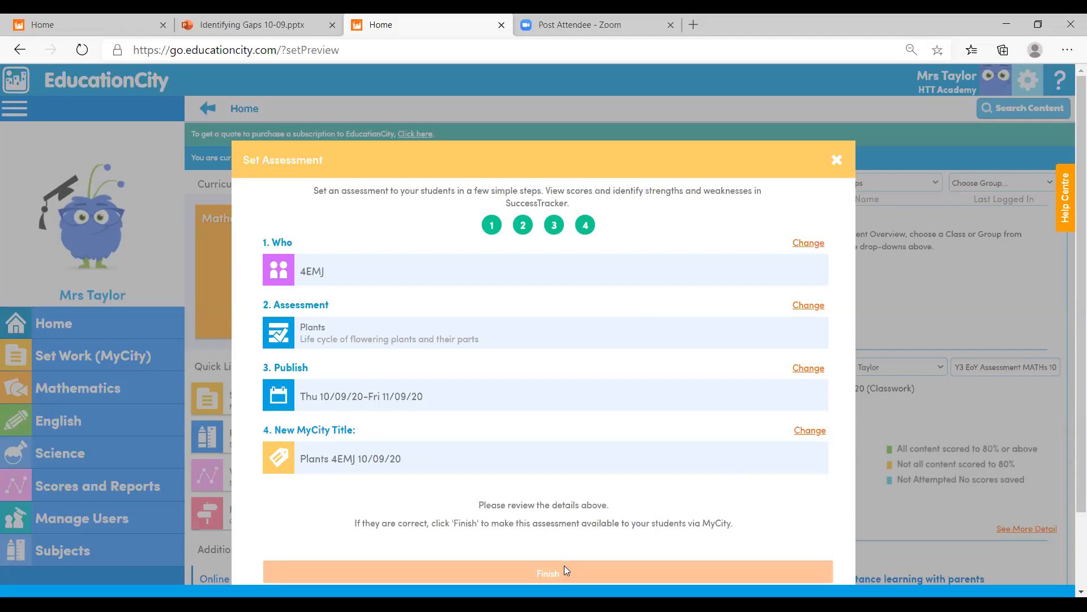
Step: Finish the wizard so Plants is published in the new MyCity for students
click(547, 573)
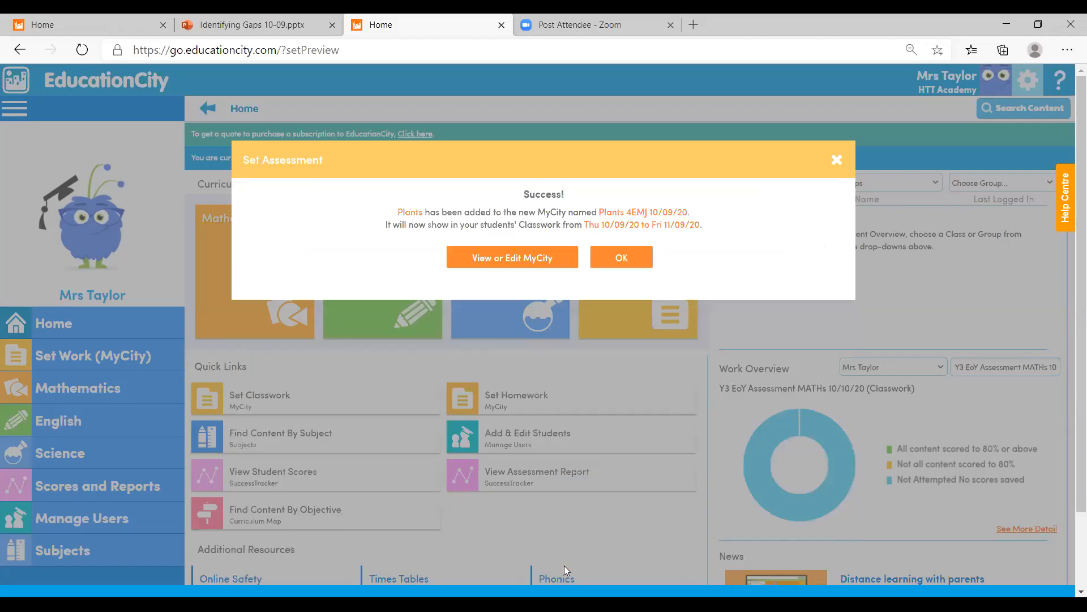
mouse_move(589, 267)
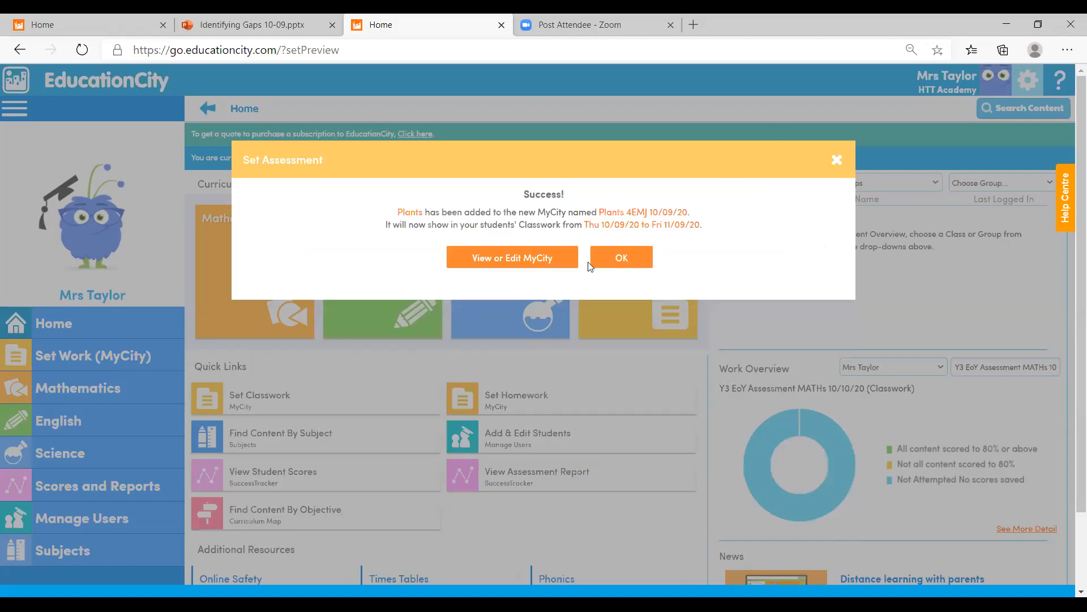
mouse_move(498, 264)
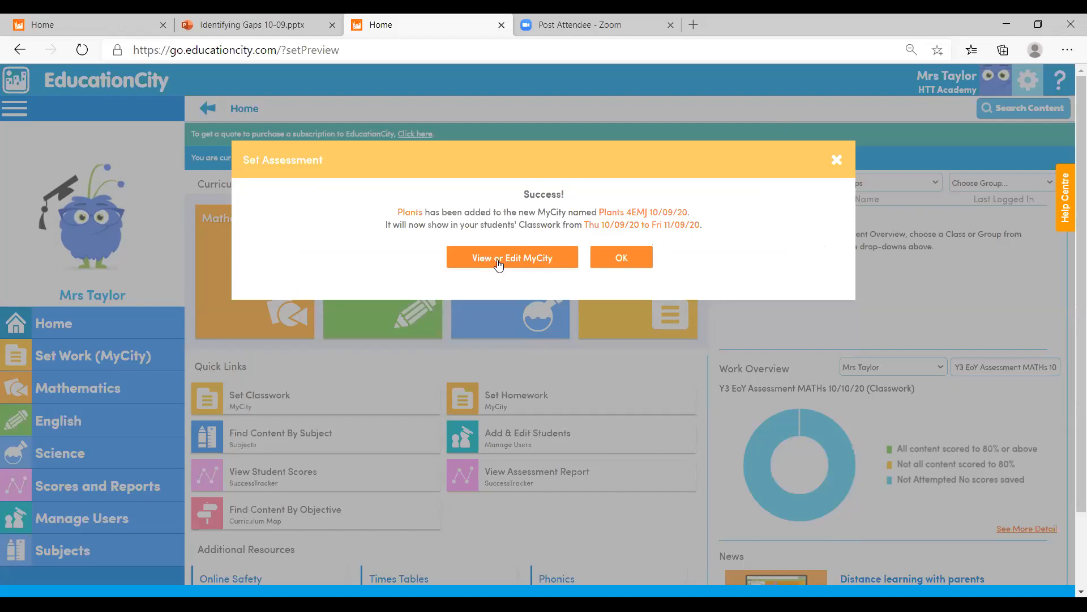
Step: View the newly created MyCity 'Plants 4EMJ 10/09/20' from the success dialog
click(512, 257)
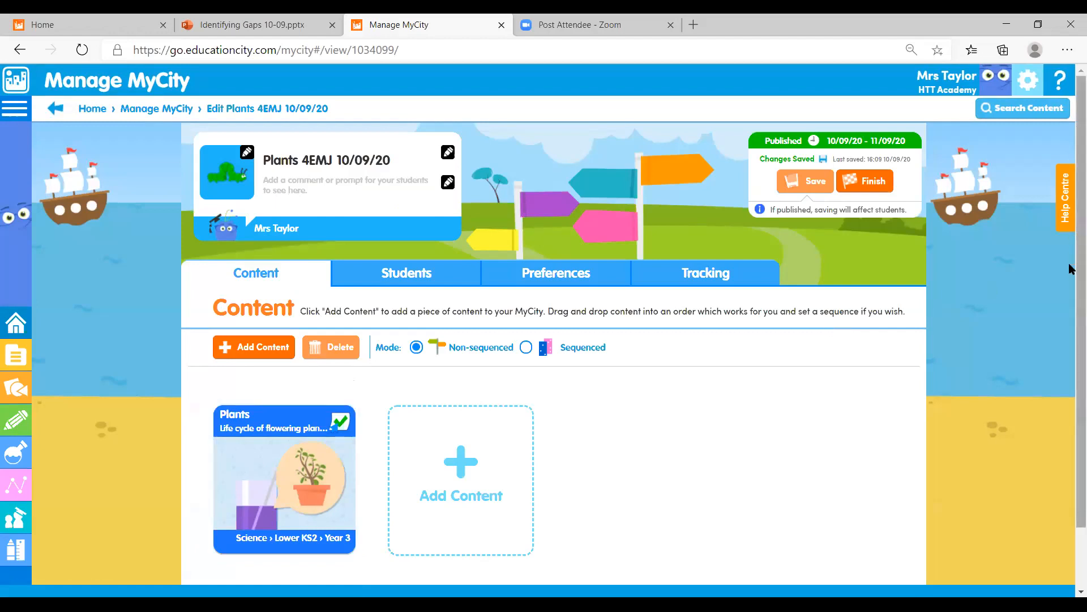
Step: In Add Content, search 'assessment' and filter results to Year 3 Mathematics
scroll(down, 3)
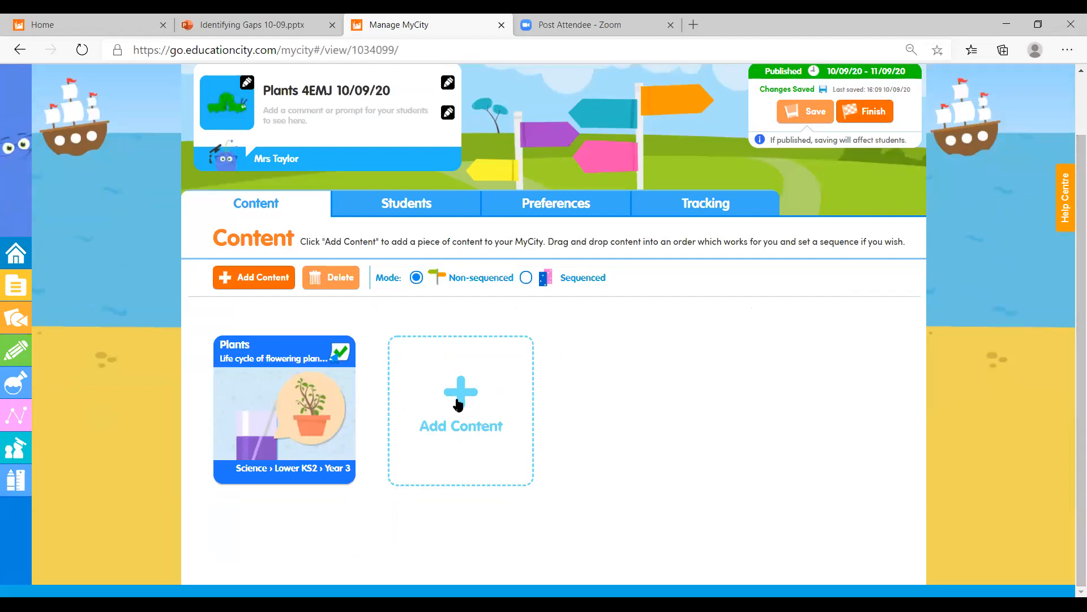
click(461, 409)
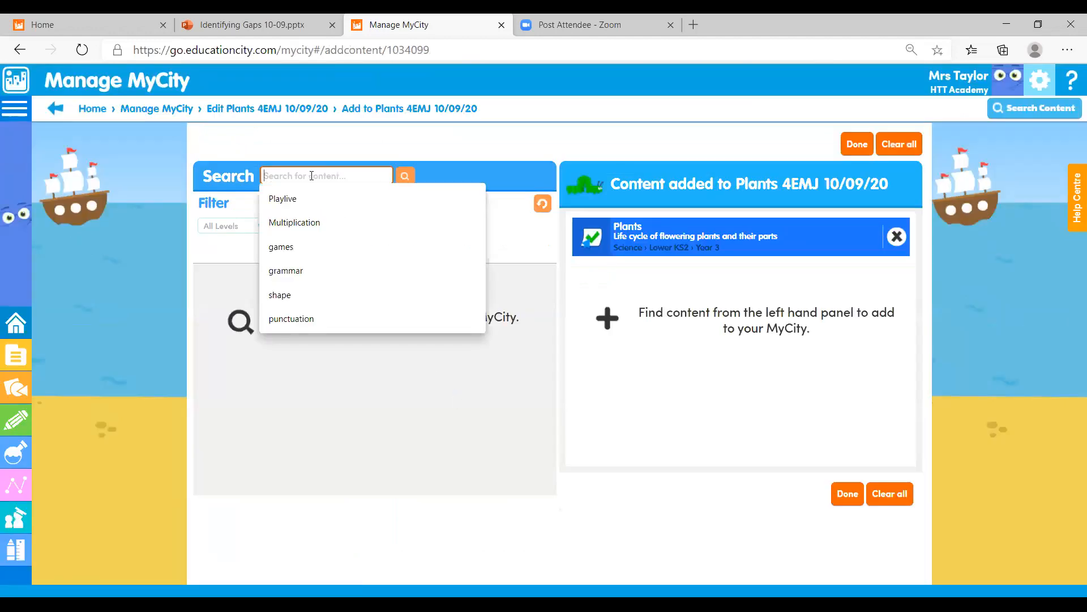
text(assessment)
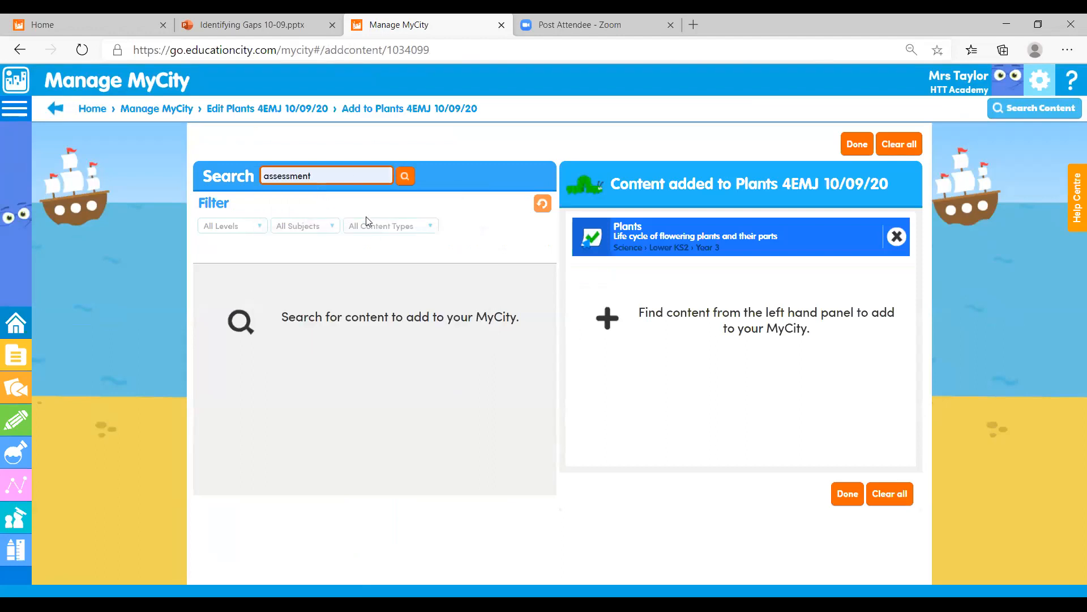
click(404, 176)
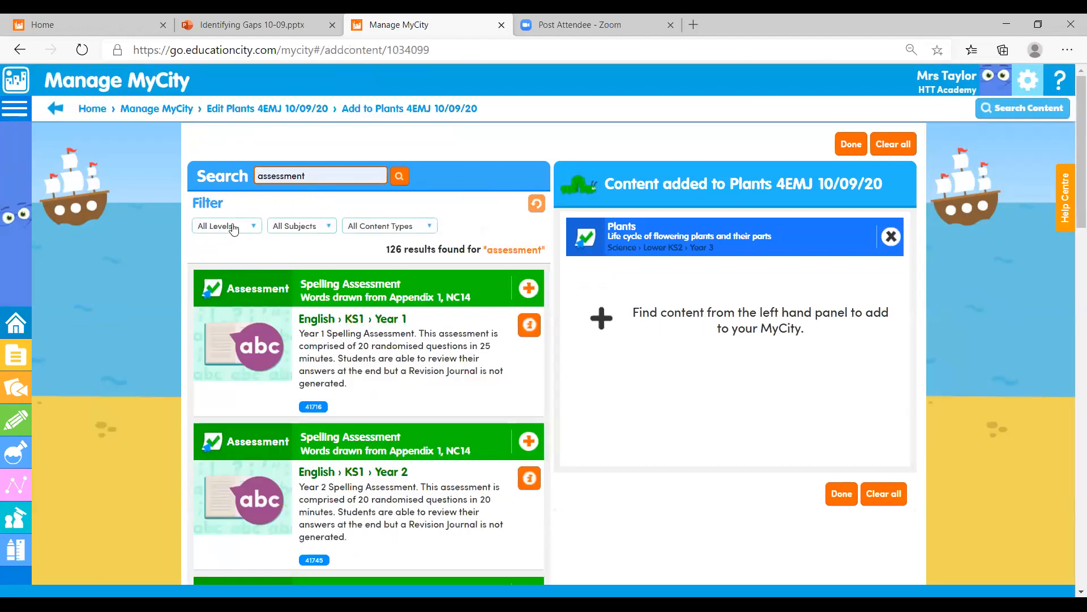
click(225, 226)
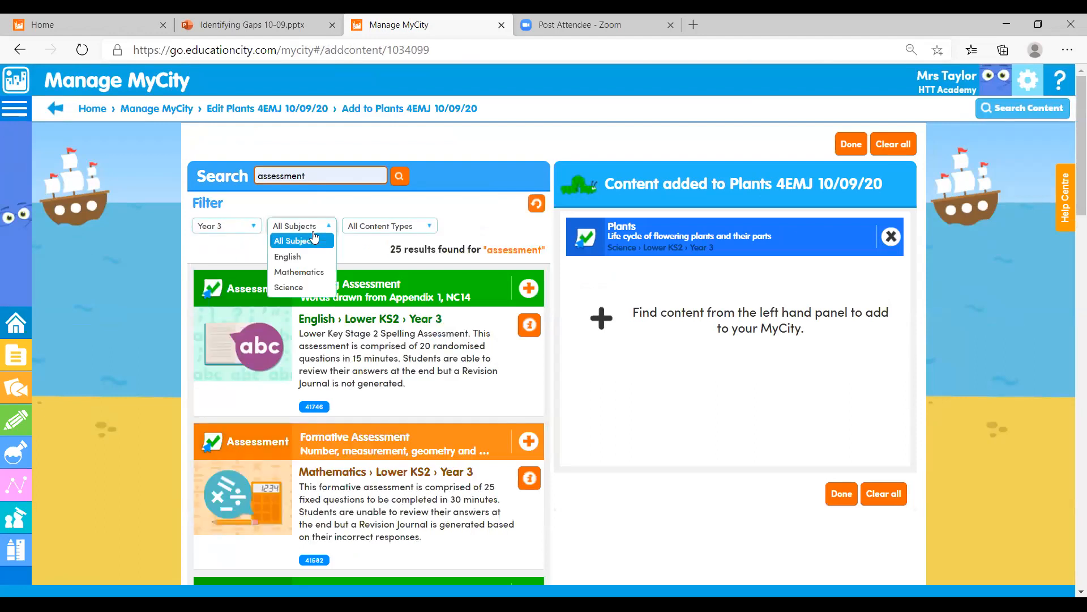
click(299, 271)
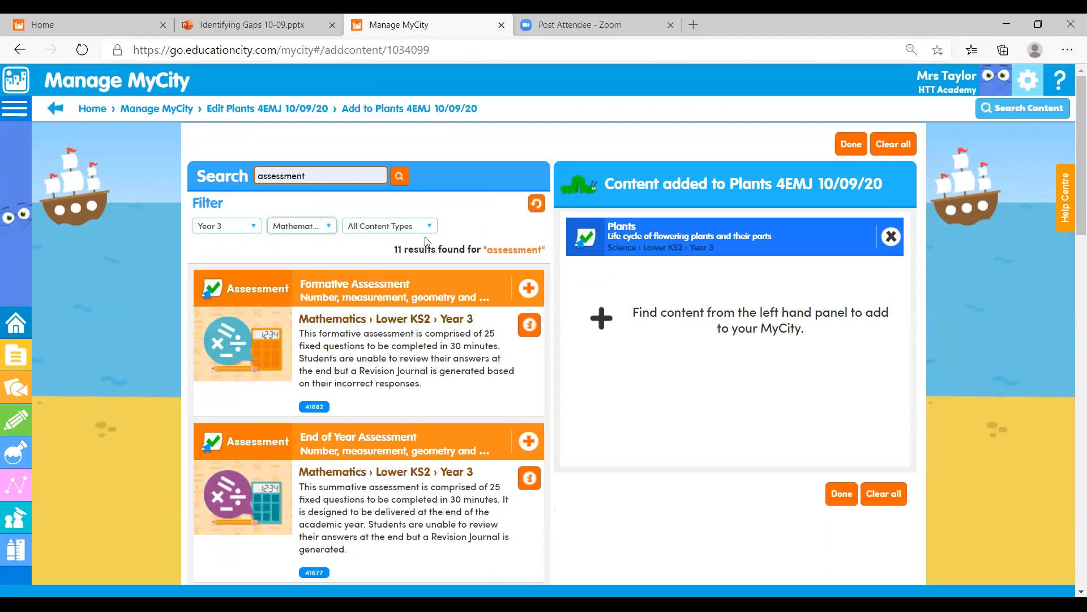
mouse_move(461, 418)
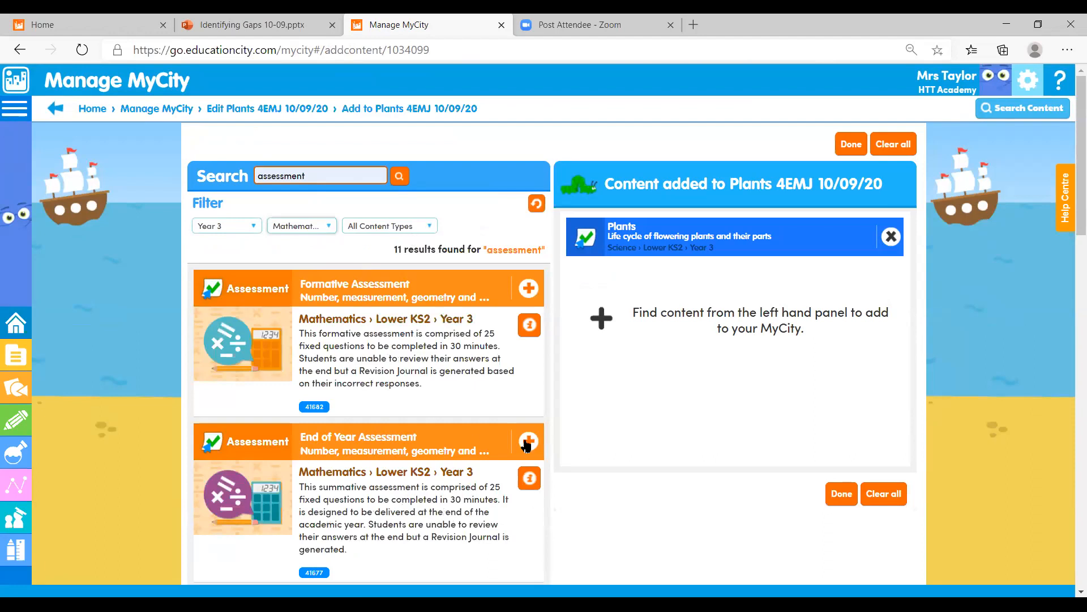
Step: Add the End of Year Assessment to the MyCity and return to it
click(528, 442)
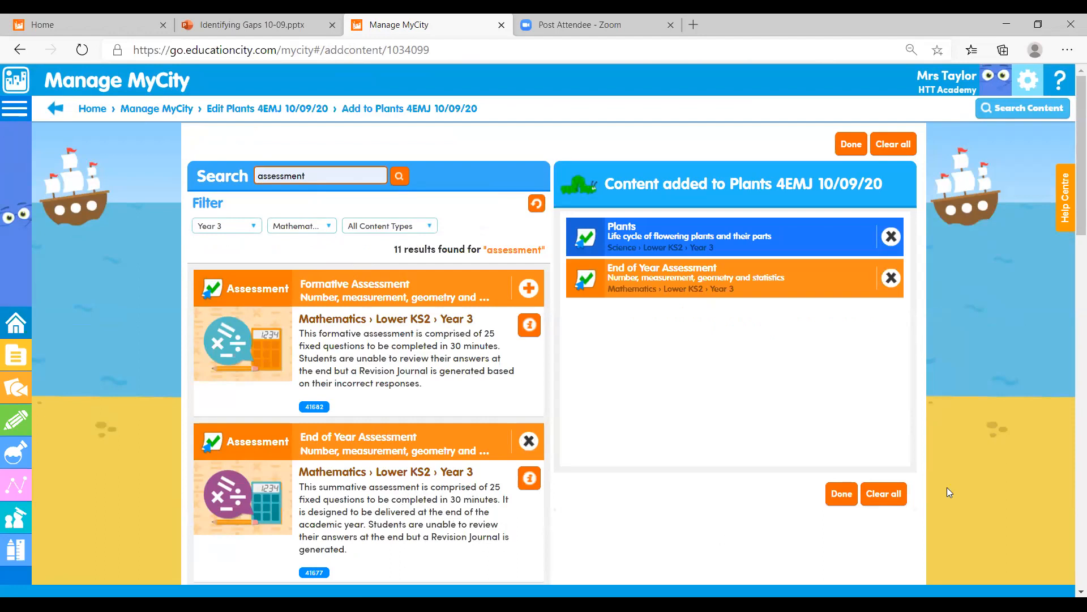
click(851, 144)
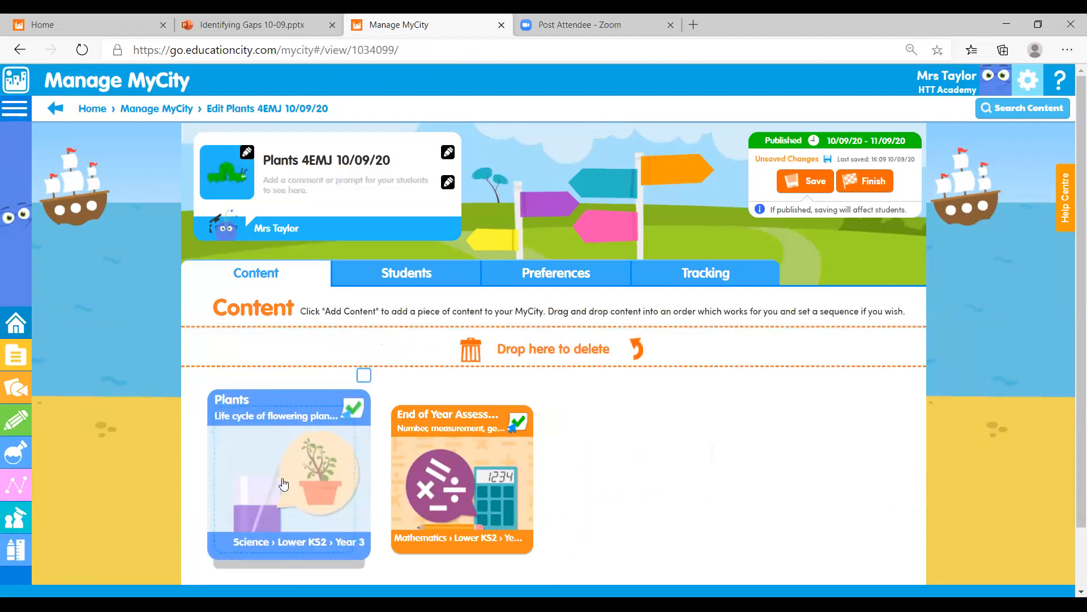
Step: Drag the Plants card to the delete area, leaving only the End of Year Assessment
drag(288, 478, 283, 394)
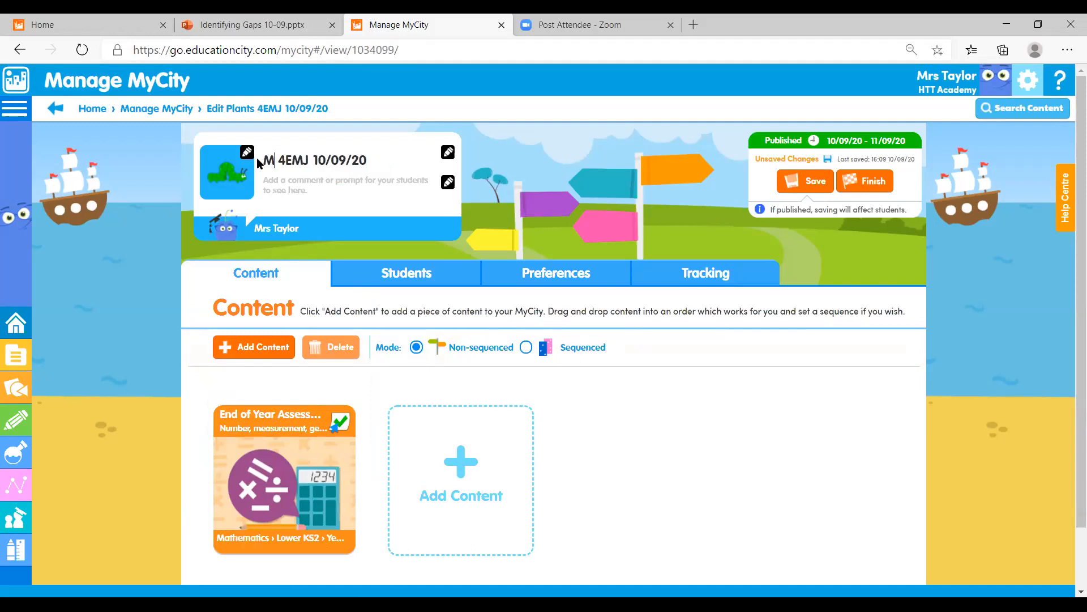
Step: Title the MyCity 'Maths 4EMJ 10/09/20', give it the maths icon with orange theme, save, and start adding content
text(Maths)
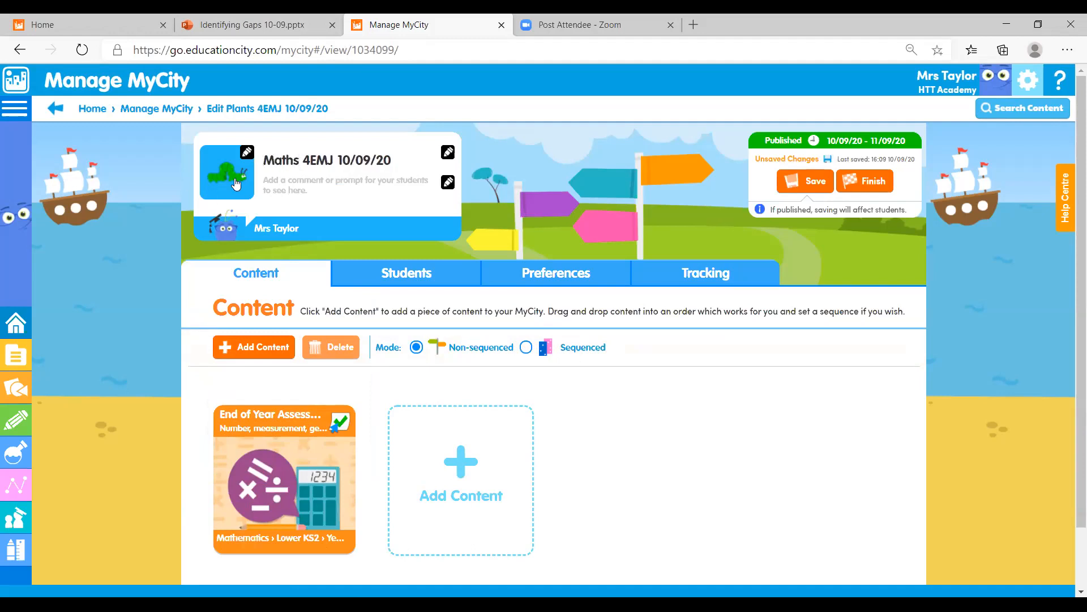
click(248, 150)
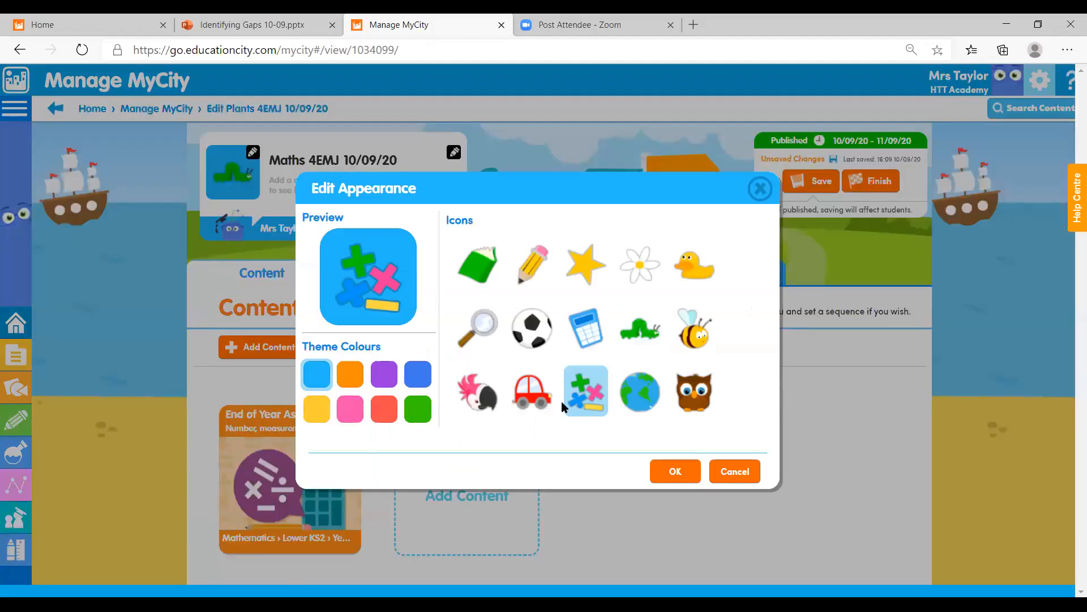
click(350, 374)
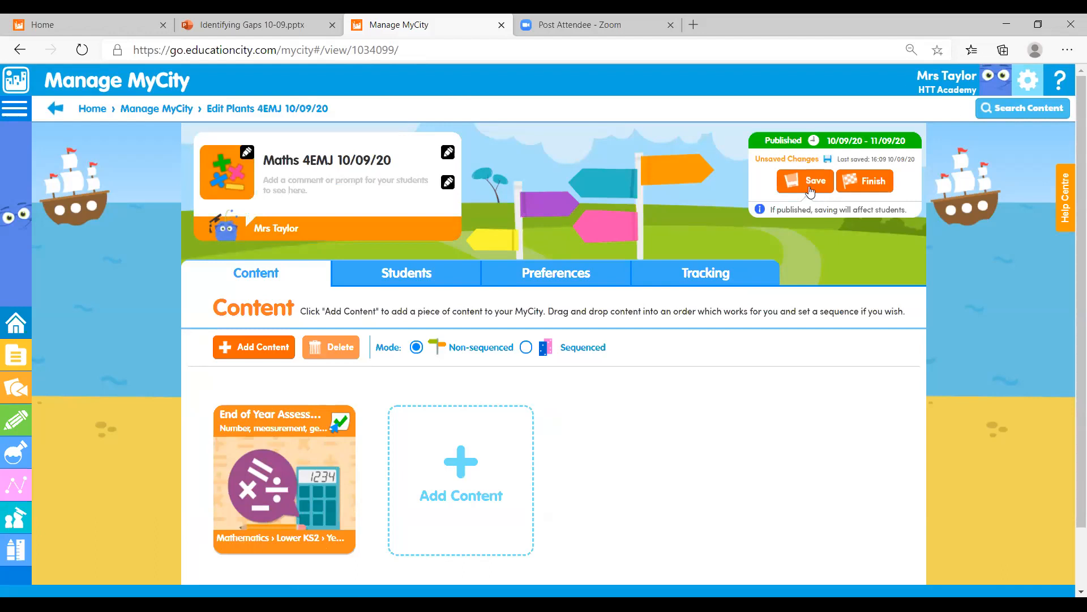
click(808, 182)
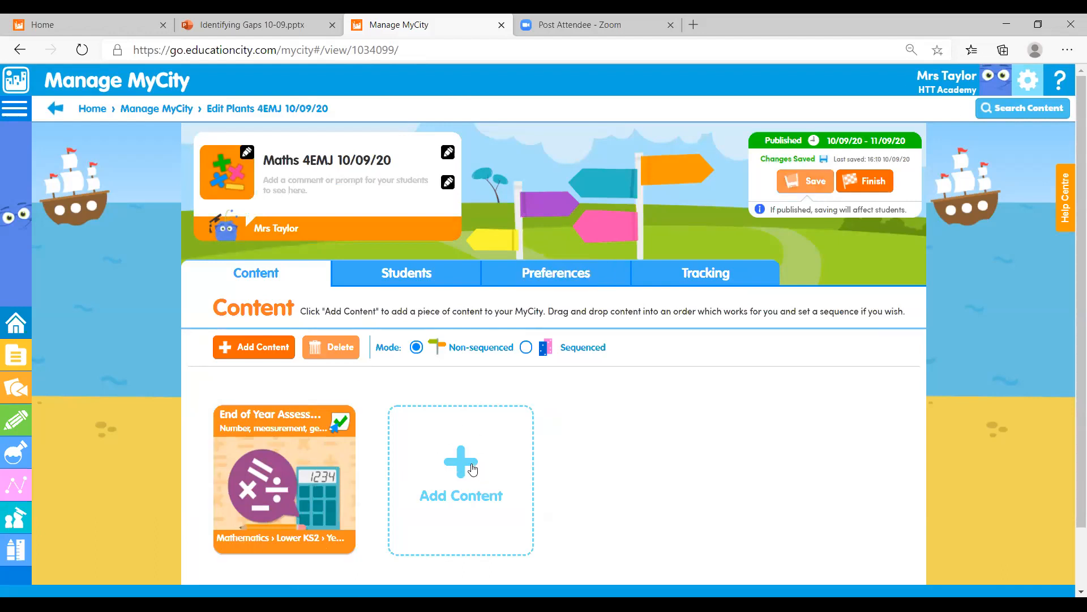
click(461, 471)
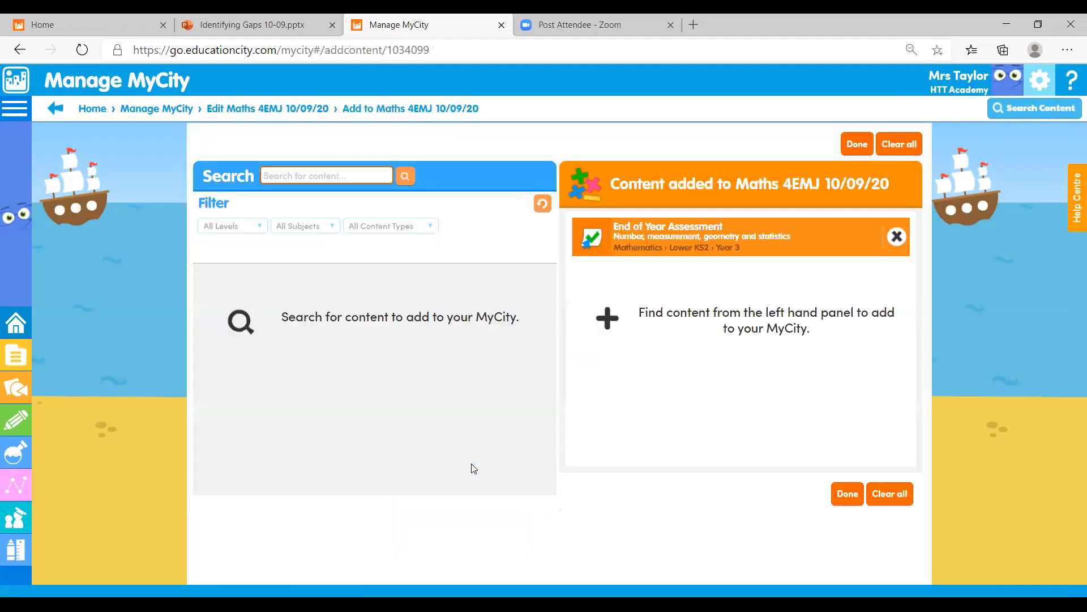
Step: Search the content library for 'games'
click(326, 174)
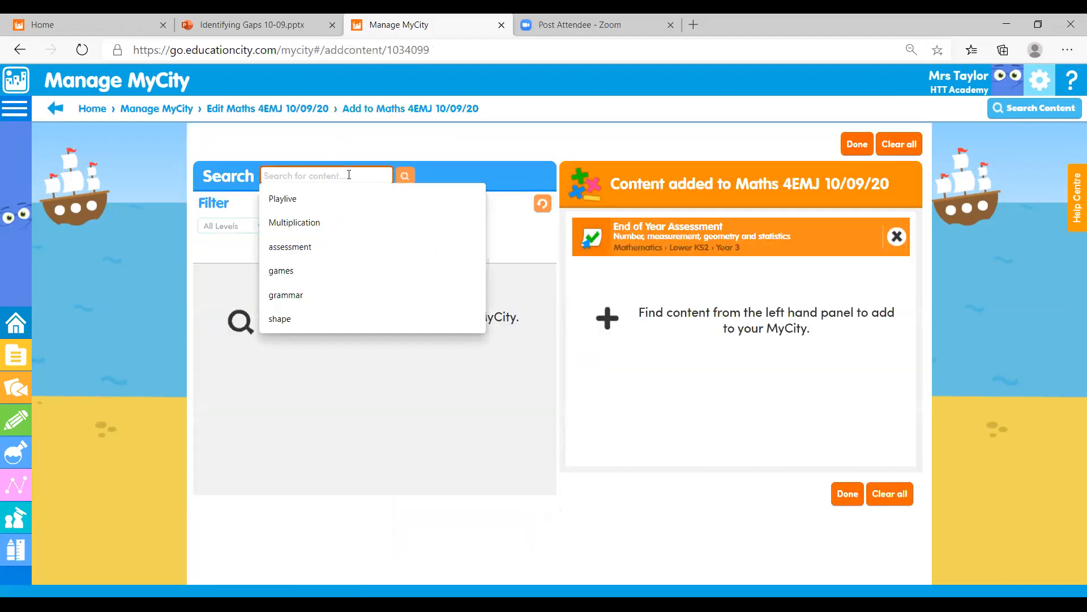
click(281, 270)
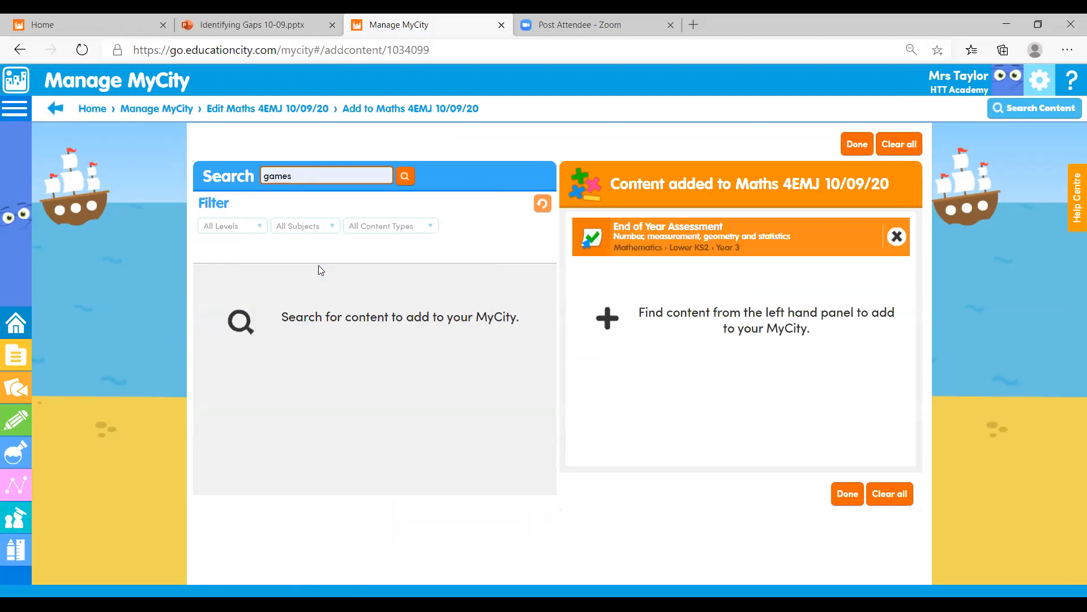
click(404, 175)
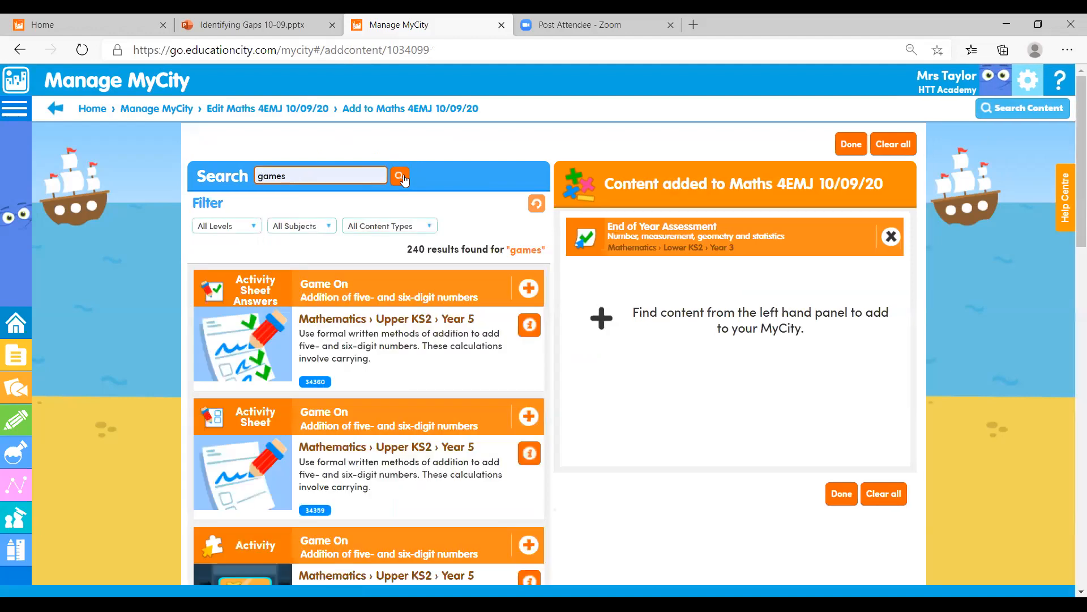
Step: Filter the games results to Mathematics, Games content type and Year 4, leaving 14 results
click(301, 225)
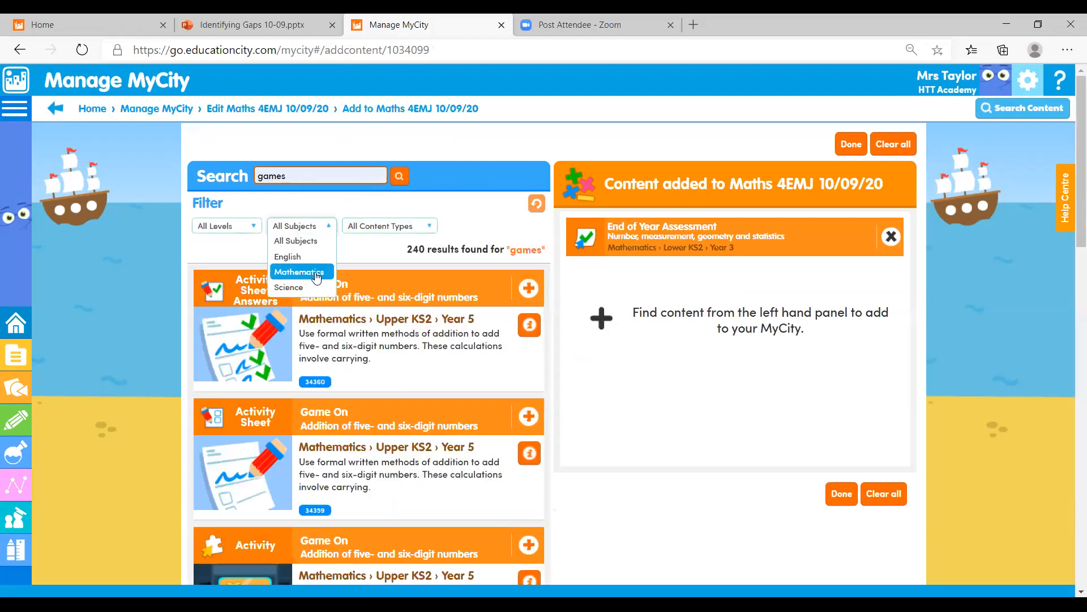
click(299, 271)
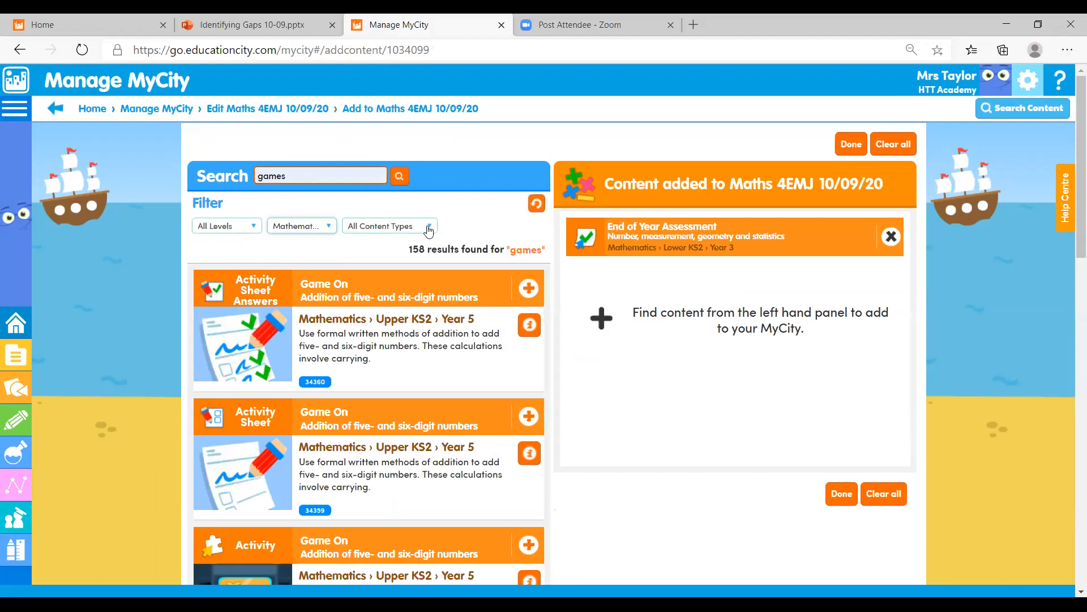
click(388, 226)
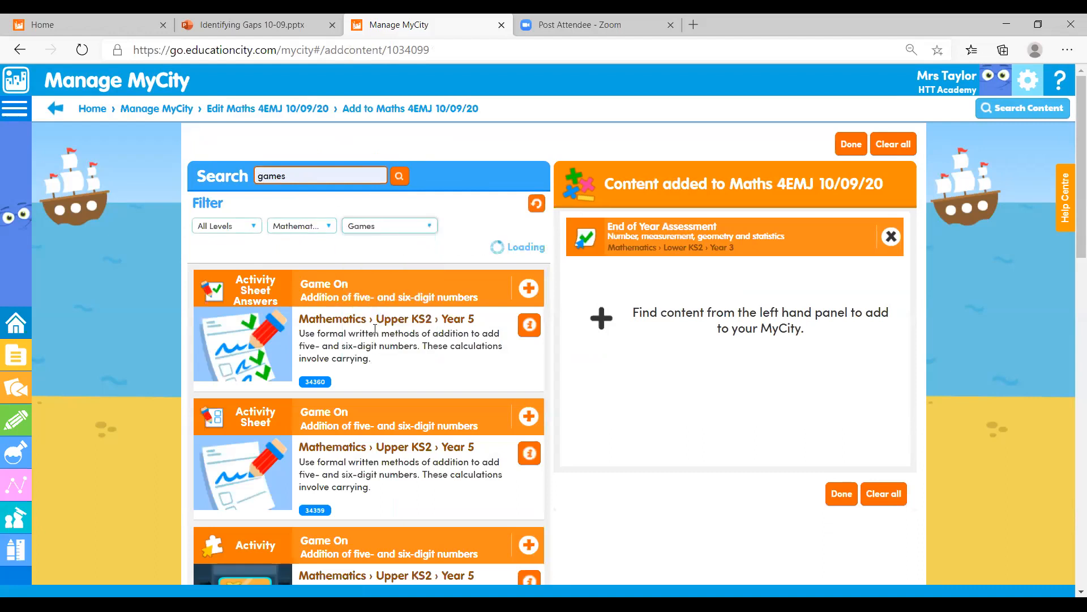
click(224, 225)
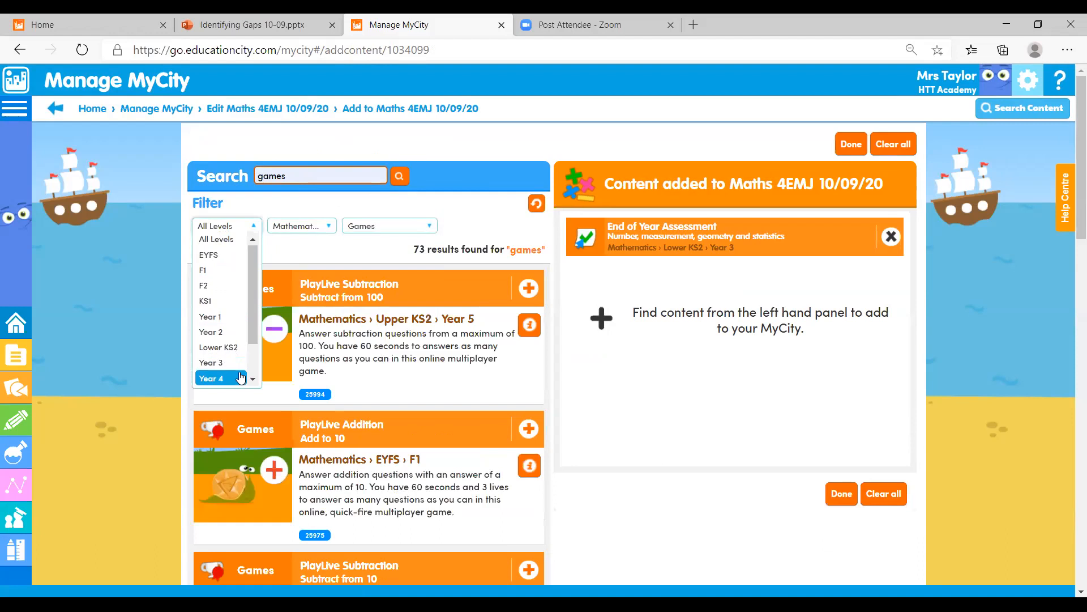
click(210, 378)
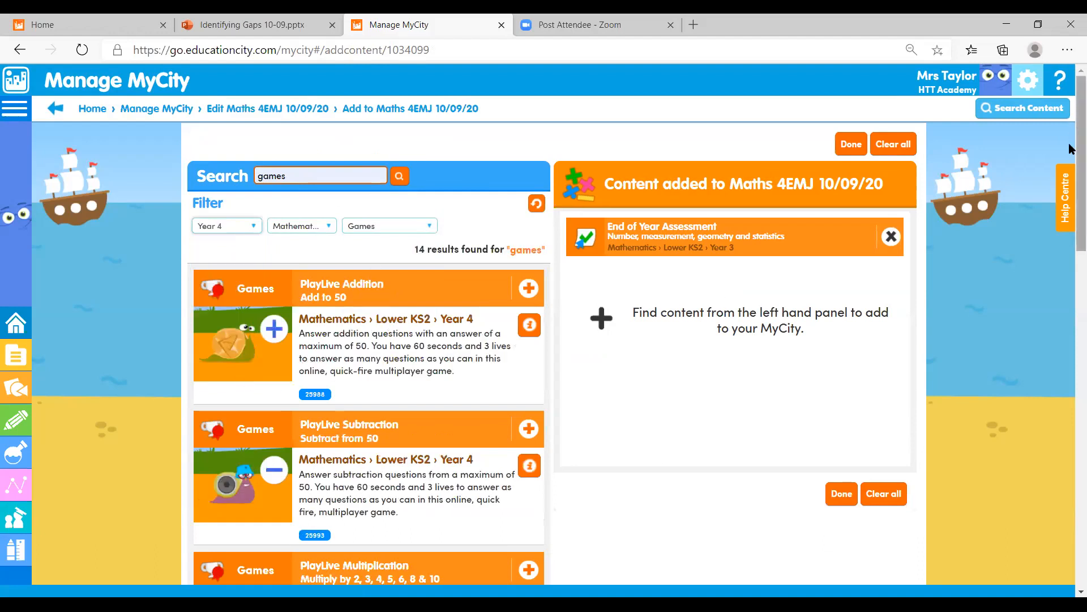
Step: Add the 8 x Table and 6 x Table games to the MyCity and return to the editor
scroll(down, 3)
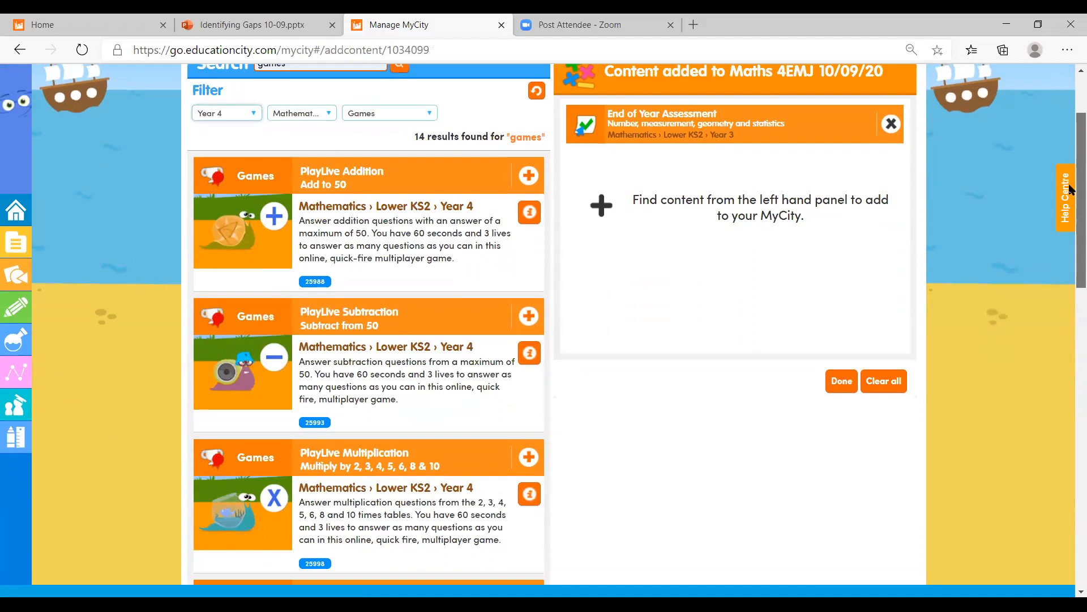
scroll(down, 3)
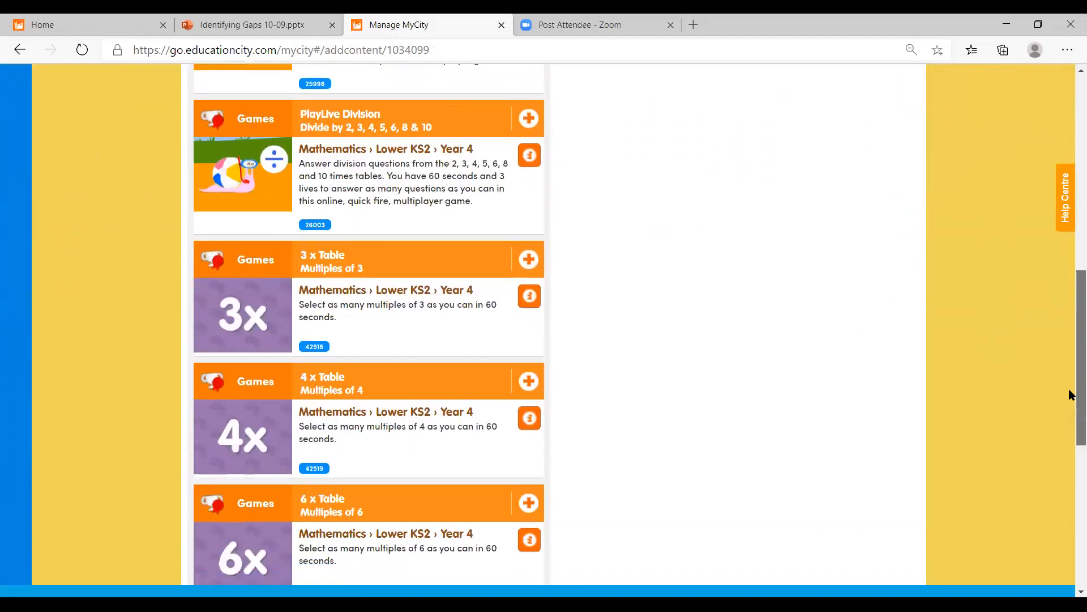
scroll(down, 3)
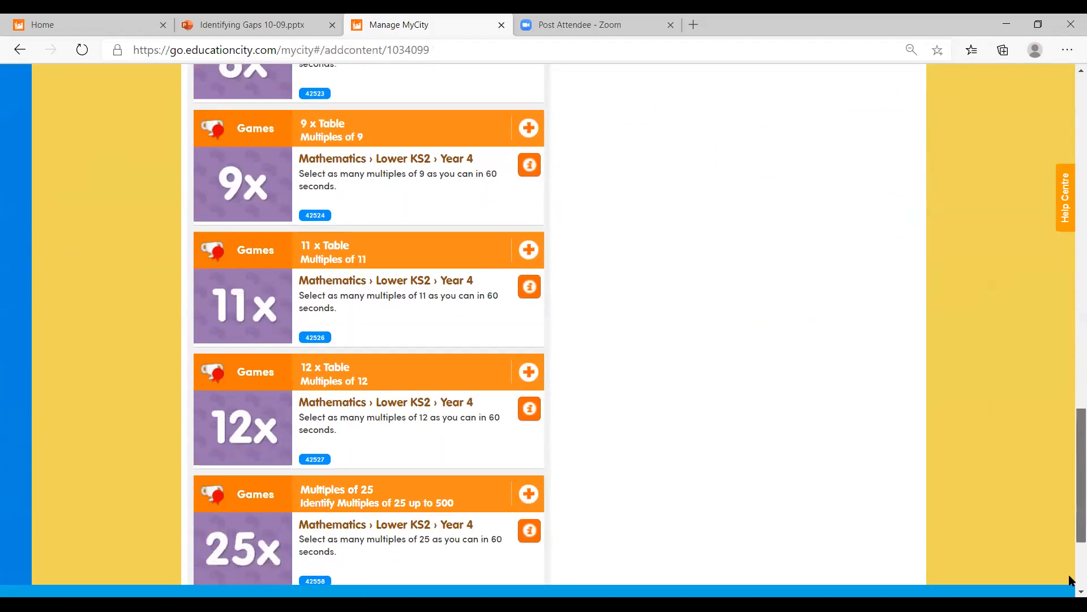
scroll(down, 3)
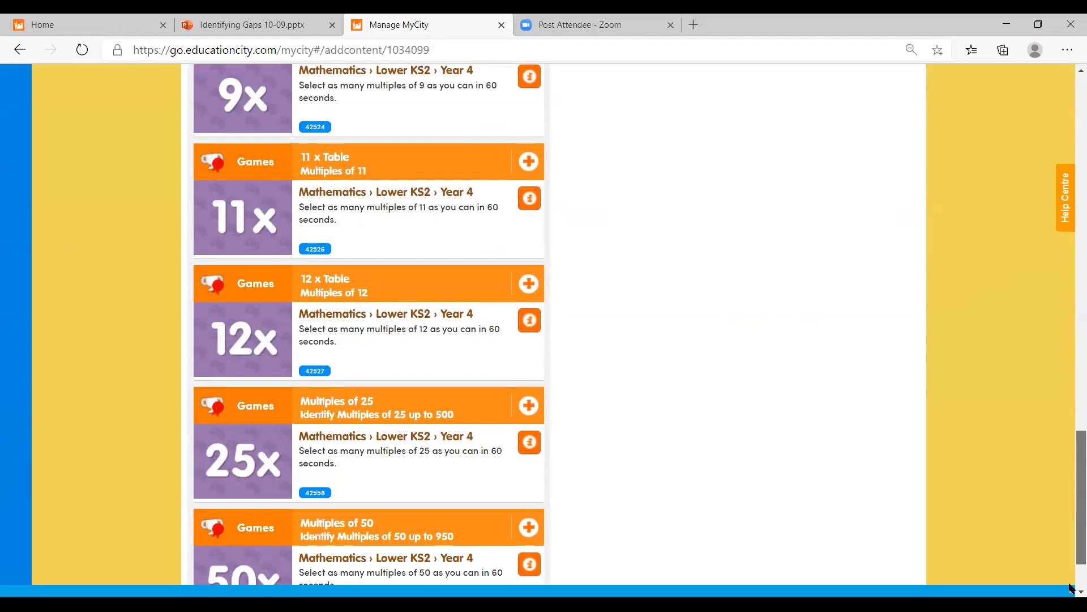
scroll(down, 3)
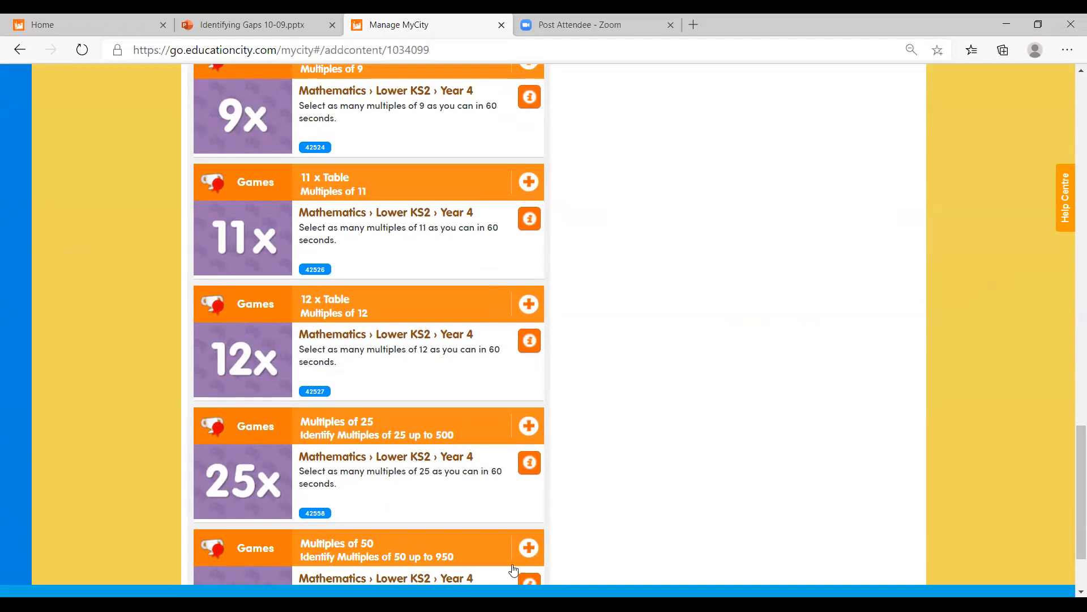
mouse_move(423, 306)
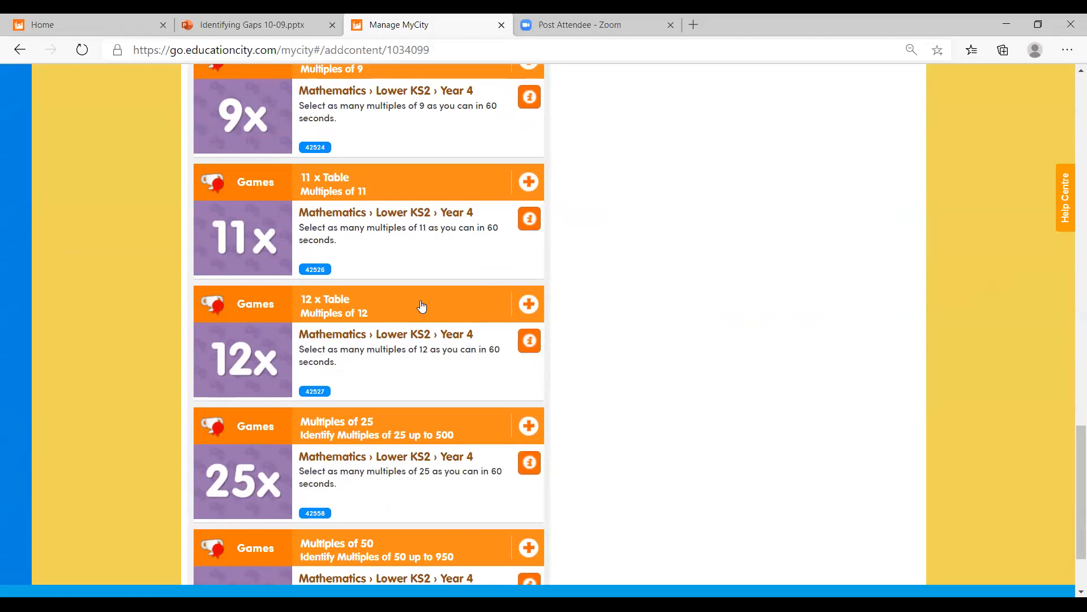
mouse_move(444, 323)
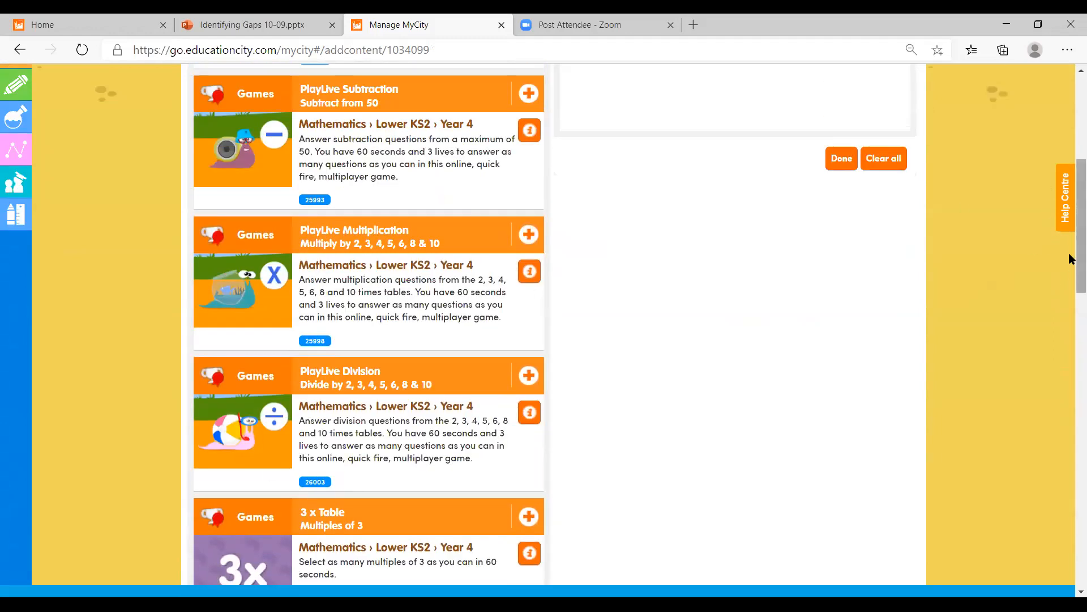
scroll(down, 3)
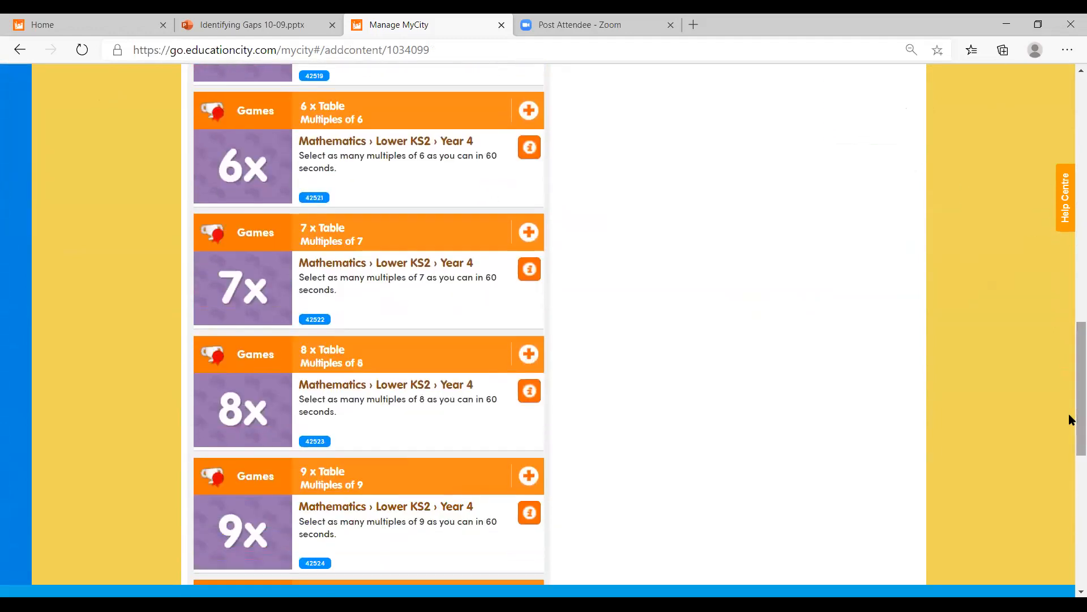
click(528, 353)
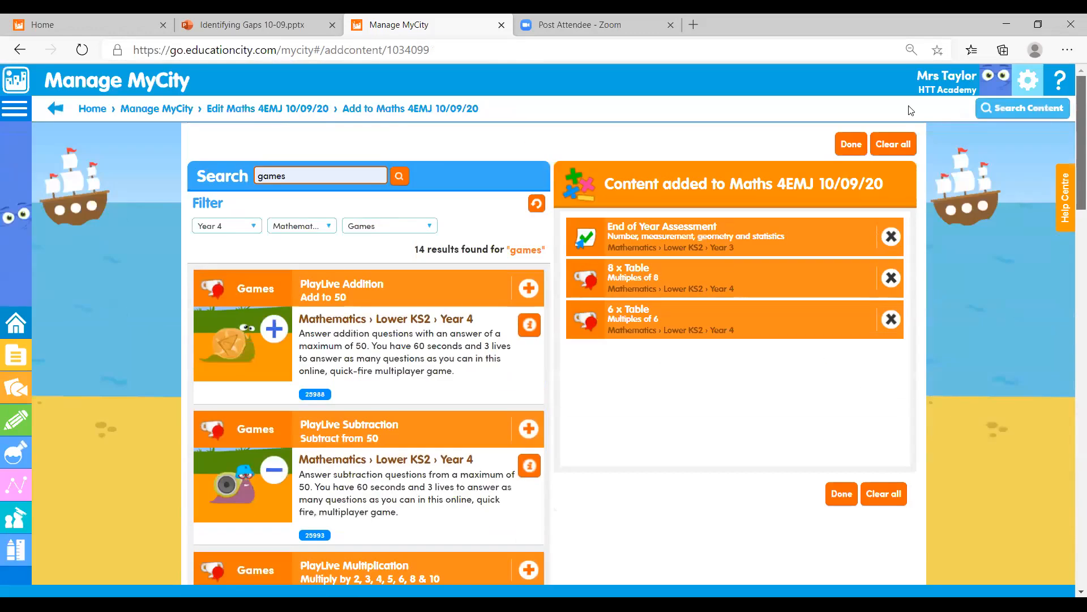
click(850, 144)
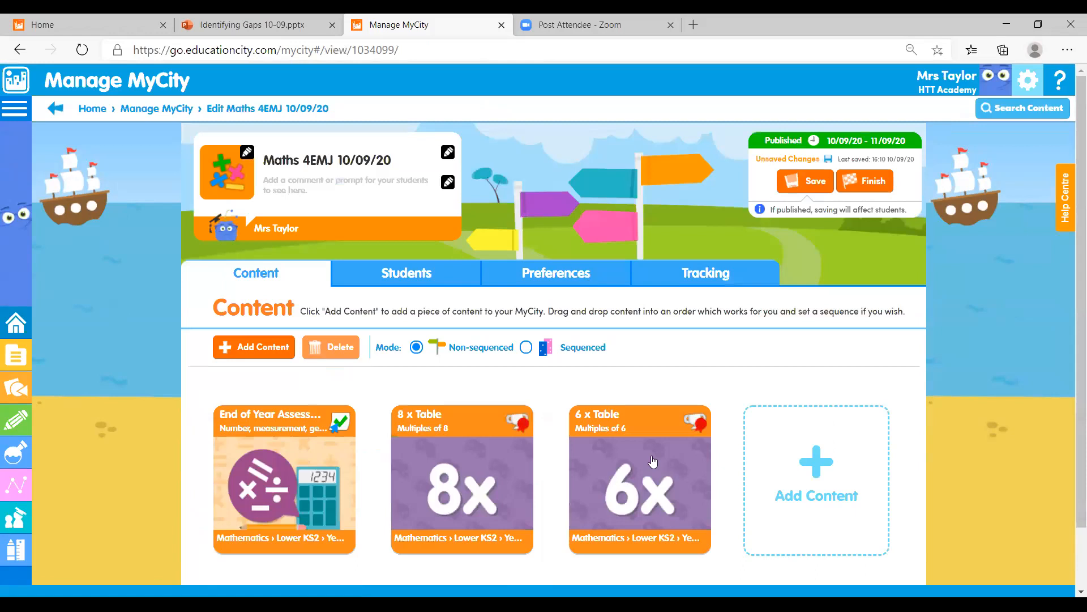
Step: Set the MyCity to Sequenced mode, save it, and view the assigned students
click(526, 347)
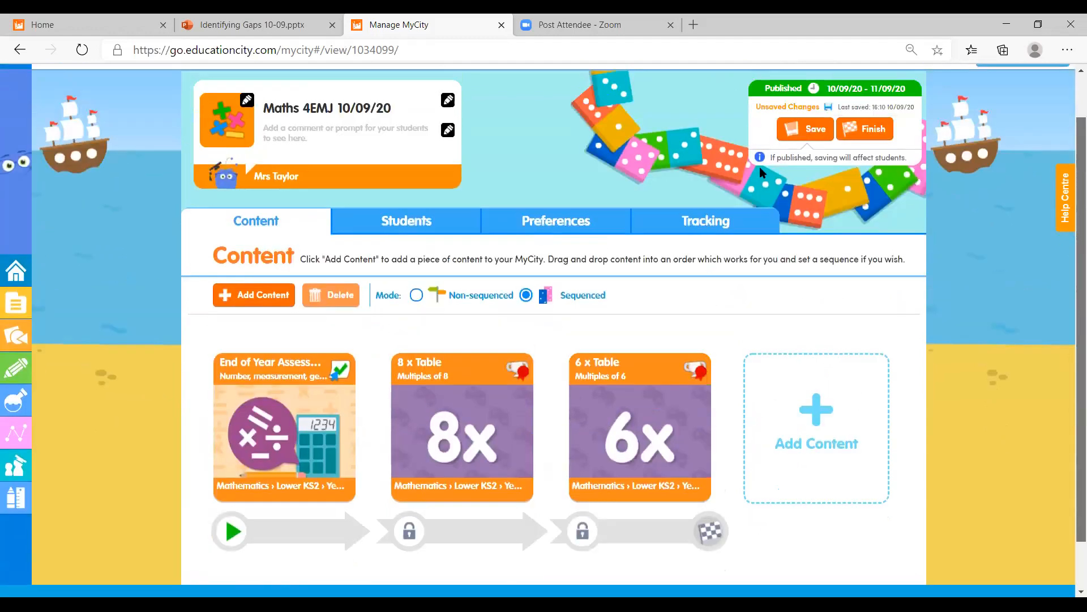
click(804, 130)
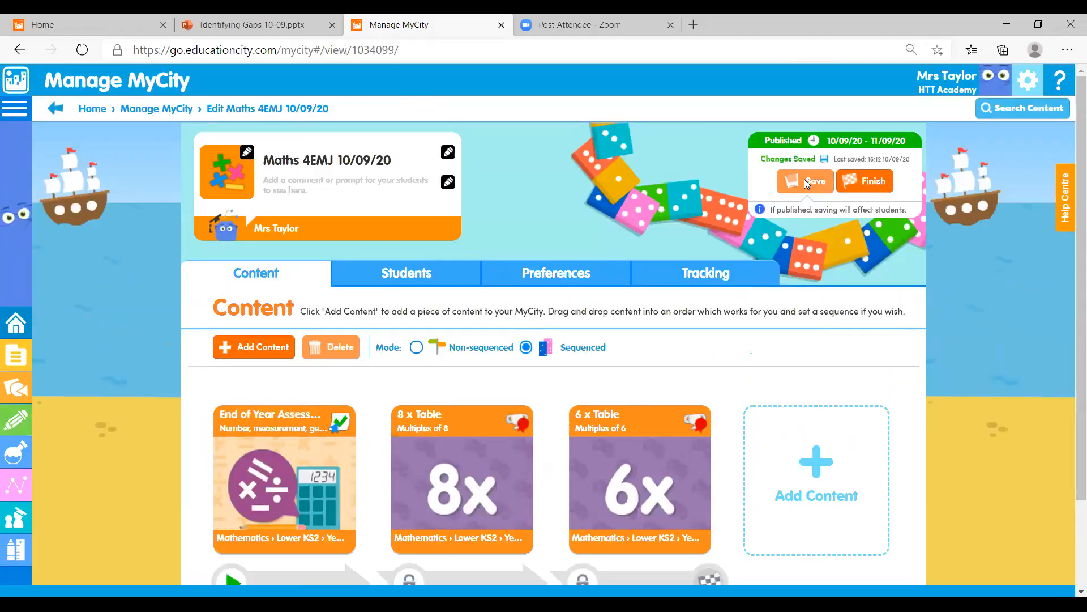
click(405, 273)
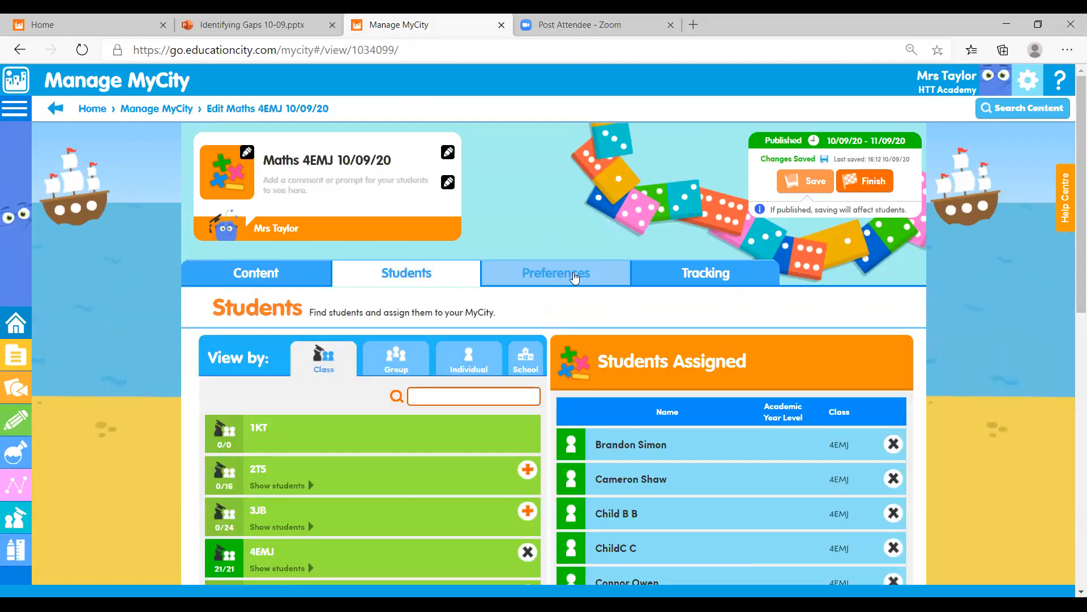
Step: Check Tracking, list the assigned students by group, then show the publishing and mode preferences
click(704, 273)
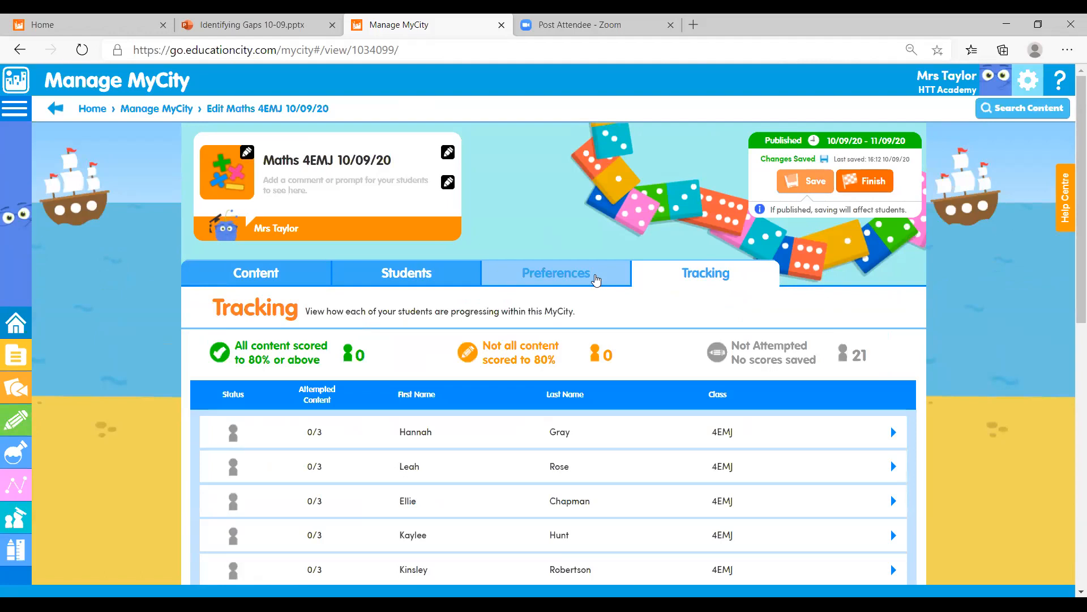
mouse_move(406, 272)
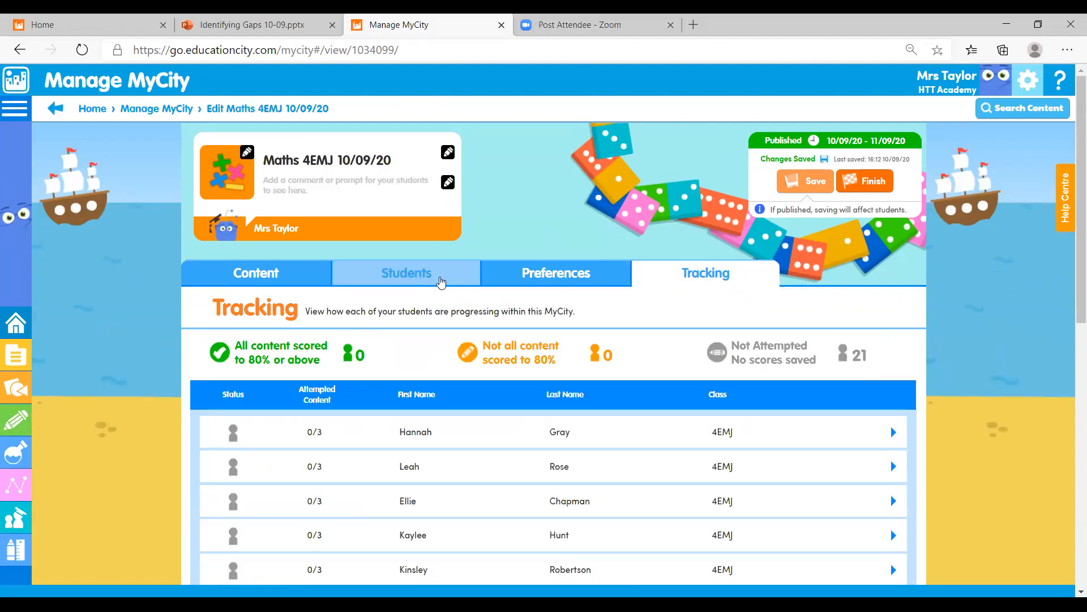
click(406, 273)
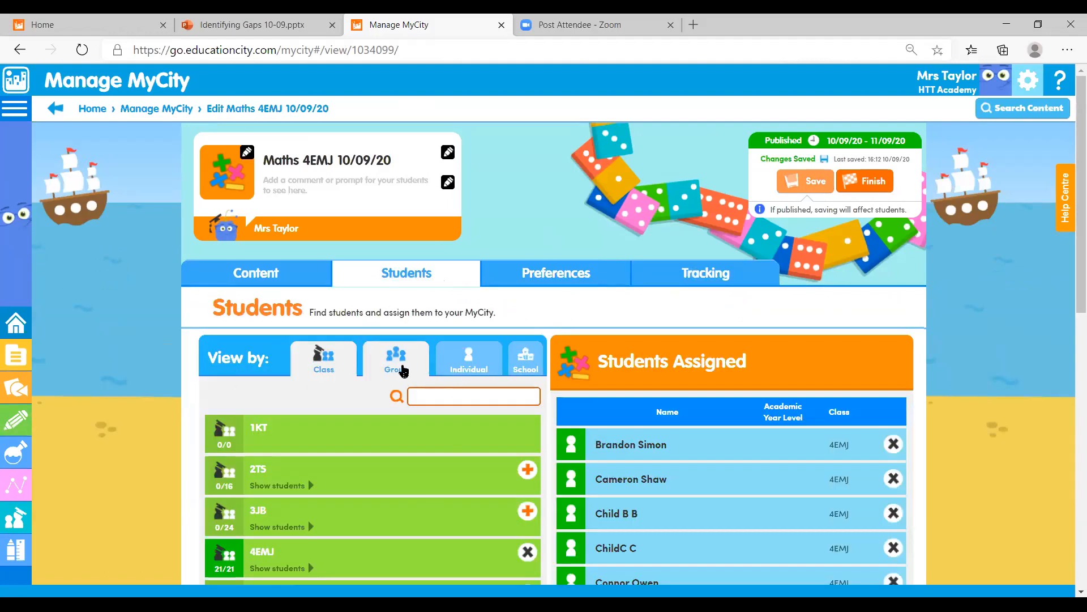
click(395, 357)
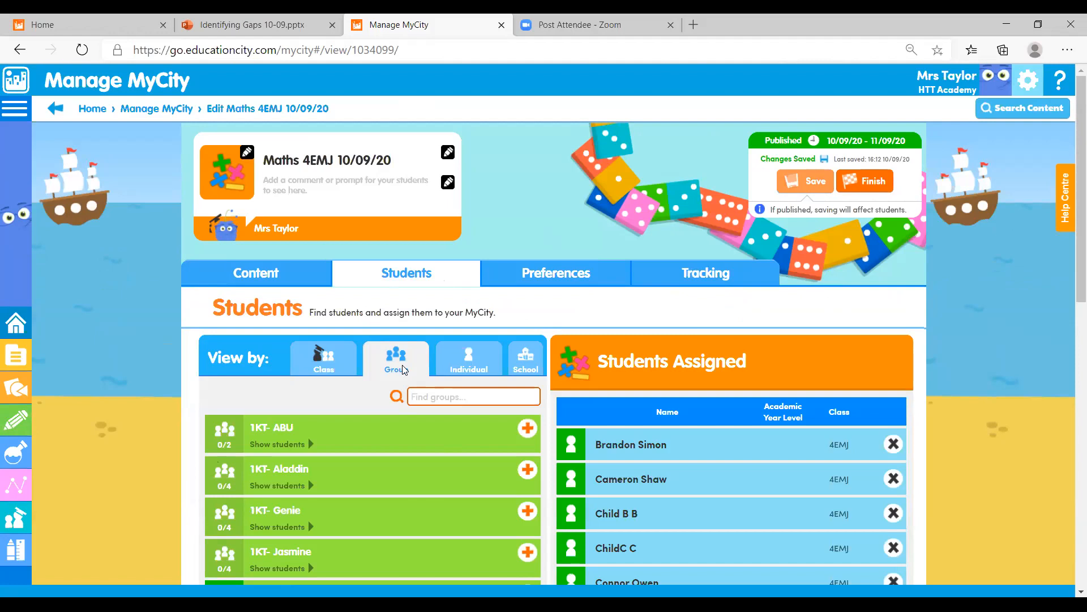
click(555, 273)
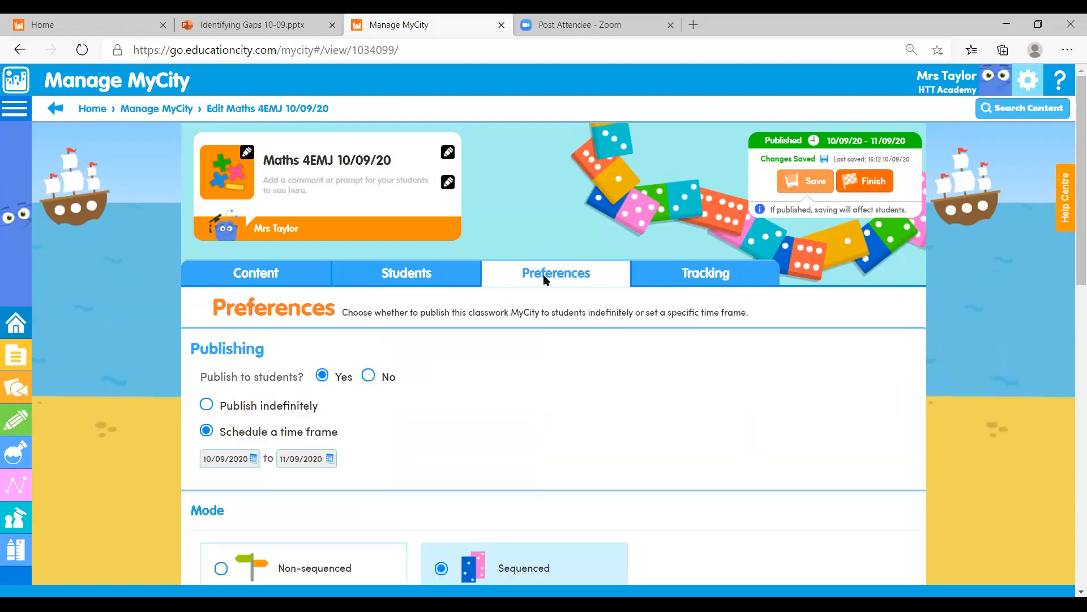
Step: Look through the Preferences options, then show the Tracking tab with 21 students not attempted
scroll(down, 3)
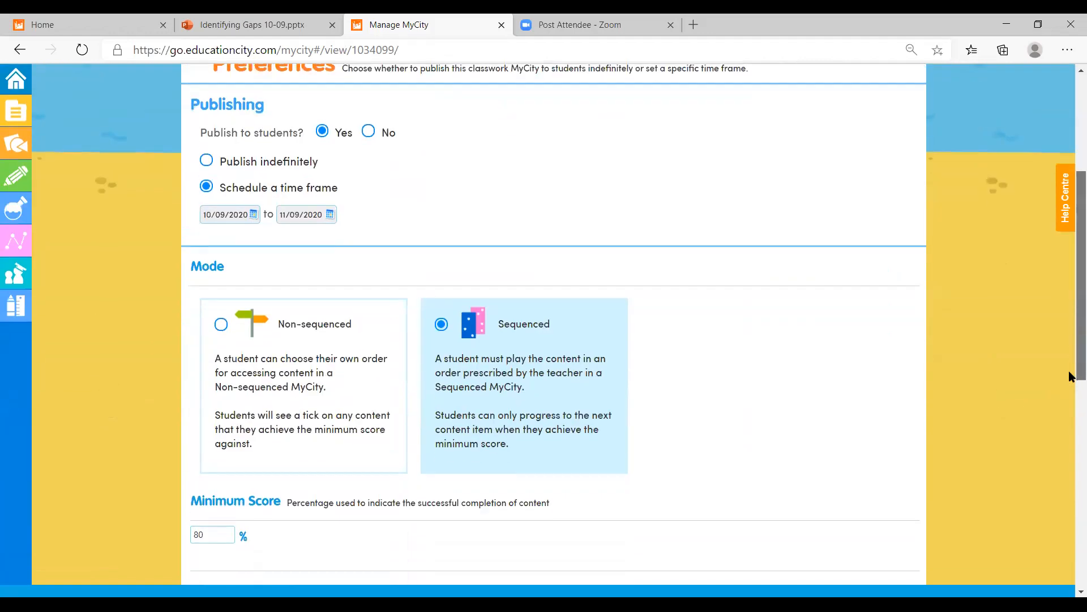
scroll(down, 3)
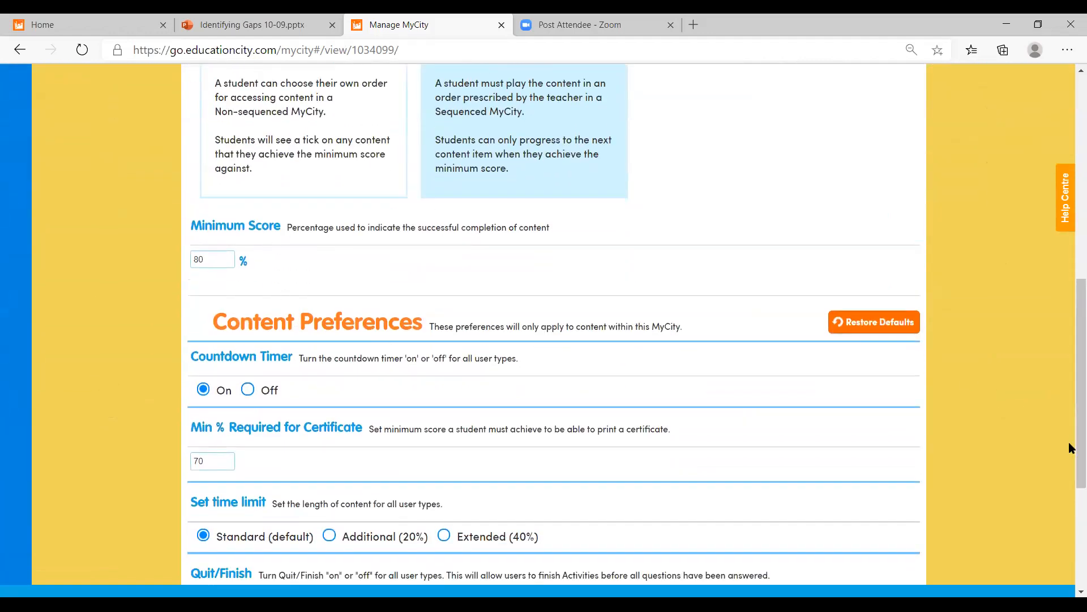
scroll(down, 3)
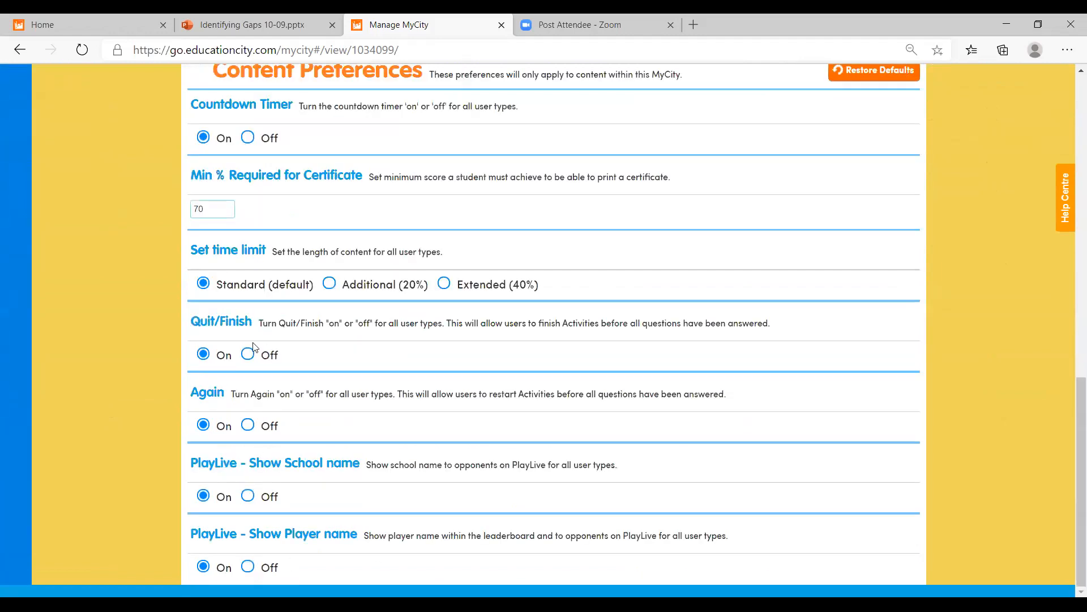
mouse_move(212, 451)
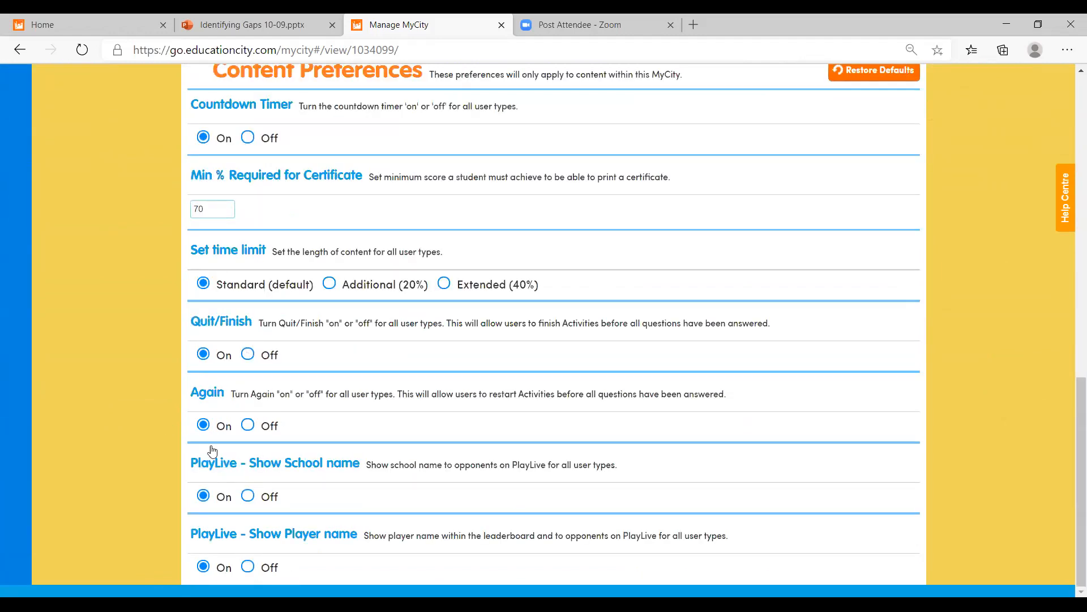
scroll(up, 3)
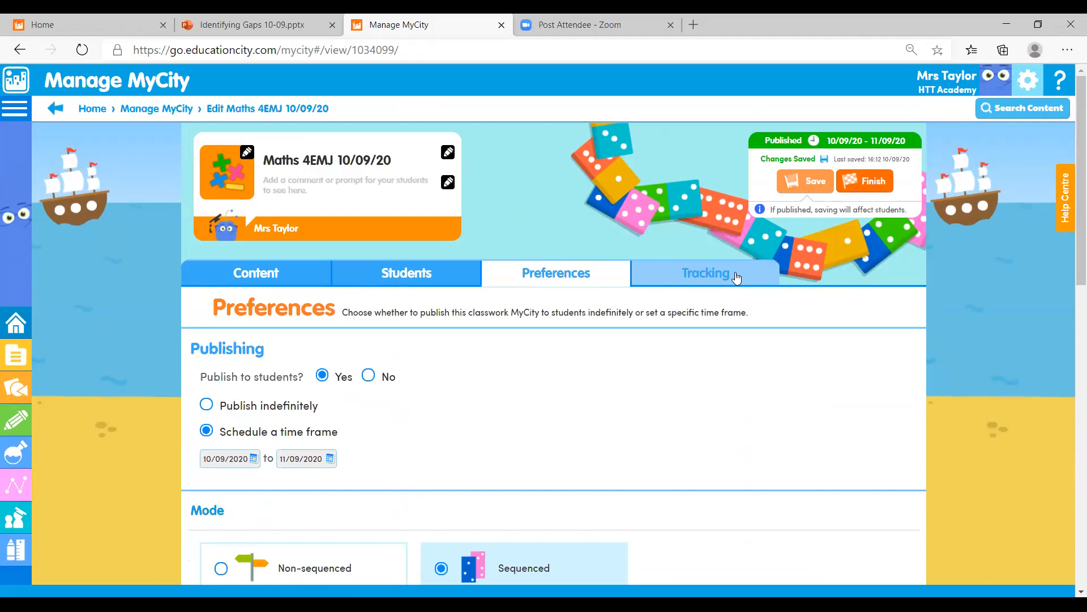
click(704, 273)
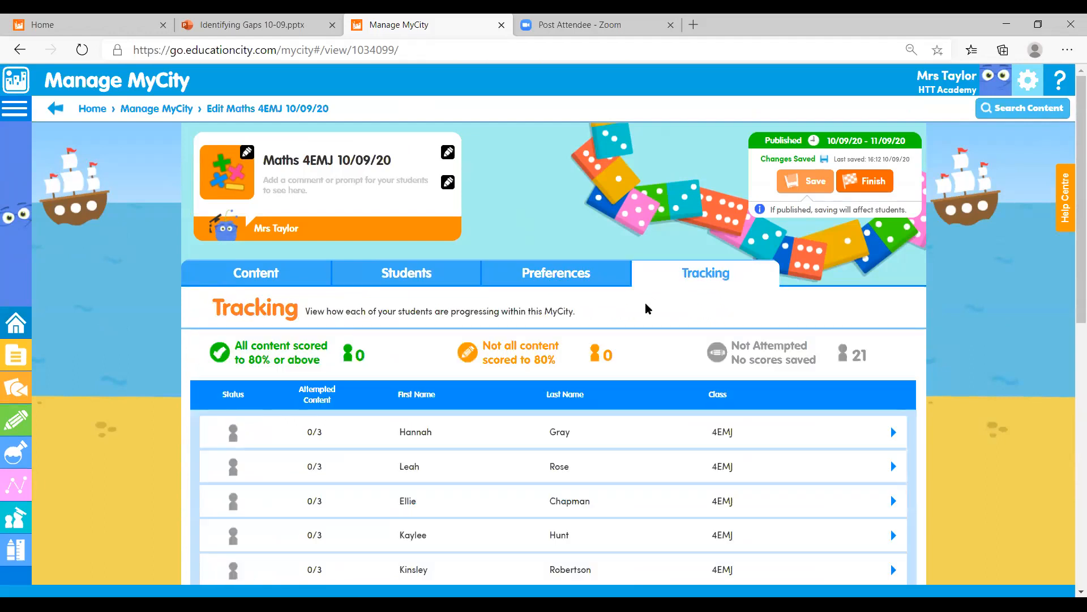
click(893, 432)
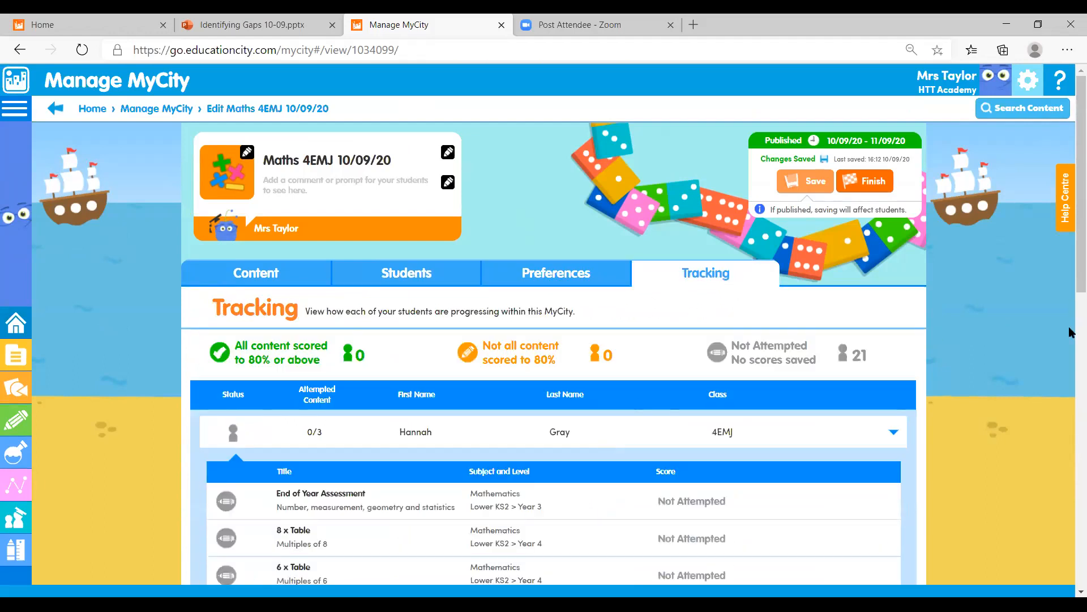
scroll(down, 3)
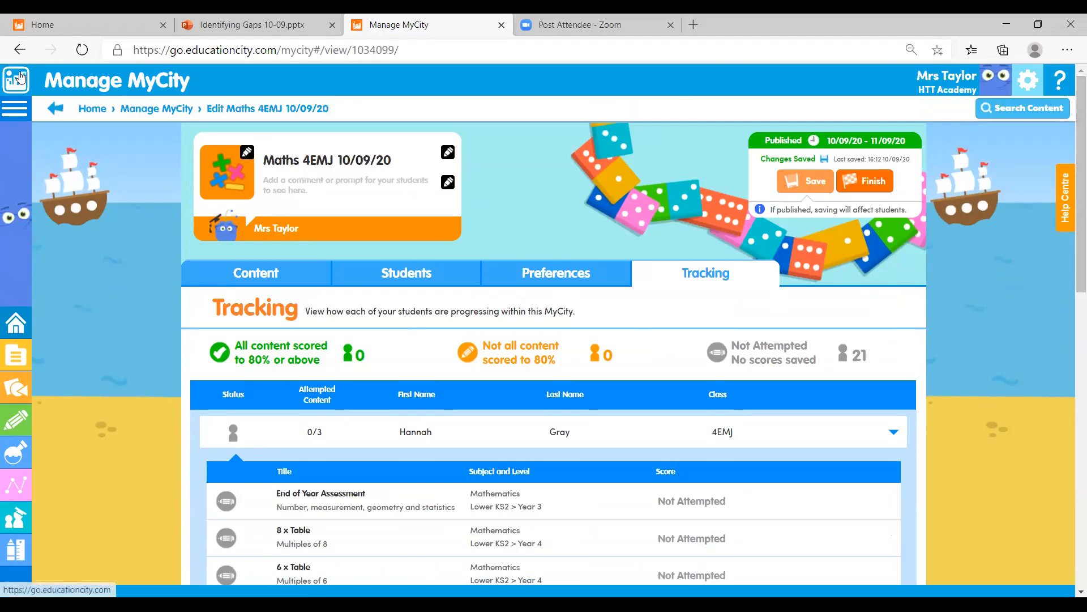
click(15, 80)
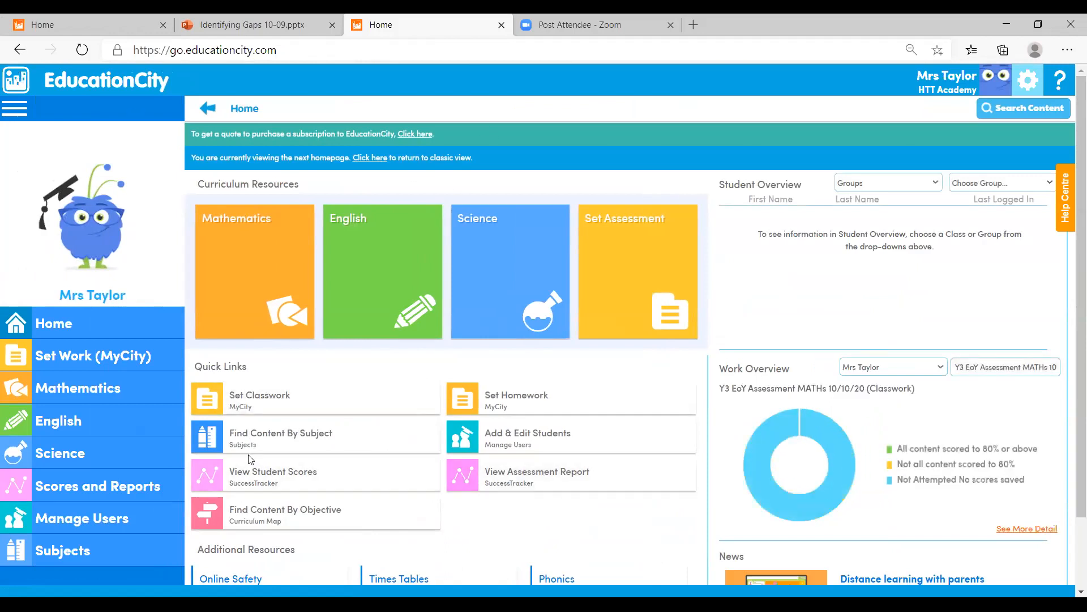
mouse_move(320, 471)
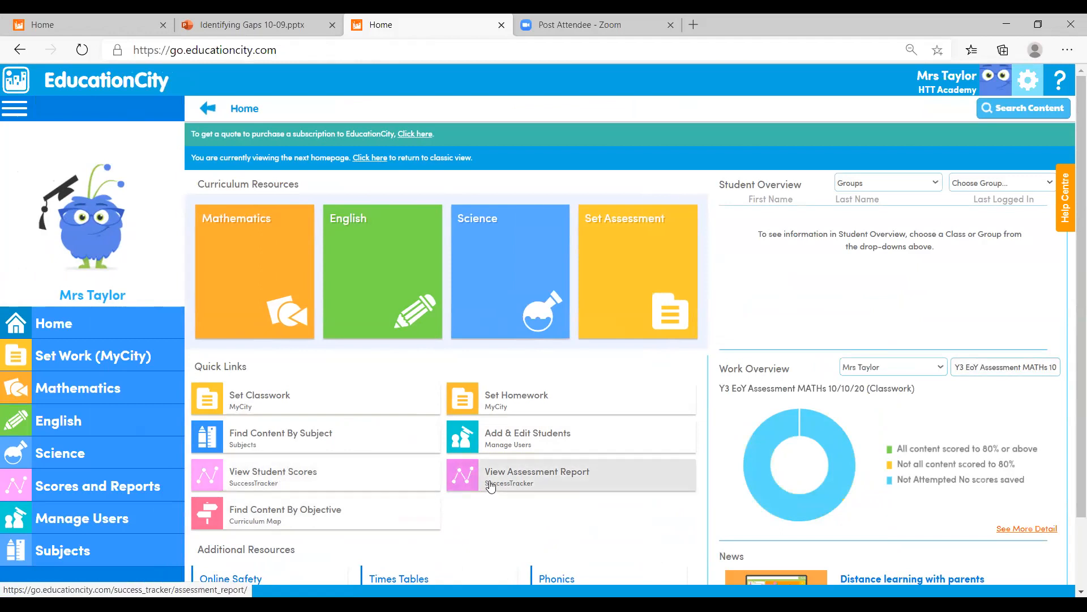
mouse_move(468, 500)
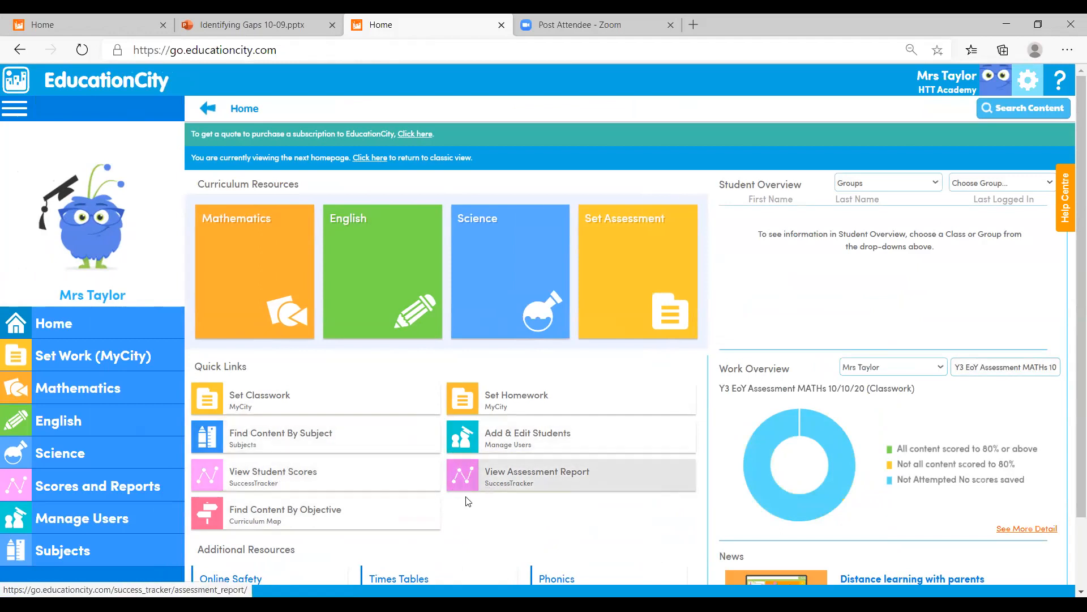
mouse_move(507, 478)
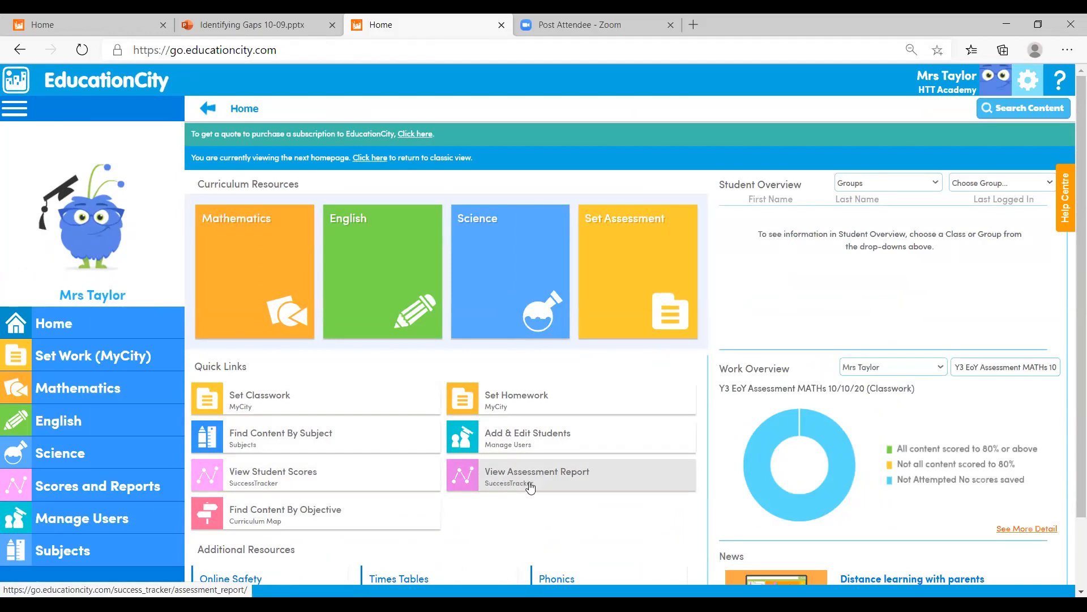
mouse_move(521, 486)
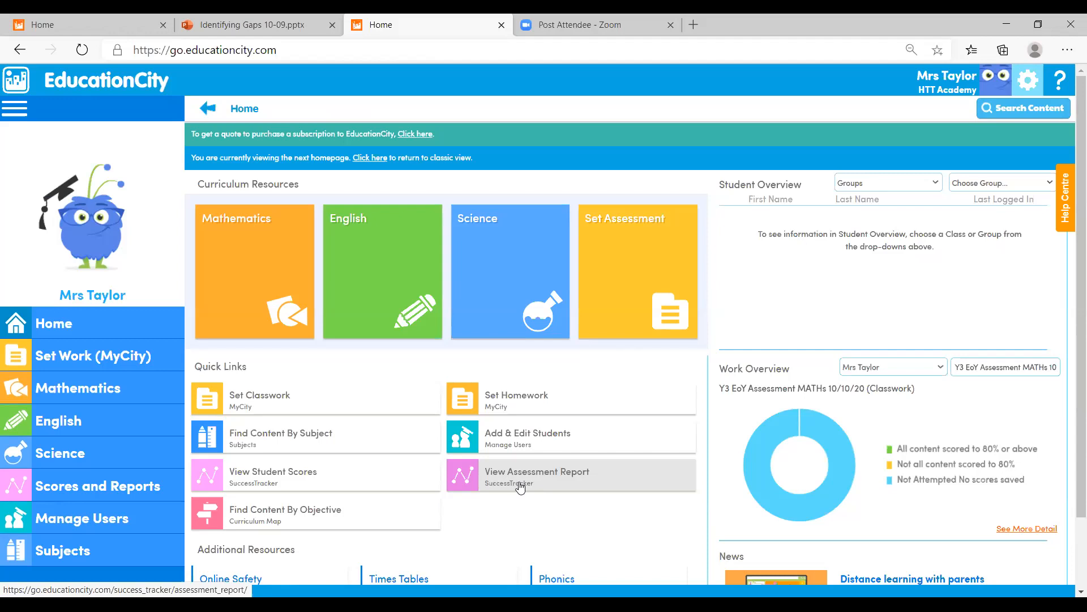
Step: Follow the View Assessment Report quick link to the SuccessTracker report page
click(537, 476)
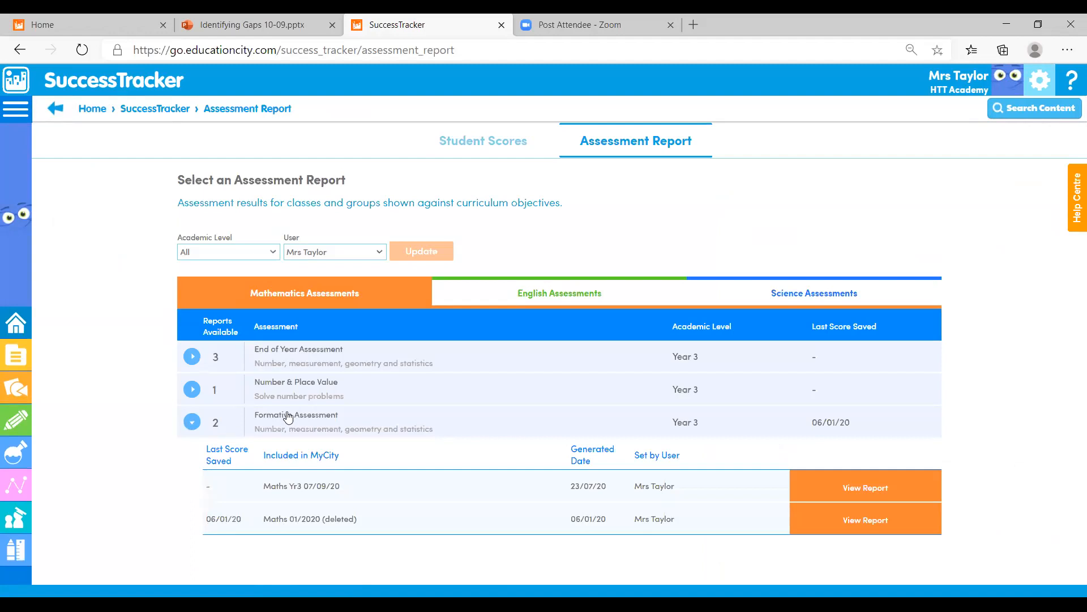
mouse_move(329, 540)
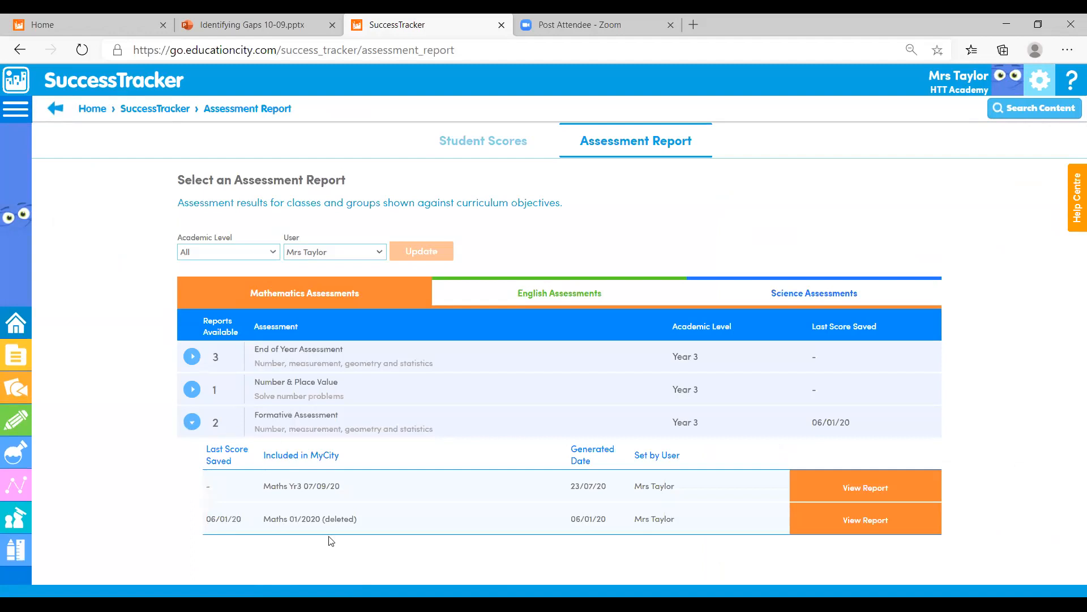
mouse_move(833, 521)
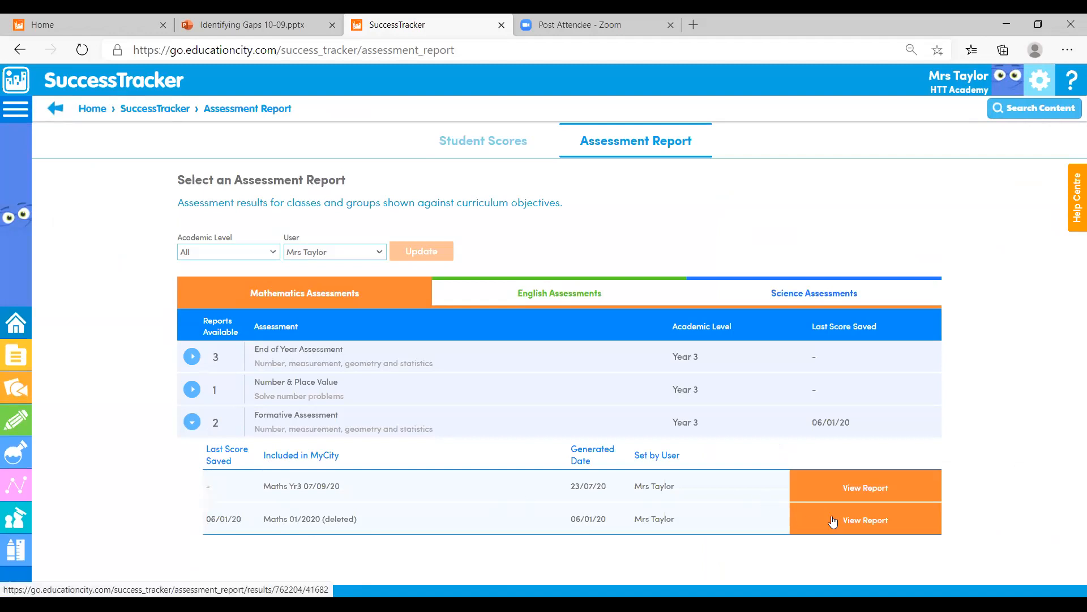
Step: View the Formative Assessment report for Maths 01/2020 (deleted)
click(864, 520)
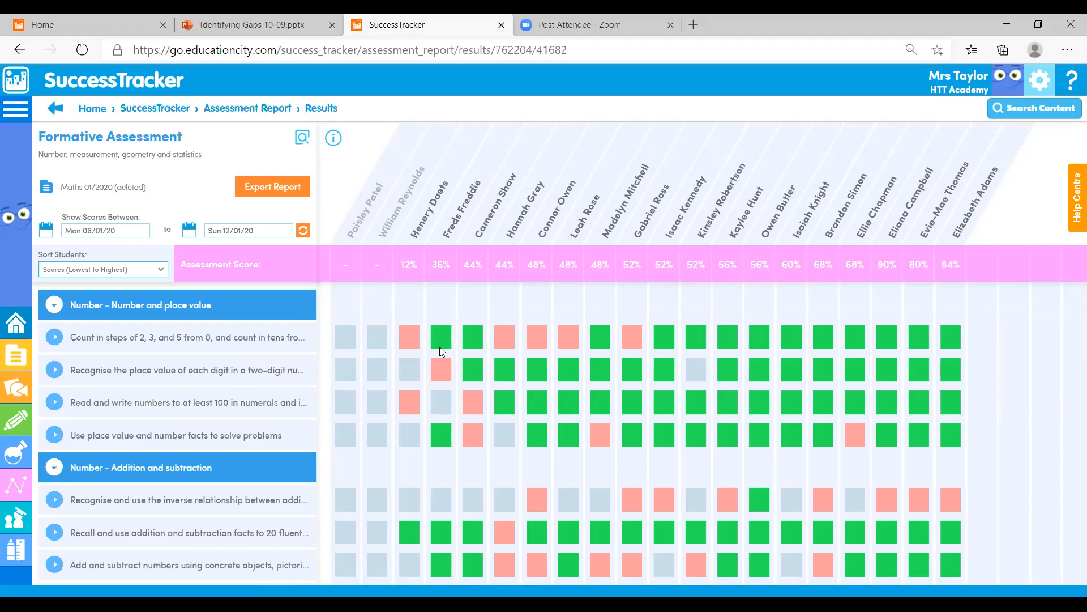
mouse_move(439, 352)
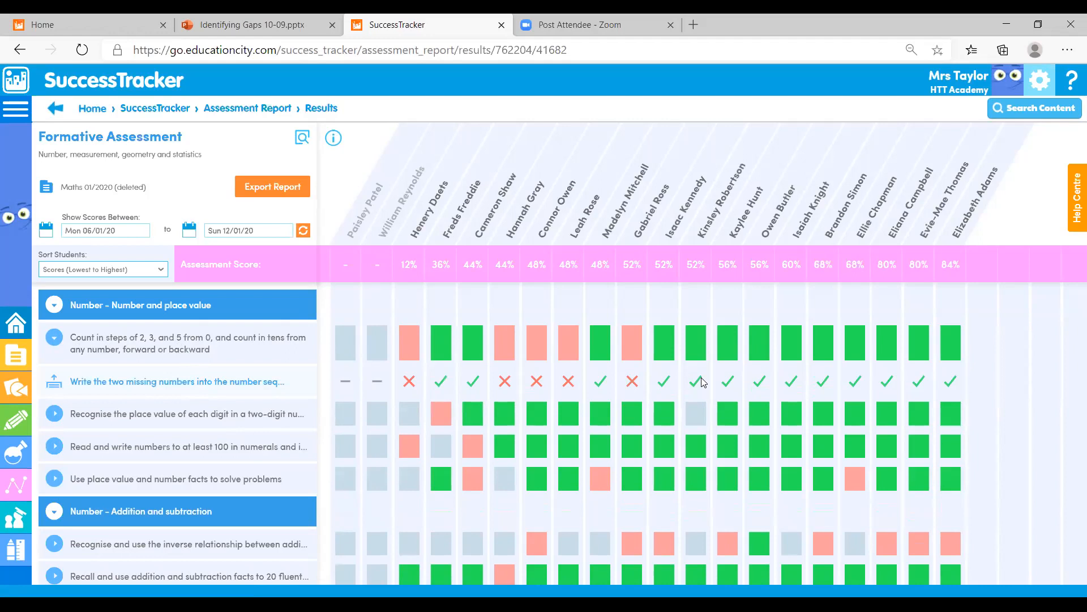
mouse_move(375, 208)
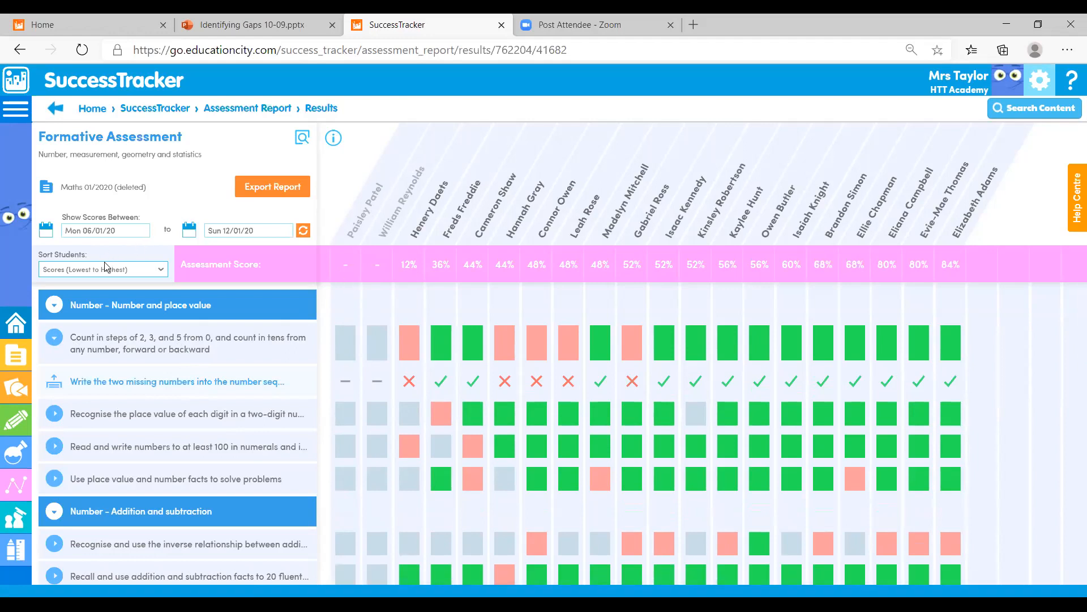
Step: Sort the assessment grid's students by Last Name A to Z
click(103, 270)
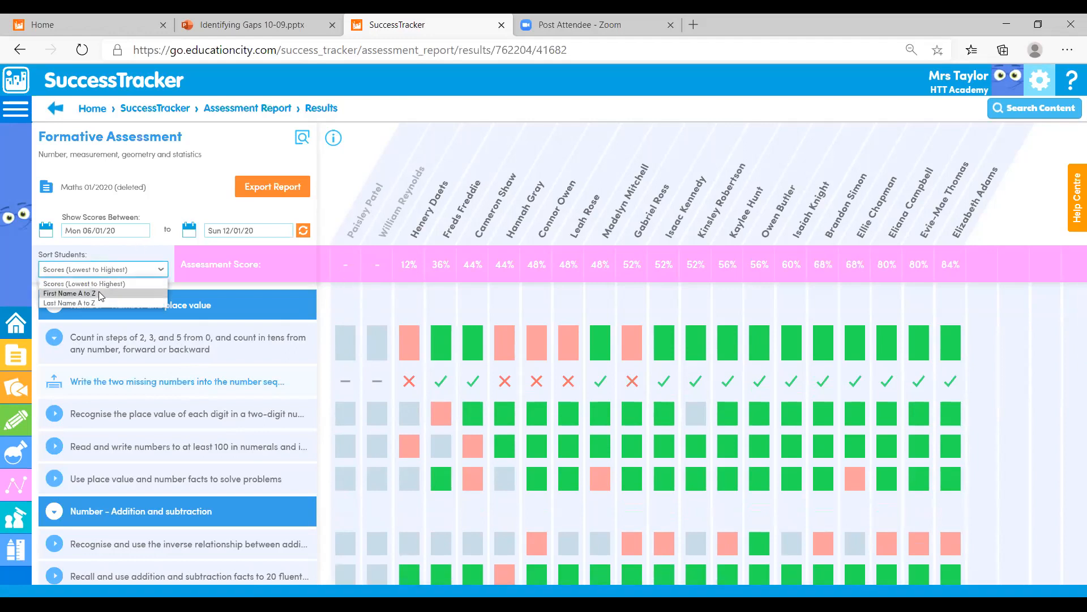
click(75, 303)
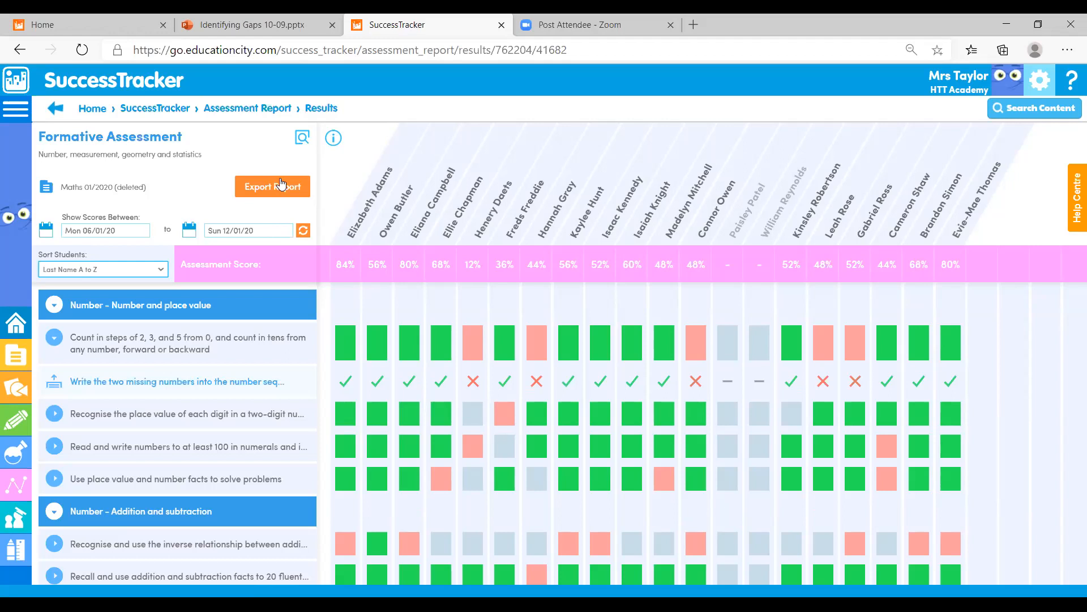
mouse_move(52, 298)
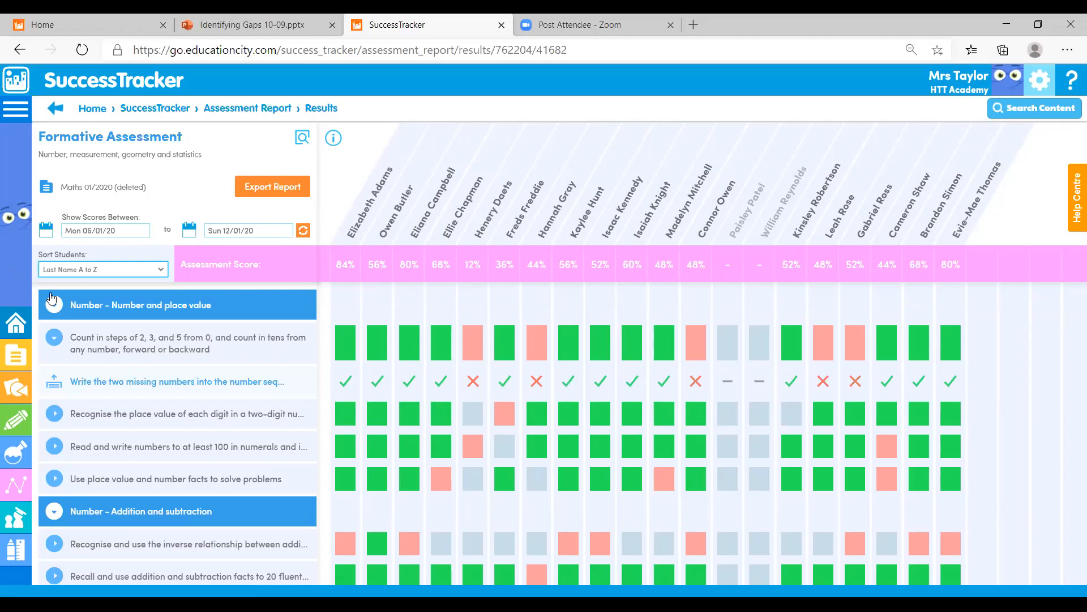
Step: Collapse Number and place value, expand the inverse relationship objective and view the number-sentences question breakdown
click(55, 305)
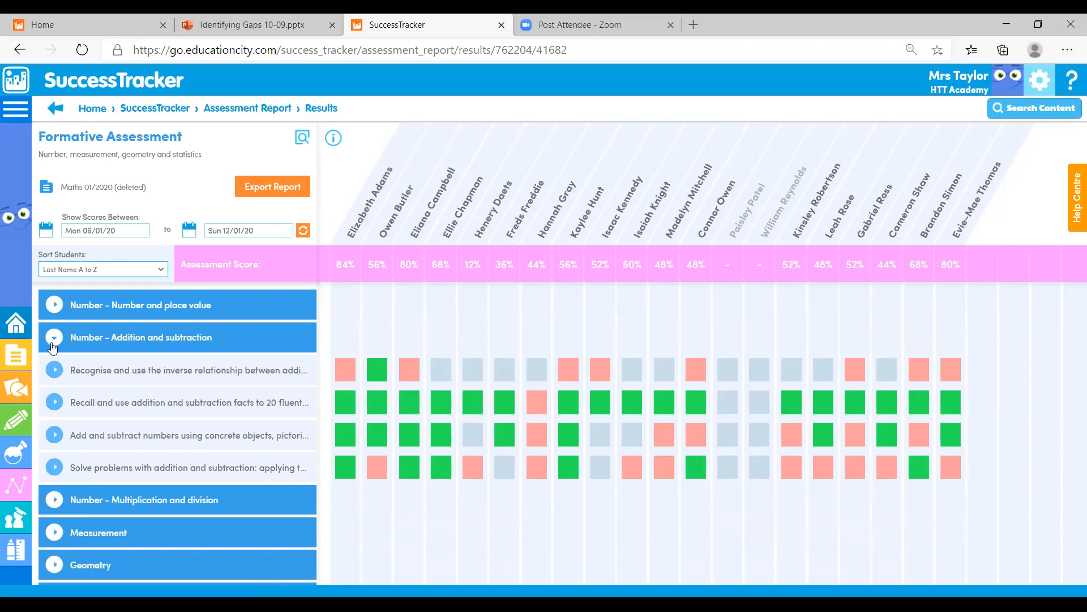
mouse_move(212, 418)
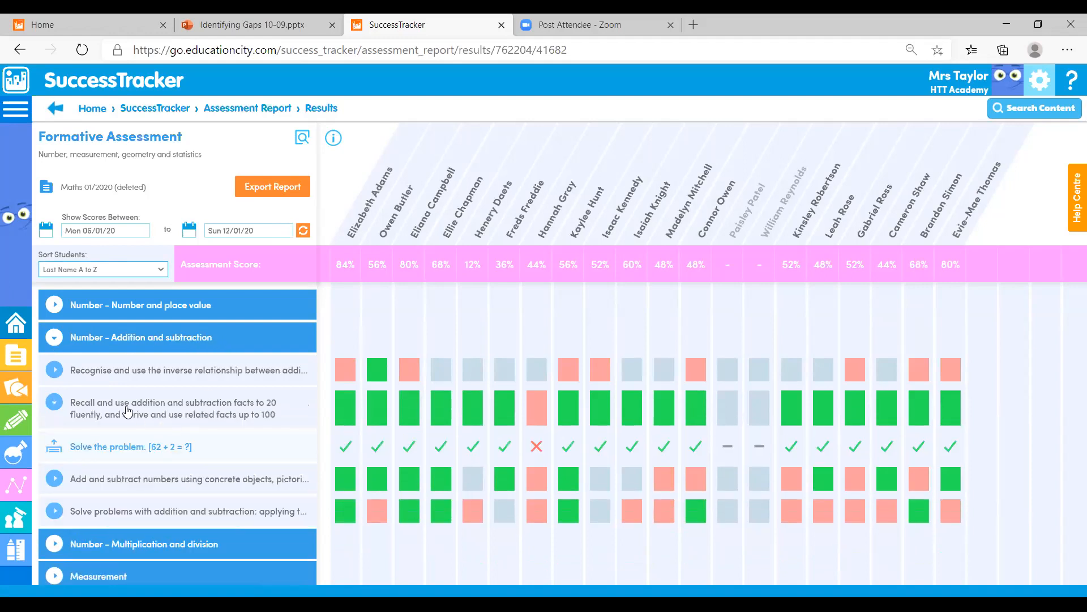
mouse_move(784, 447)
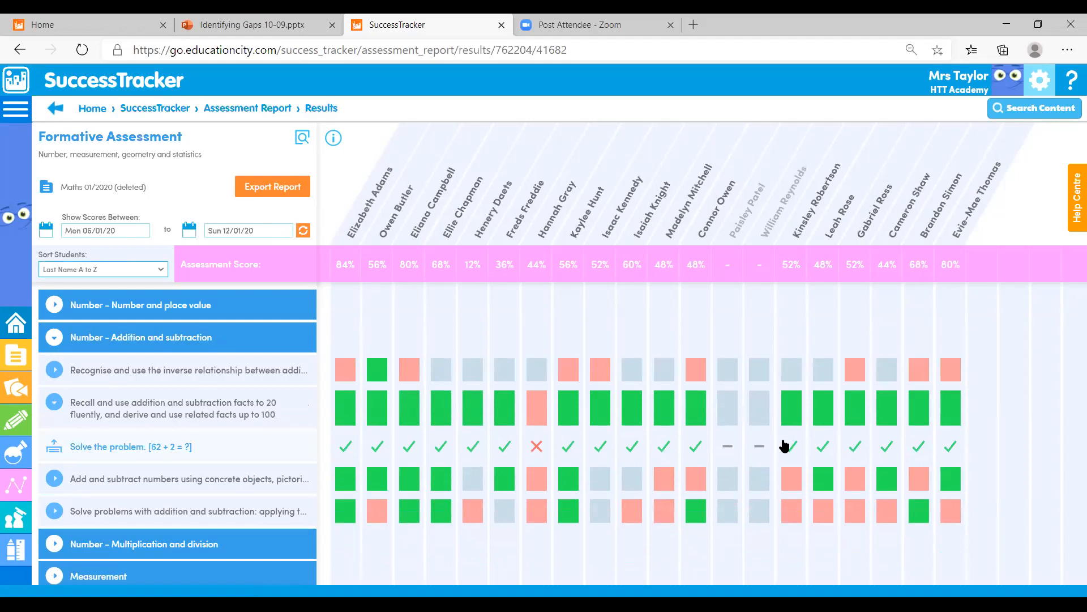
mouse_move(536, 446)
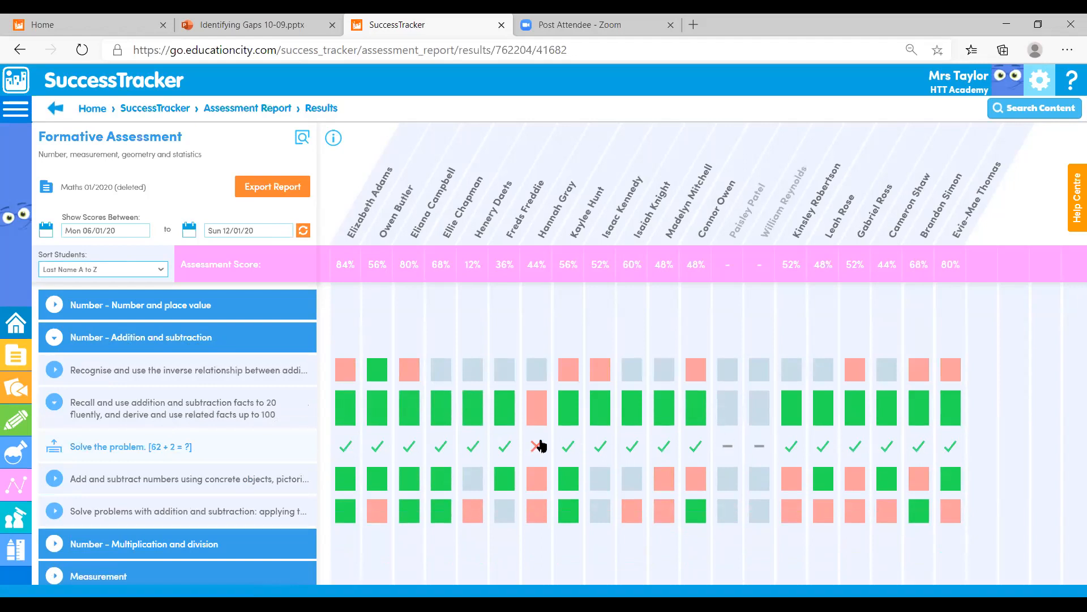
mouse_move(535, 438)
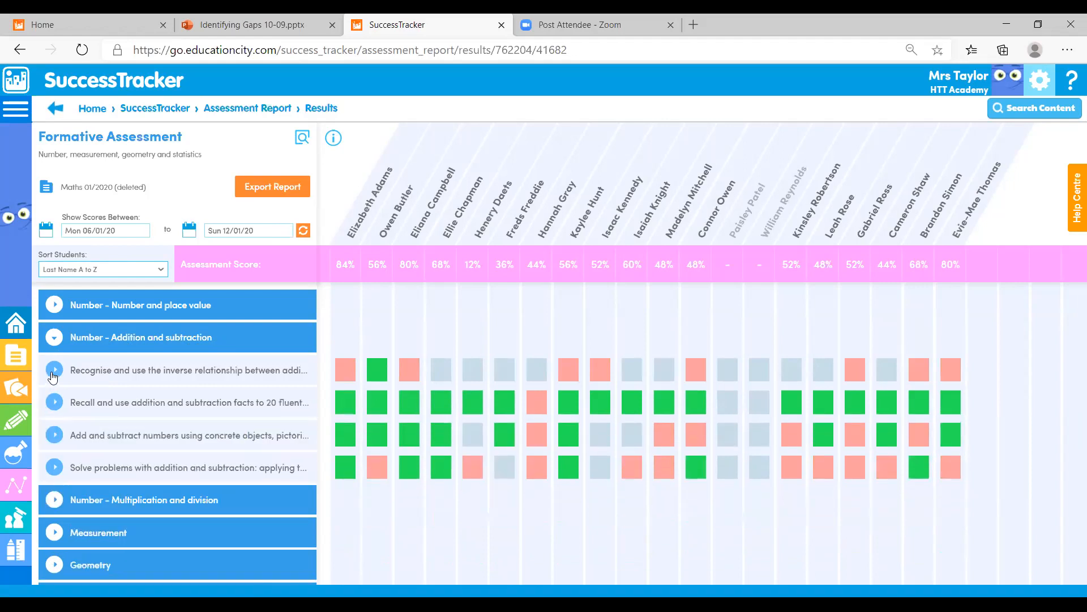
click(54, 369)
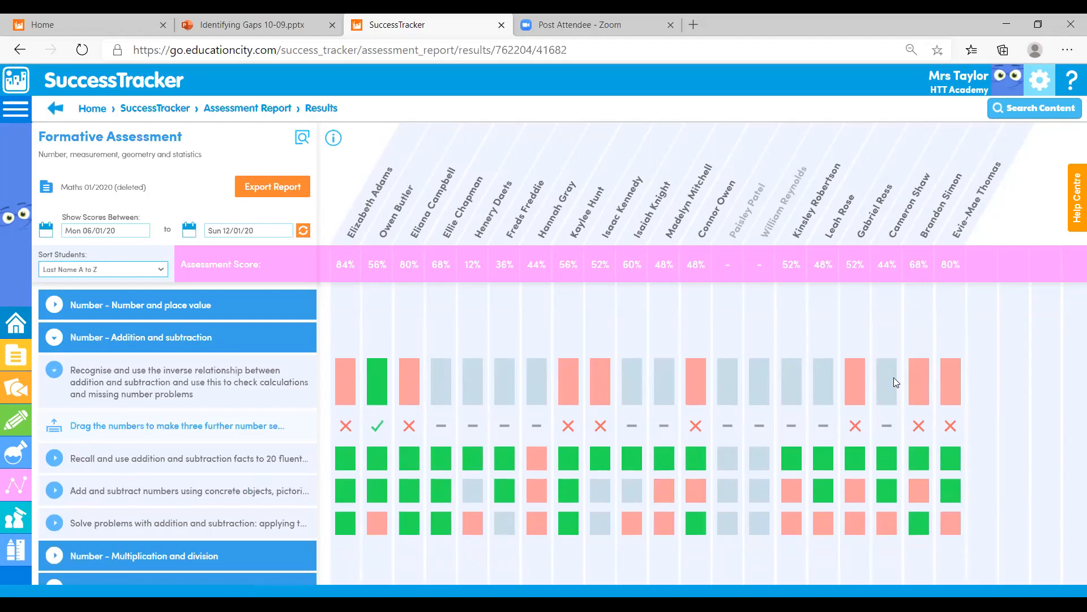
mouse_move(179, 430)
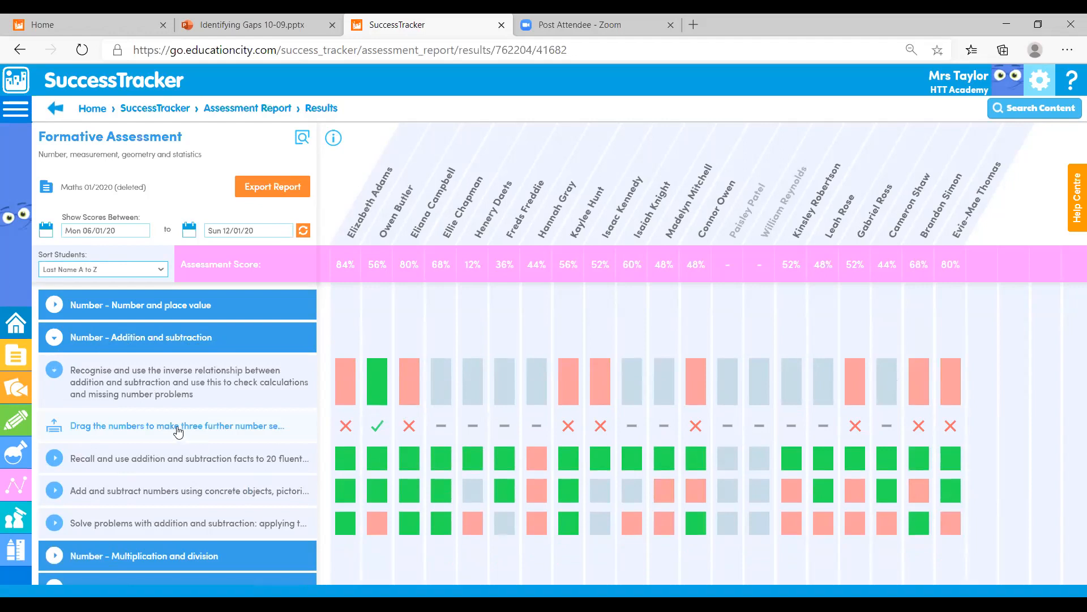
click(177, 425)
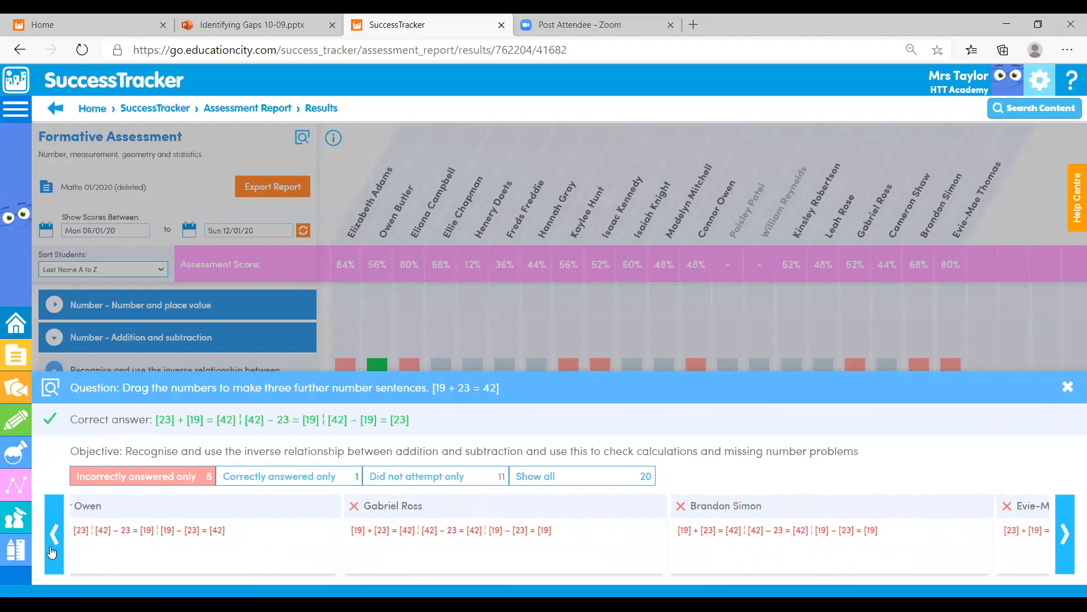
Step: Filter the number-sentences answers to correct only, then not attempted only, and close the breakdown
click(54, 534)
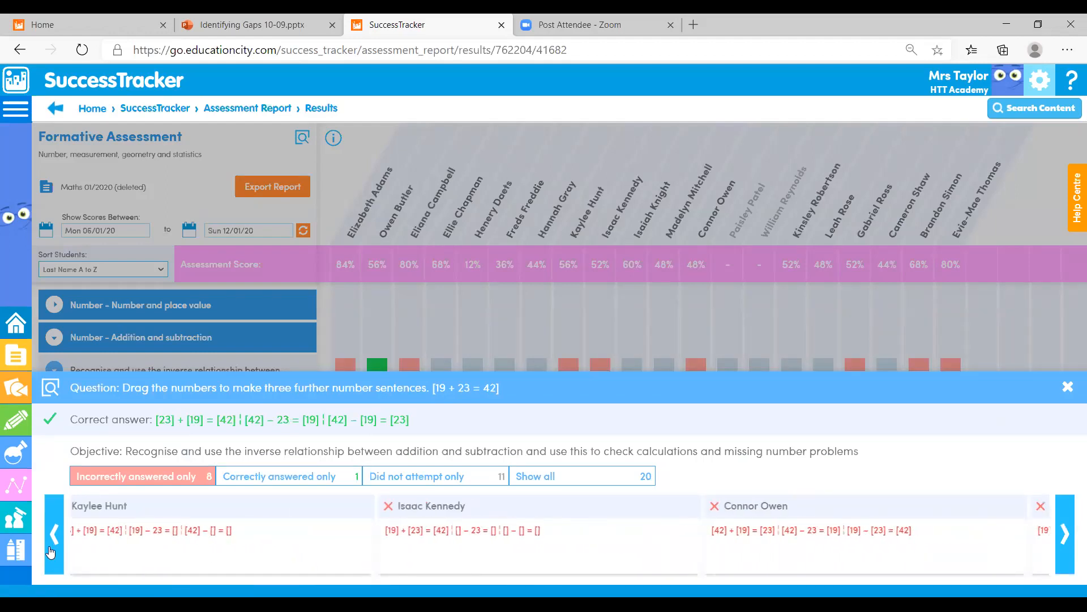
click(289, 476)
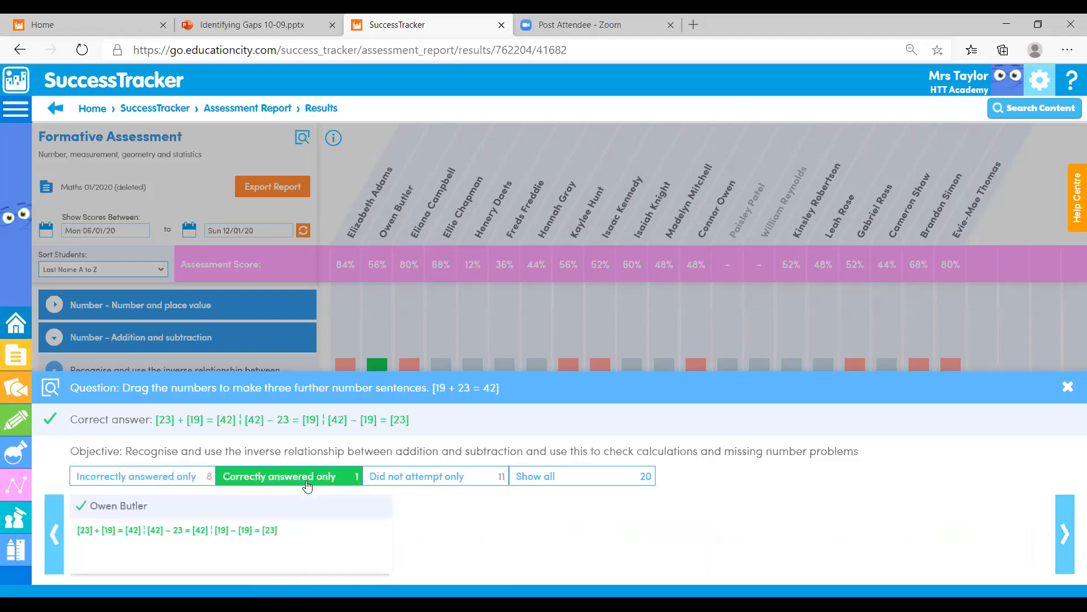
click(417, 476)
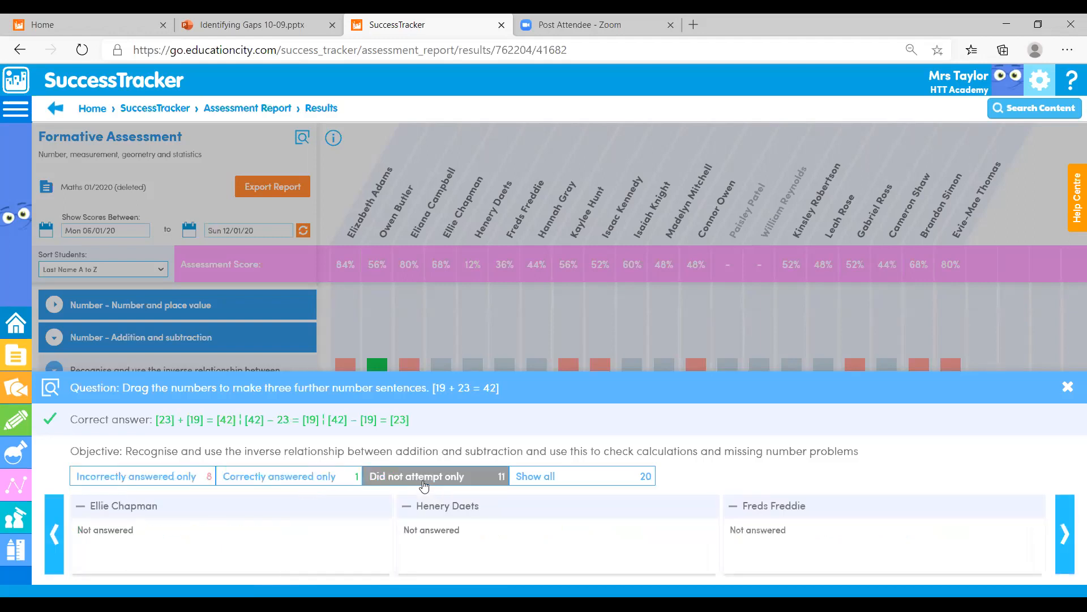
mouse_move(448, 444)
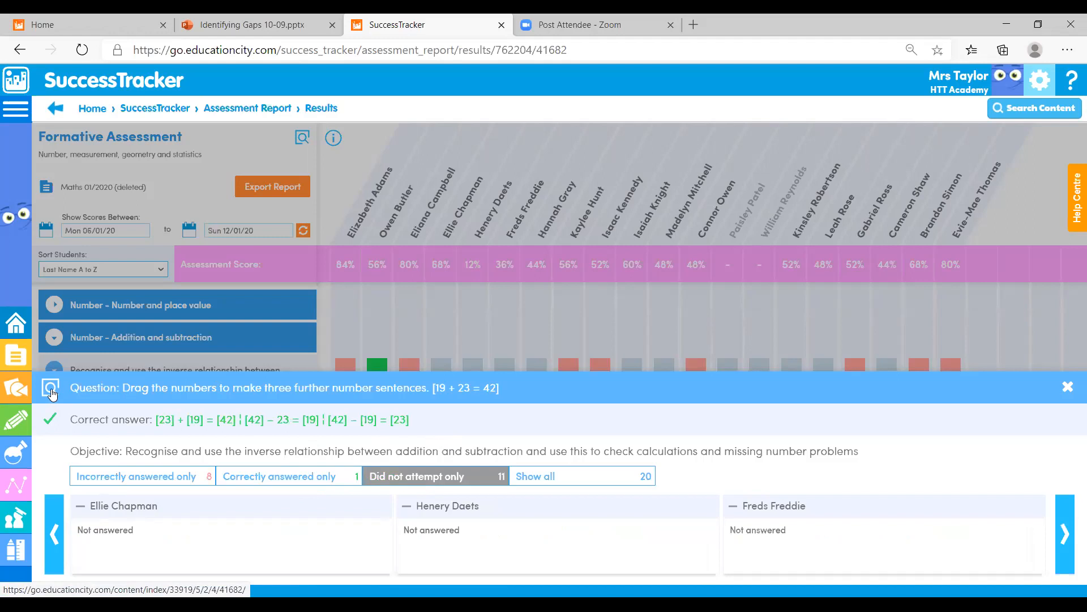
mouse_move(1046, 366)
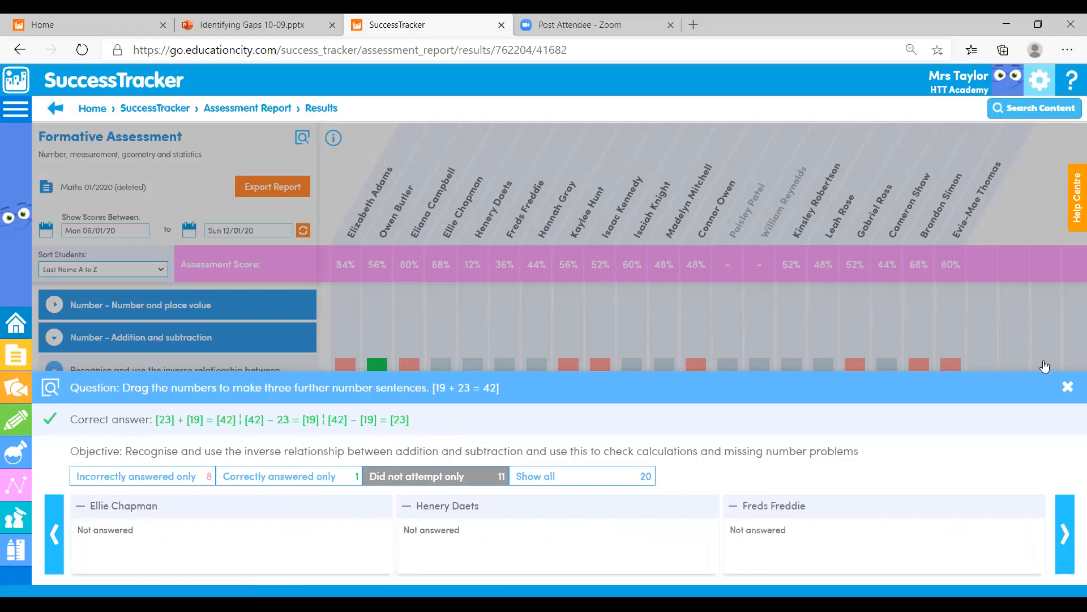
click(1068, 386)
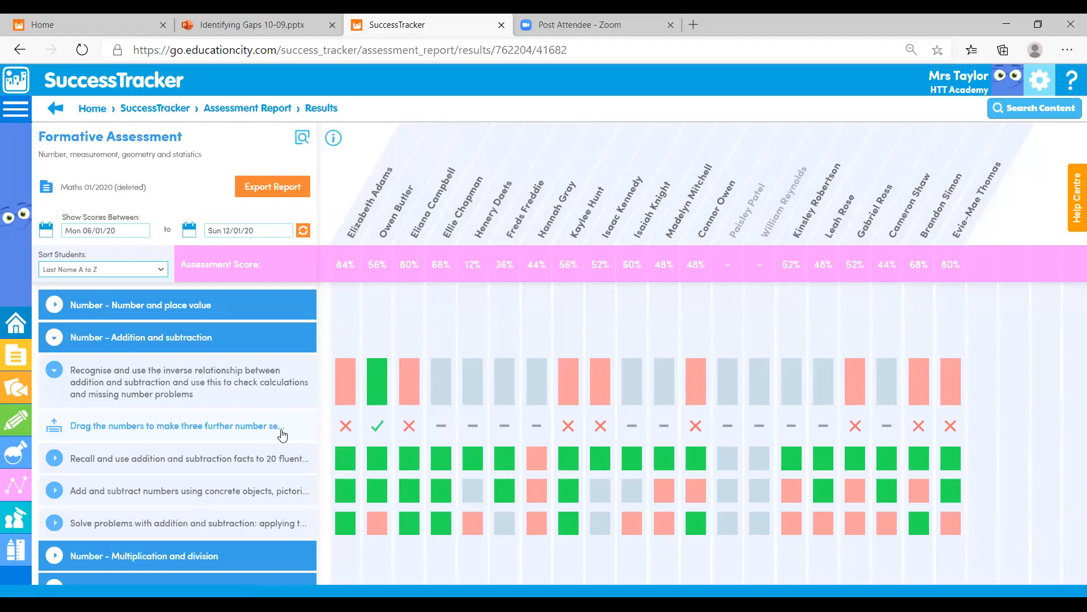
mouse_move(246, 282)
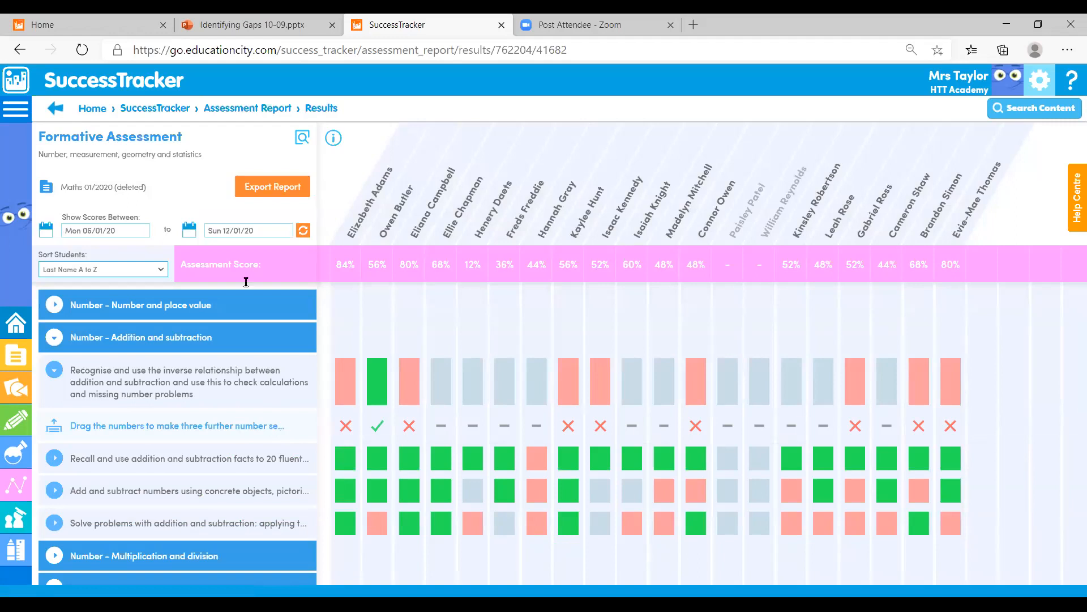
Step: Return to the SuccessTracker home via the breadcrumb trail
click(154, 108)
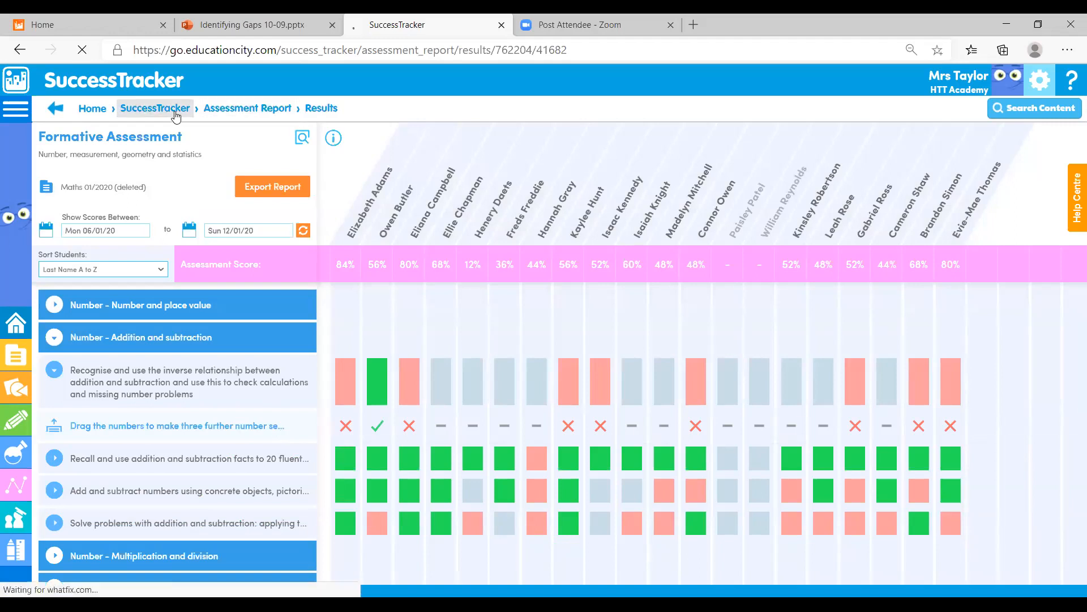
click(155, 109)
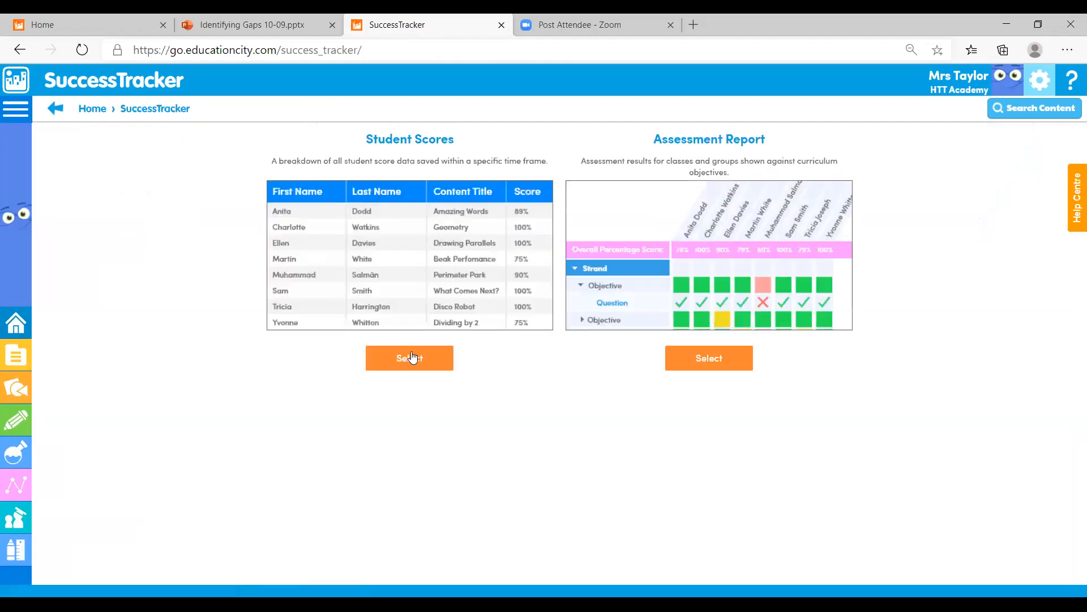
Step: Run a Student Scores search for Class starting 1 February 2017
click(409, 358)
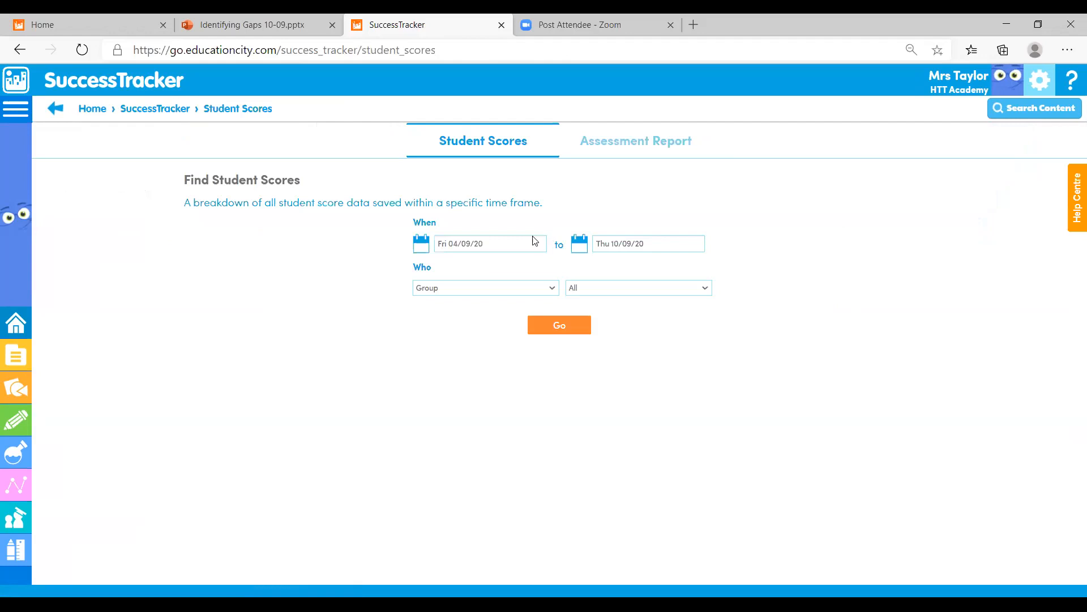
click(484, 287)
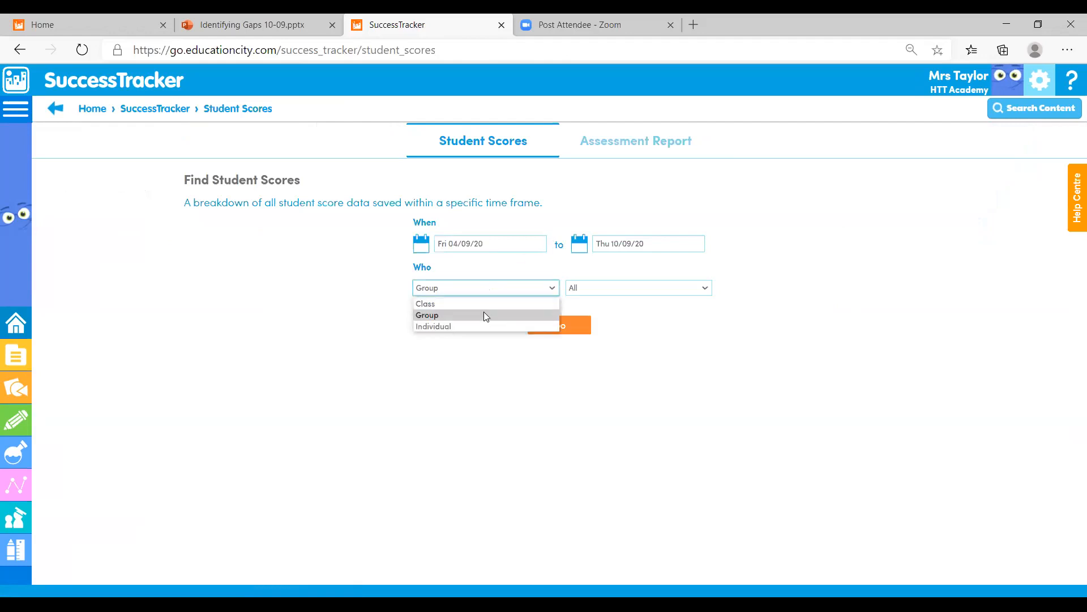
mouse_move(486, 303)
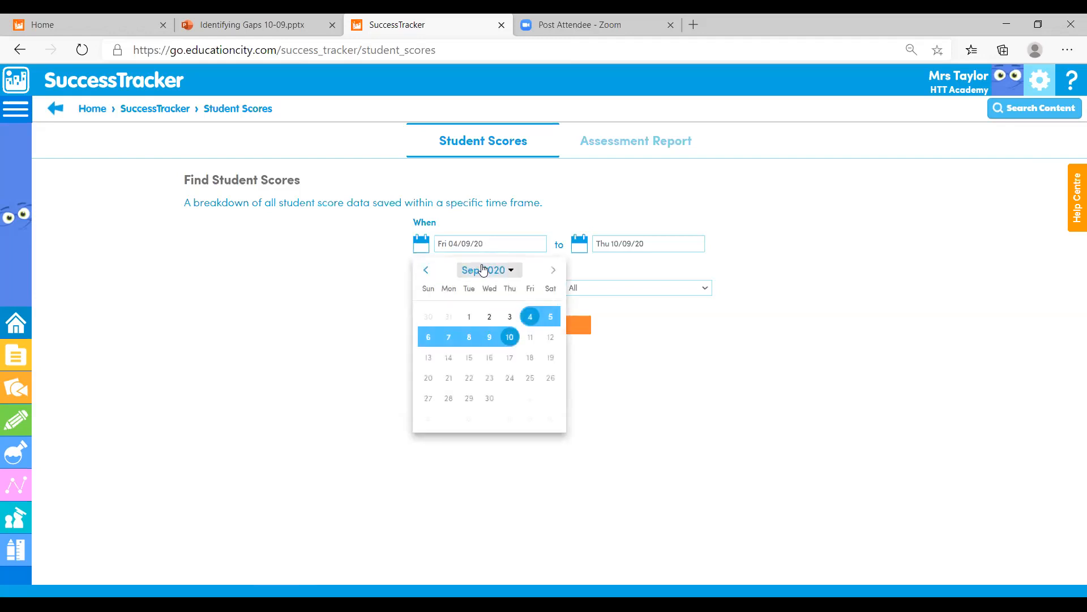
click(484, 270)
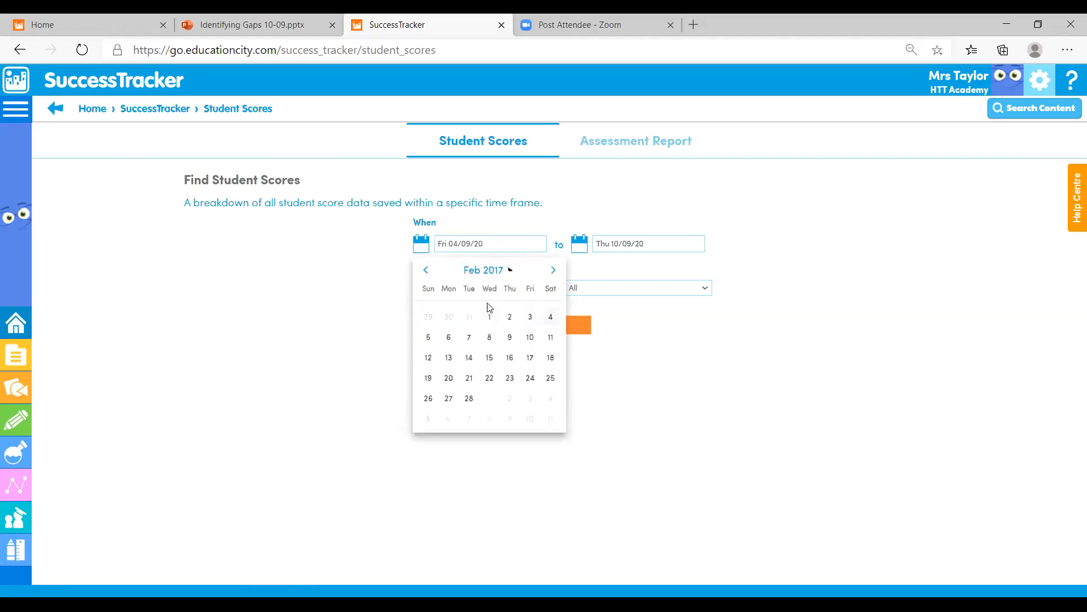
click(489, 316)
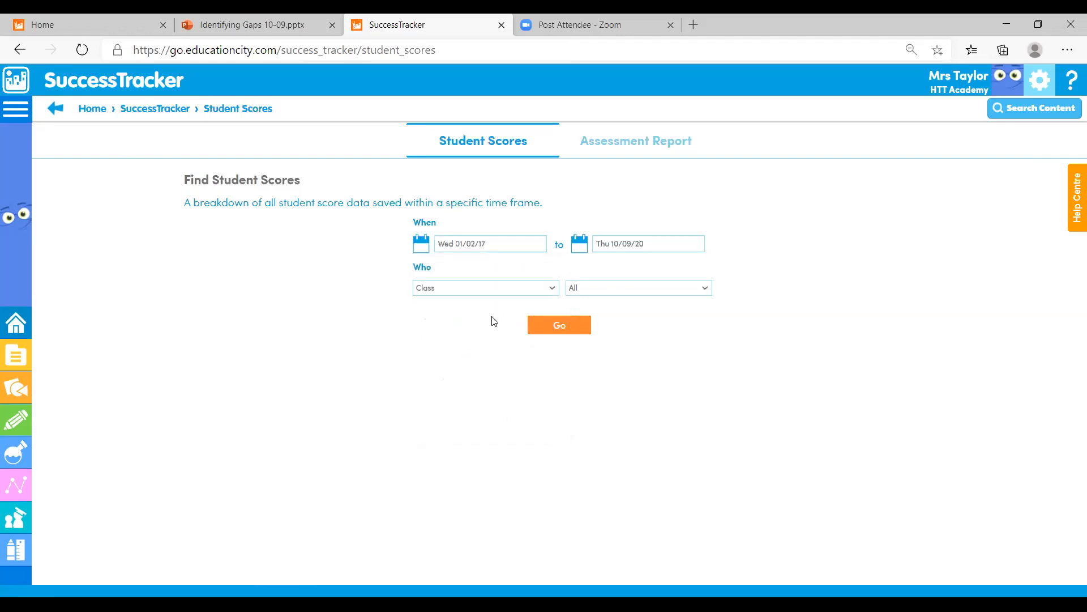
click(559, 325)
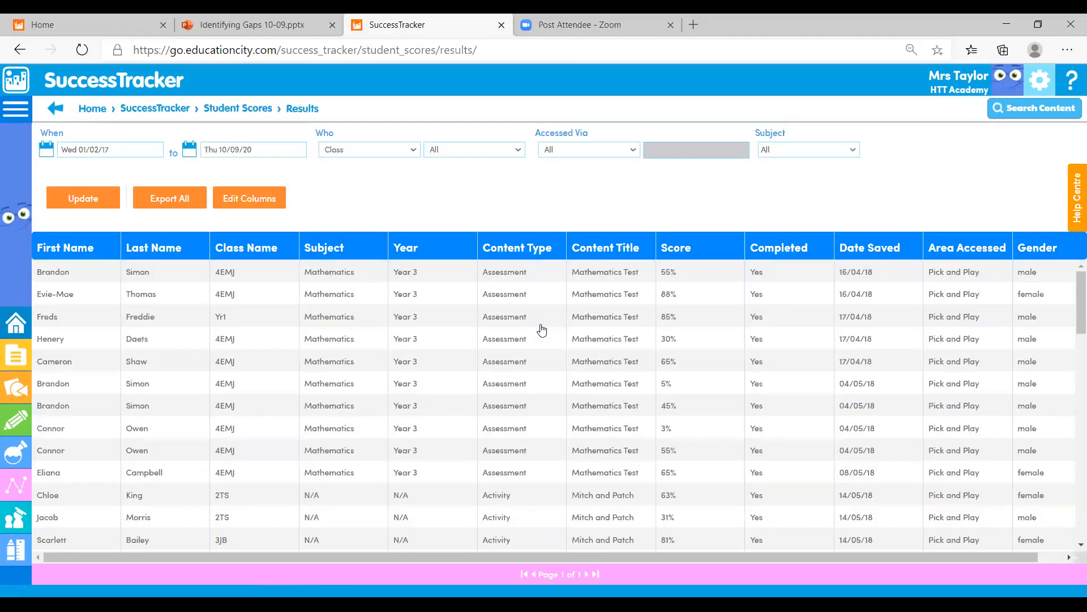
mouse_move(532, 495)
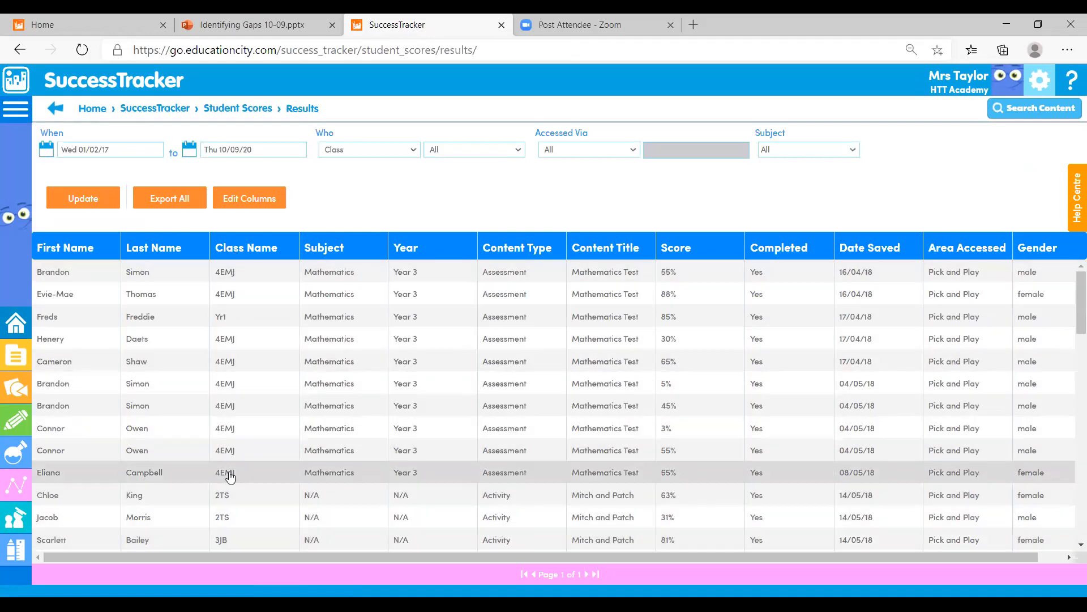
Step: Sort the Student Scores results alphabetically by last name, starting with Adams
click(82, 197)
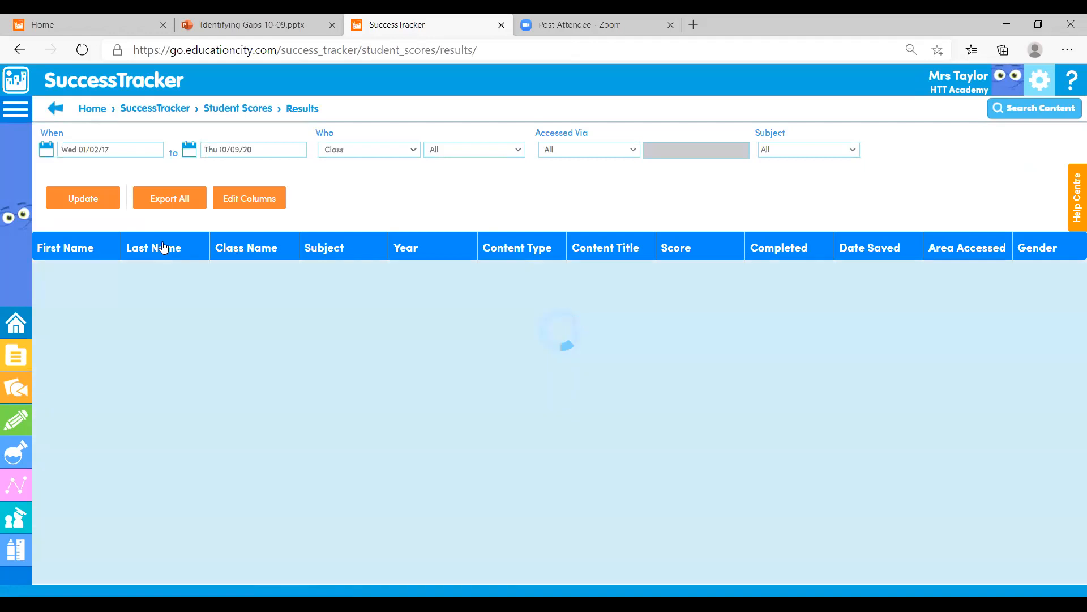
click(82, 197)
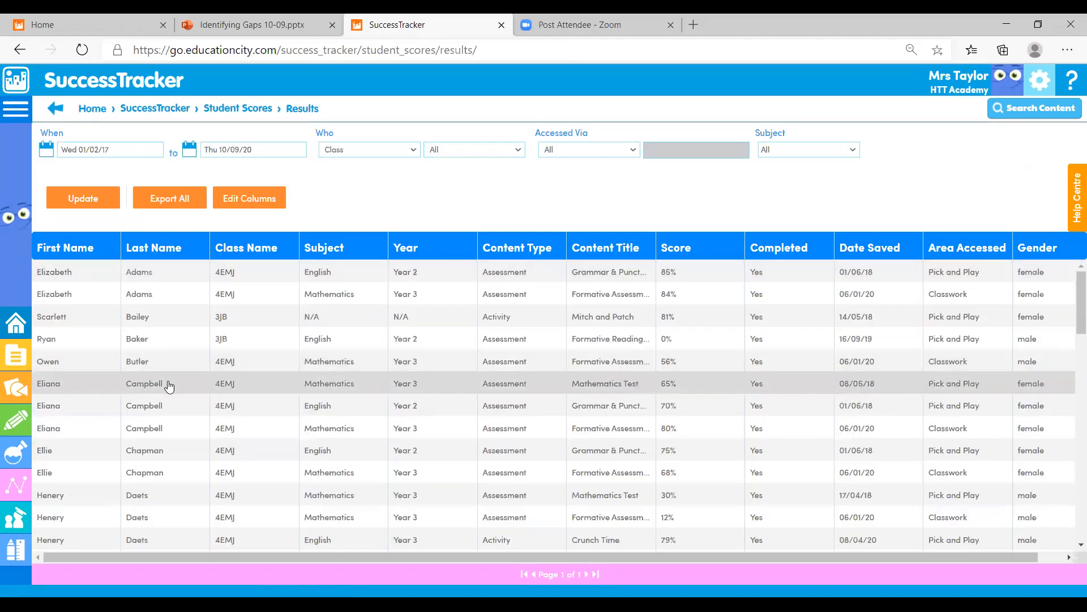
mouse_move(143, 425)
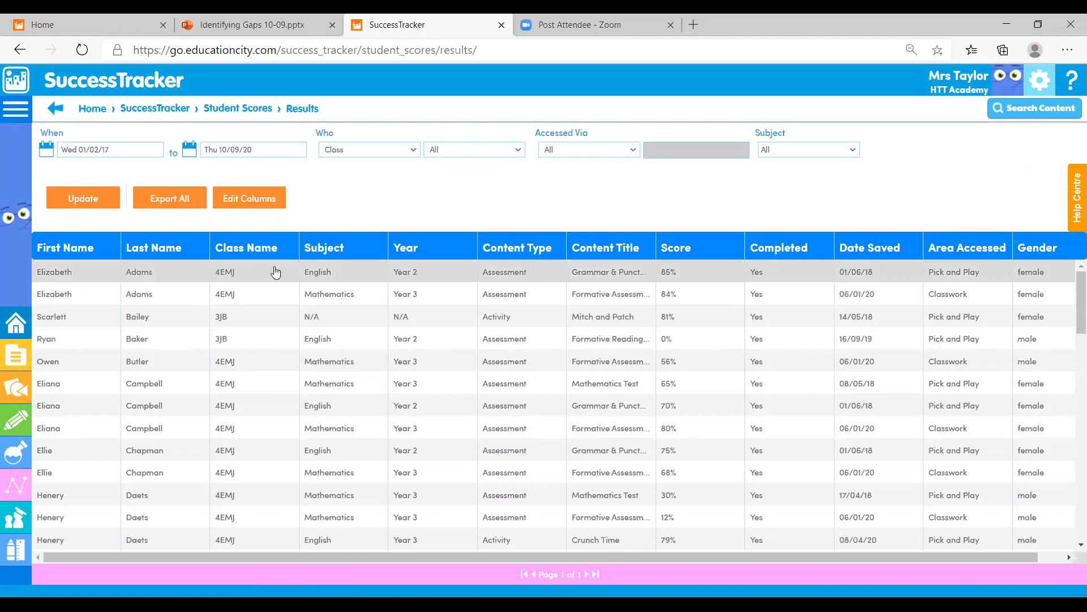
mouse_move(842, 270)
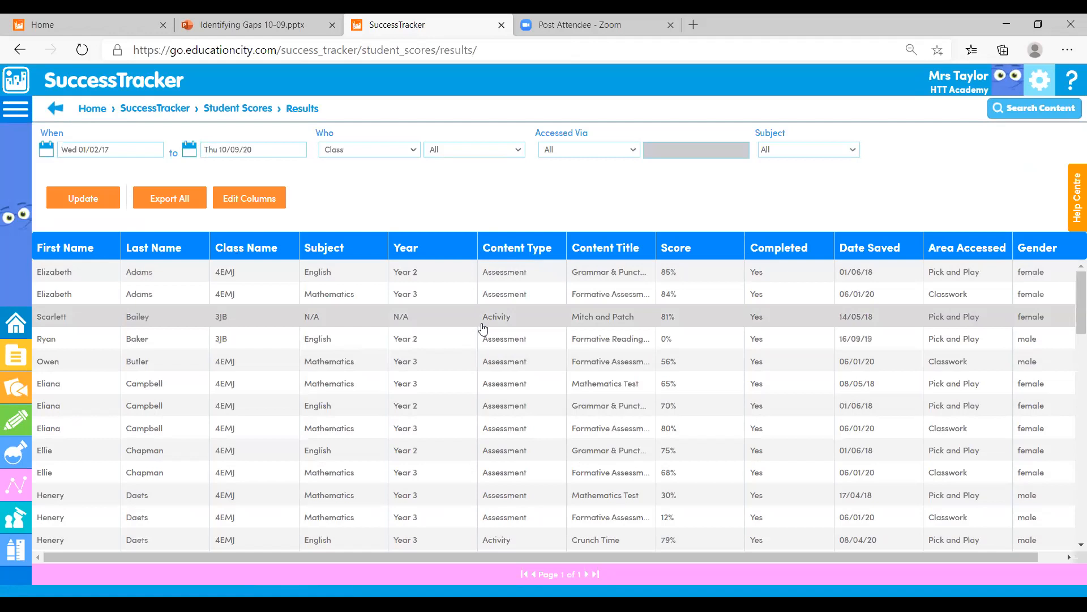
mouse_move(531, 317)
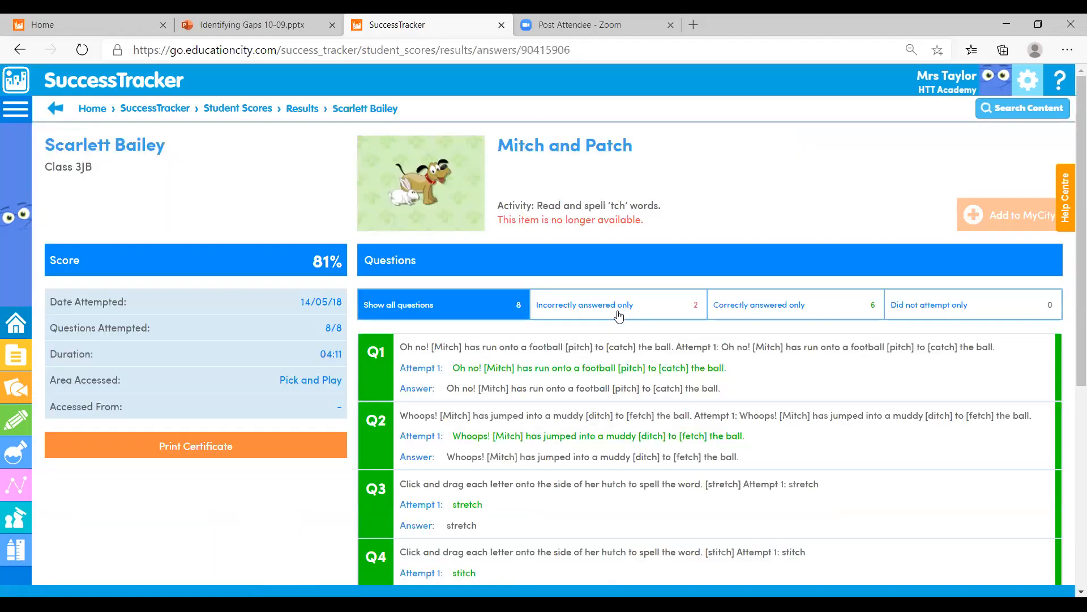
Step: Review questions Q1–Q8 of the Mitch and Patch breakdown and return to the results list
scroll(down, 3)
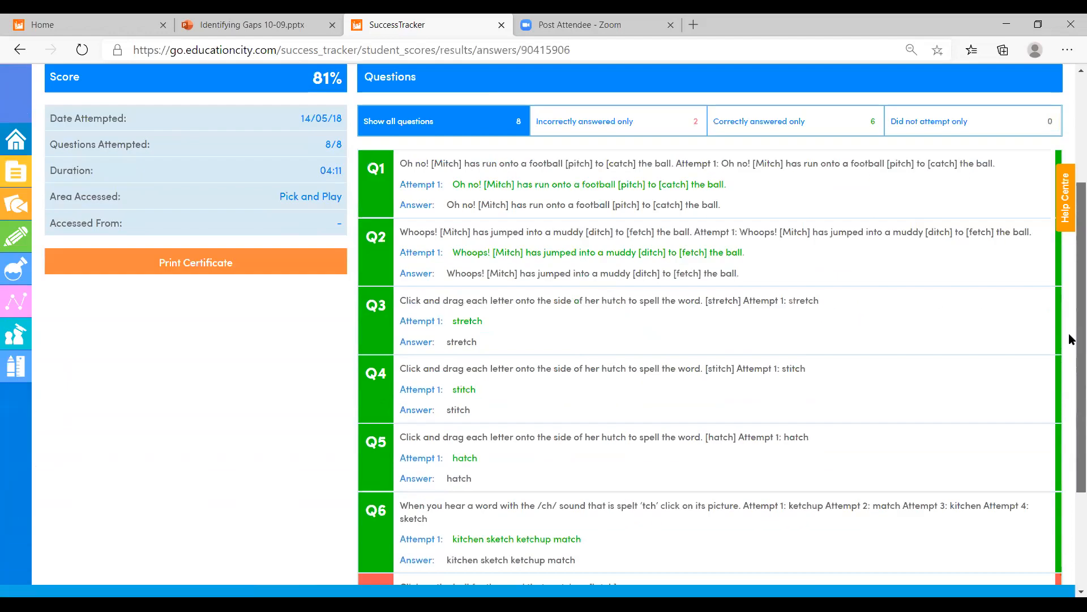
scroll(down, 3)
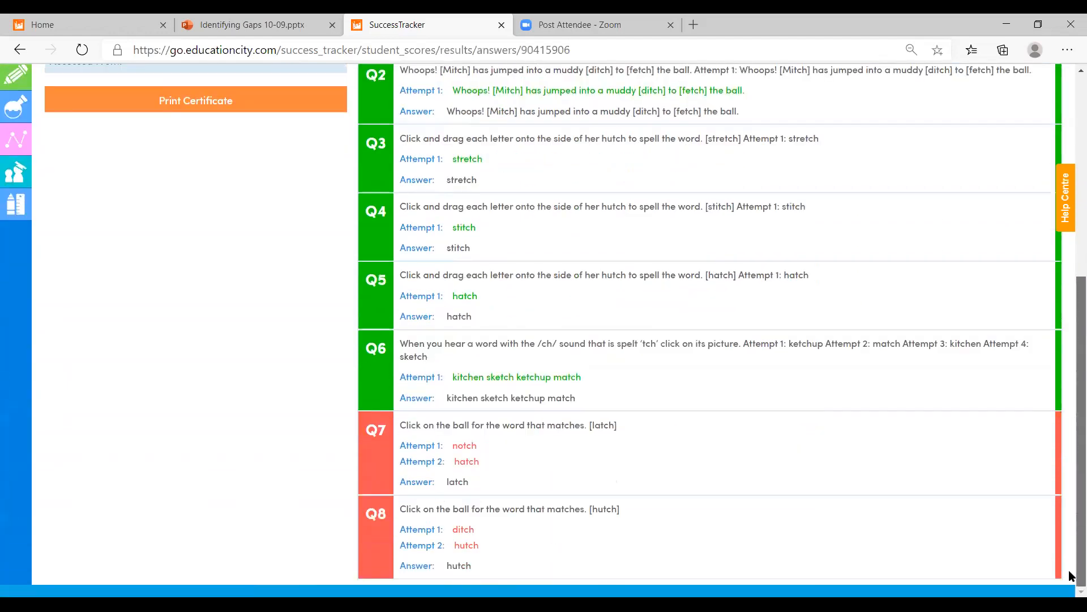
scroll(up, 3)
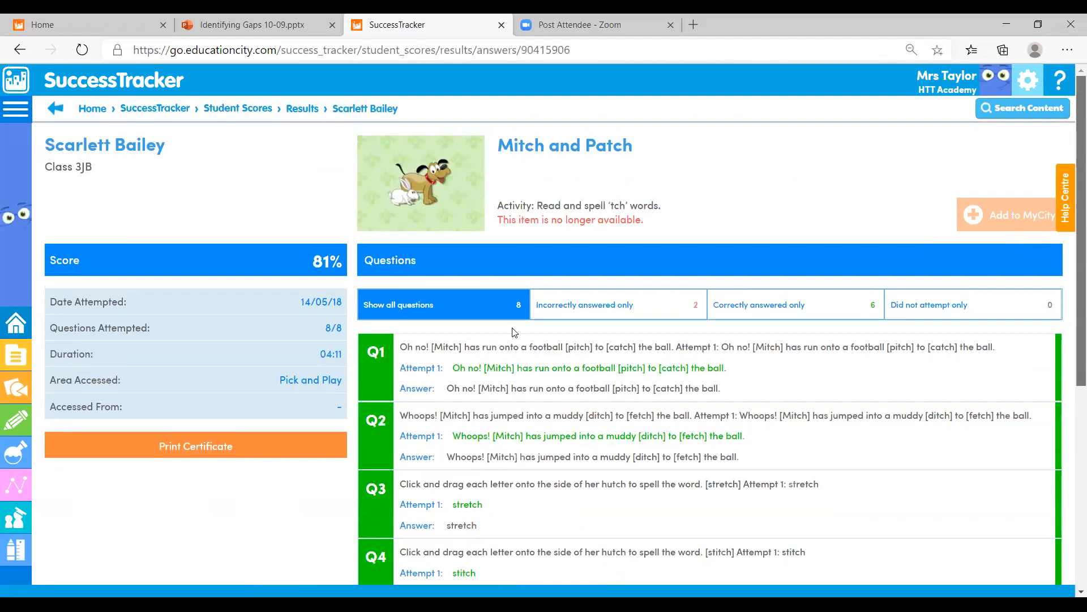
mouse_move(196, 446)
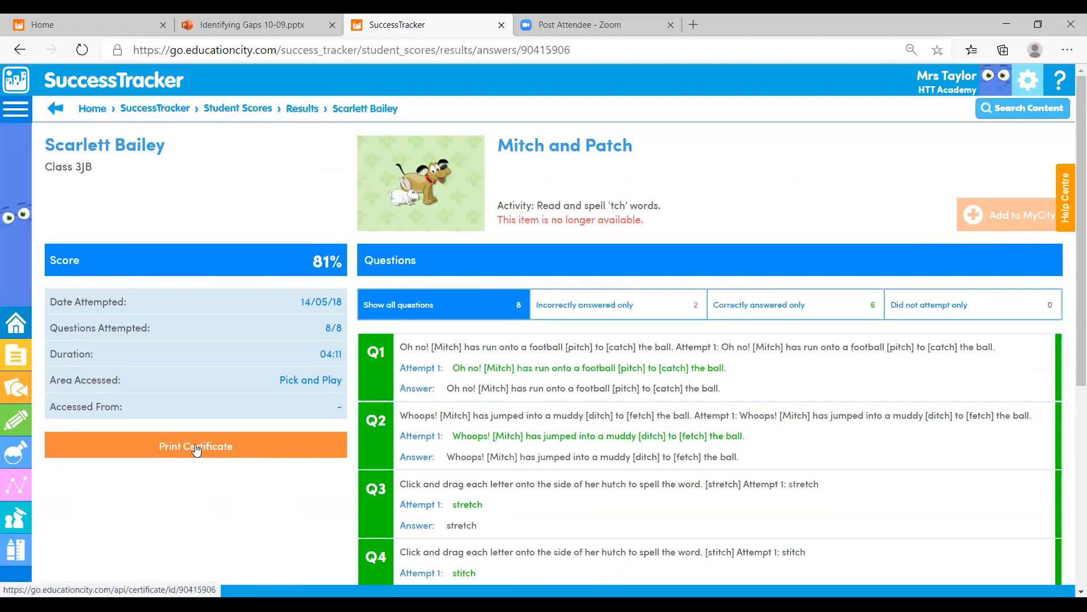
mouse_move(387, 91)
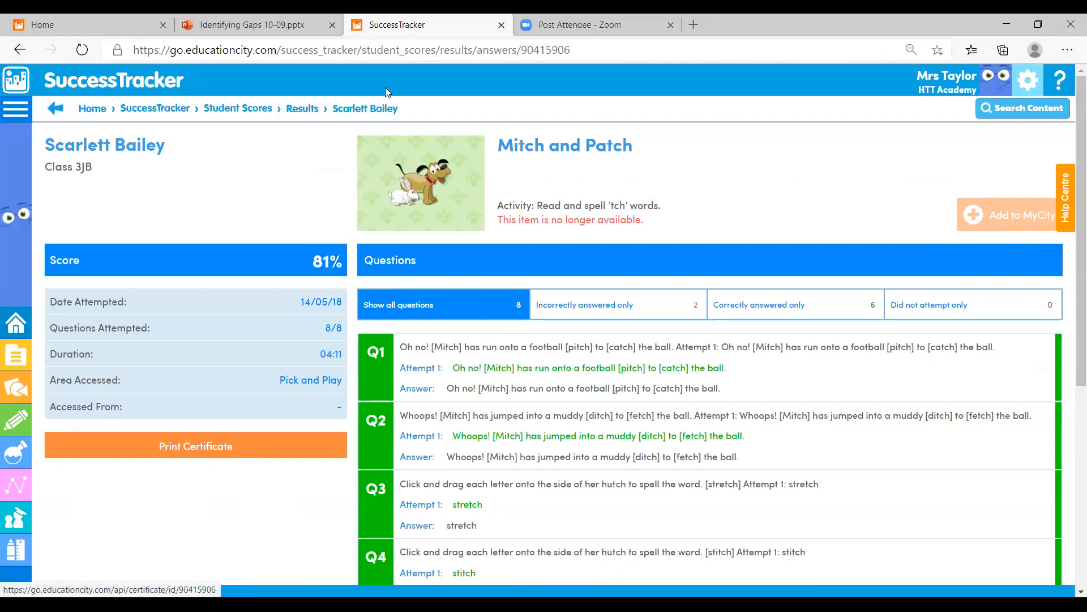
click(55, 109)
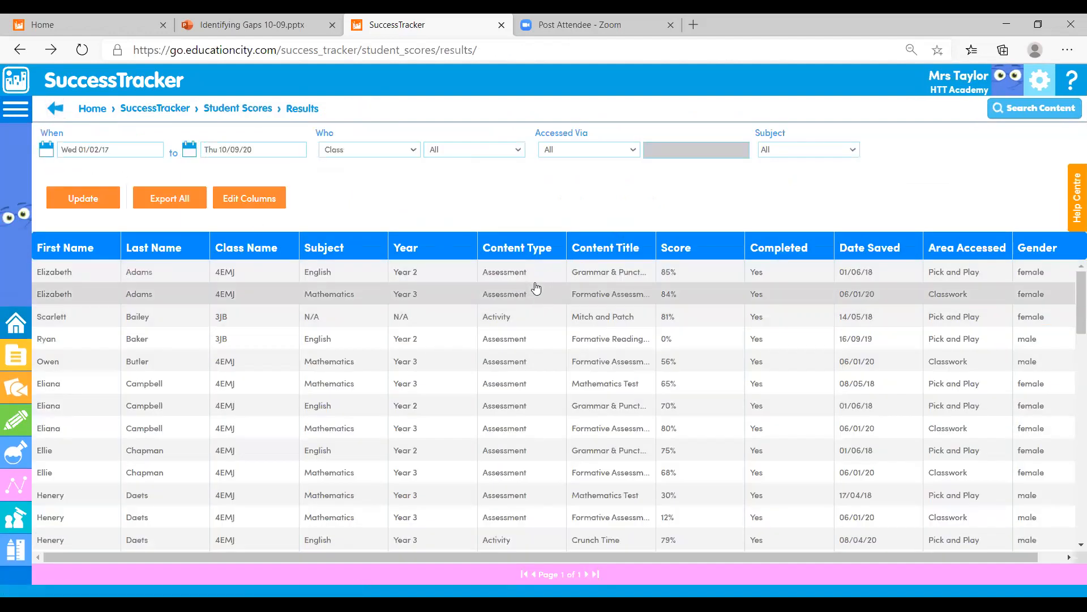
mouse_move(527, 272)
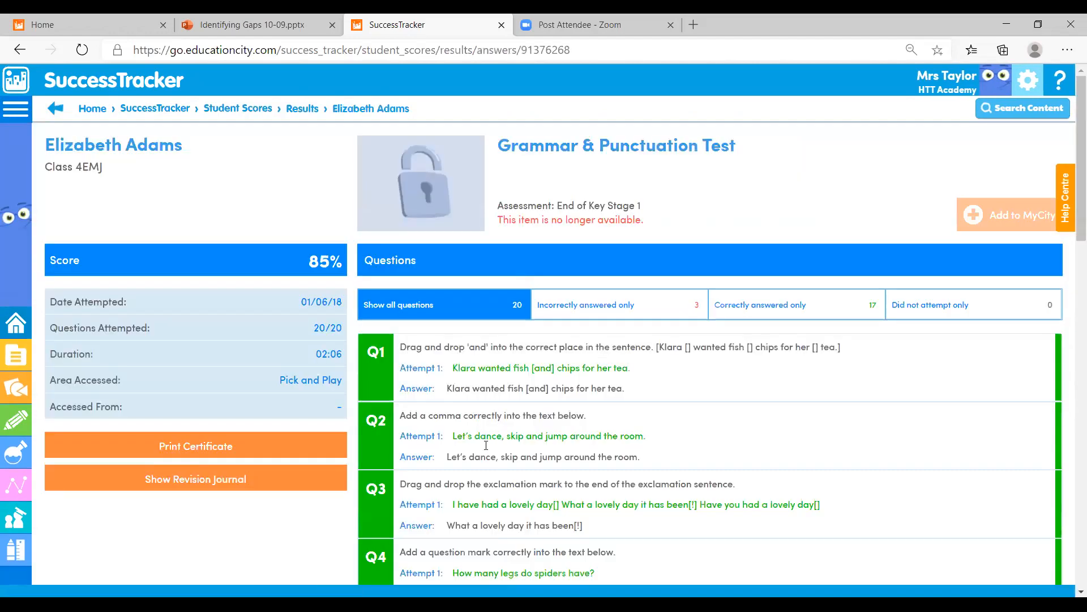
scroll(down, 3)
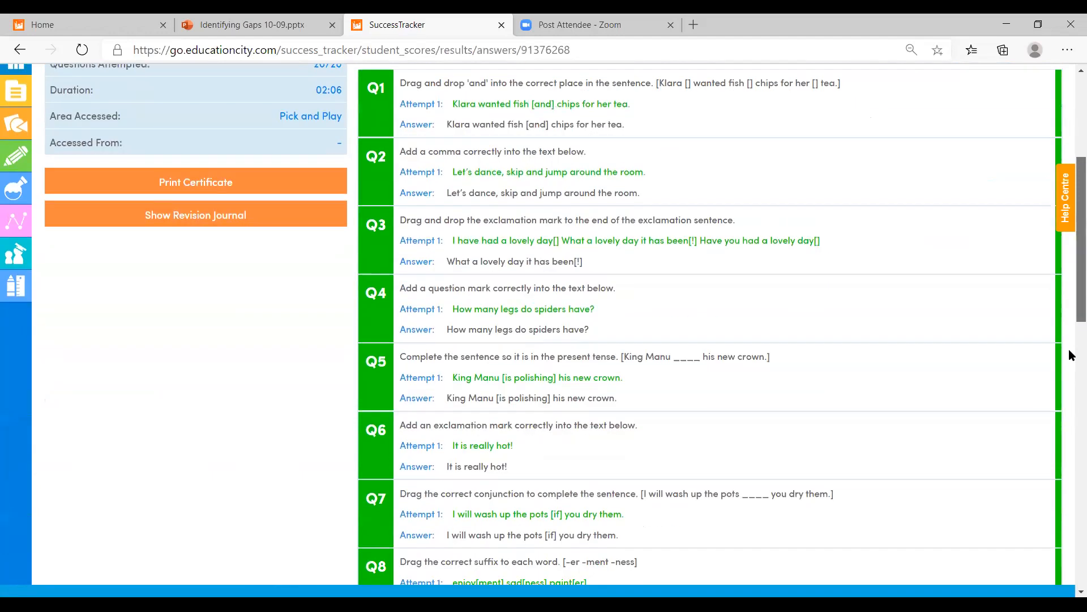
scroll(down, 3)
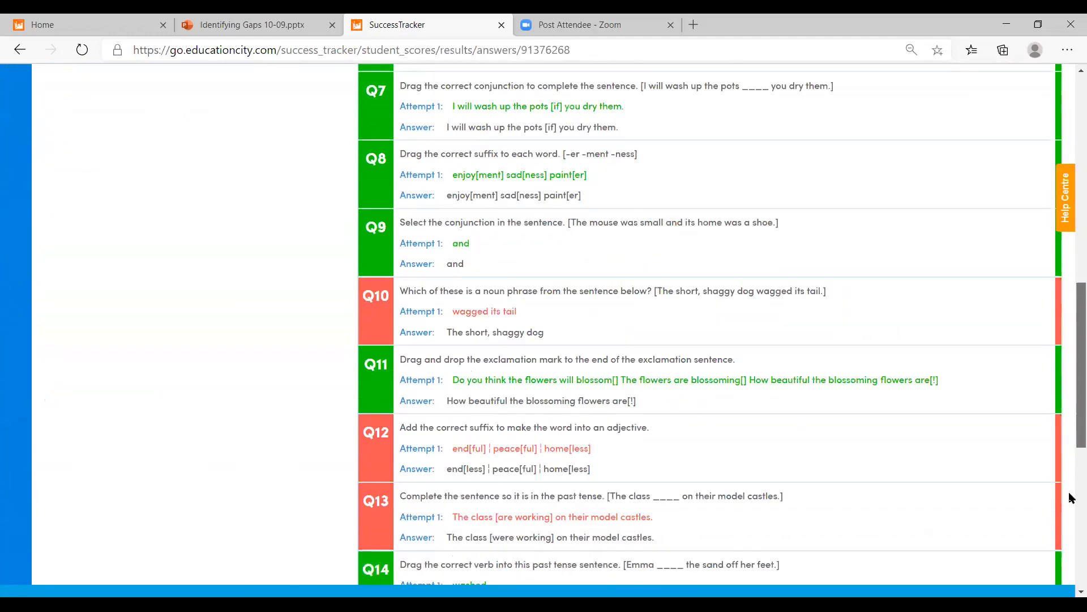
scroll(down, 3)
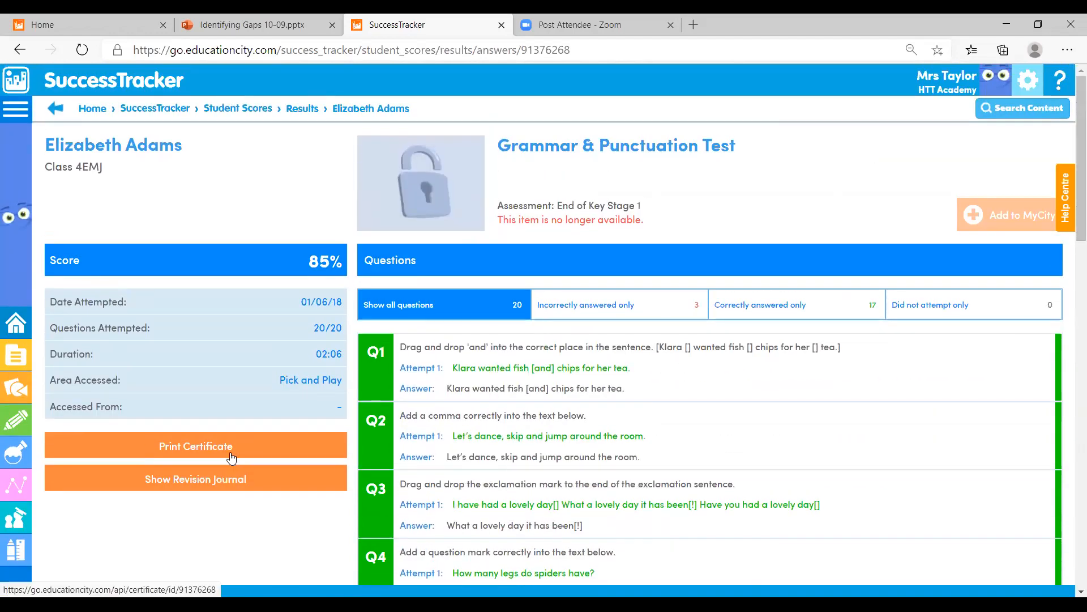
mouse_move(232, 478)
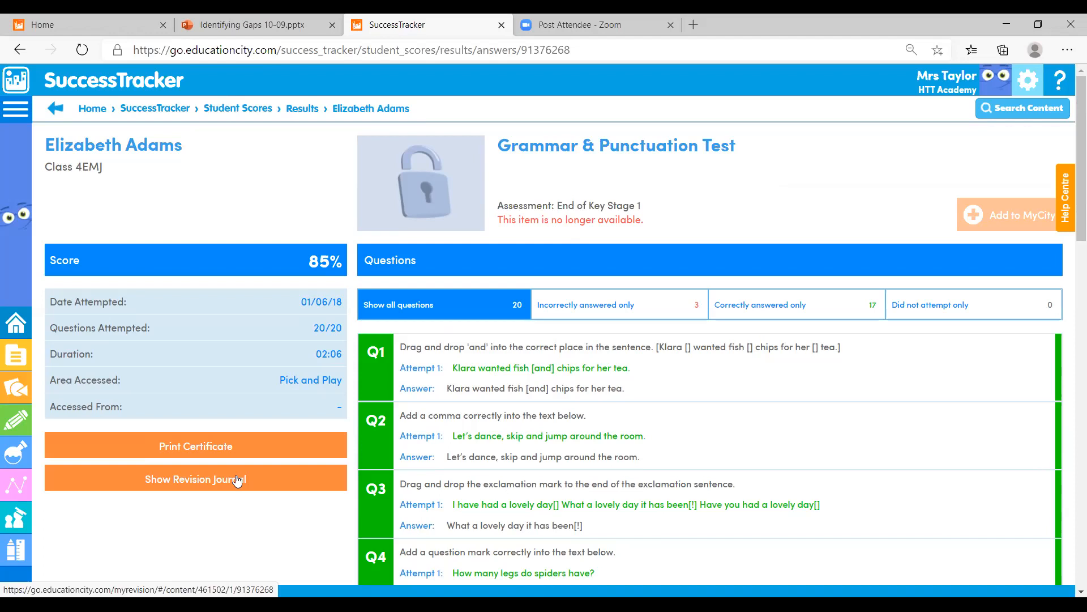
mouse_move(645, 208)
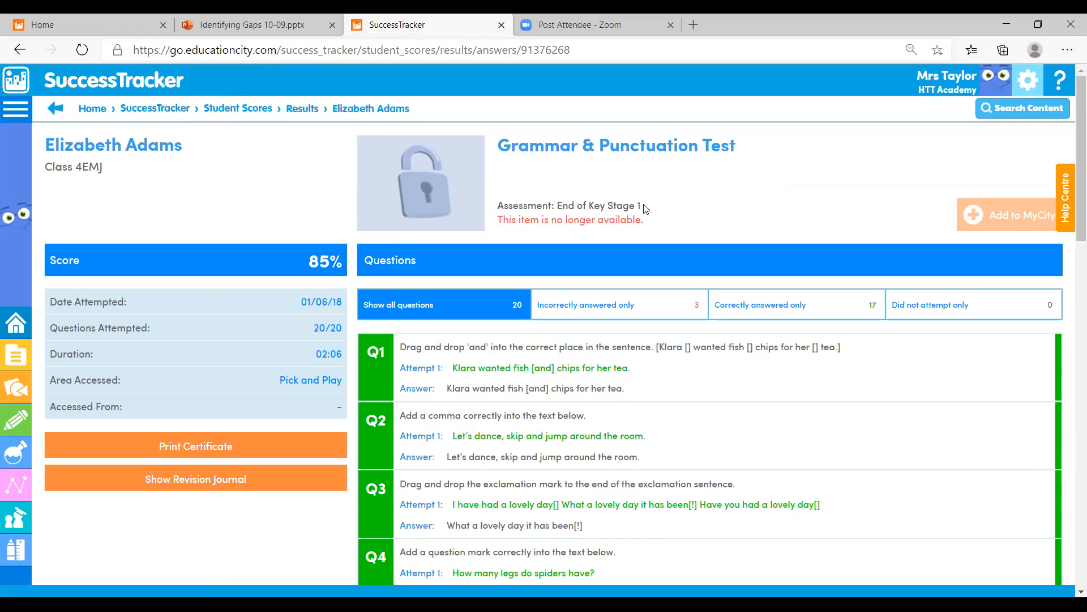
mouse_move(608, 222)
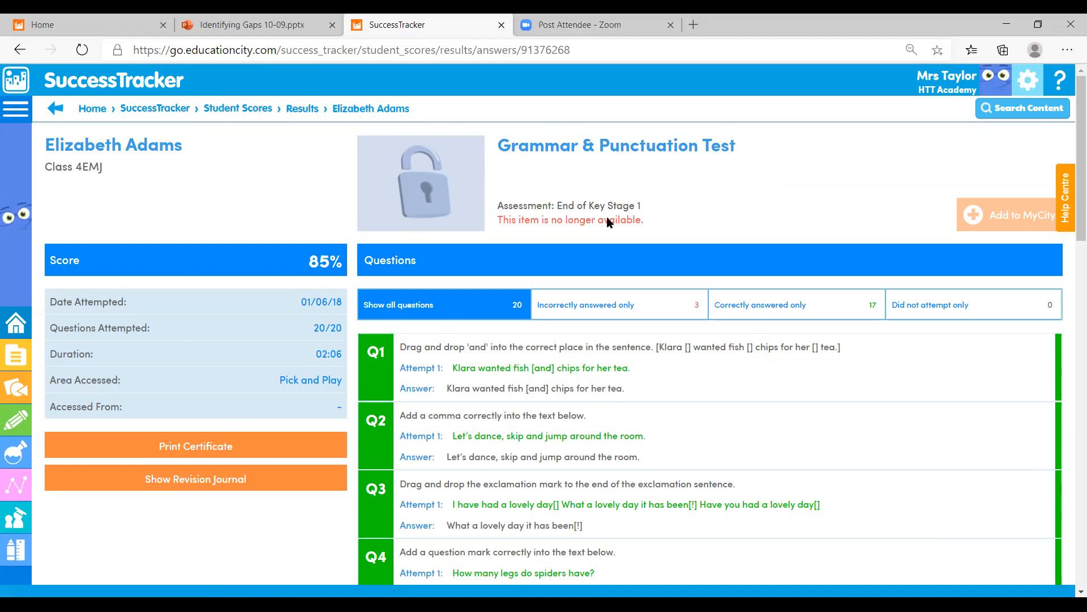
mouse_move(570, 175)
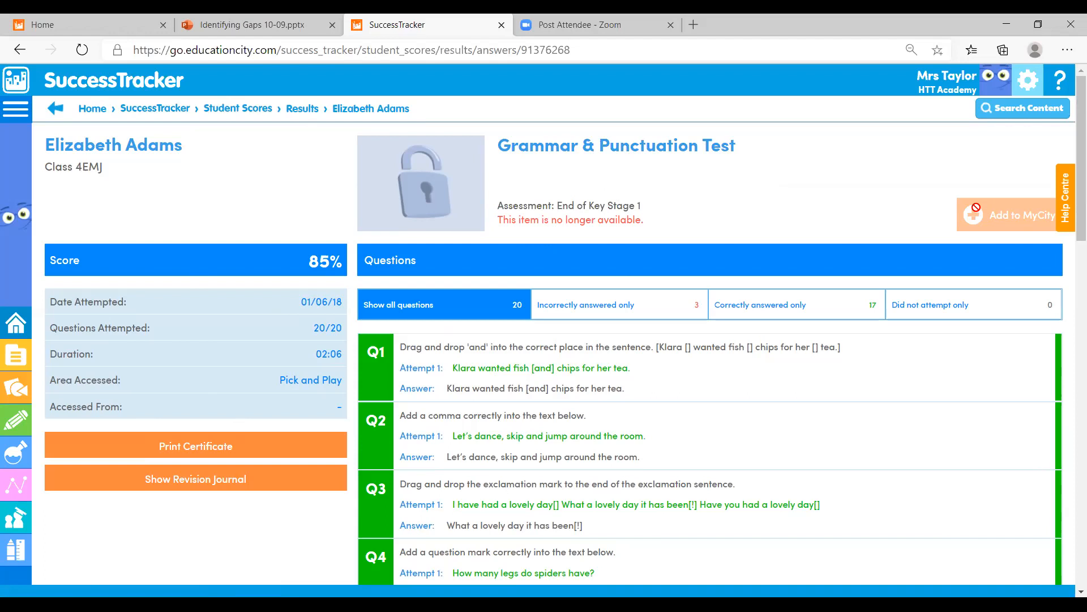
mouse_move(54, 108)
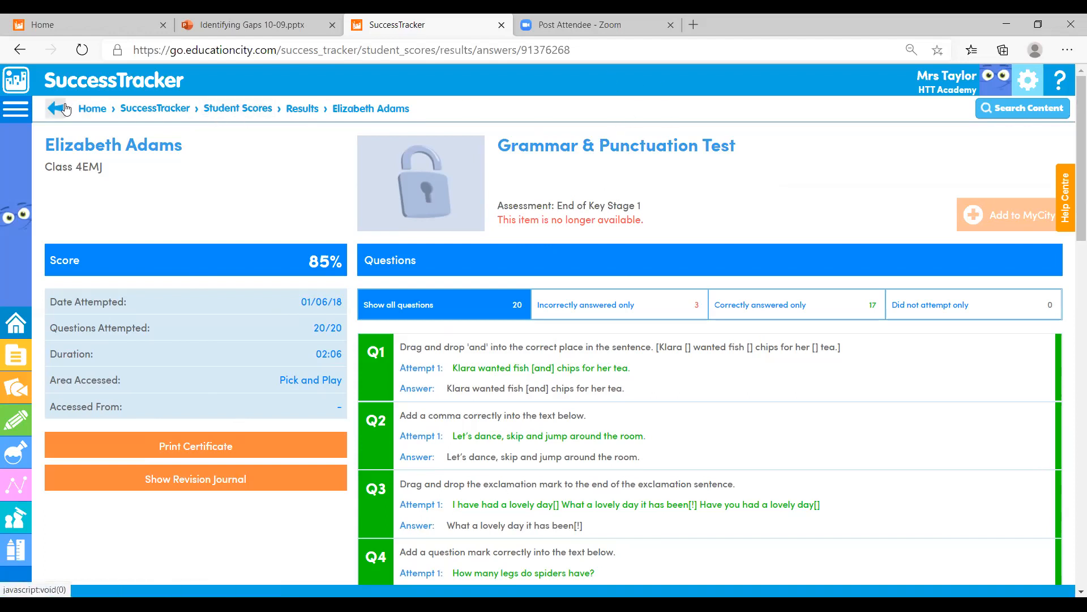
click(57, 108)
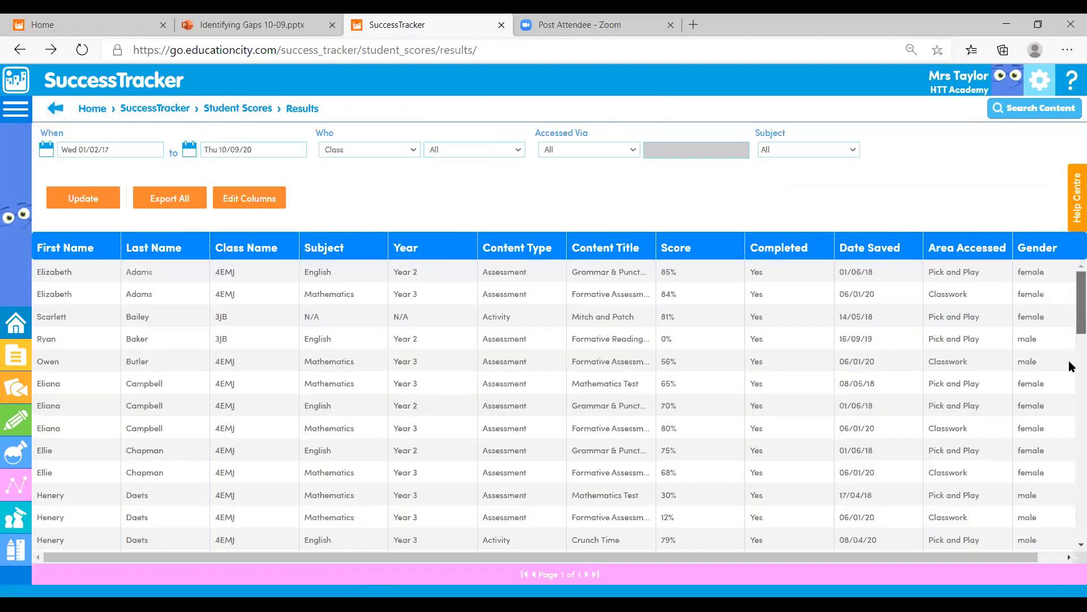
scroll(down, 3)
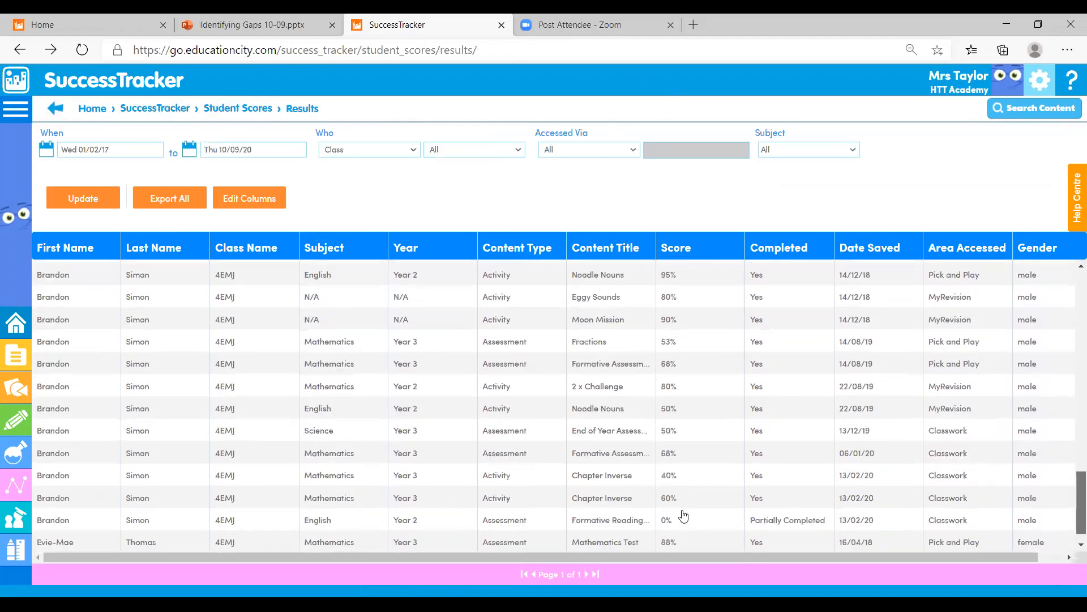
scroll(down, 3)
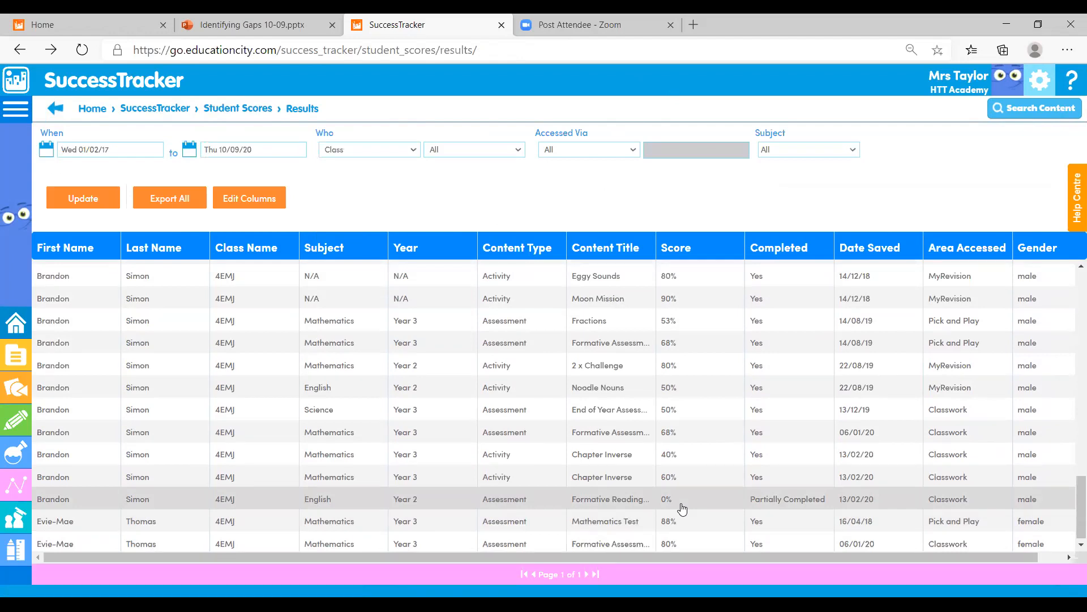
click(609, 521)
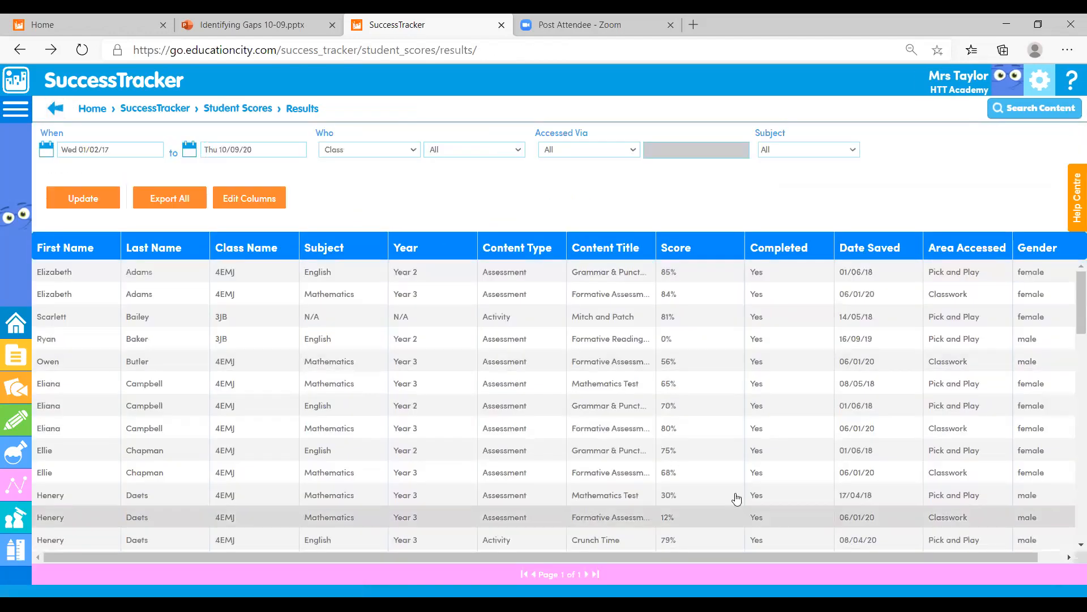
scroll(down, 3)
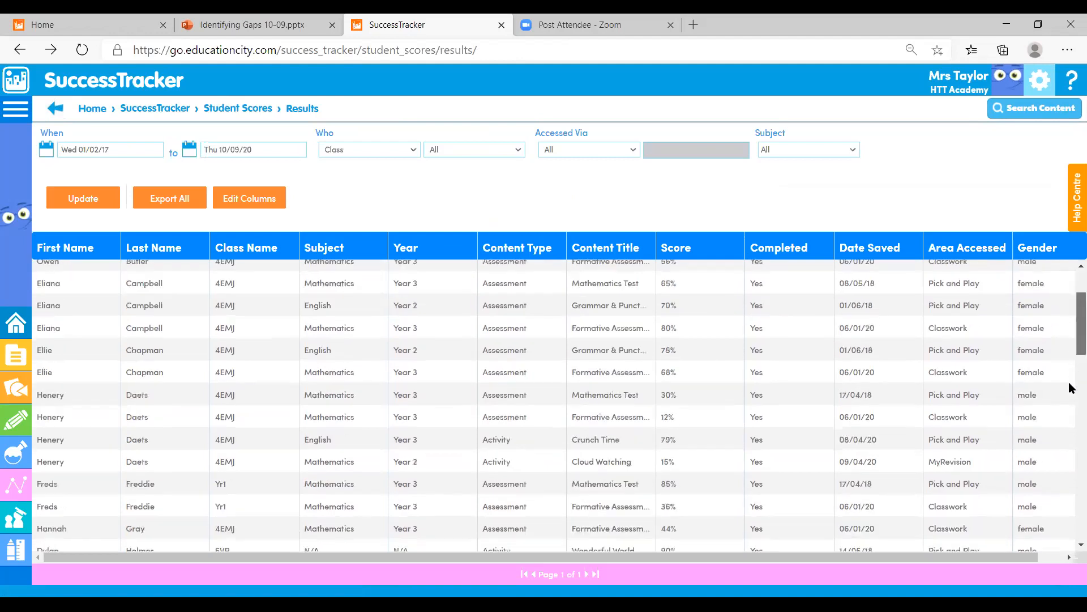
scroll(down, 3)
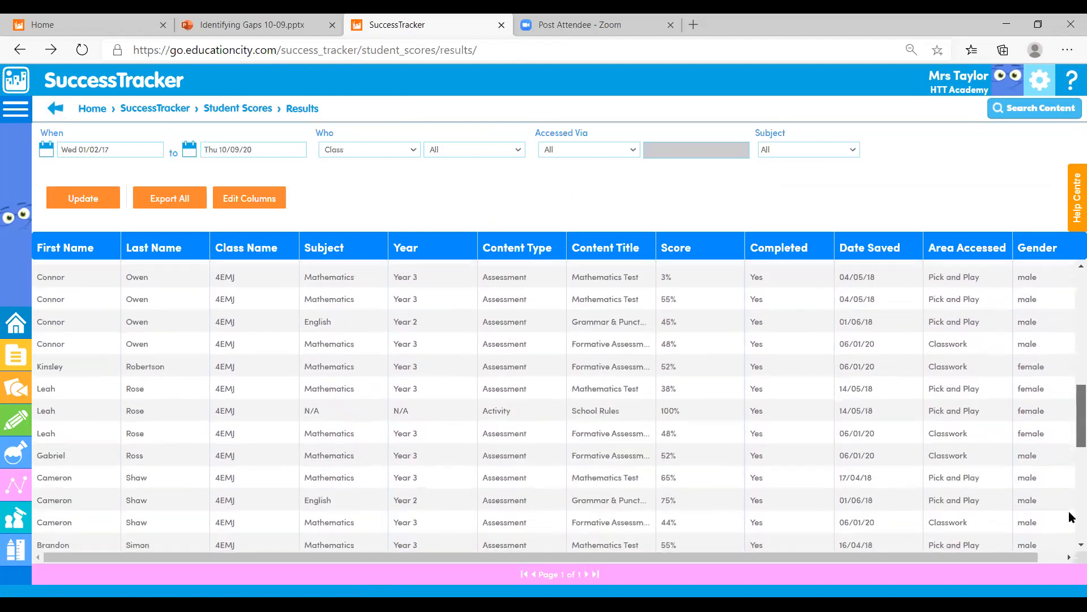
scroll(down, 3)
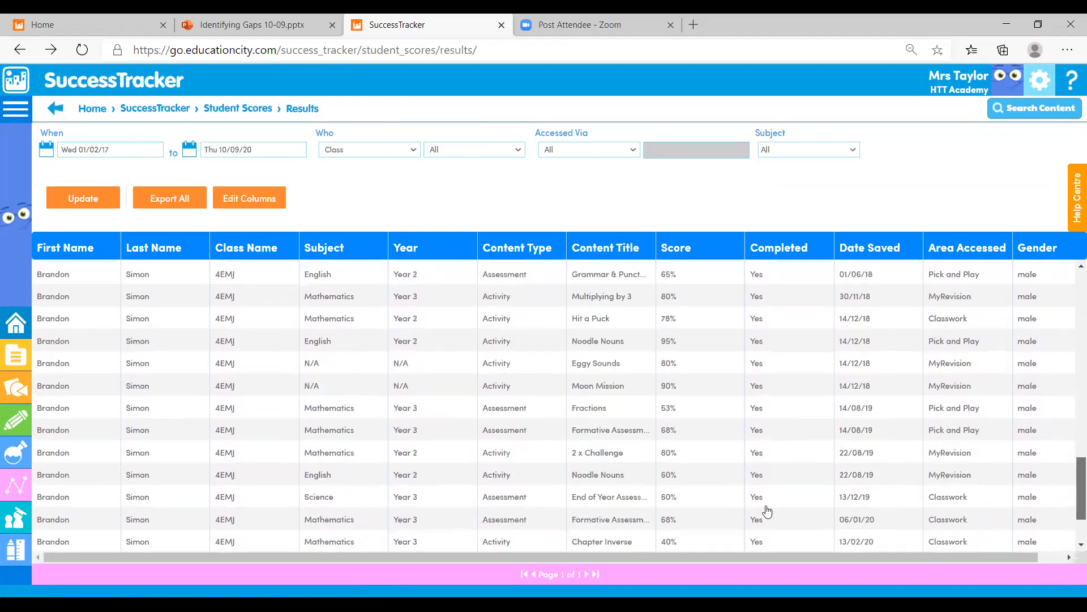
scroll(down, 3)
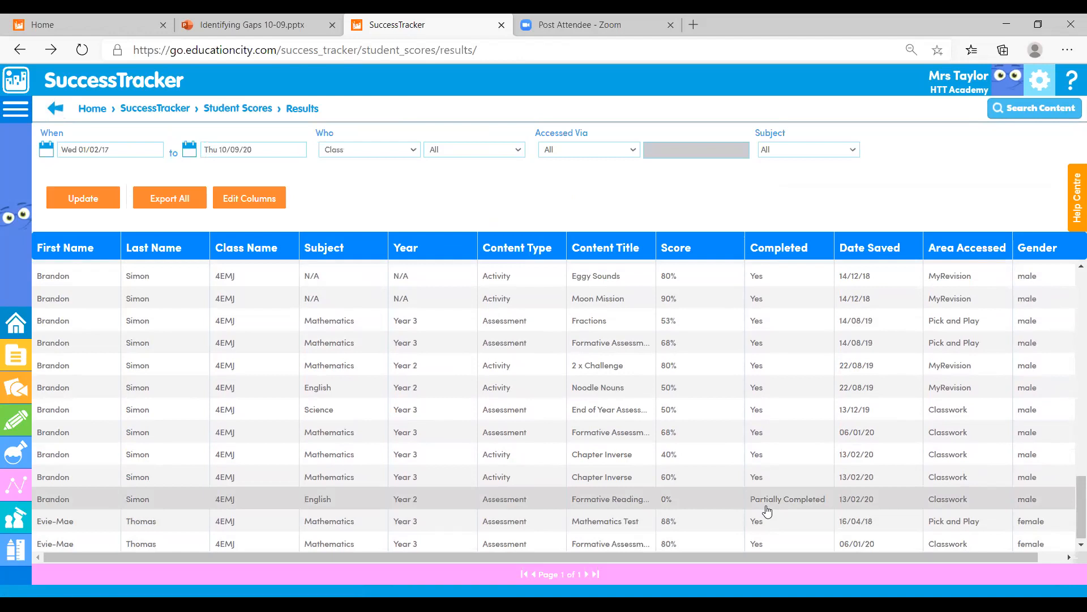
mouse_move(94, 211)
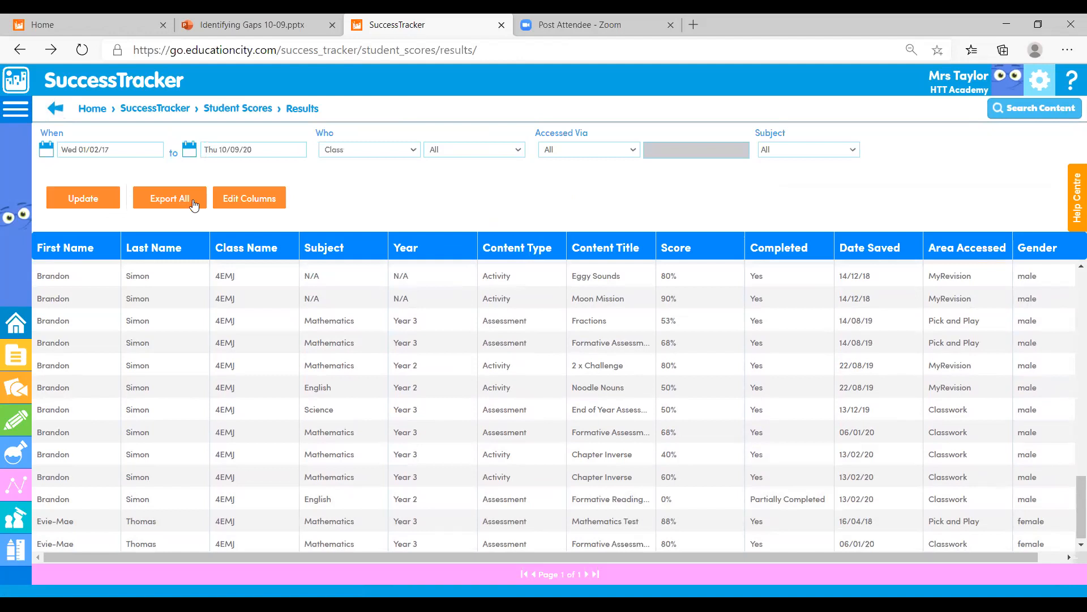
Step: In Add & Edit Columns, remove Completed, Date Saved and Area Accessed from the results table
click(250, 197)
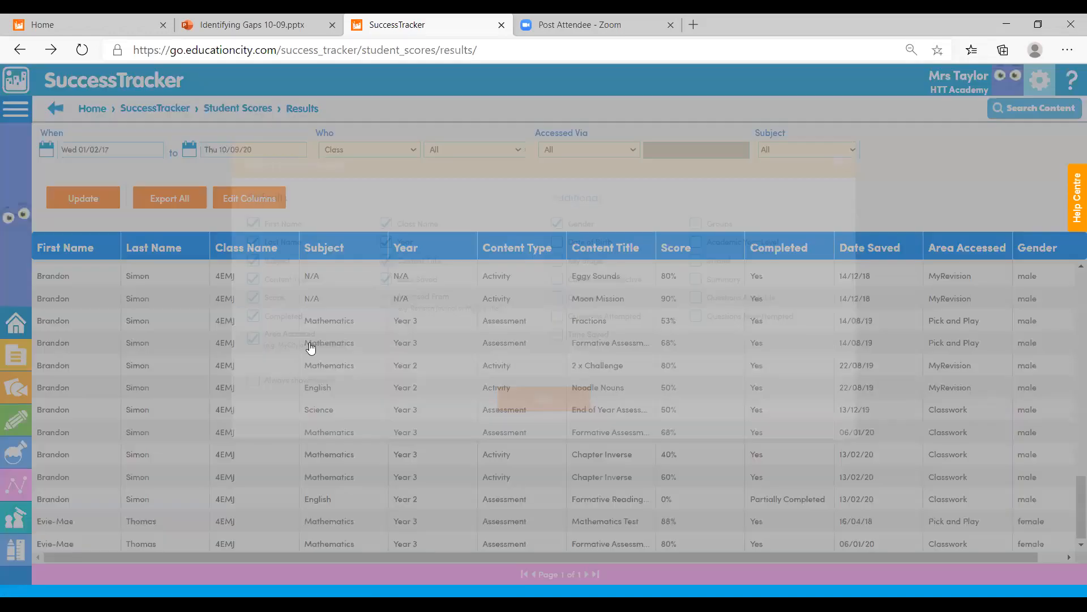
click(250, 197)
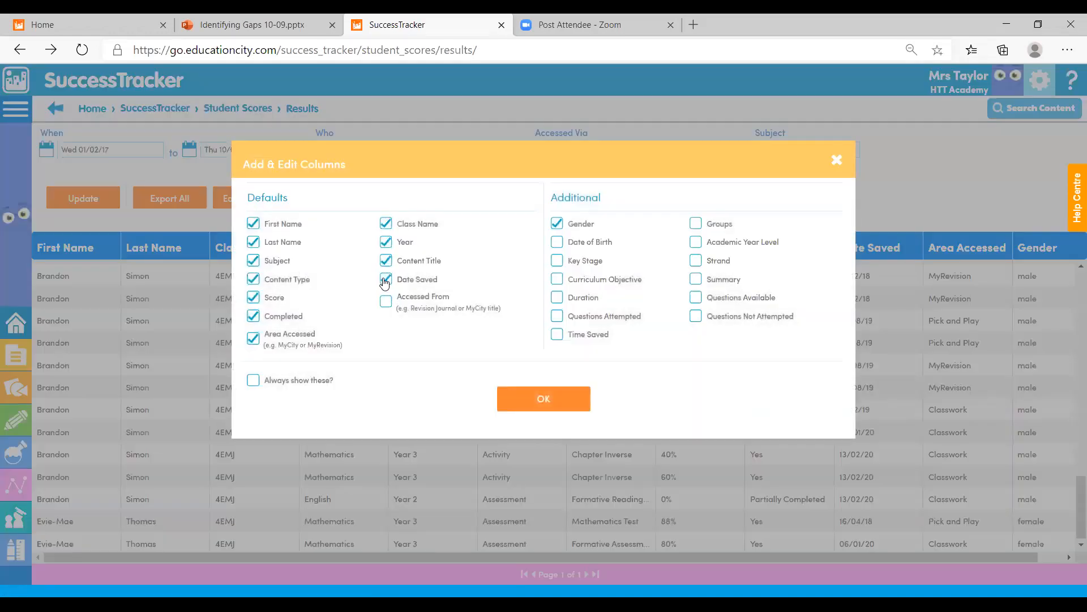
click(385, 278)
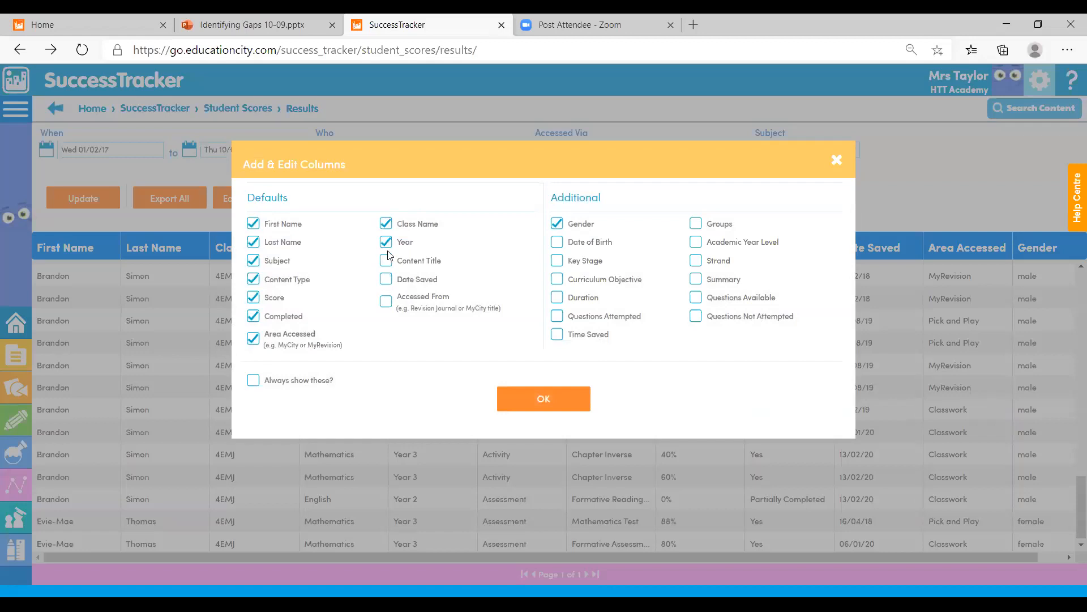
click(386, 261)
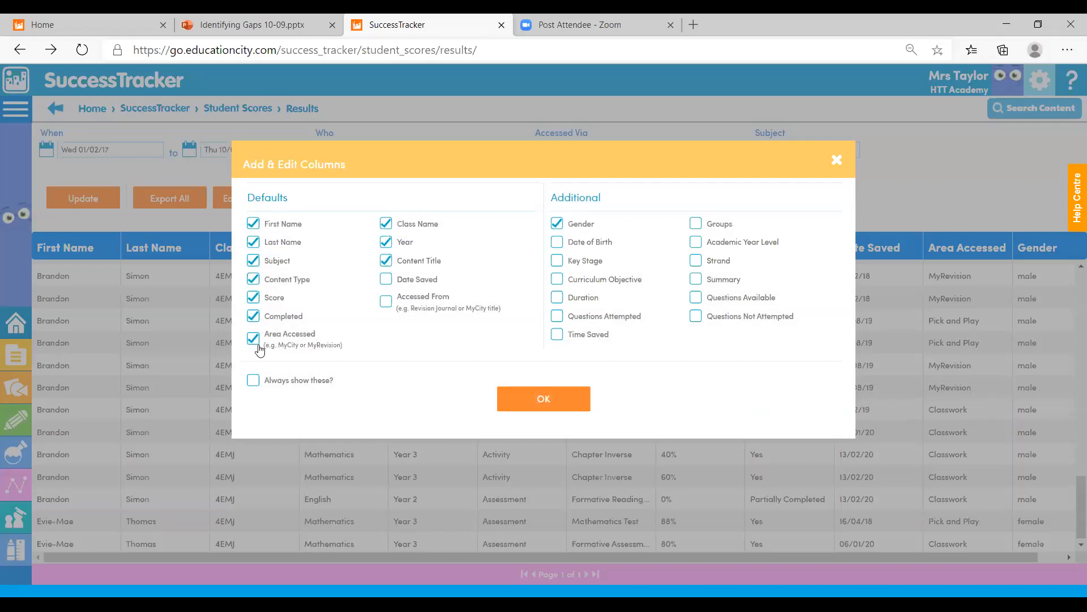
click(253, 338)
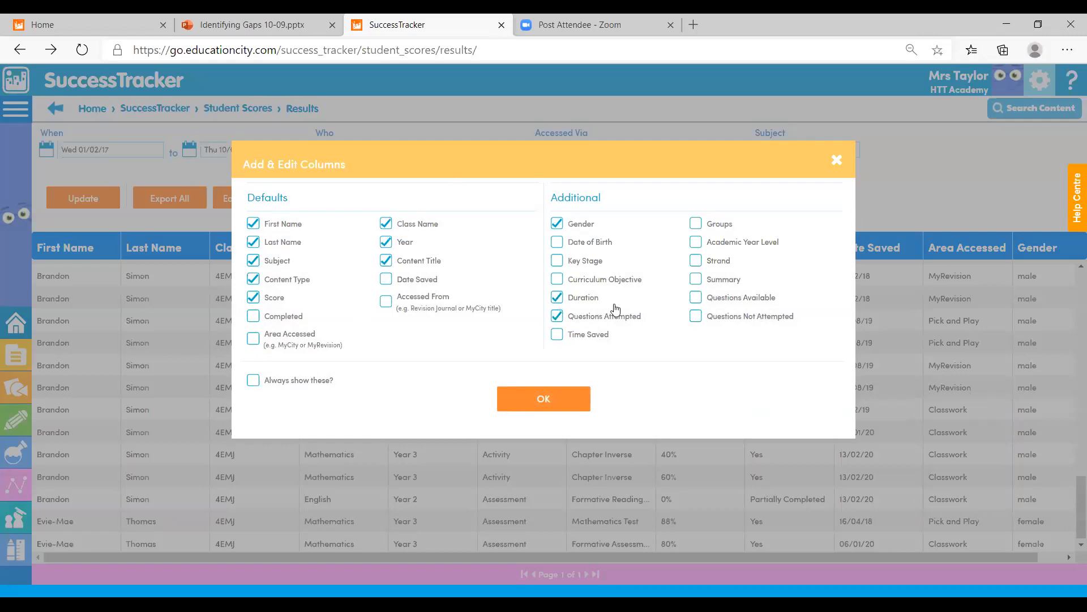
Step: Add Questions Available, Questions Not Attempted and Curriculum Objective columns and apply
click(696, 297)
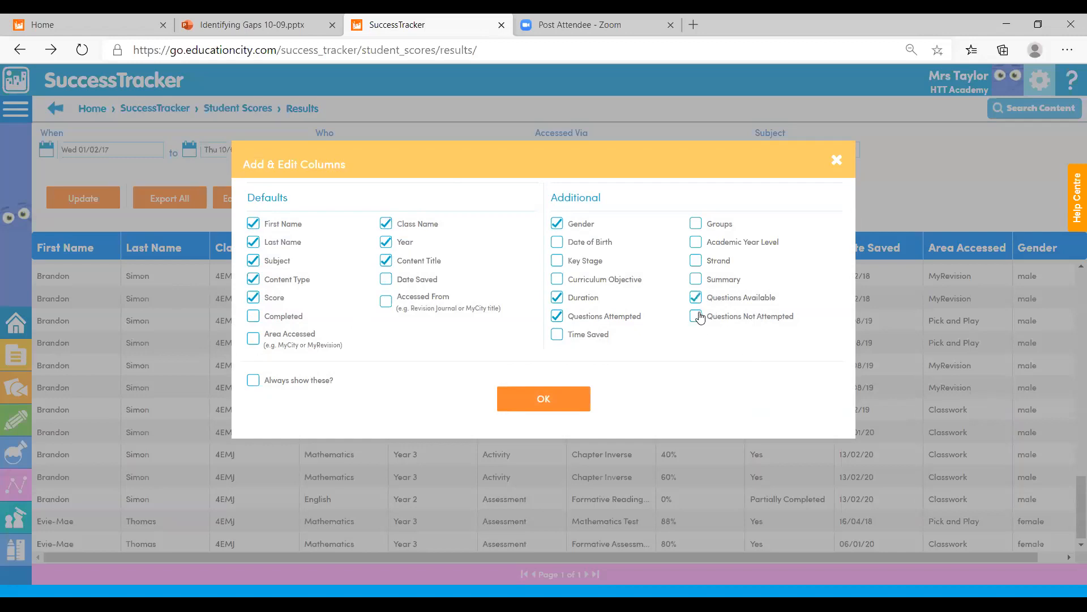
click(697, 316)
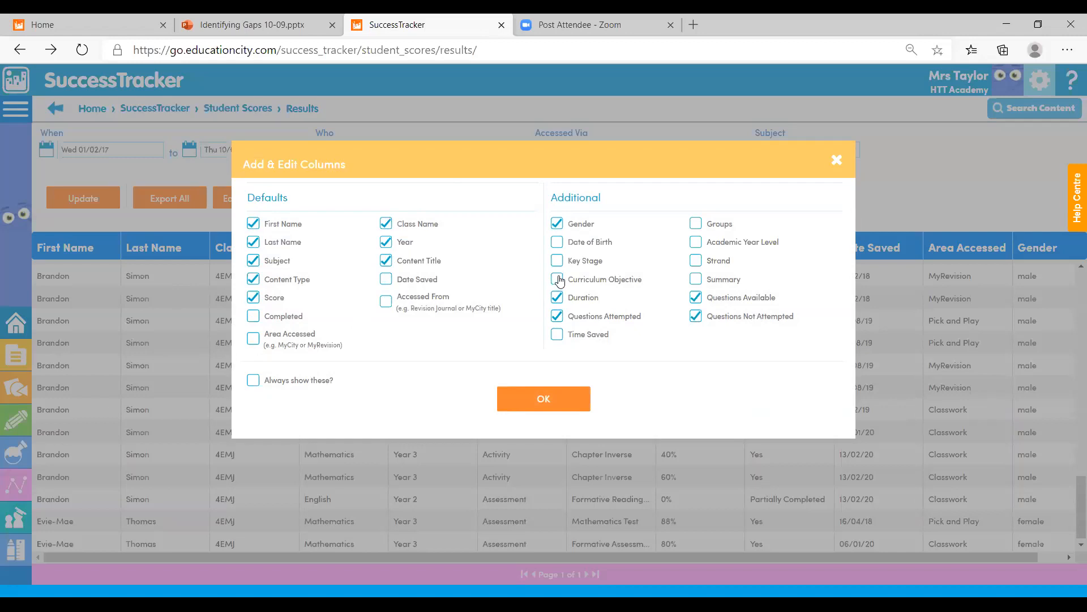
click(557, 279)
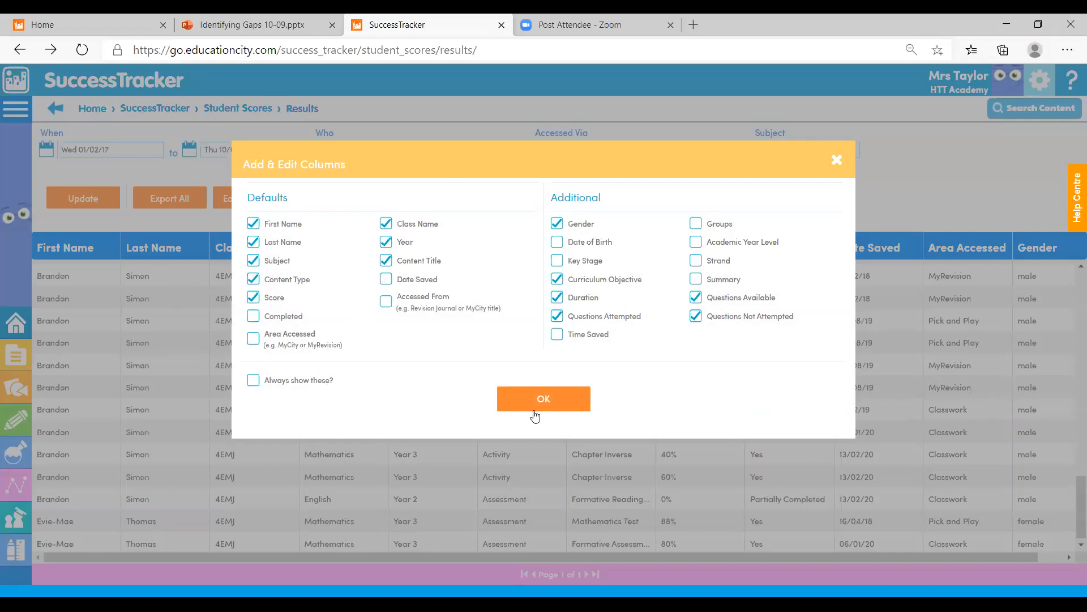
click(543, 397)
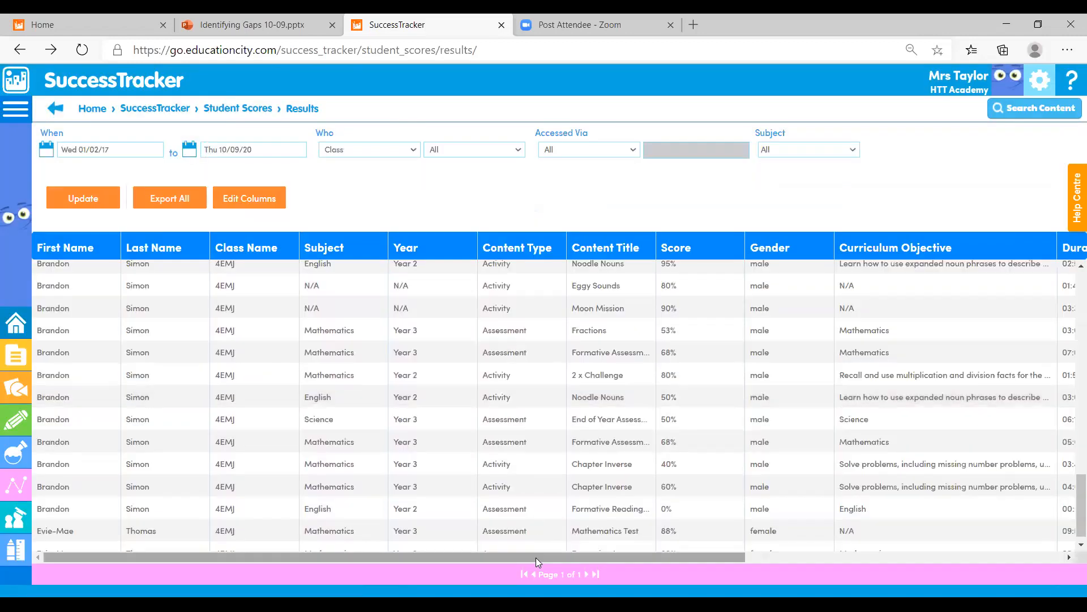
scroll(right, 3)
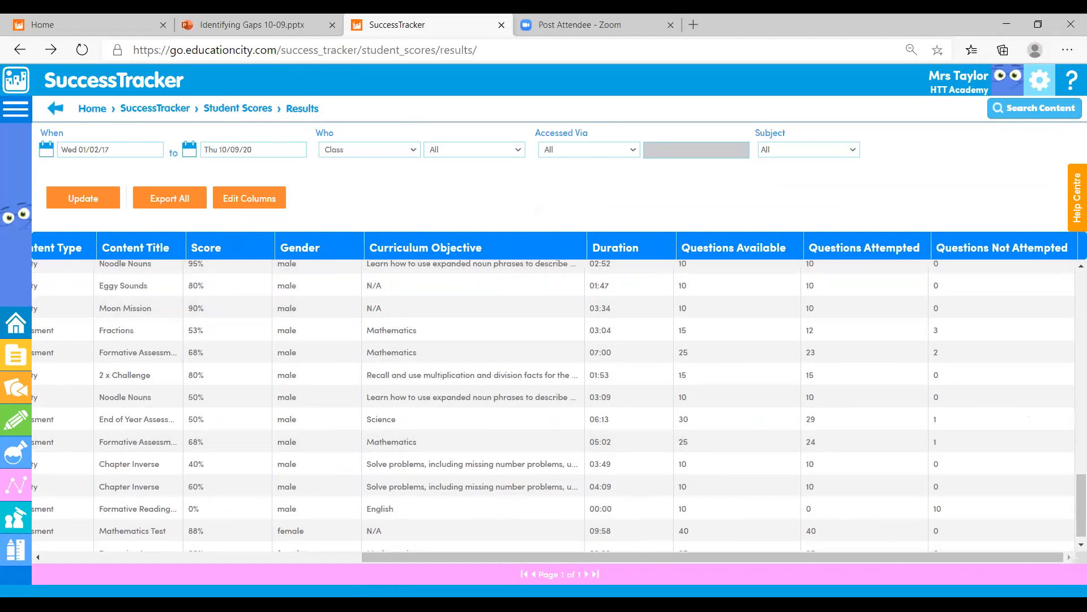
mouse_move(633, 267)
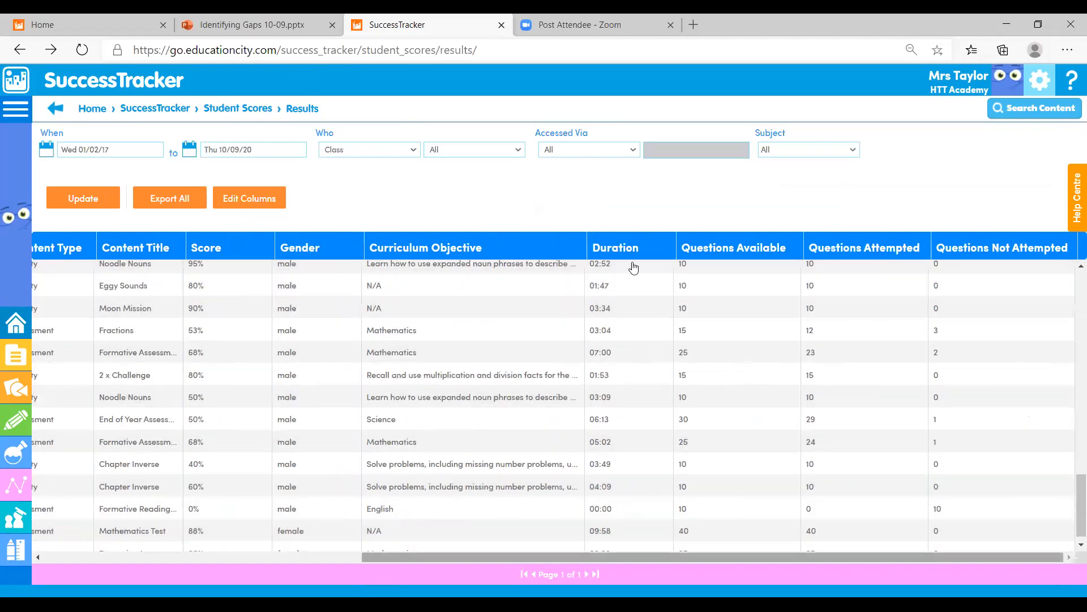
mouse_move(642, 308)
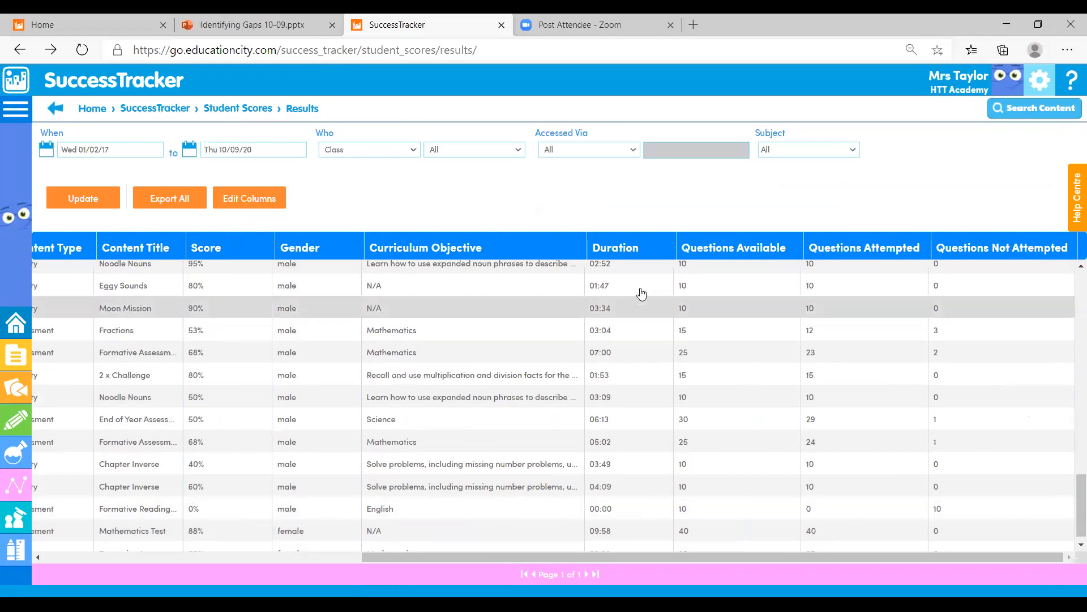
mouse_move(624, 301)
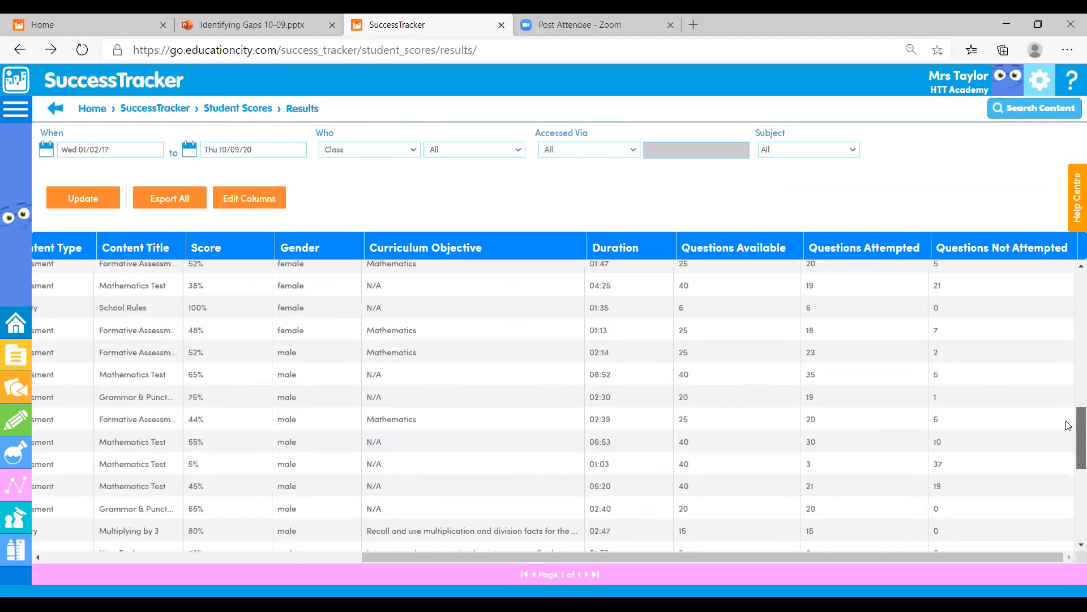
scroll(down, 3)
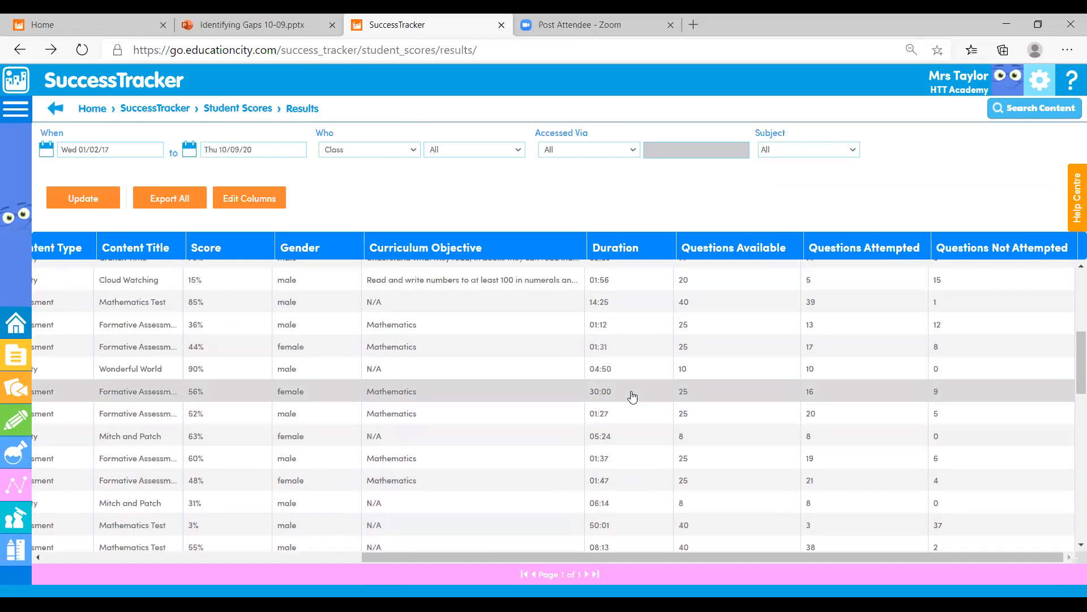
mouse_move(880, 396)
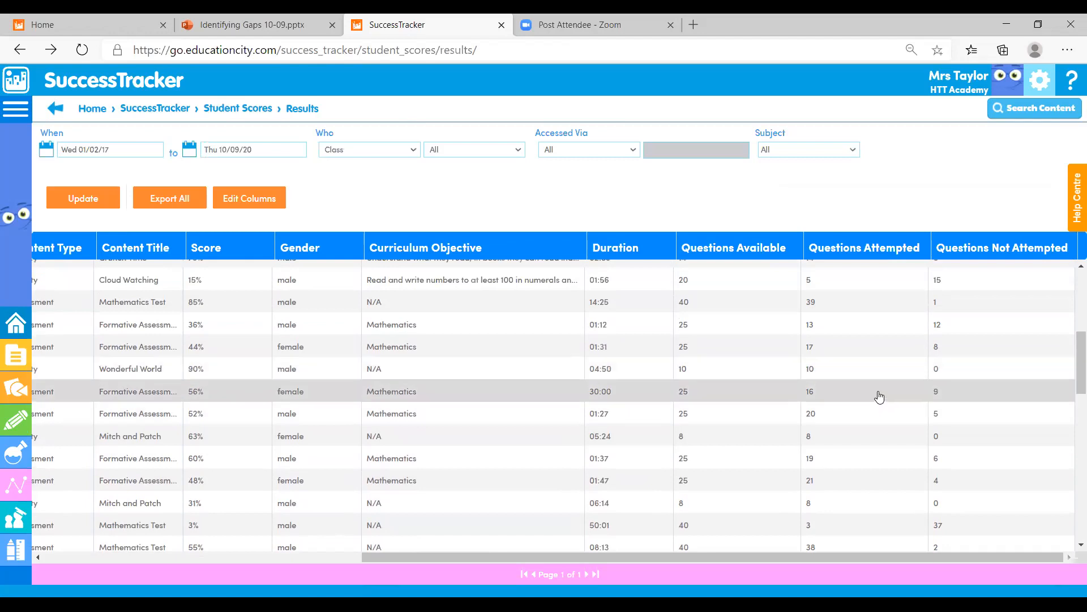
mouse_move(977, 388)
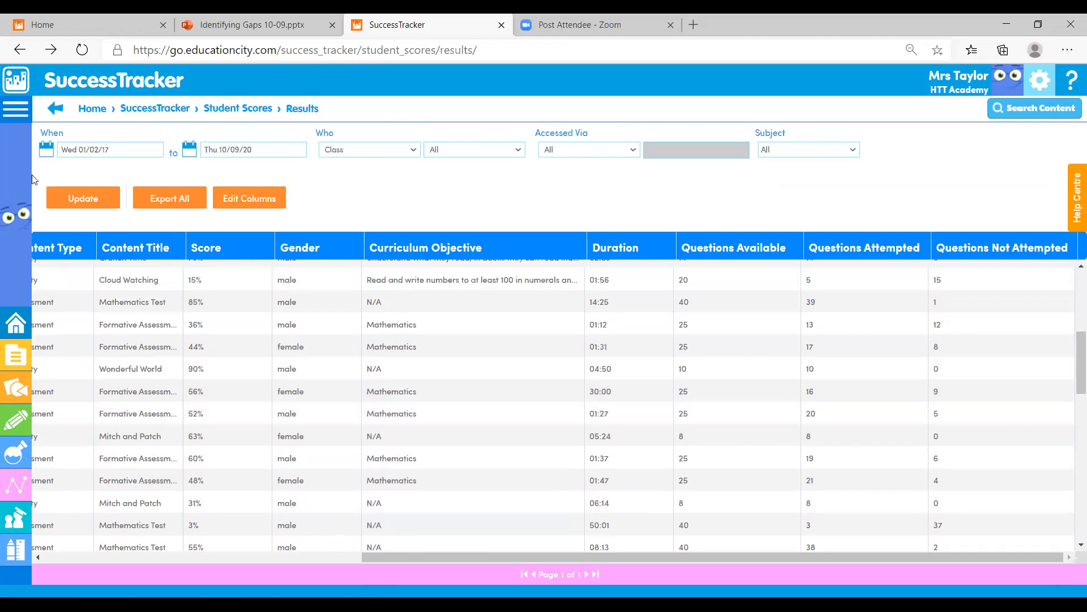
mouse_move(290, 230)
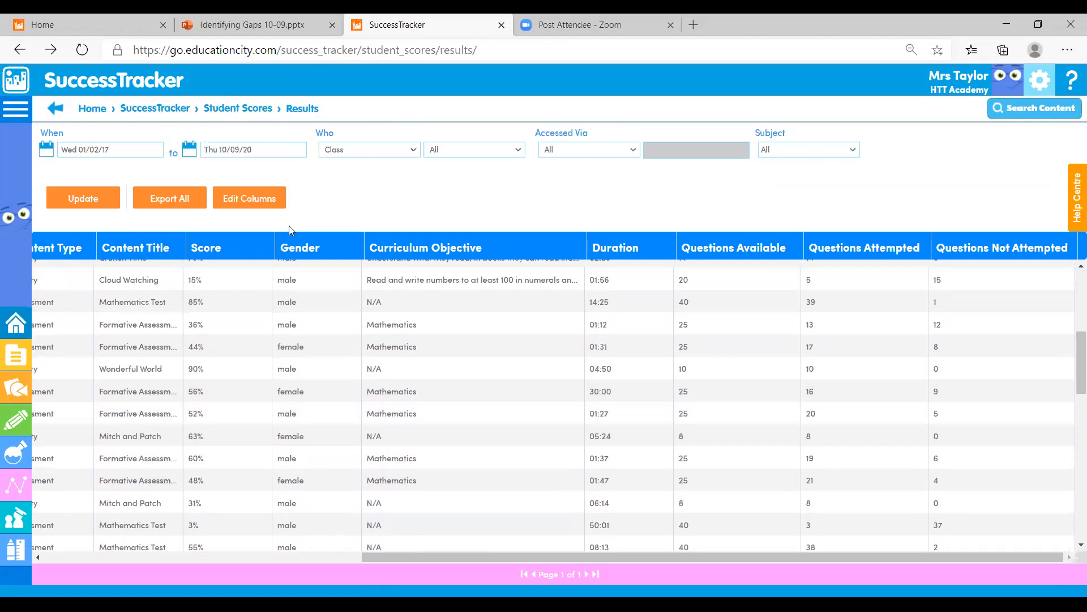
click(368, 149)
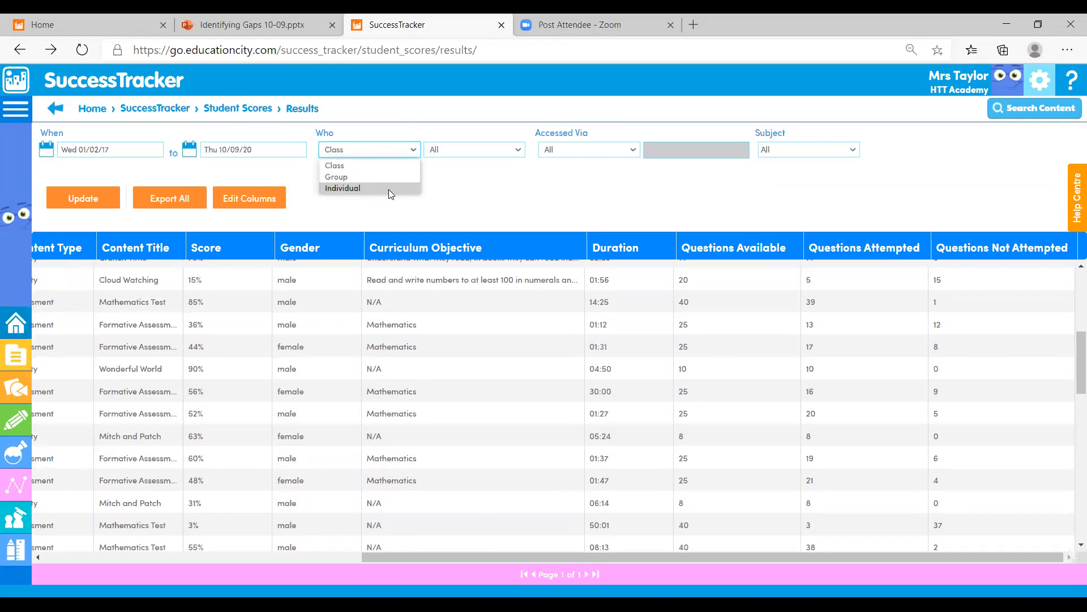
text(Bra)
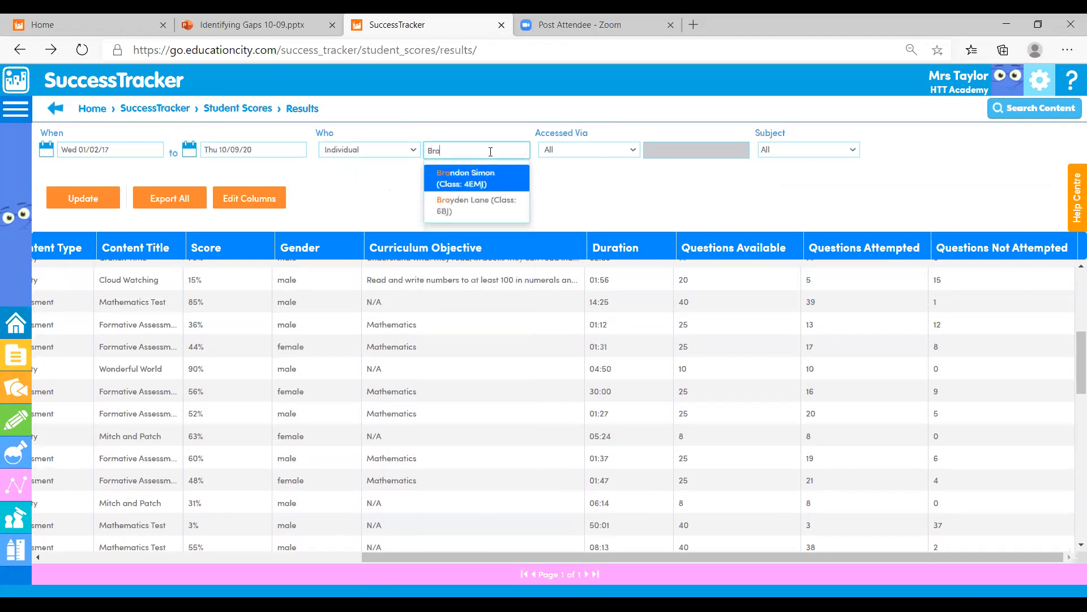
click(465, 178)
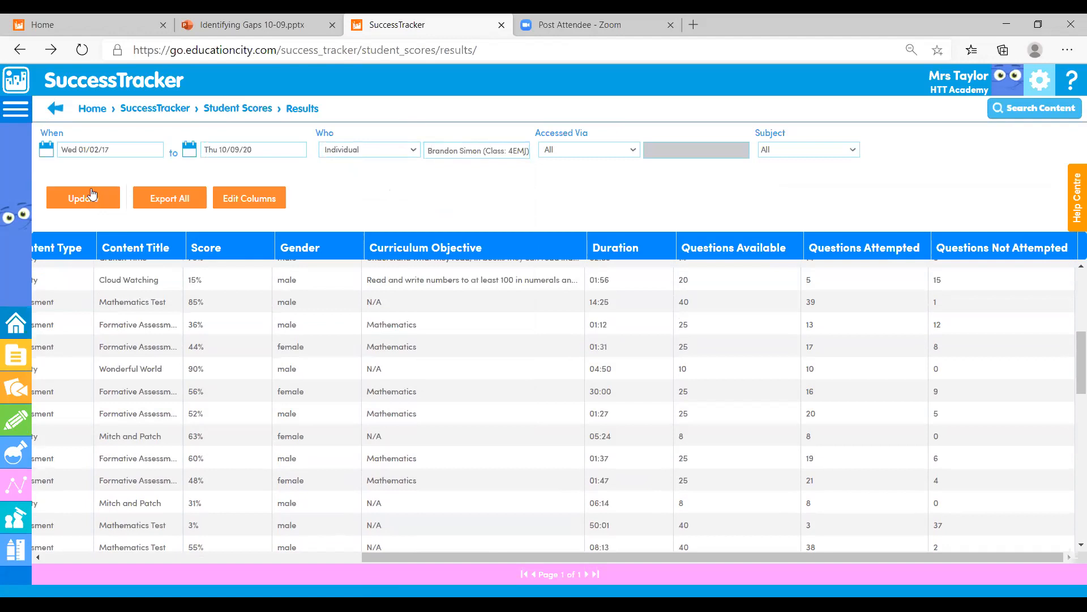
scroll(down, 3)
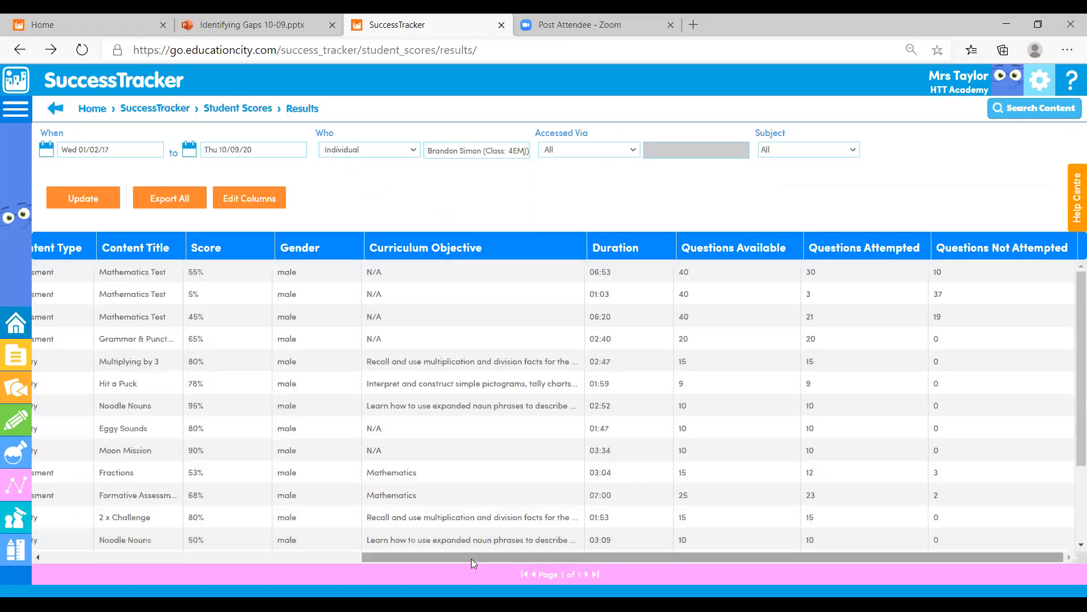
scroll(left, 3)
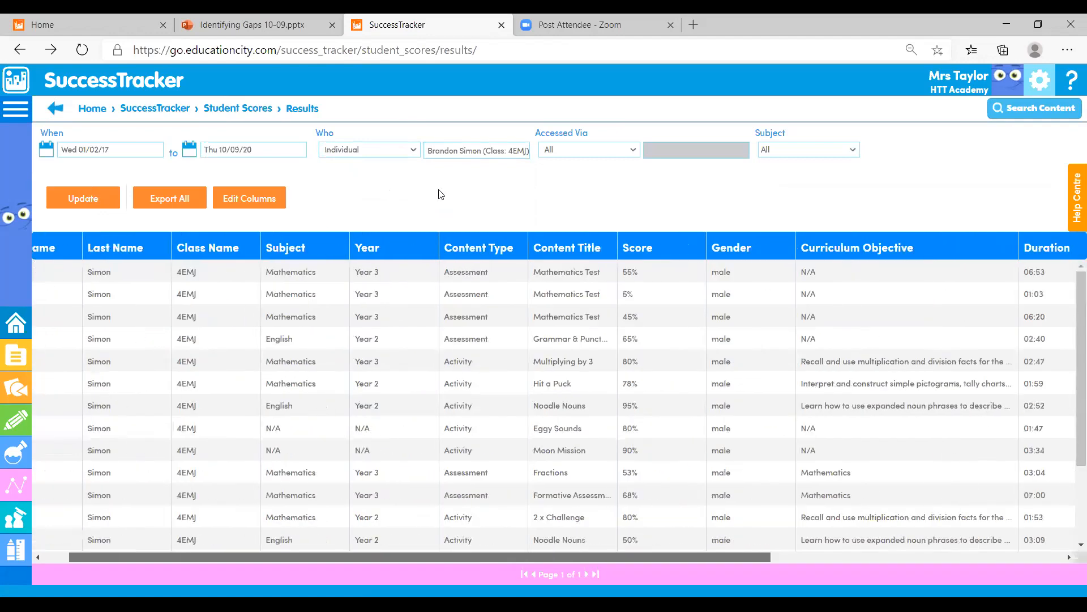
click(559, 517)
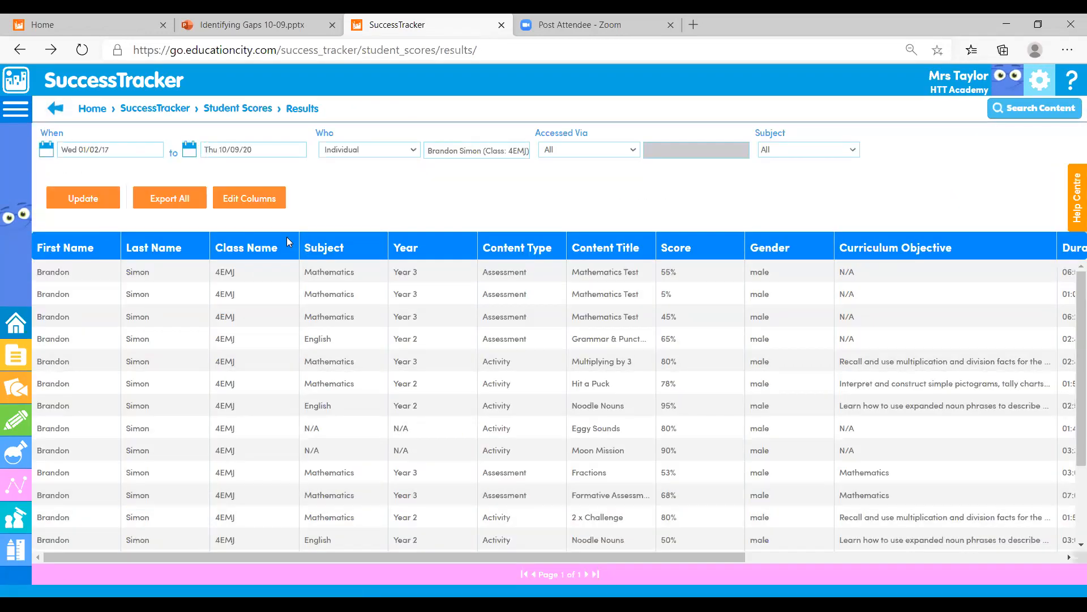
click(14, 80)
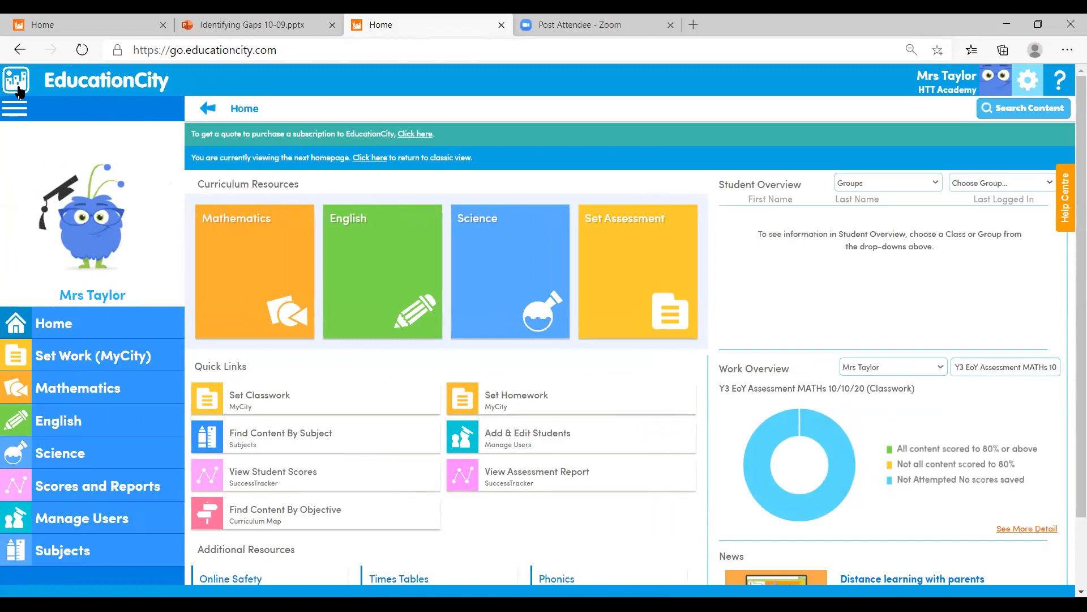
mouse_move(262, 249)
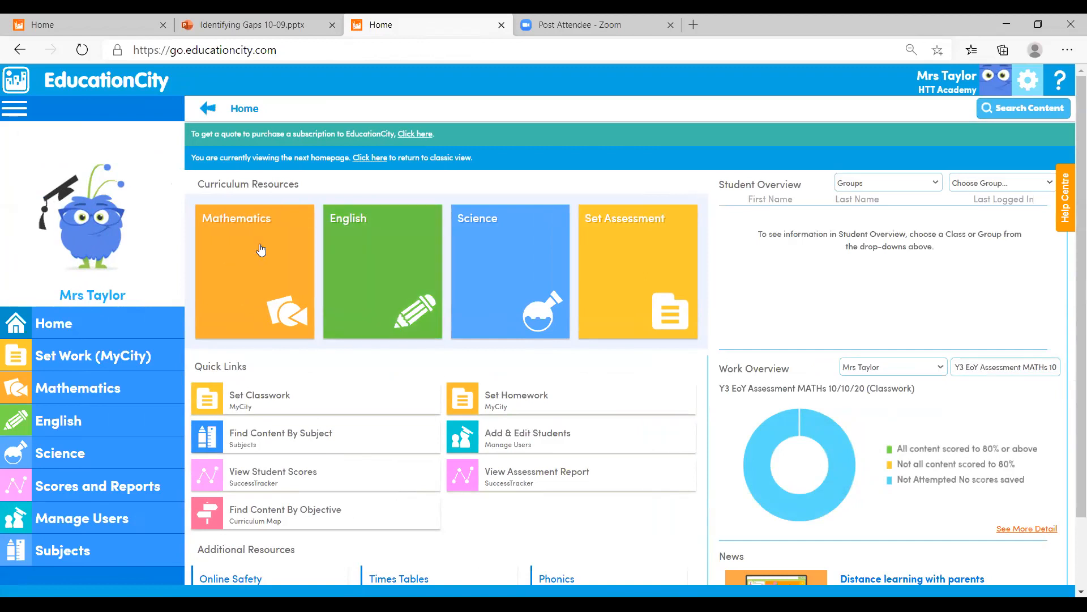
mouse_move(499, 441)
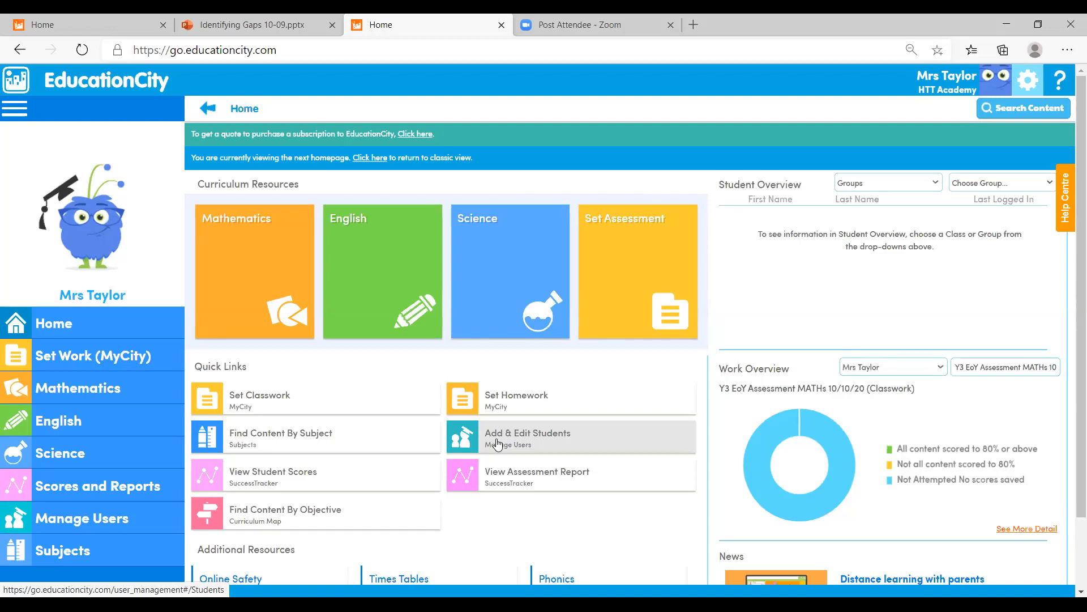
mouse_move(819, 300)
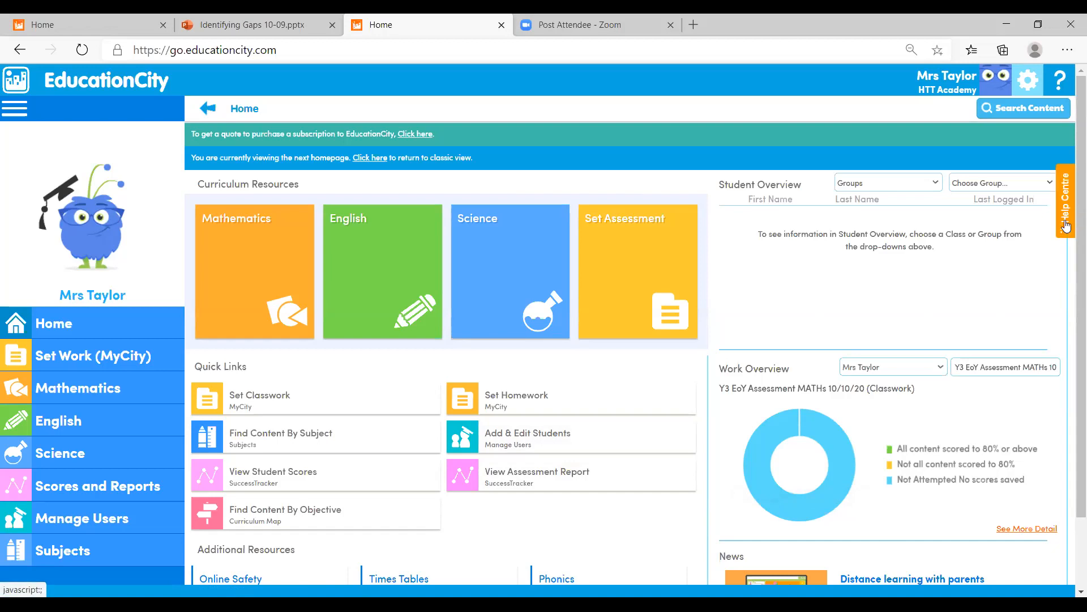
Step: Search the Help Centre for 'group' and start the How to Create a Group guide
click(1067, 202)
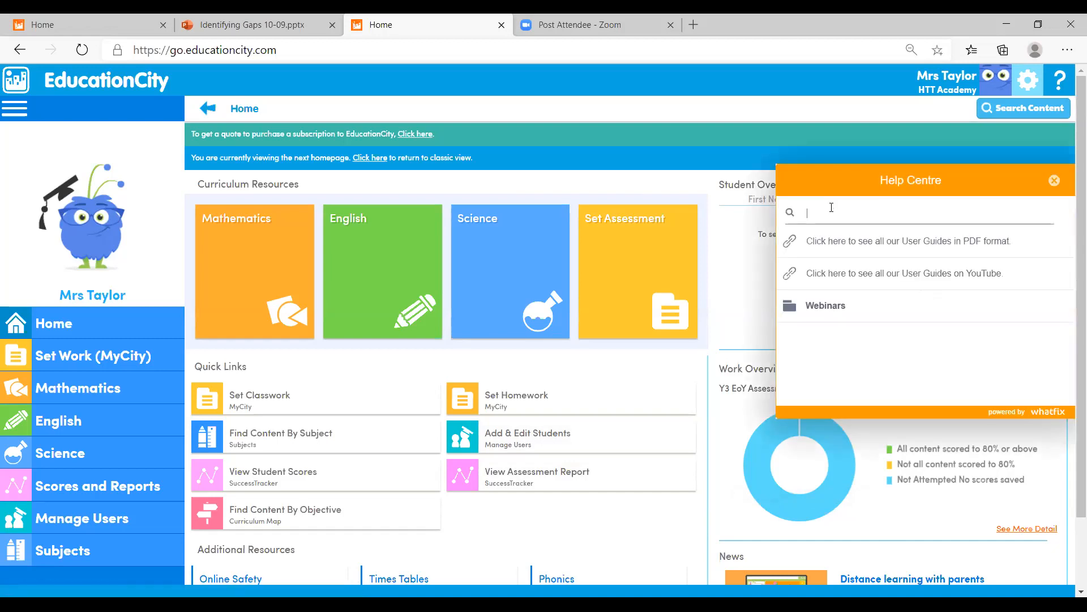
text(groups)
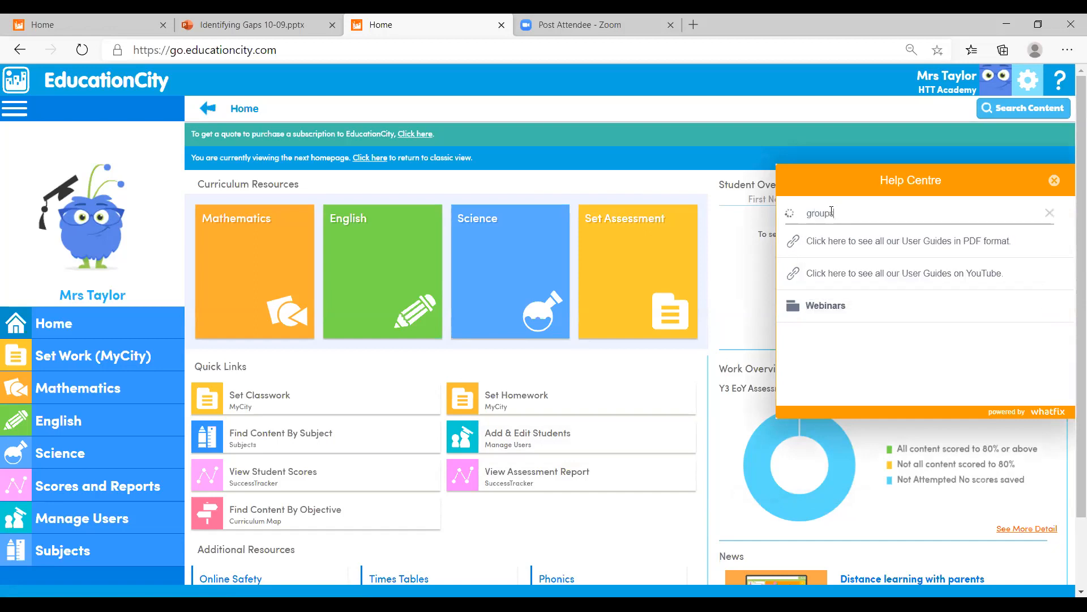
text(group)
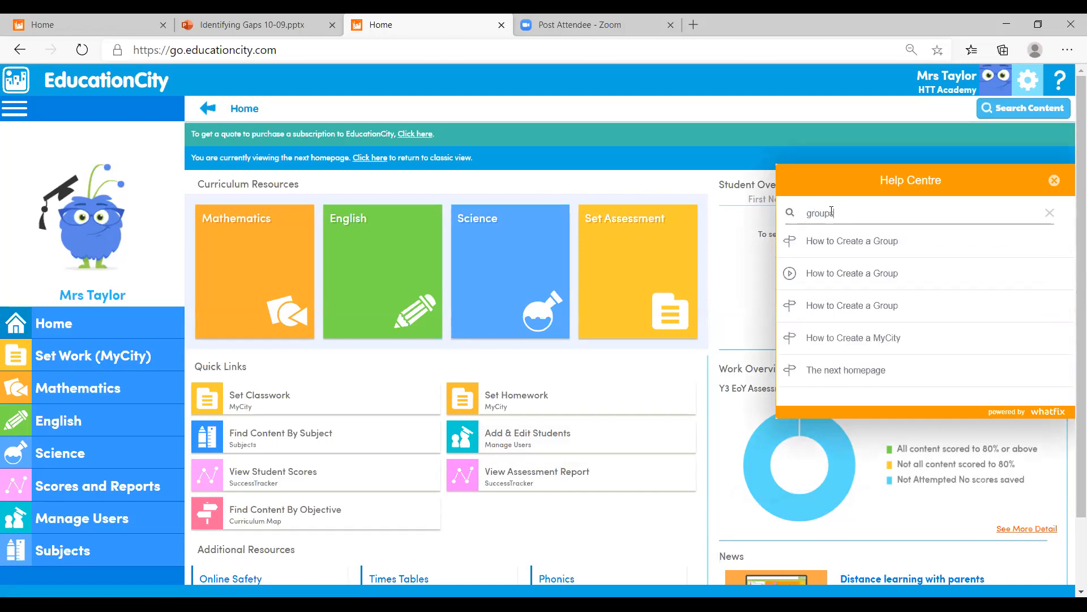
click(1053, 180)
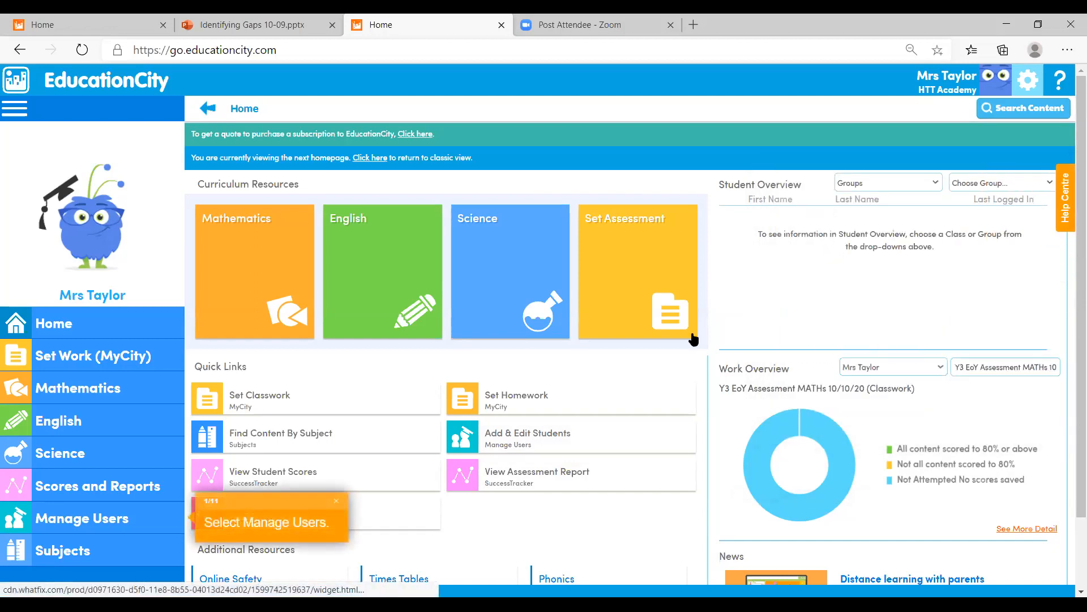
Step: Follow the guide through Manage Users to the Groups list, then return to the homepage
click(82, 518)
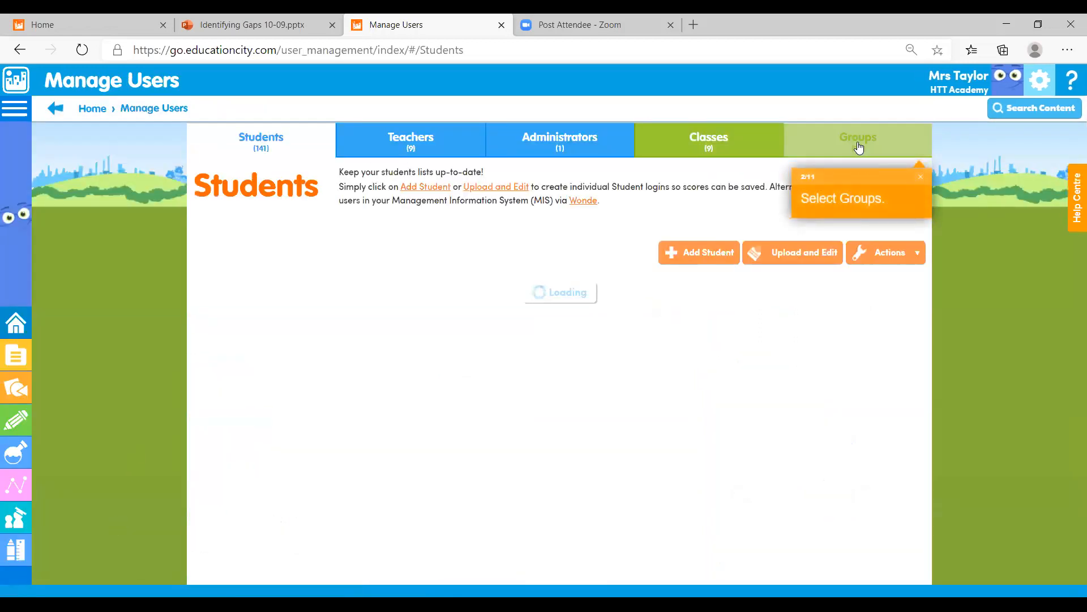
click(858, 141)
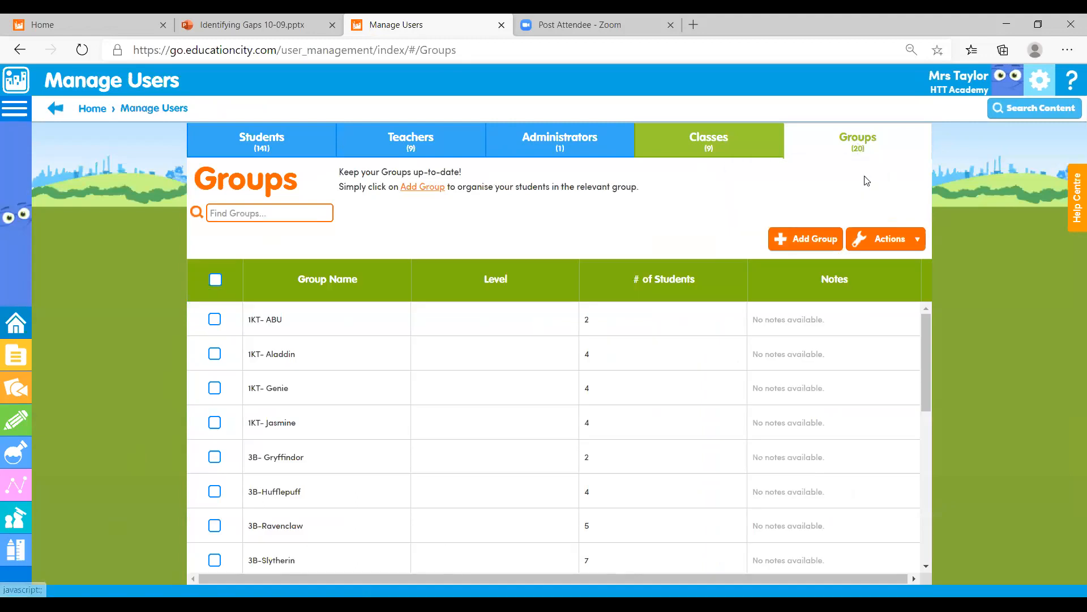
click(16, 79)
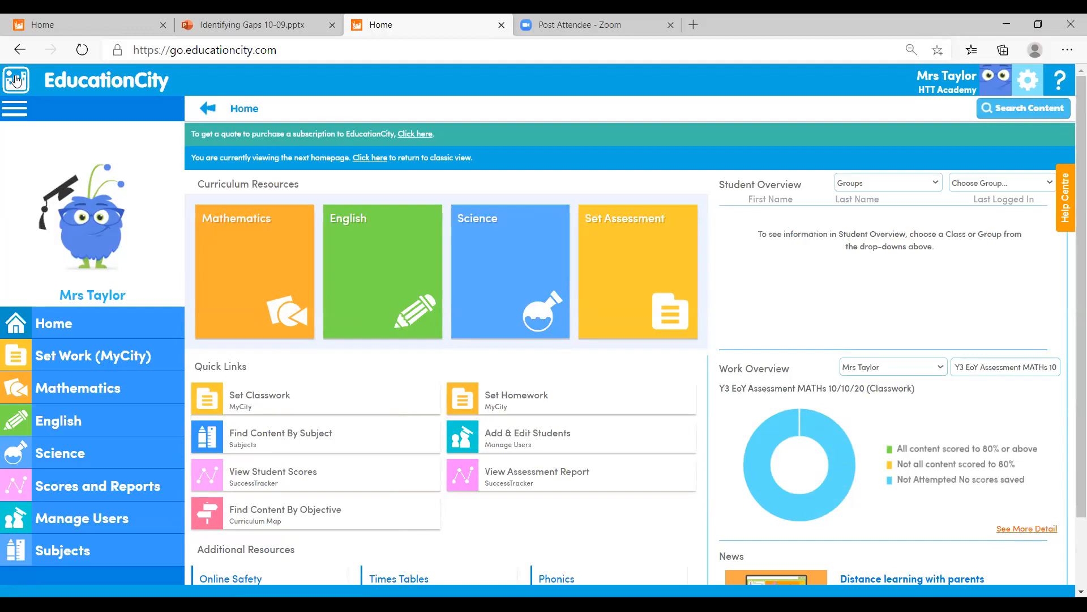
mouse_move(62, 453)
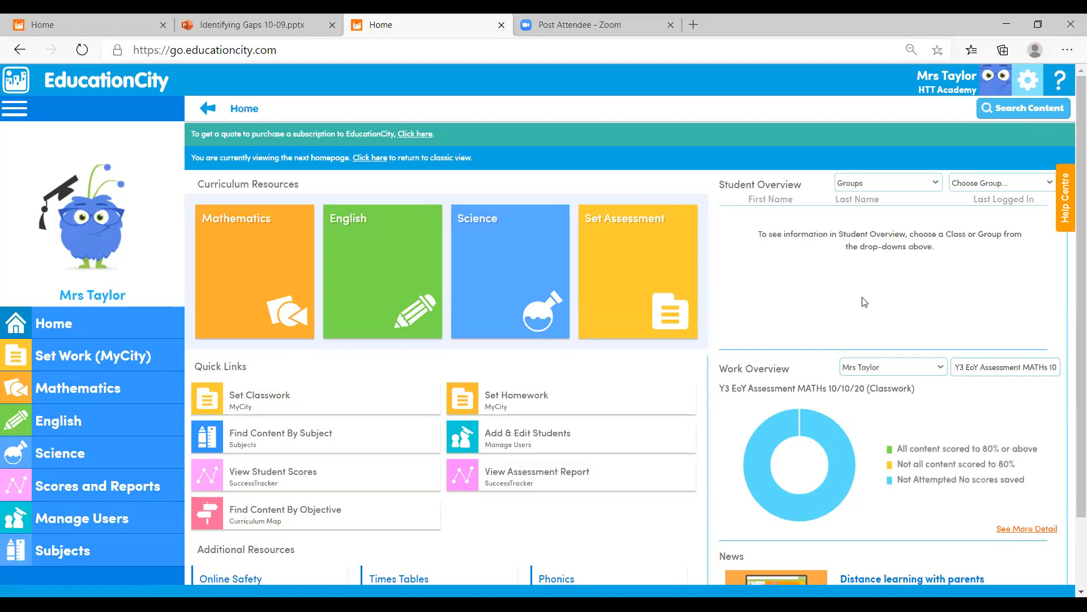
mouse_move(268, 261)
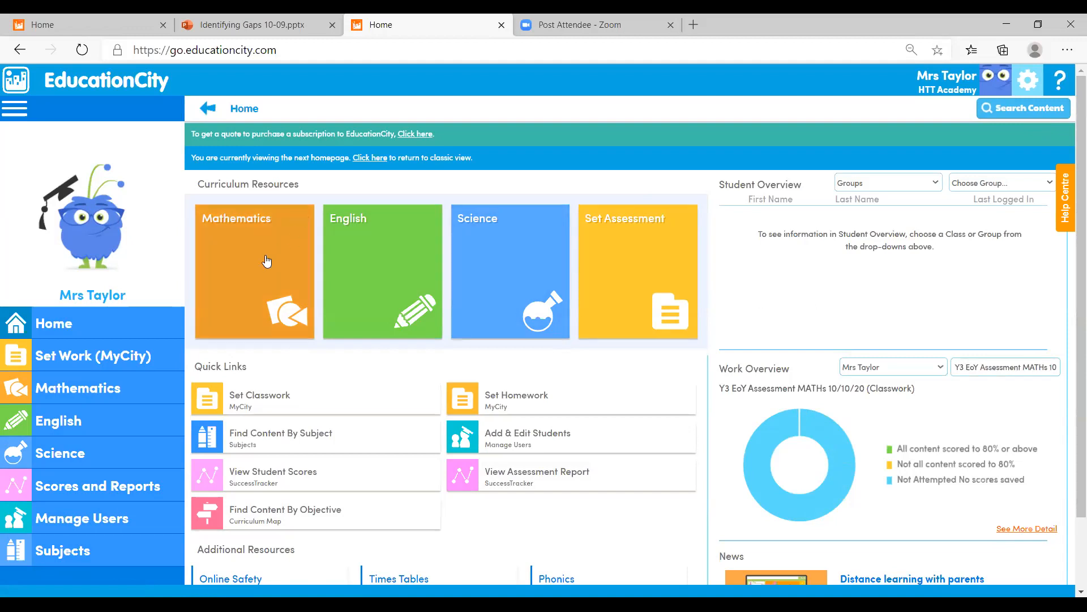
mouse_move(277, 270)
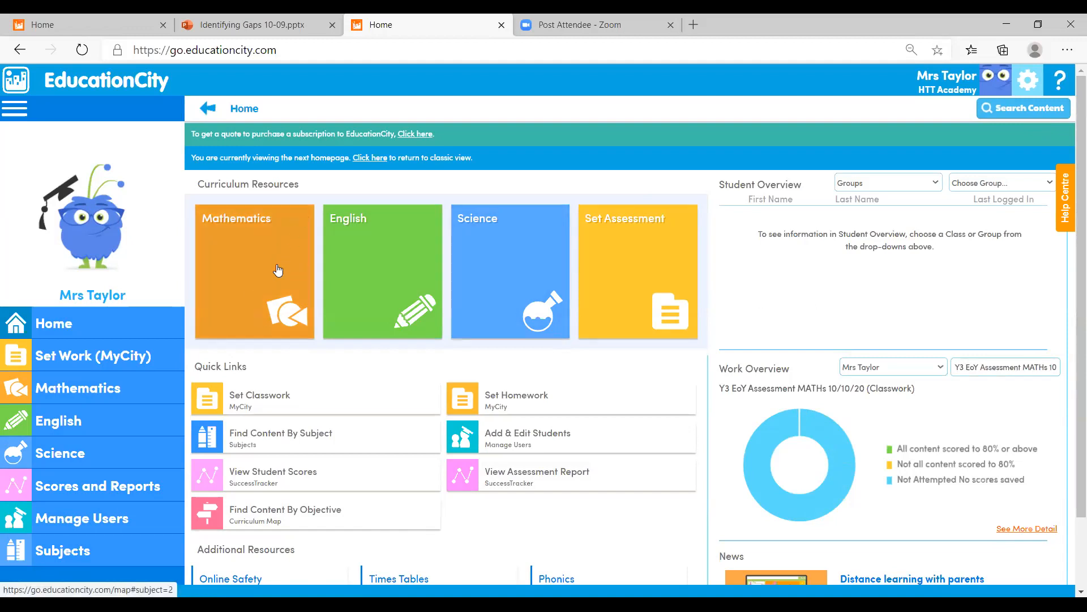
Step: Open the Mathematics Curriculum Map from the Curriculum Resources tiles
click(254, 270)
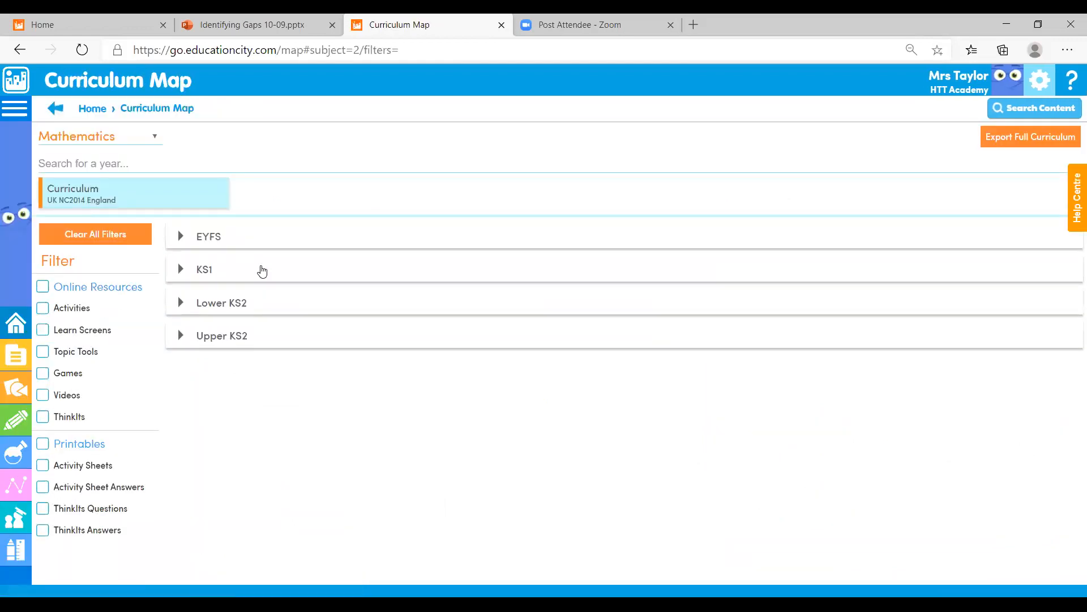
Step: Expand KS1 > Year 2 > Addition and subtraction and show the mental and written methods resources
click(204, 270)
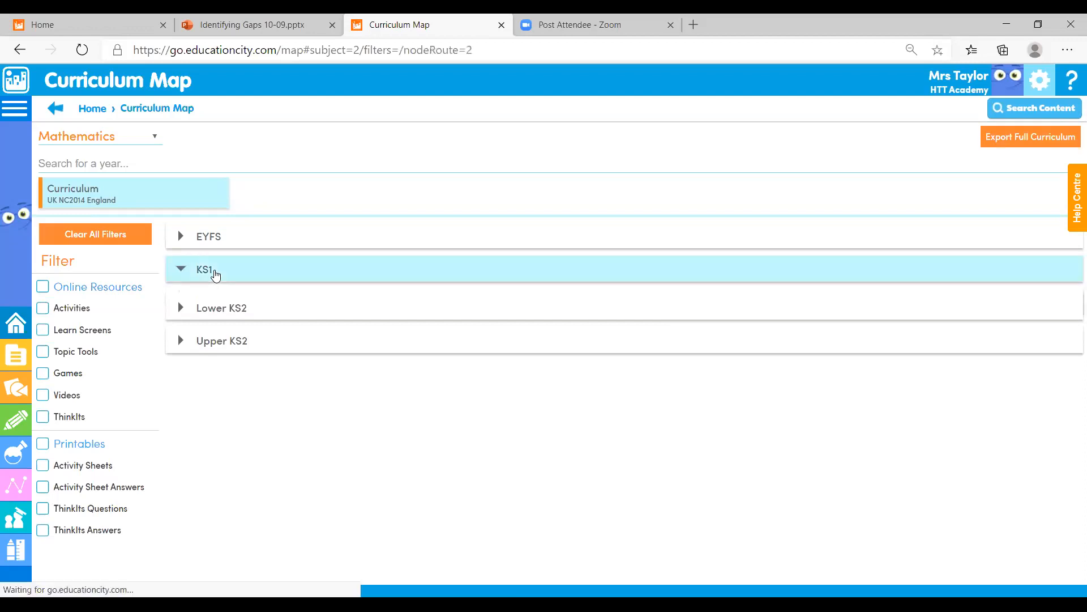
click(204, 270)
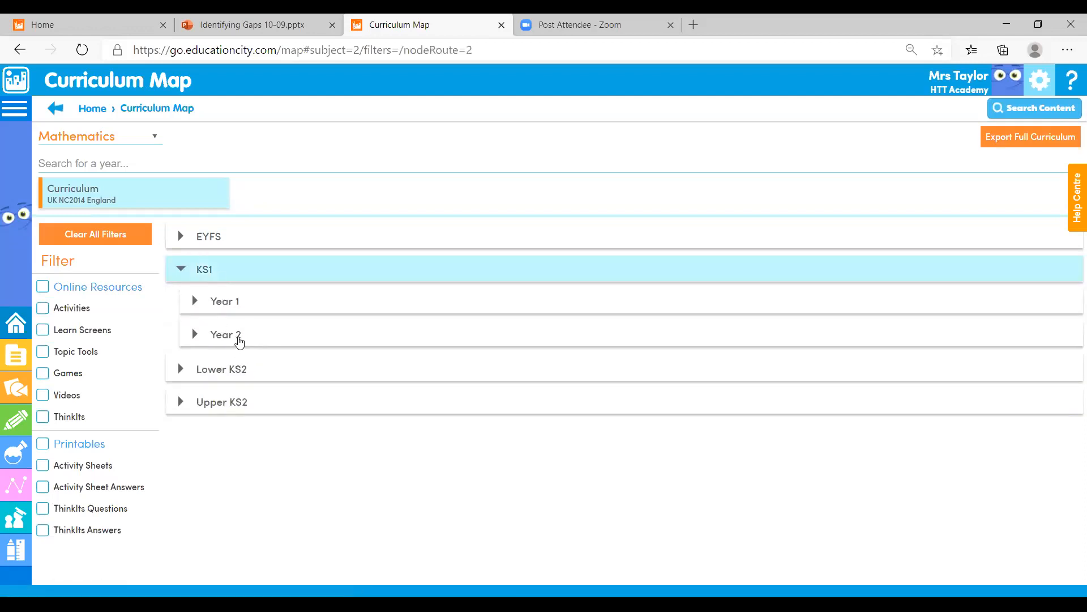
click(225, 334)
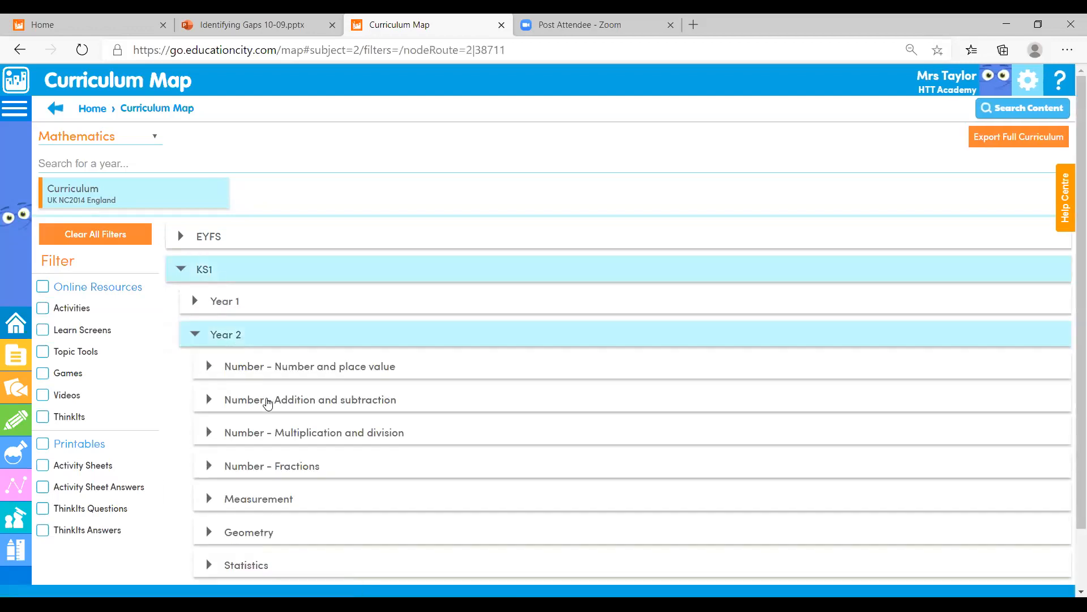
click(310, 400)
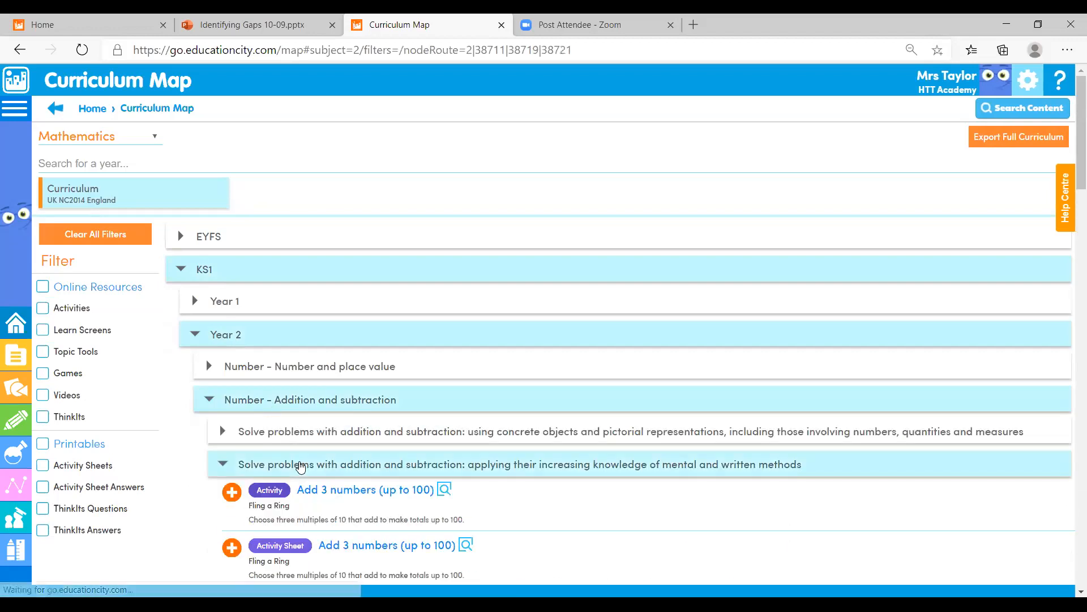
Step: Scroll down through the objective's resources toward the recall-facts-to-20 objective
scroll(down, 3)
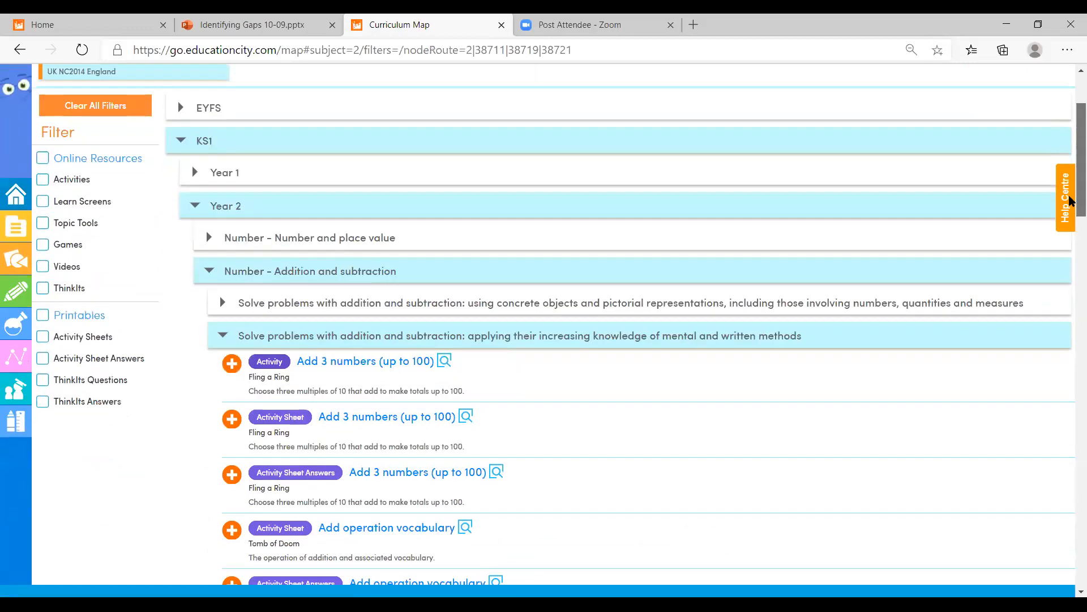
scroll(down, 3)
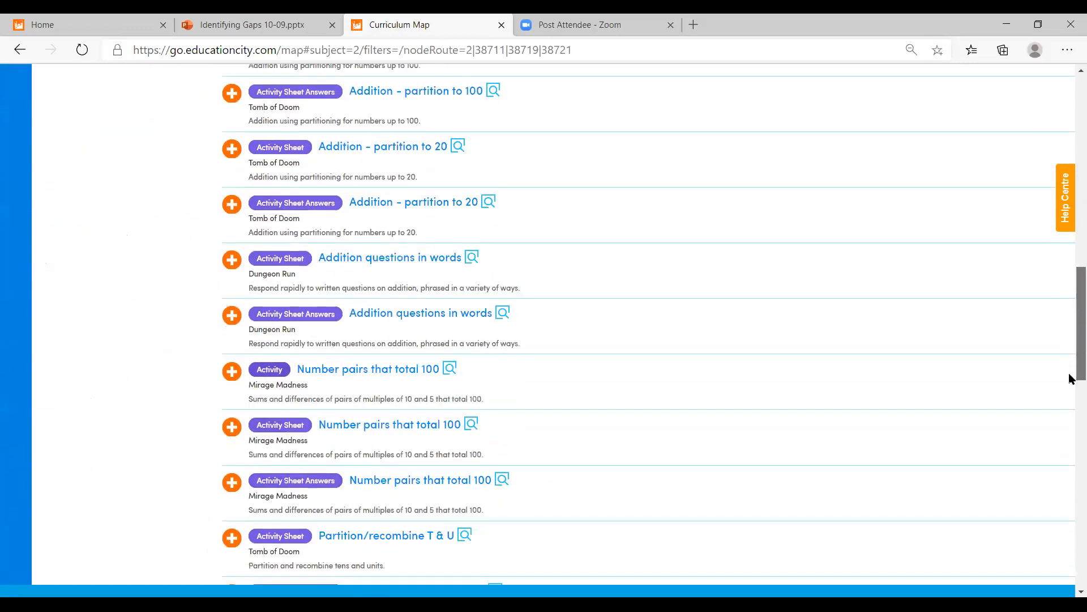
scroll(down, 3)
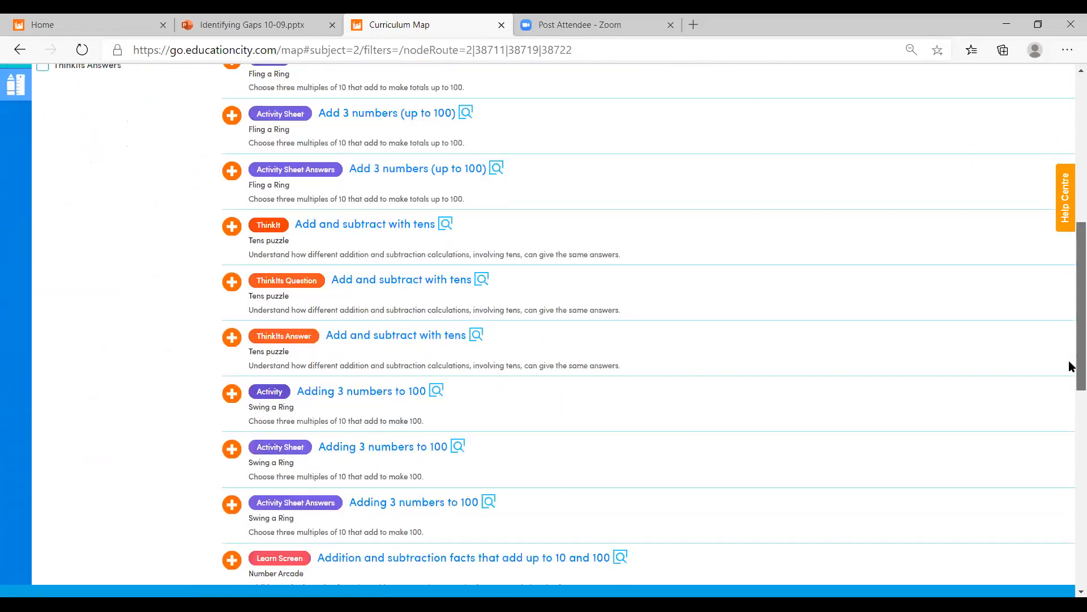
scroll(down, 3)
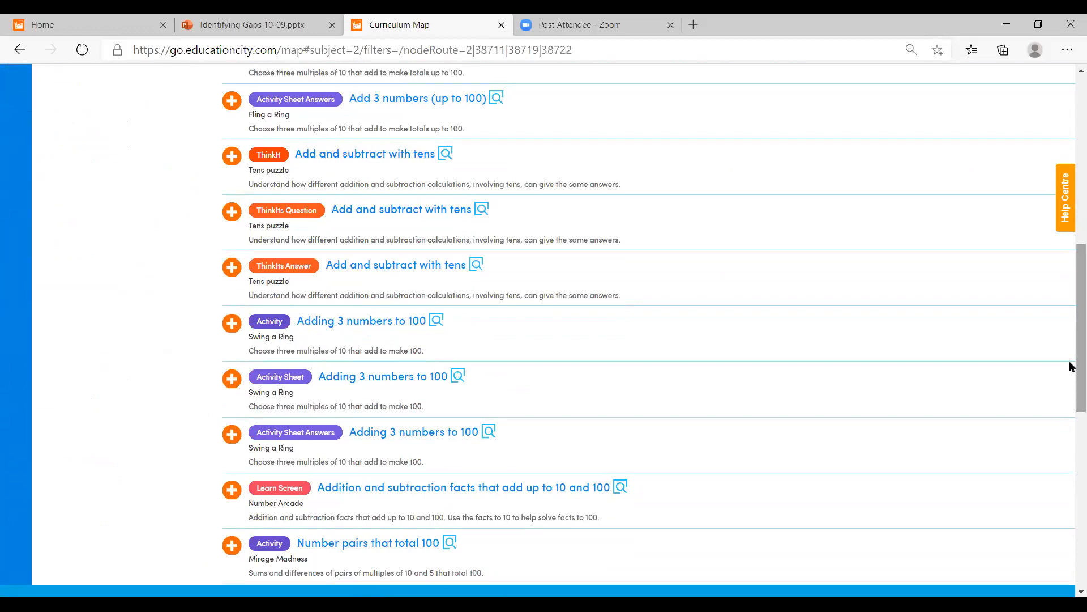
mouse_move(350, 187)
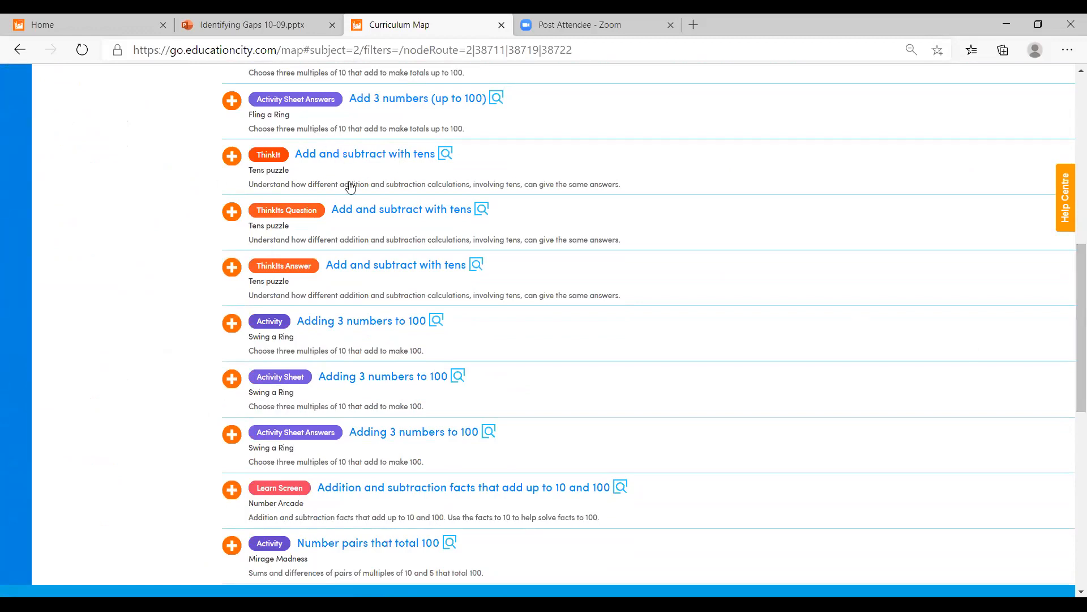
mouse_move(898, 493)
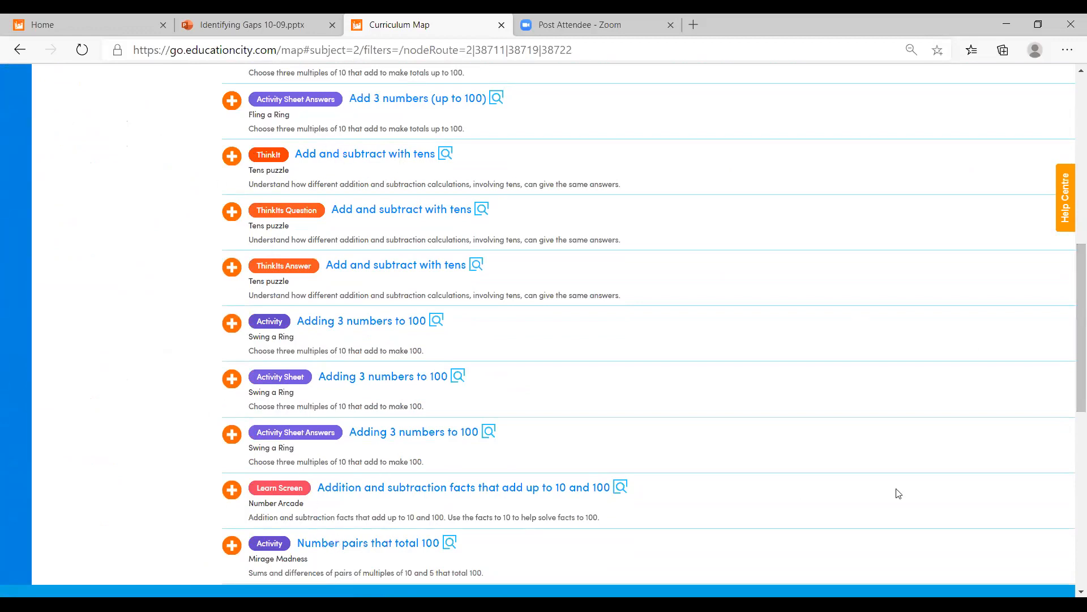
scroll(down, 3)
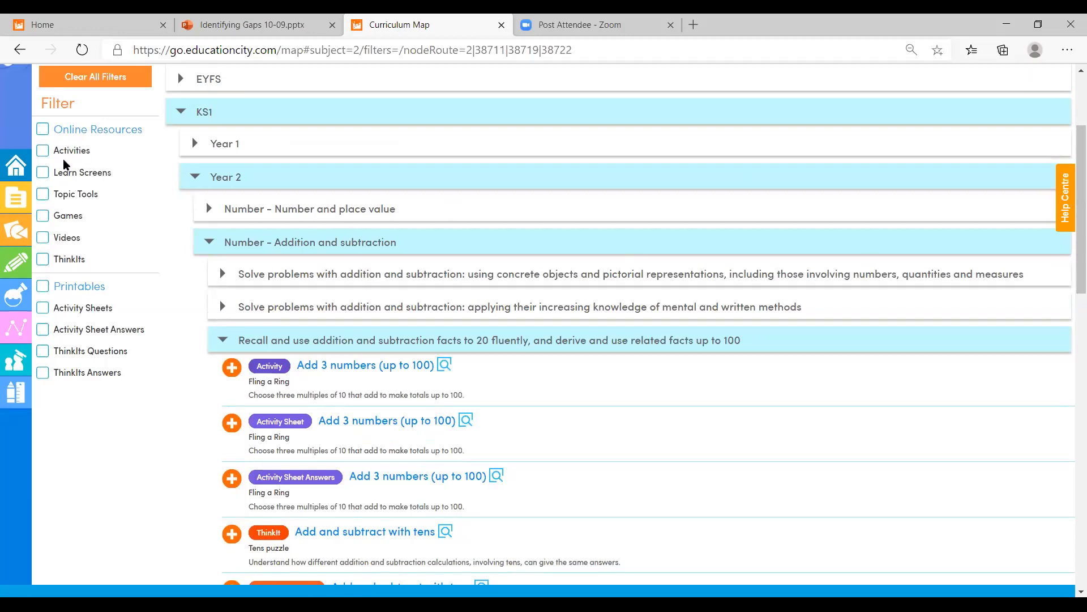
mouse_move(160, 352)
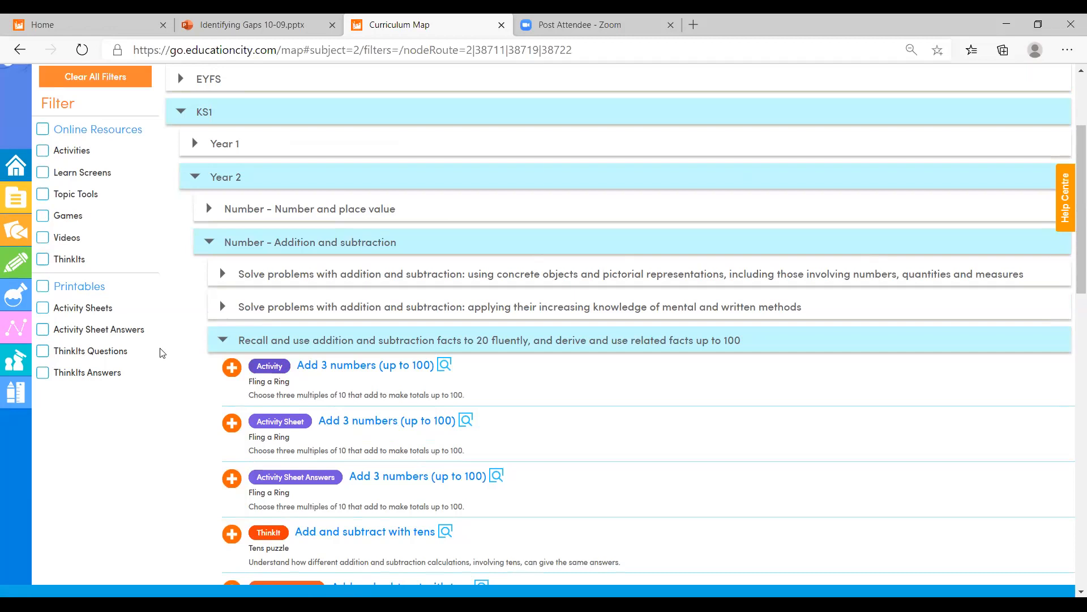
mouse_move(137, 336)
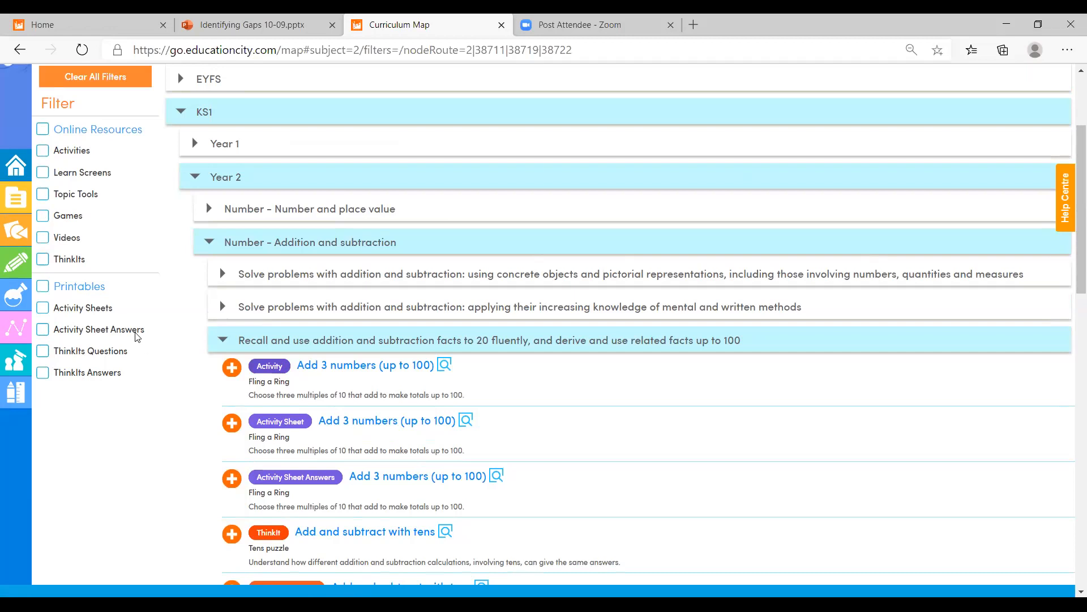
mouse_move(109, 381)
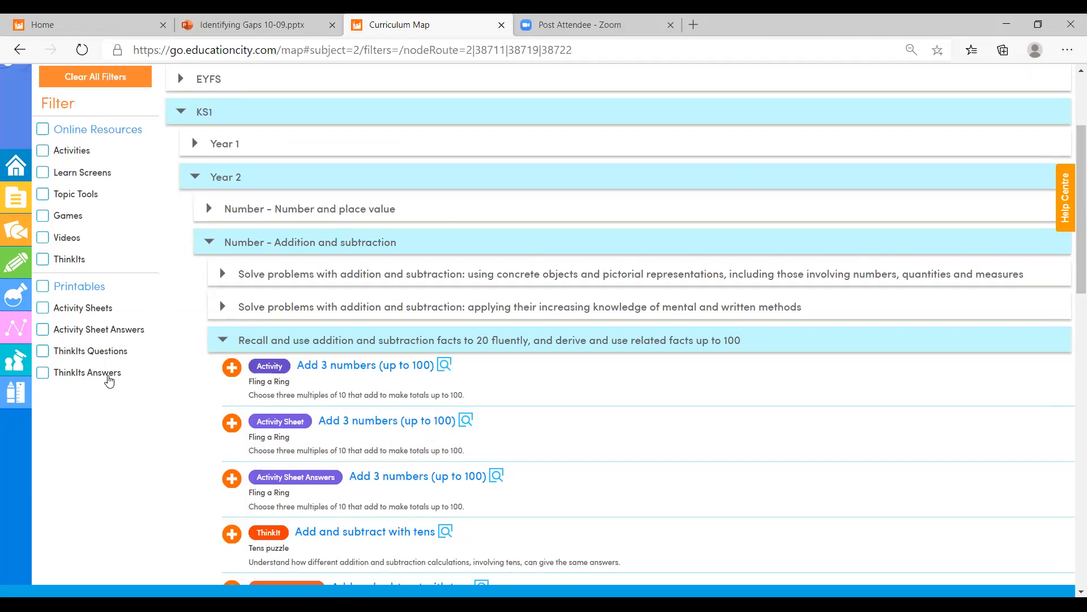
mouse_move(67, 317)
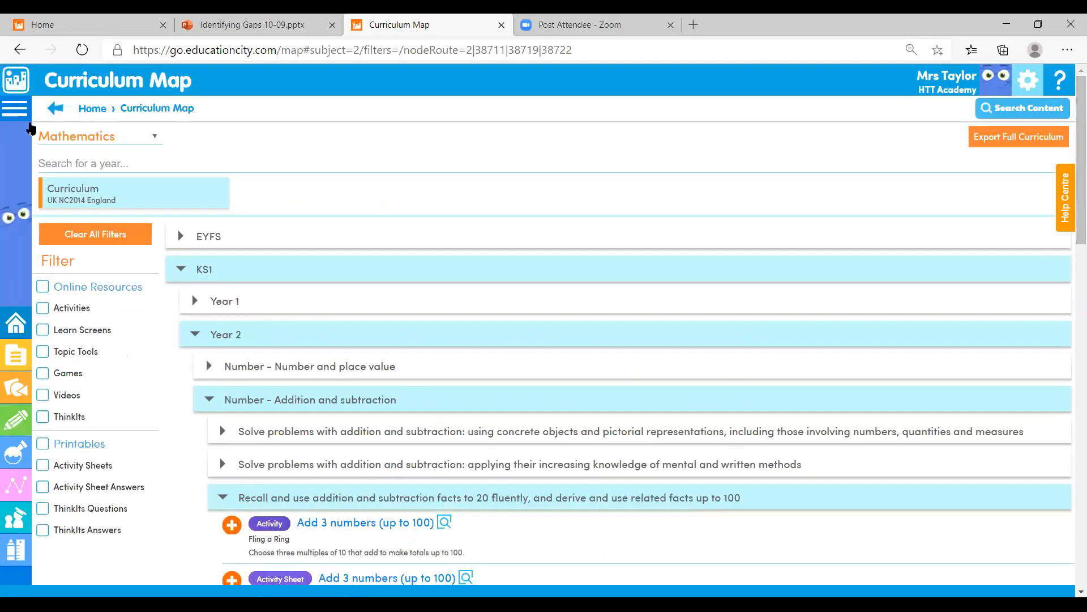
Step: Return from the Curriculum Map to the EducationCity home page
click(54, 109)
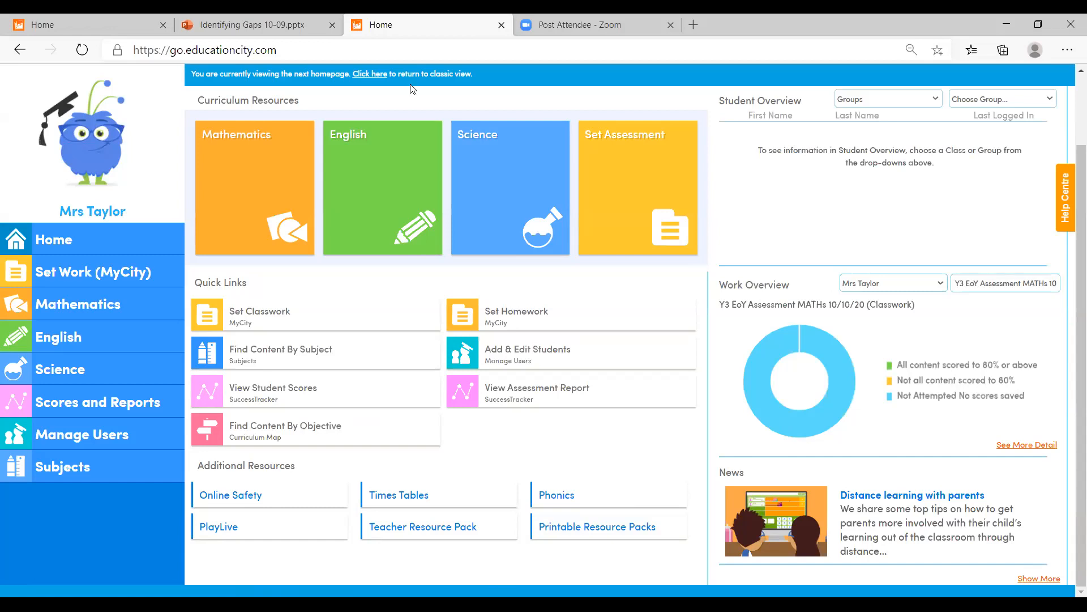
Step: Bring up the 'Thank you for listening' closing slide in Identifying Gaps 10-09.pptx
click(249, 25)
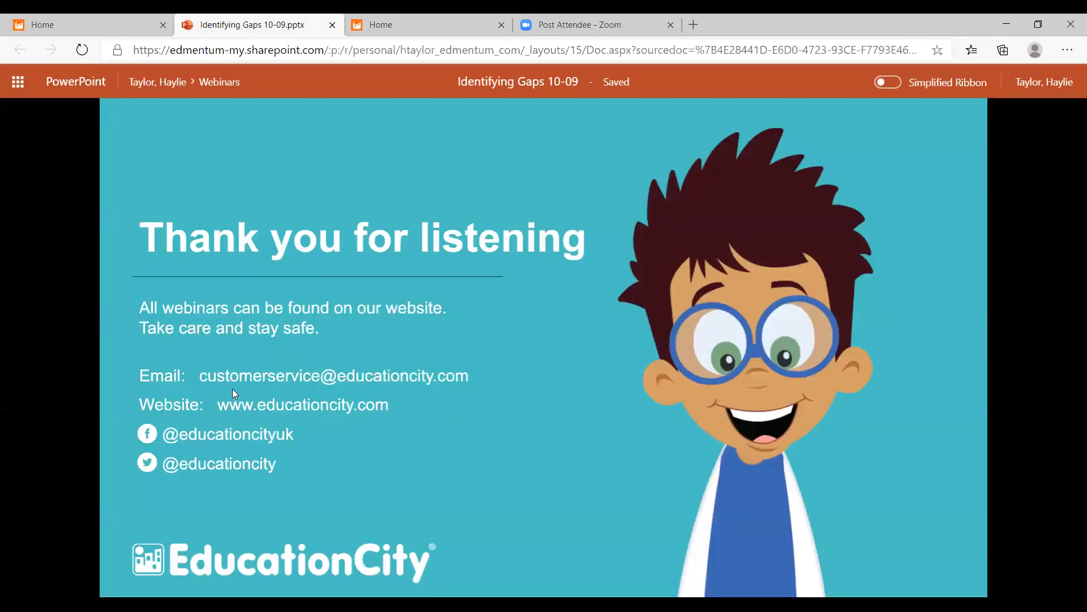
mouse_move(496, 417)
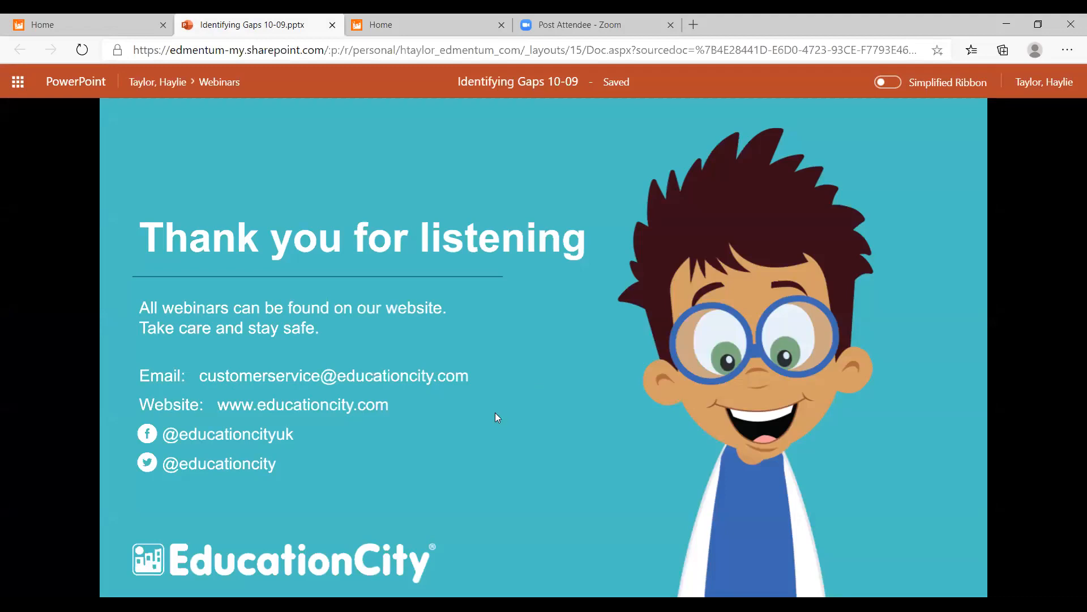